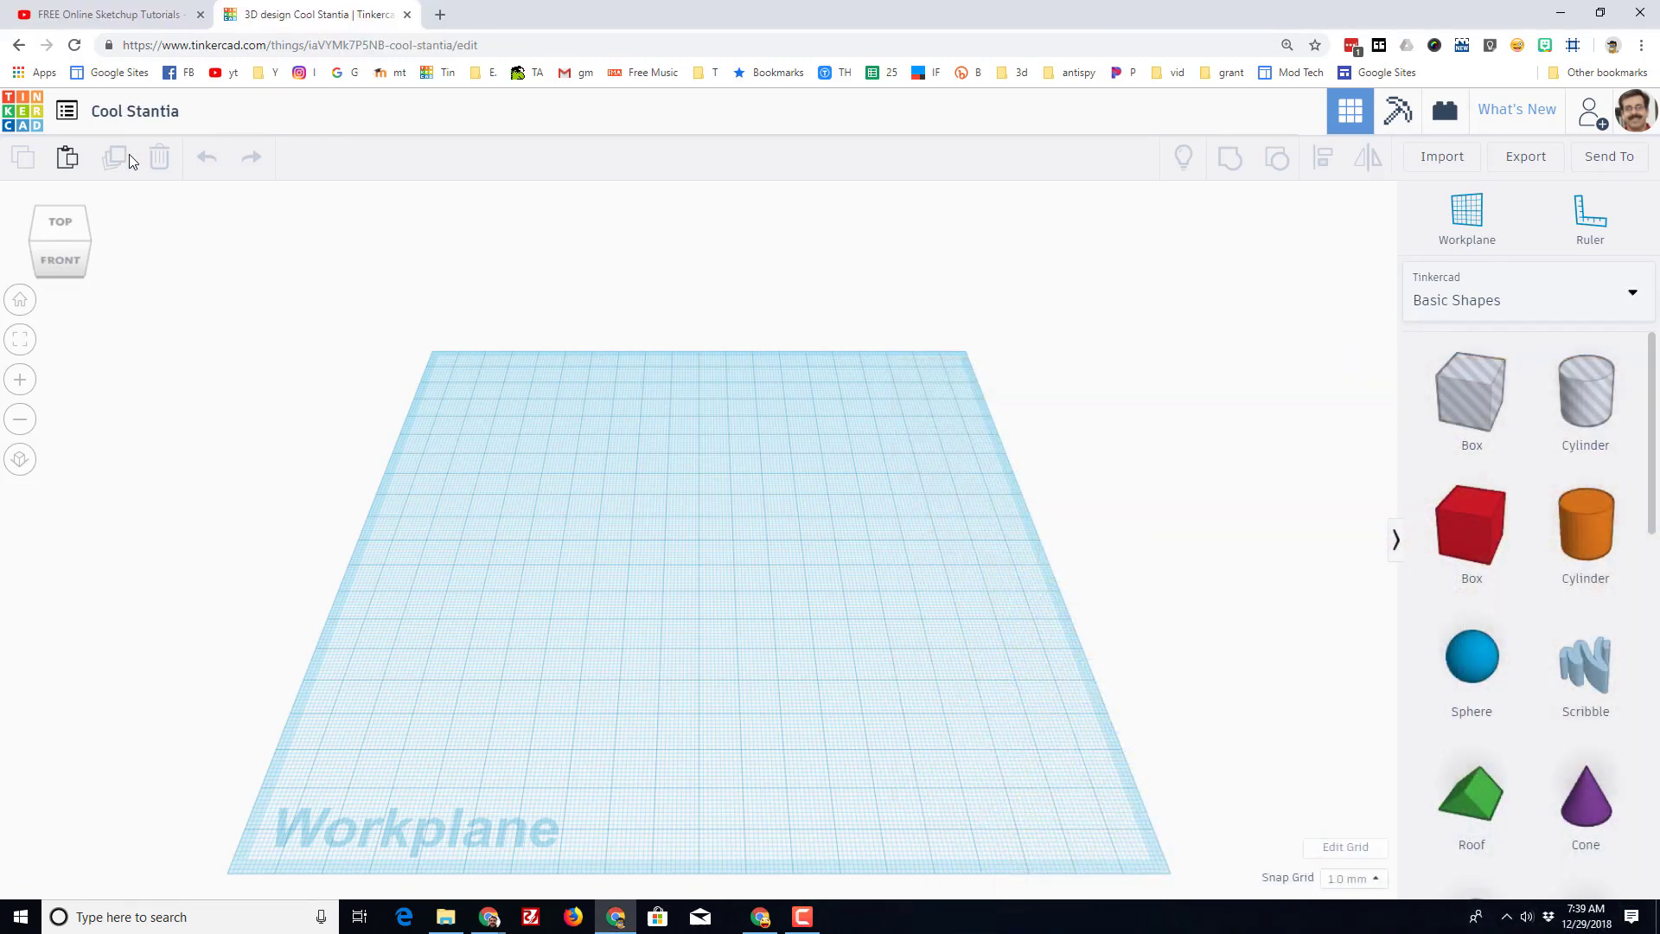
Rename the design from 'Cool Stantia' to 'copter mdh'.
click(135, 111)
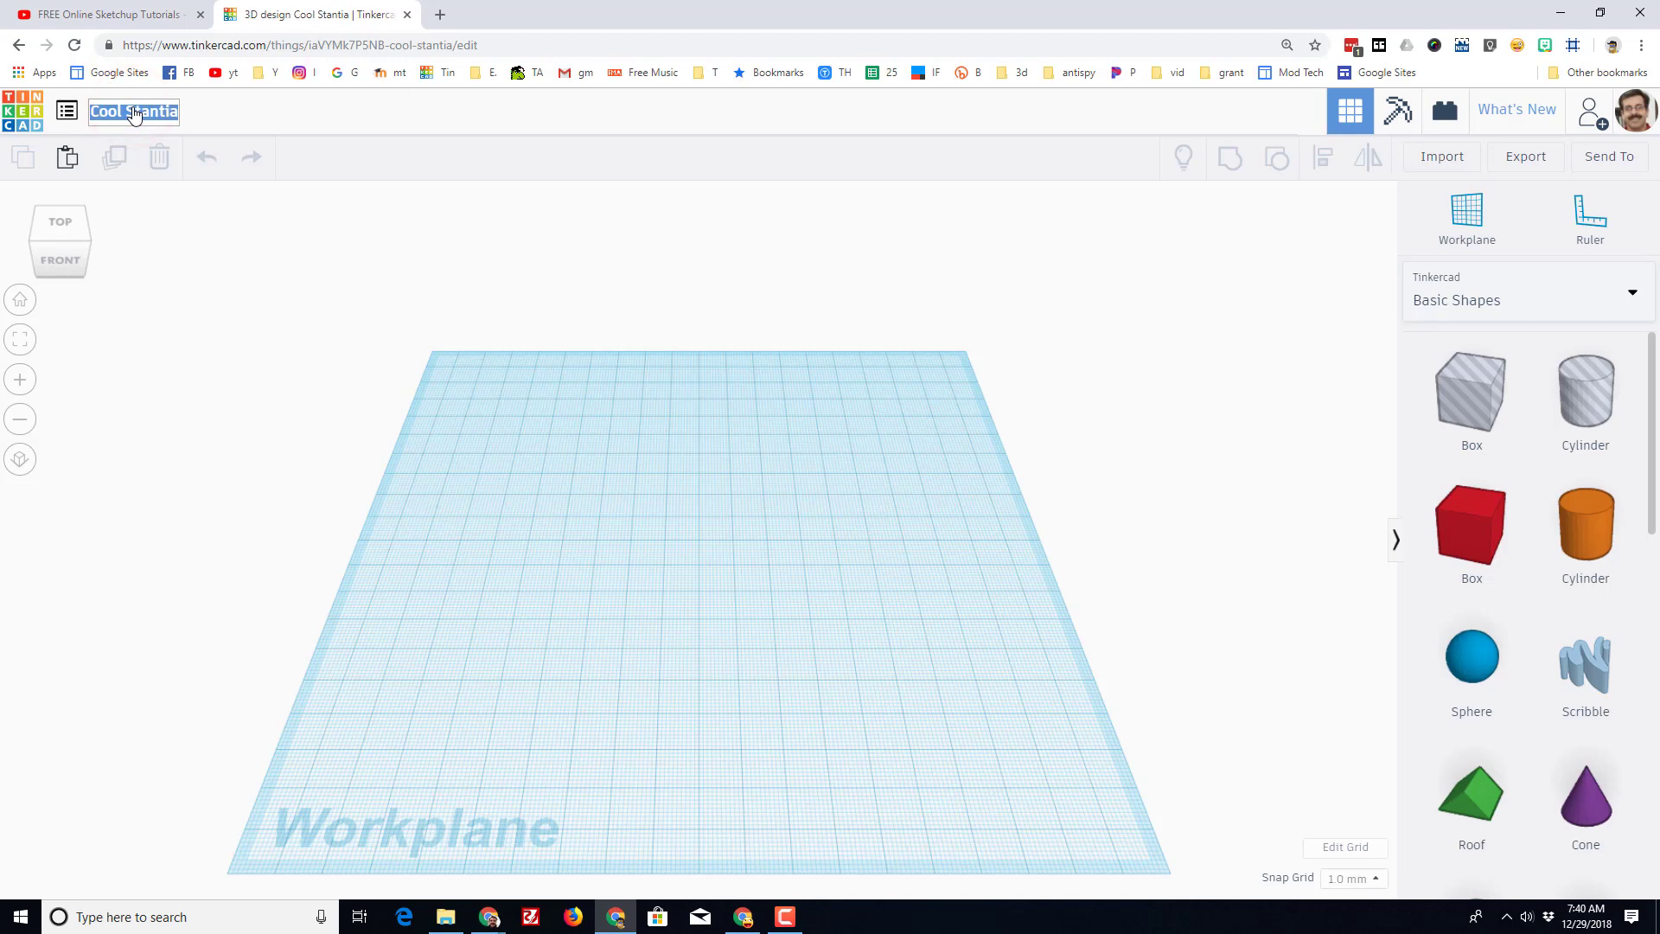
text(cope)
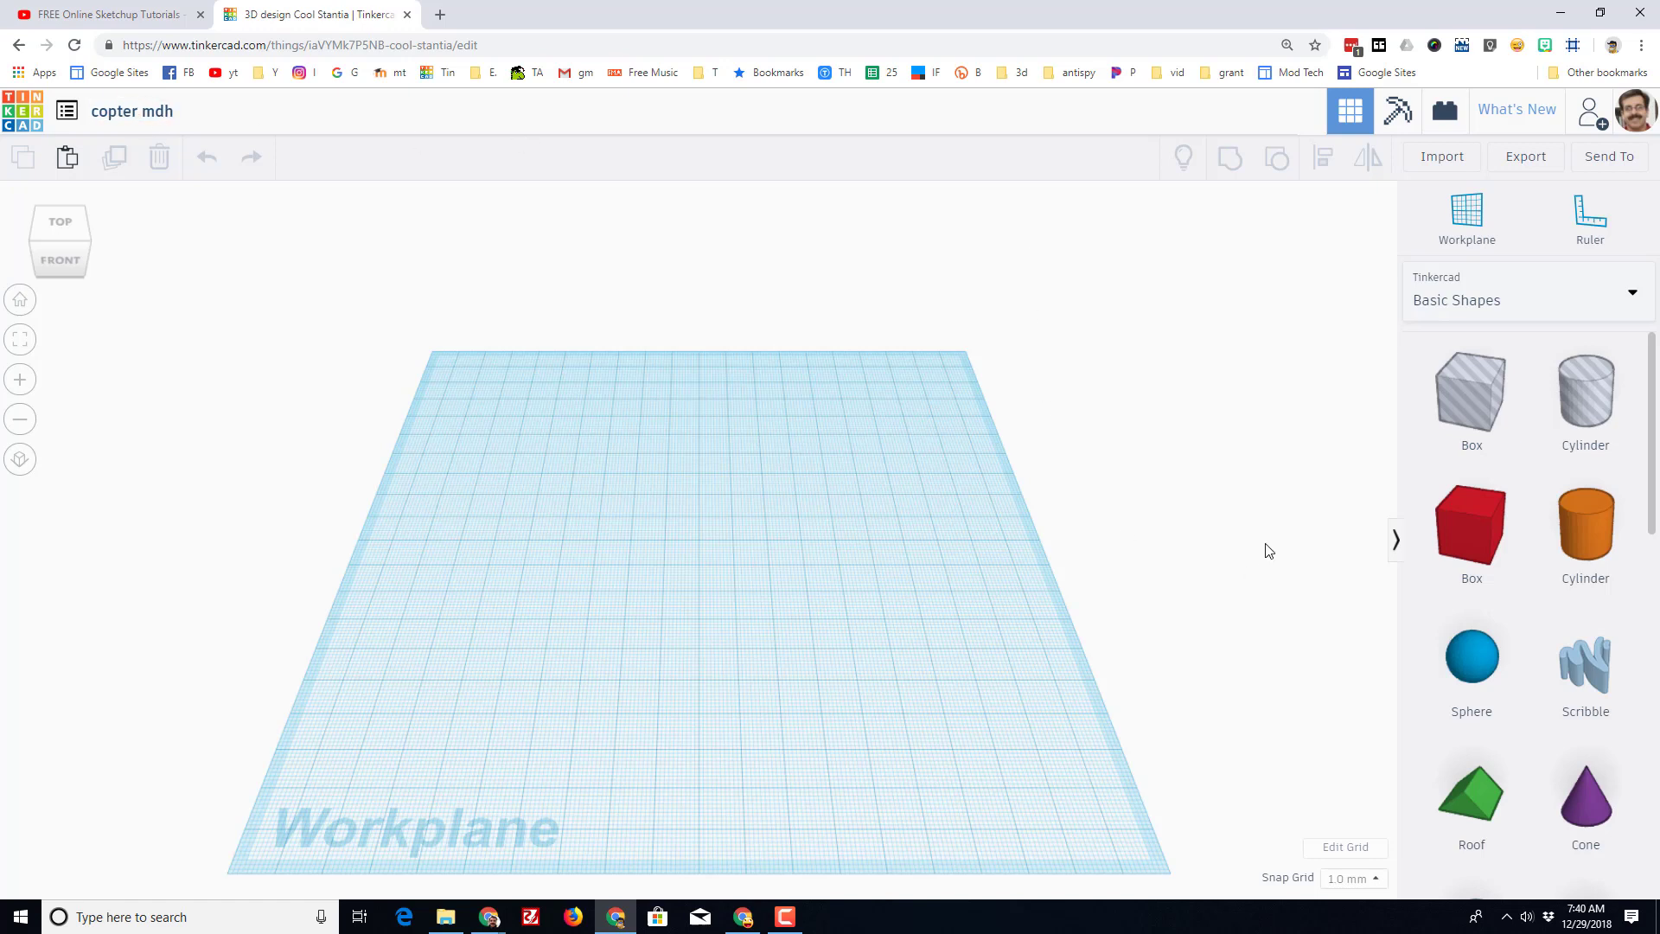
mouse_move(1495, 731)
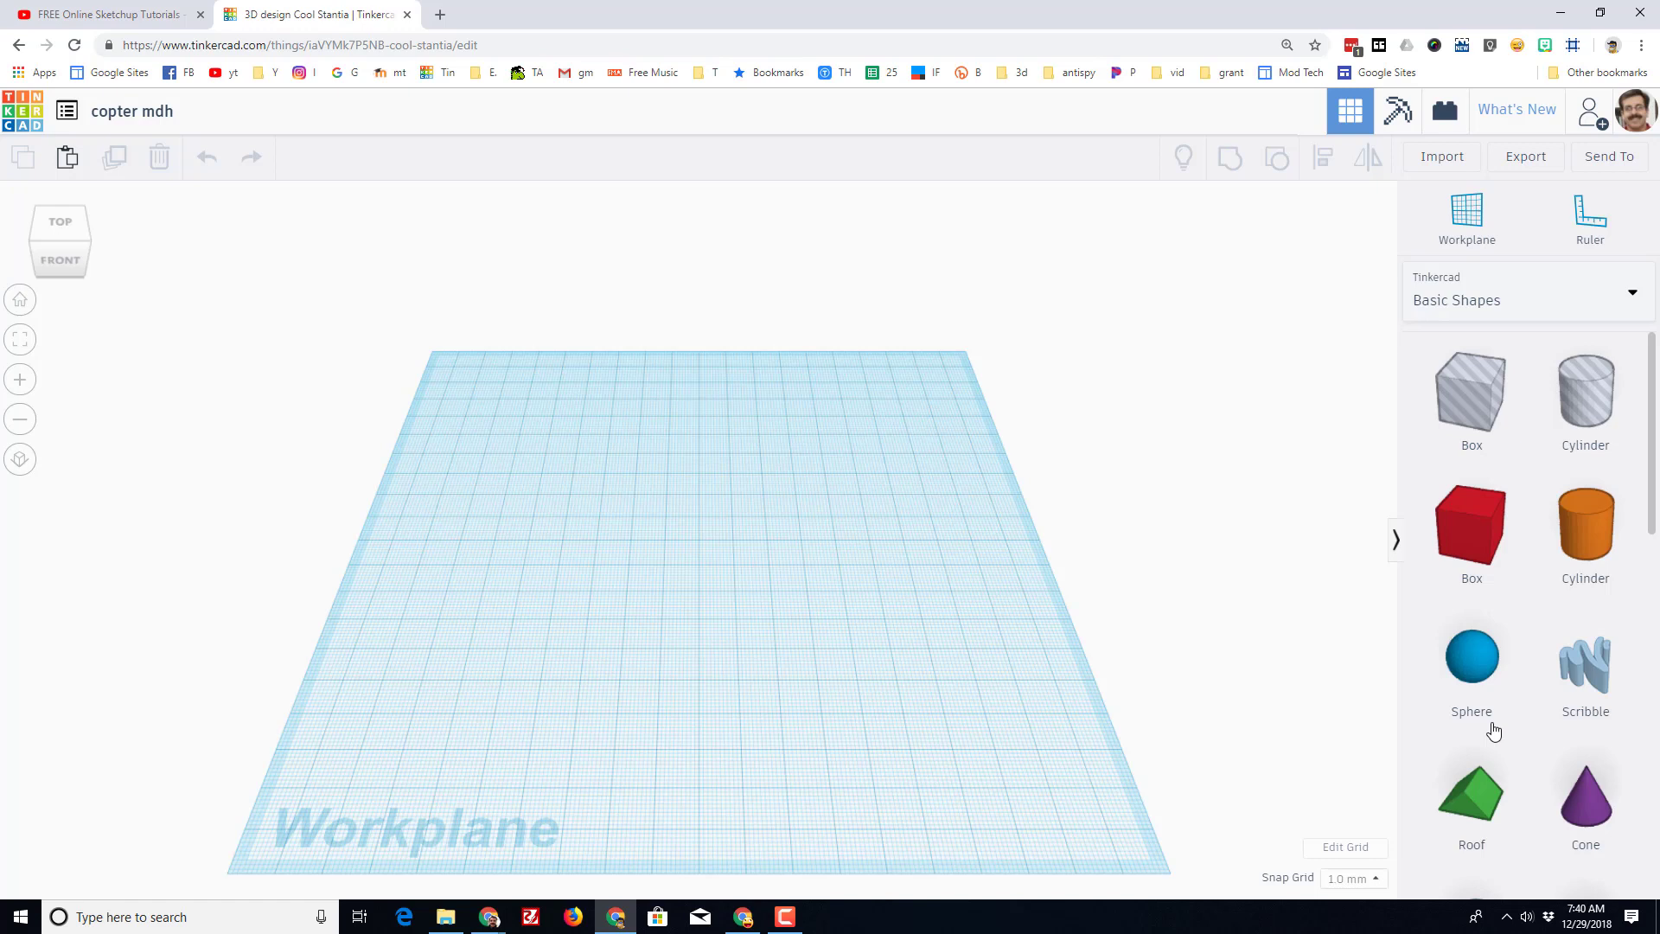
Draw a closed rounded Scribble loop and place it as the helicopter body shape.
click(1586, 656)
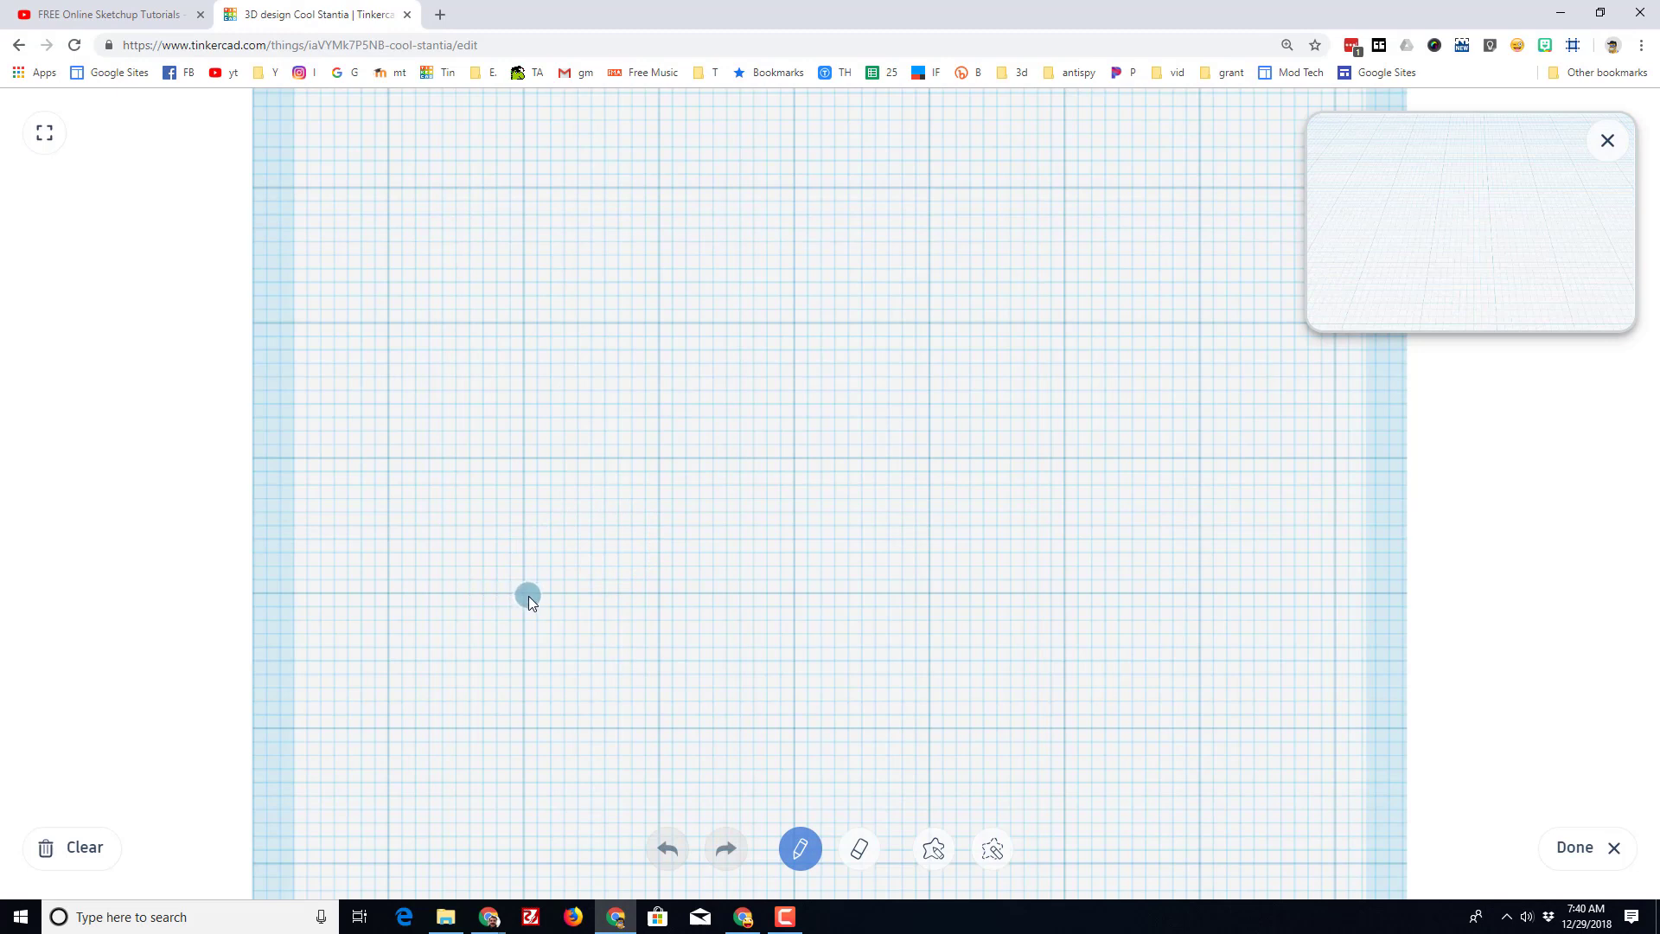
drag(529, 593, 507, 455)
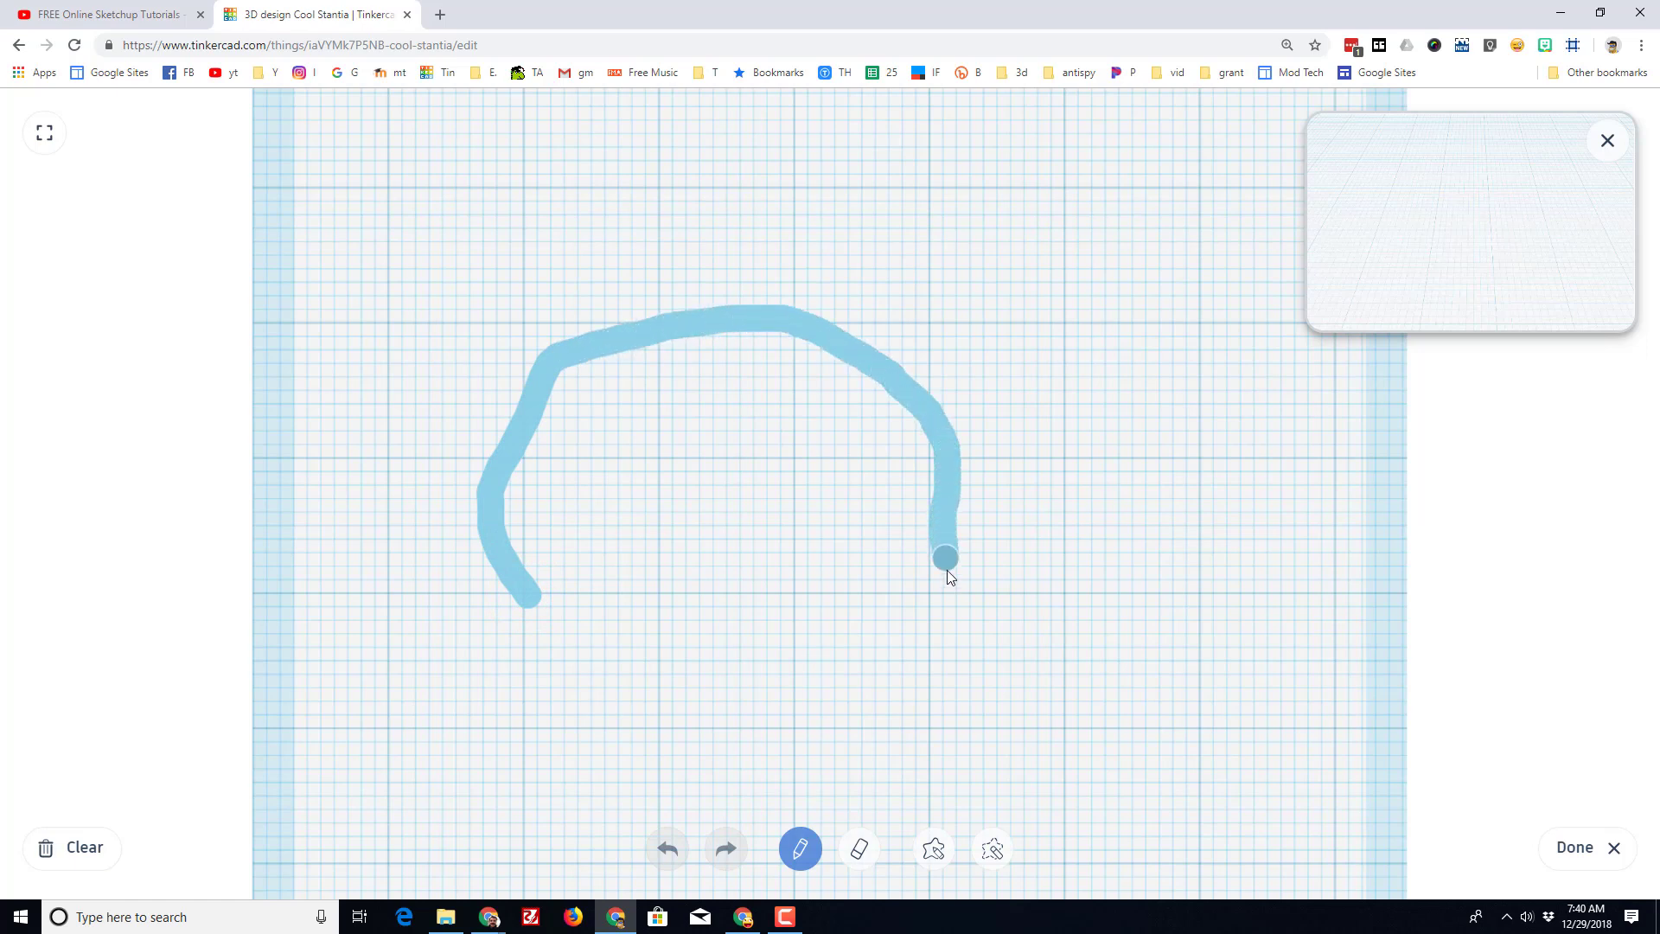
drag(946, 556, 614, 609)
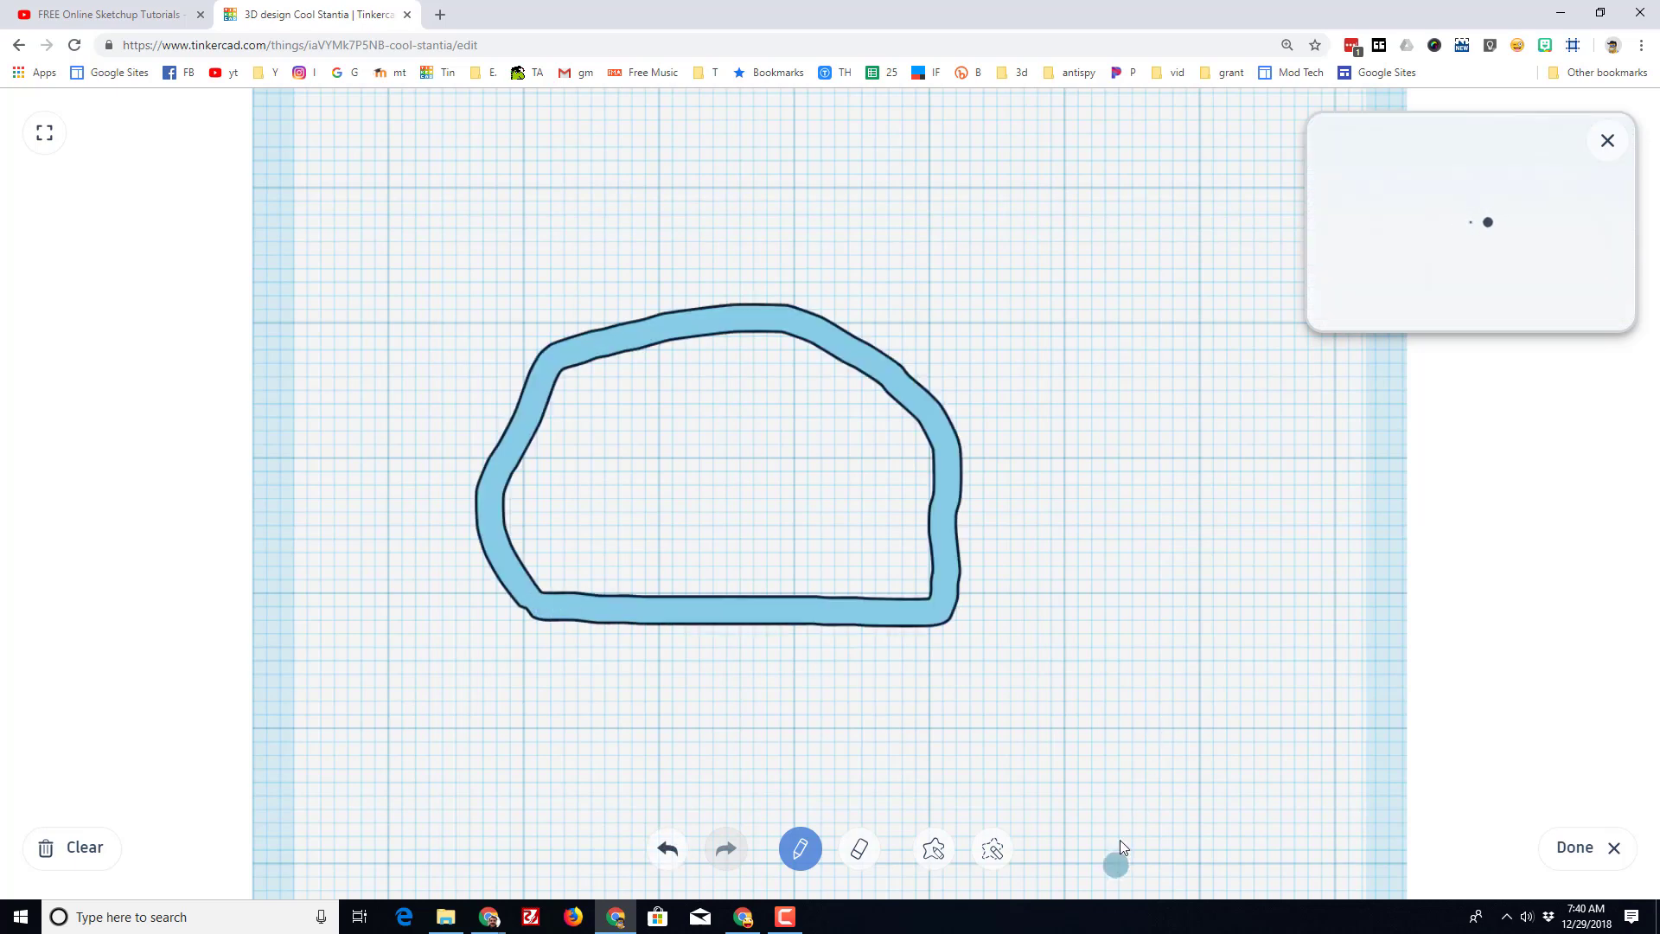
click(1577, 847)
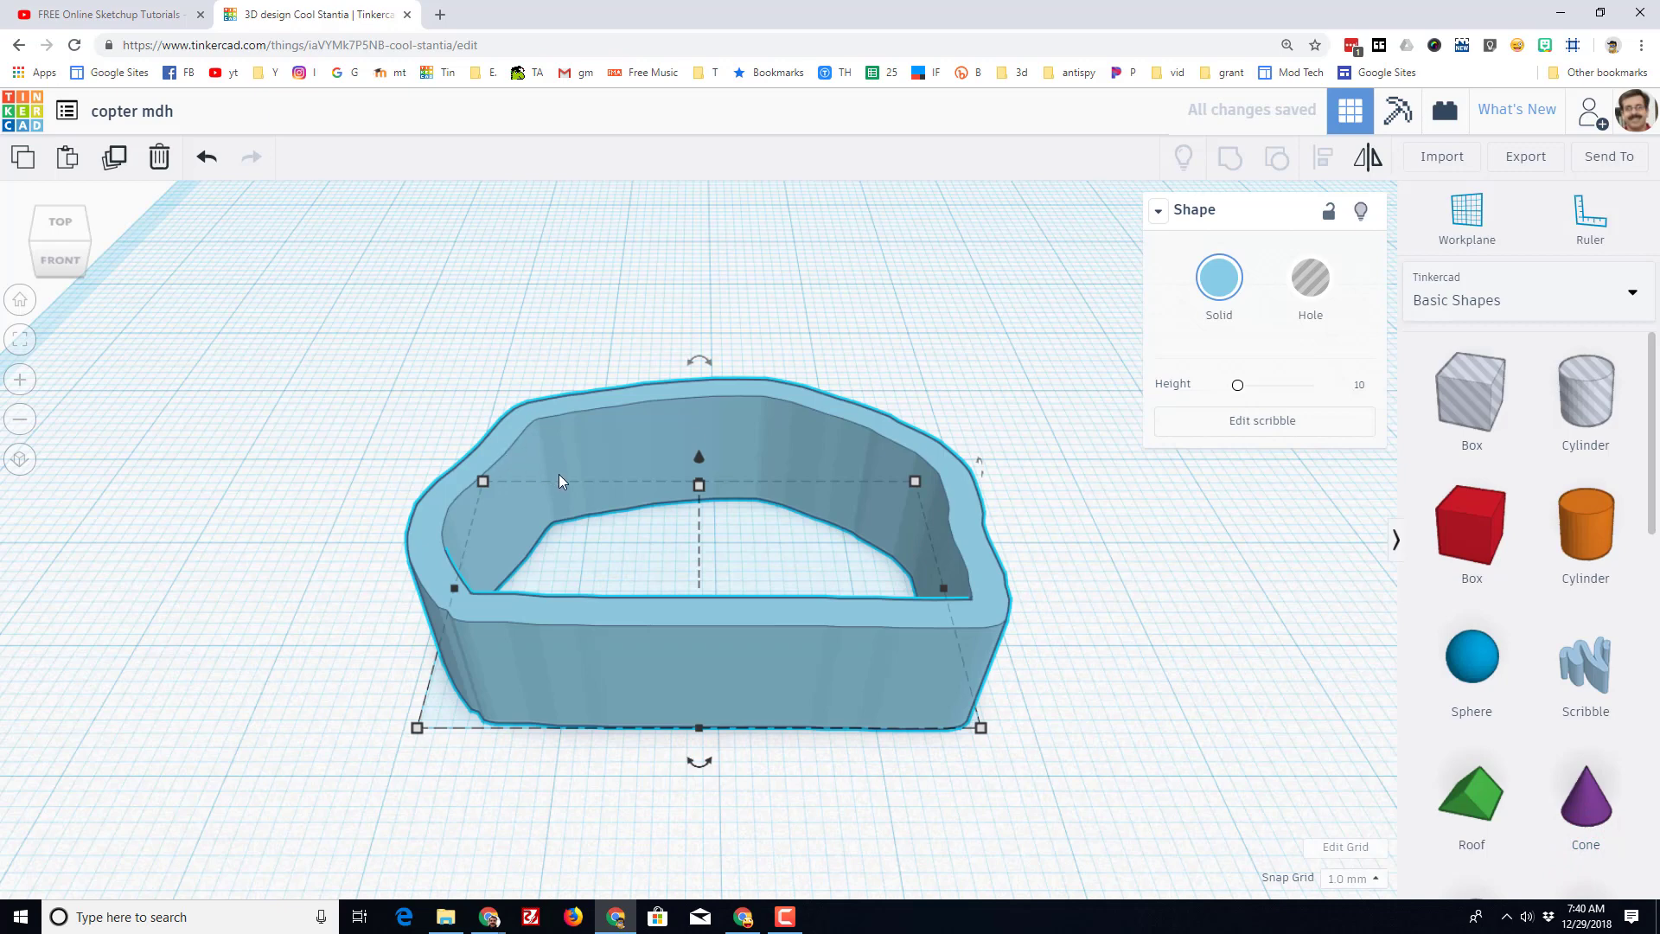
mouse_move(659, 356)
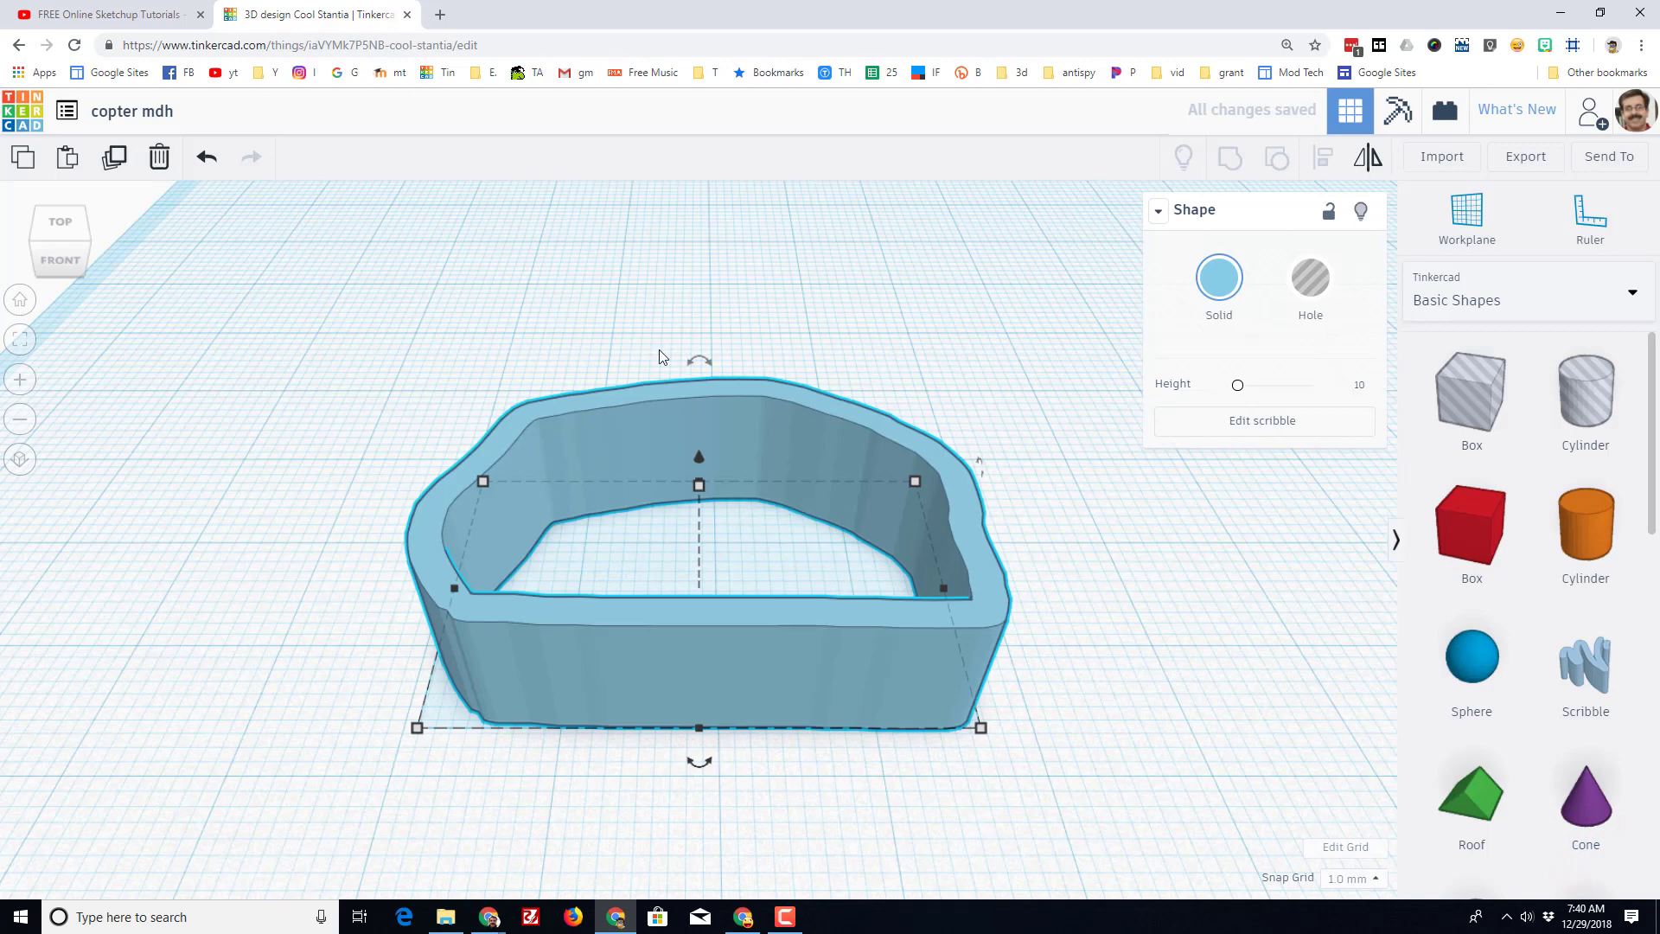
Rotate the scribble 90° upright and stretch it into a larger cabin shell.
click(59, 242)
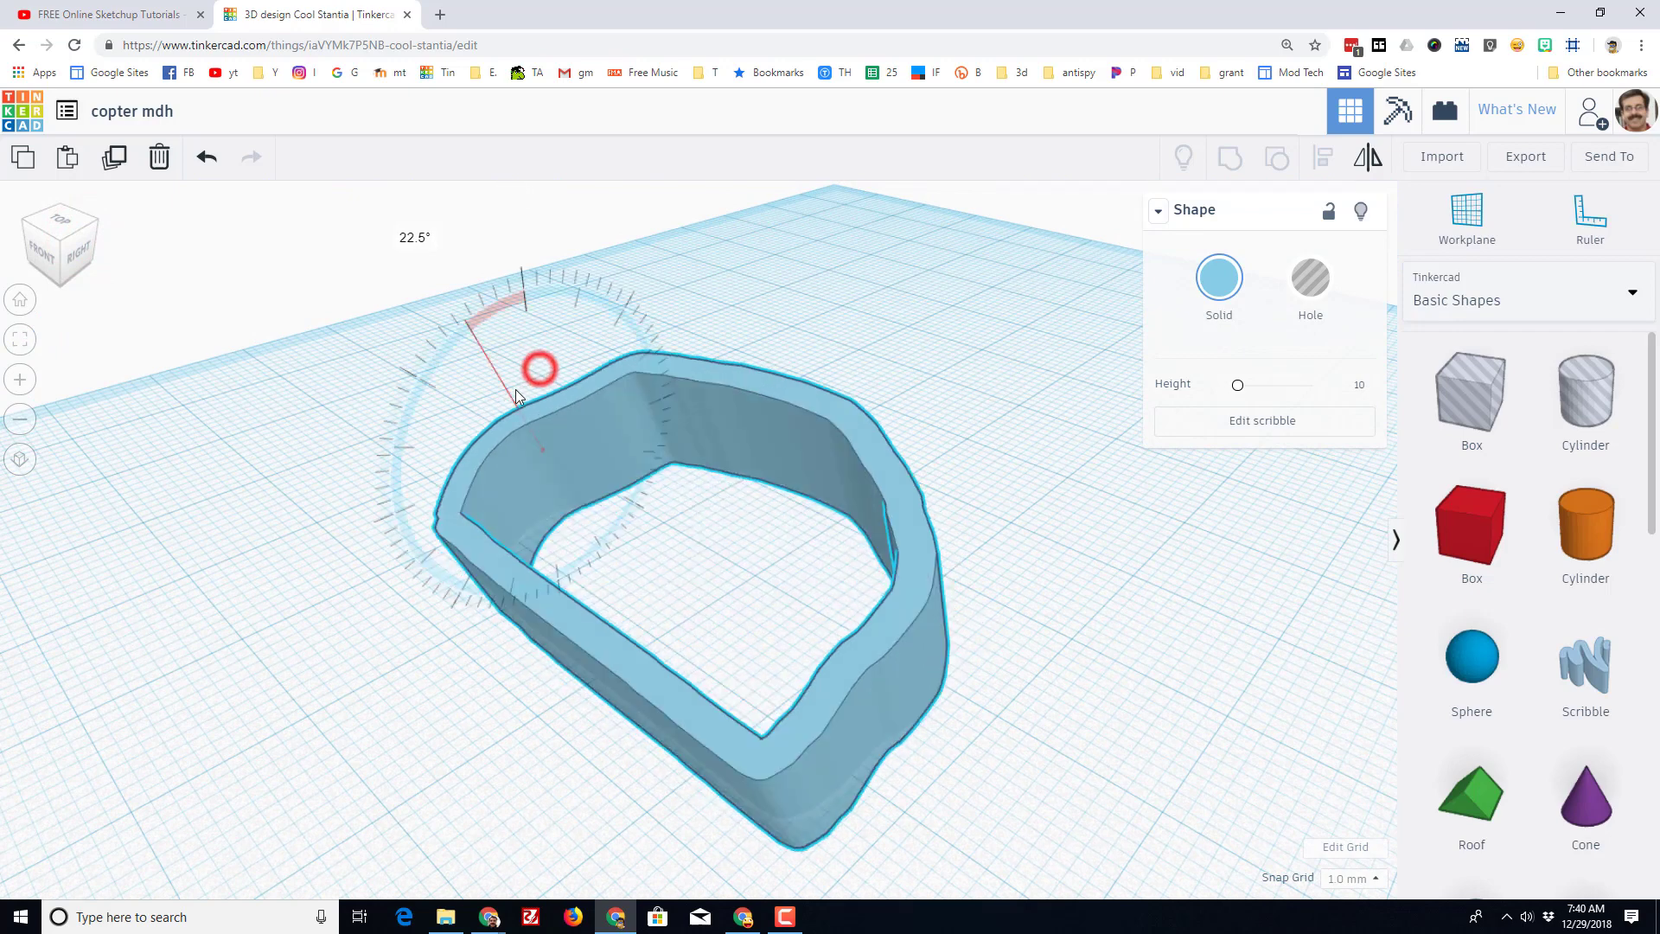
drag(540, 368, 488, 484)
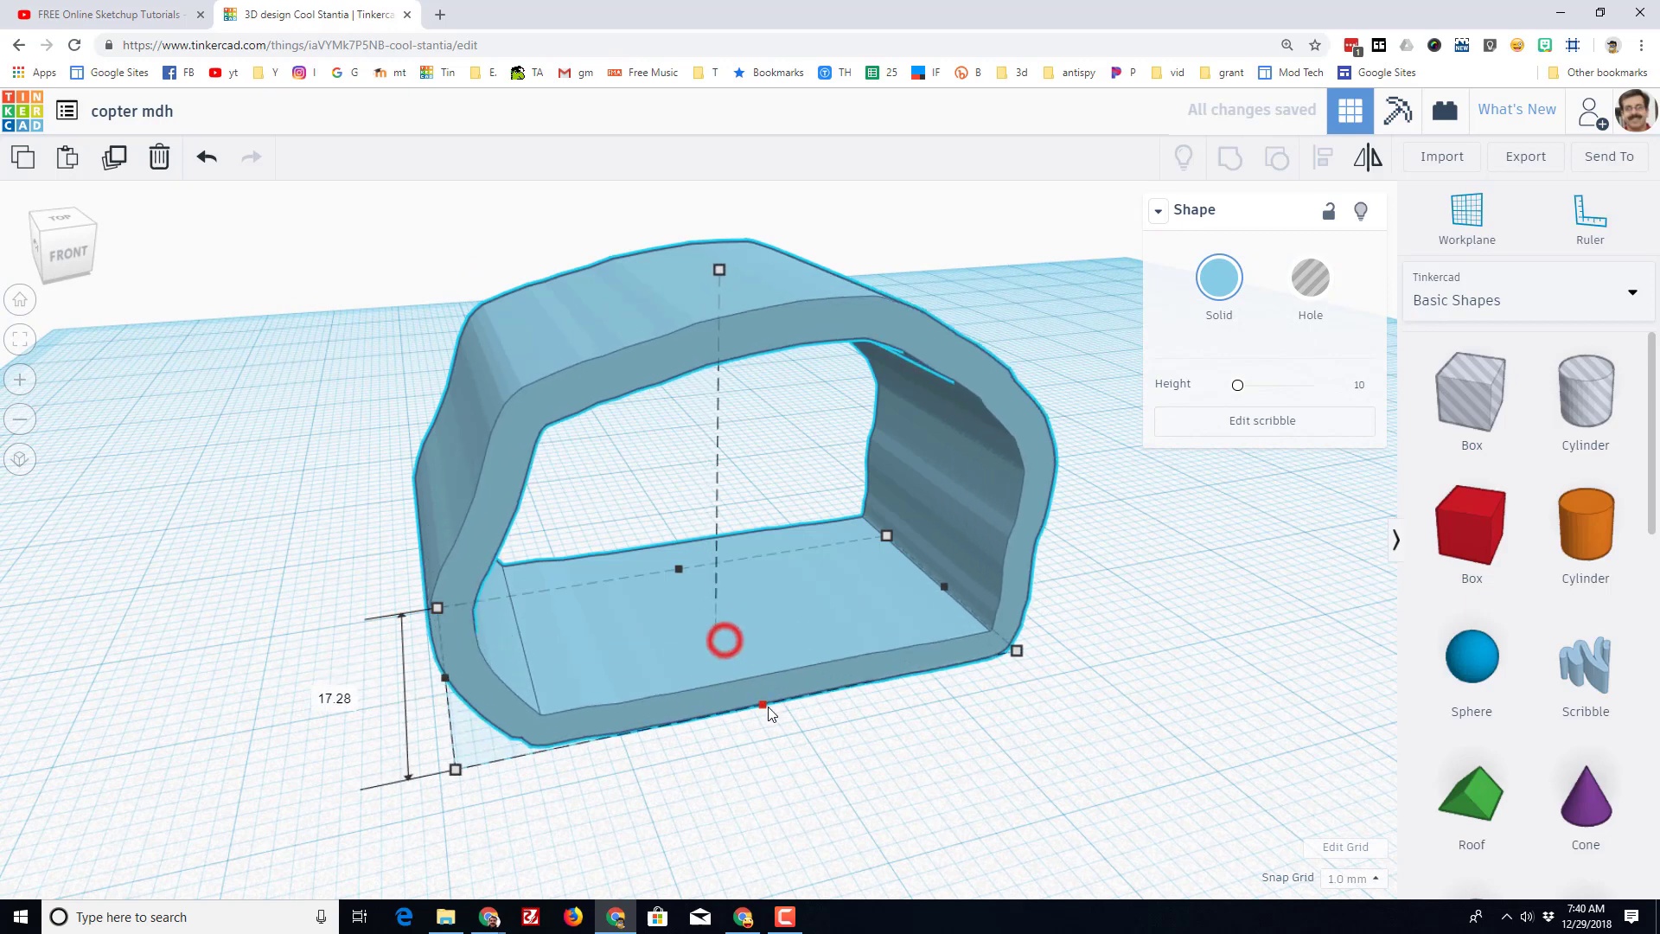
drag(763, 704, 783, 737)
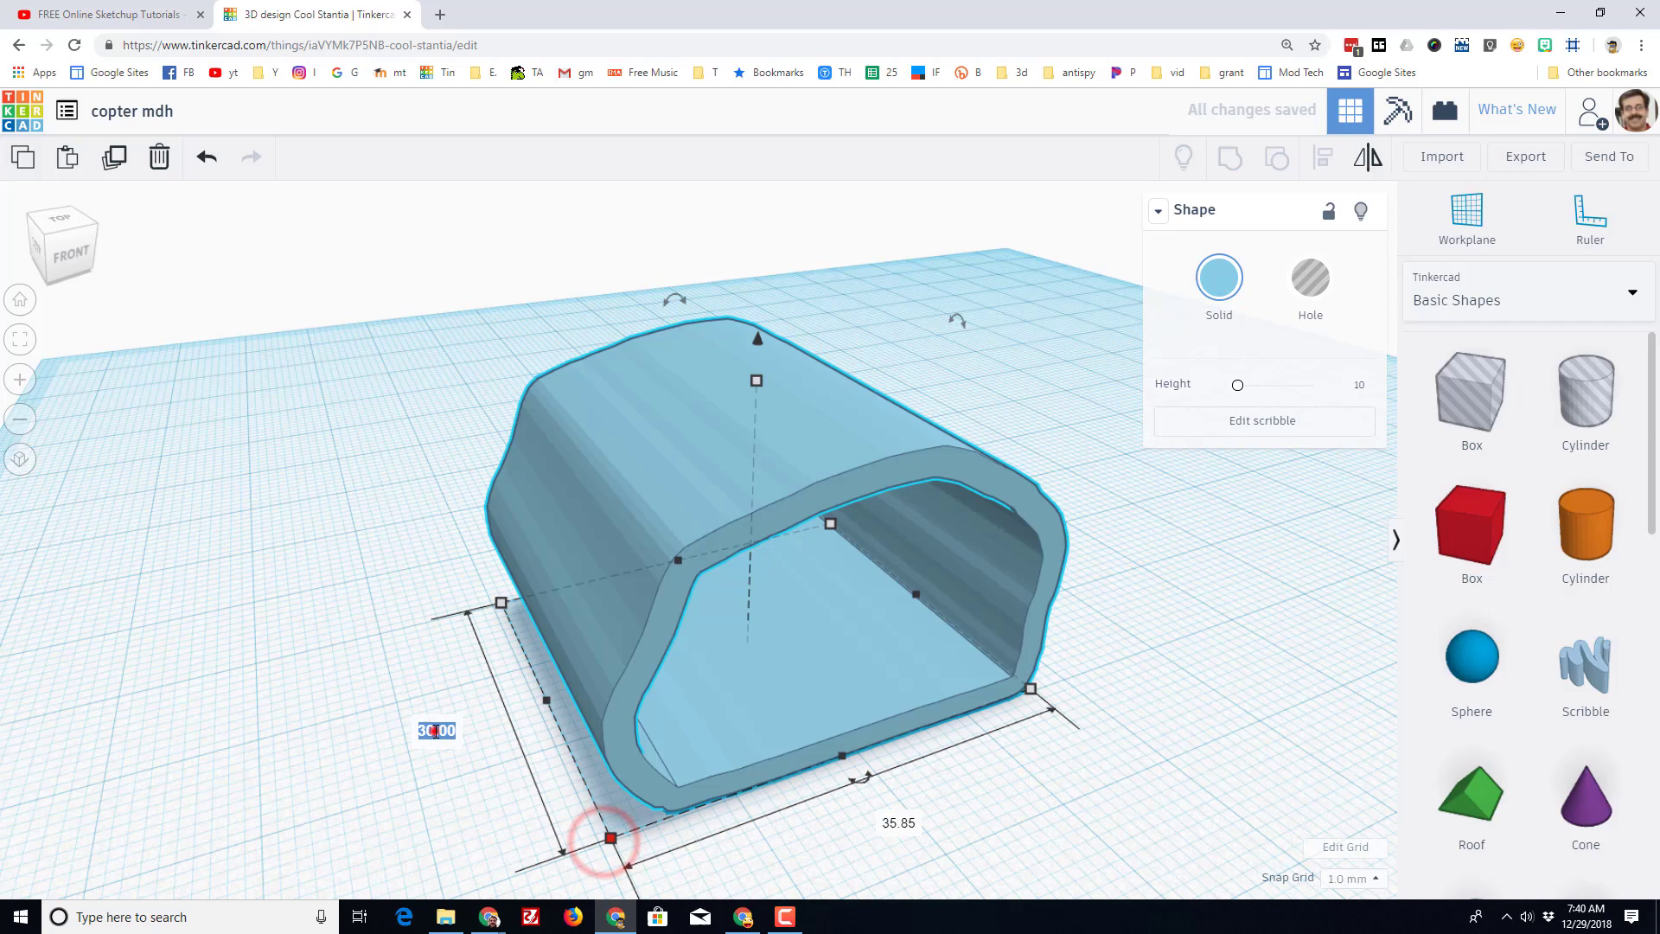
drag(610, 837, 586, 785)
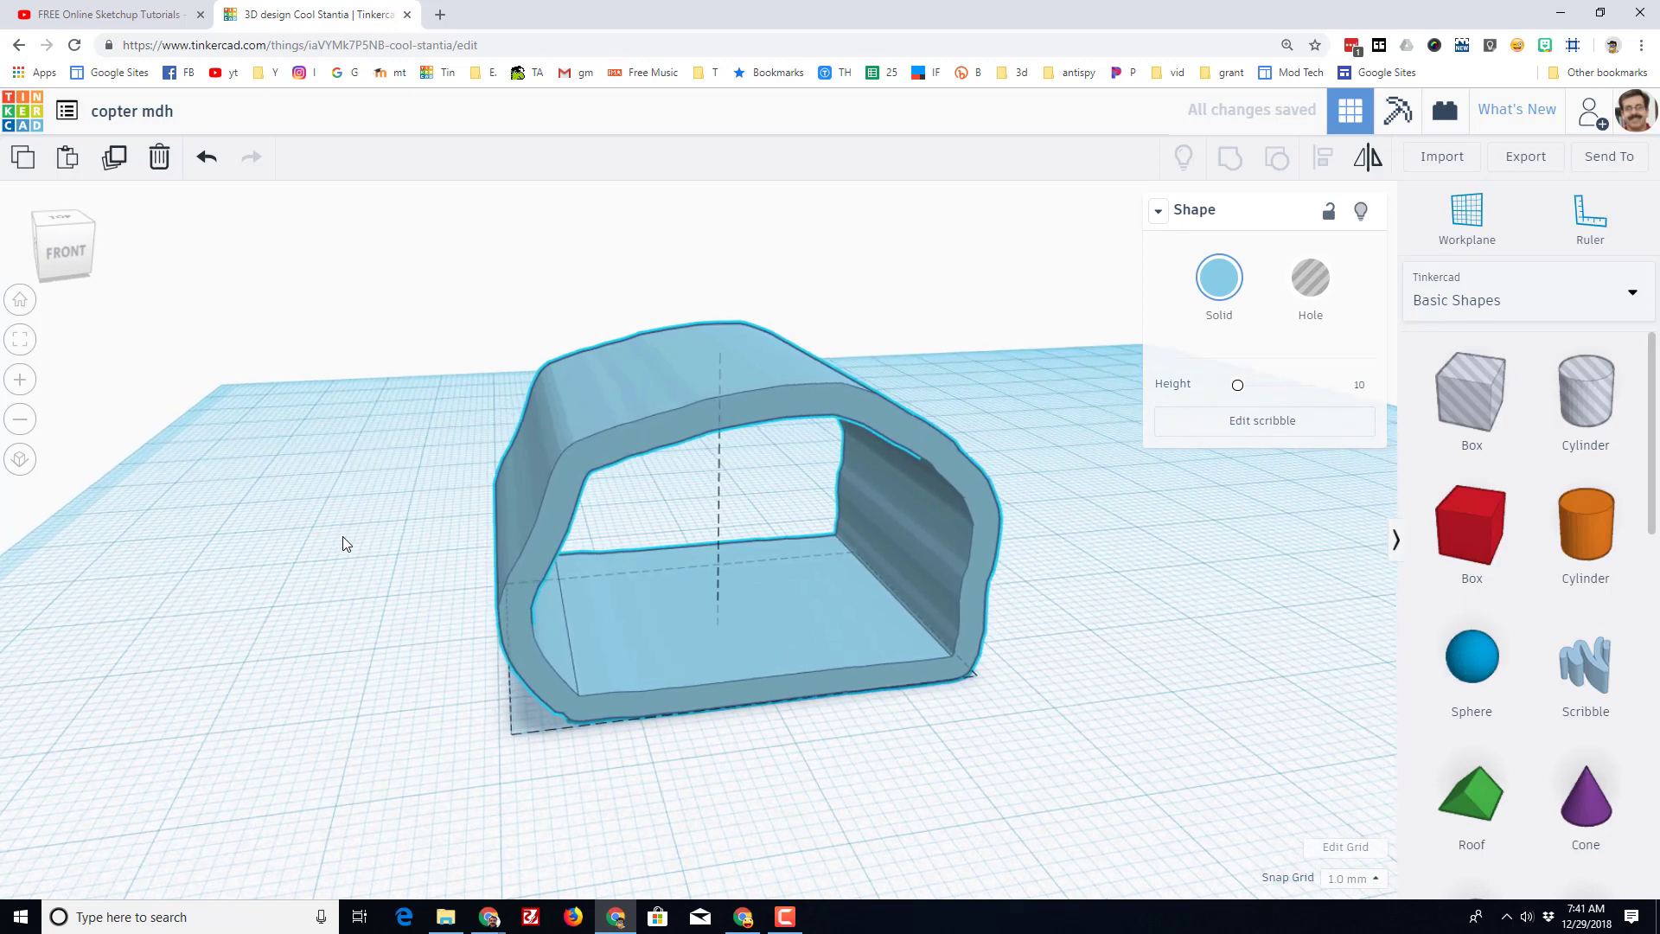
click(719, 529)
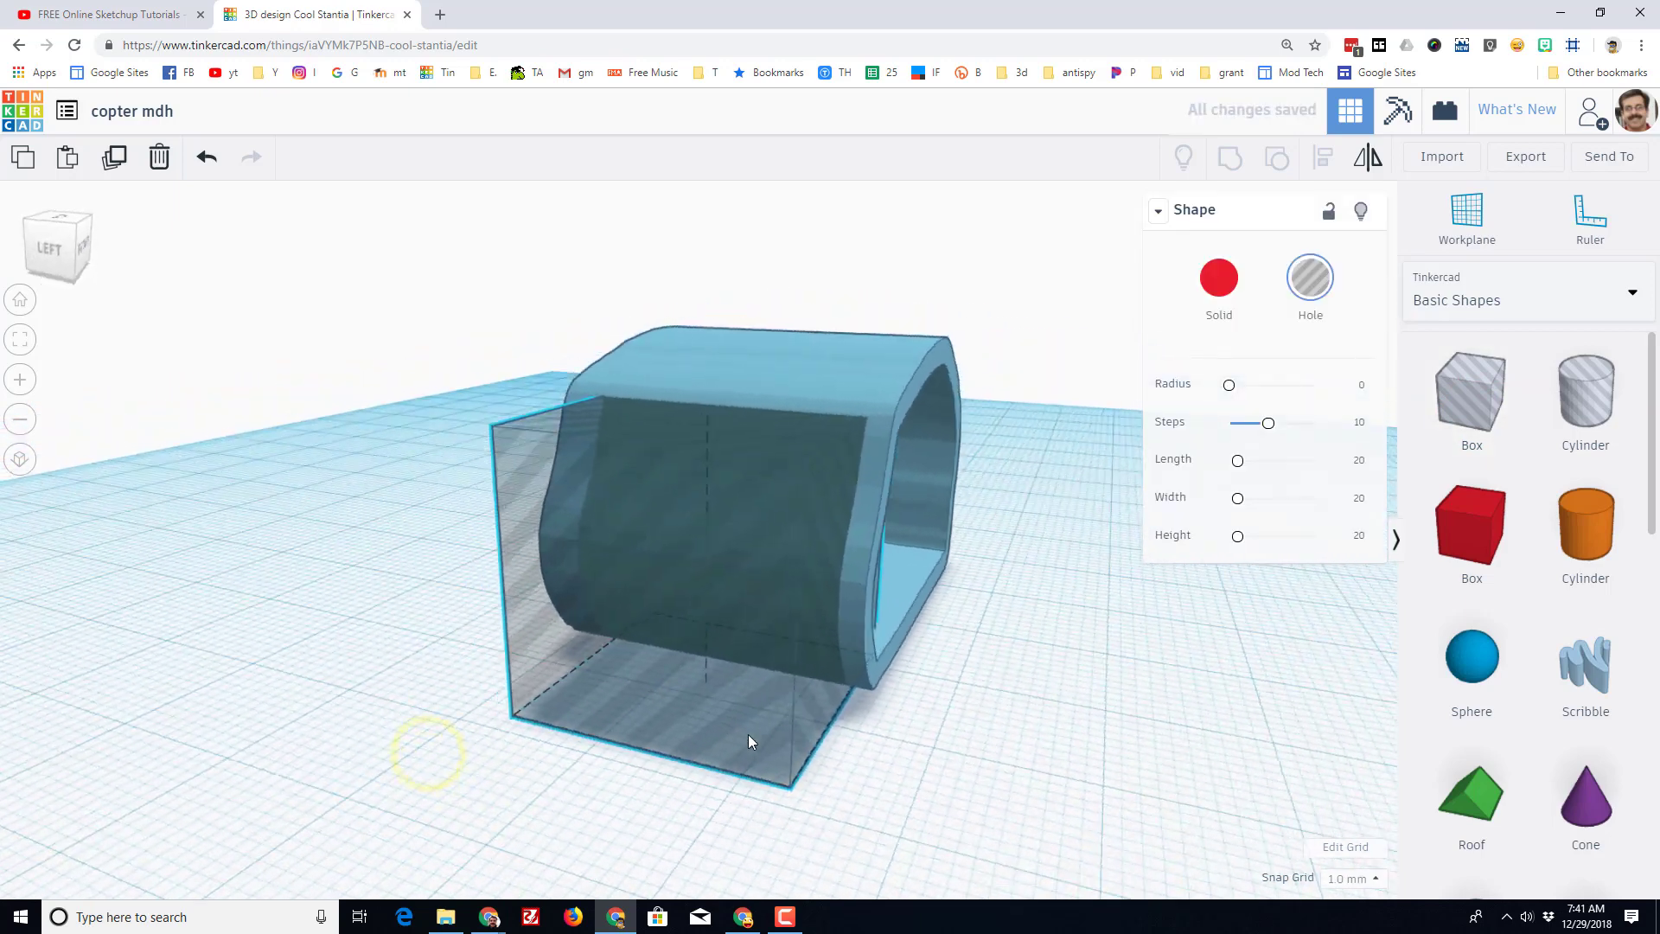
Place the hole box across the cabin's bottom and align it centered under the body.
drag(749, 742, 789, 797)
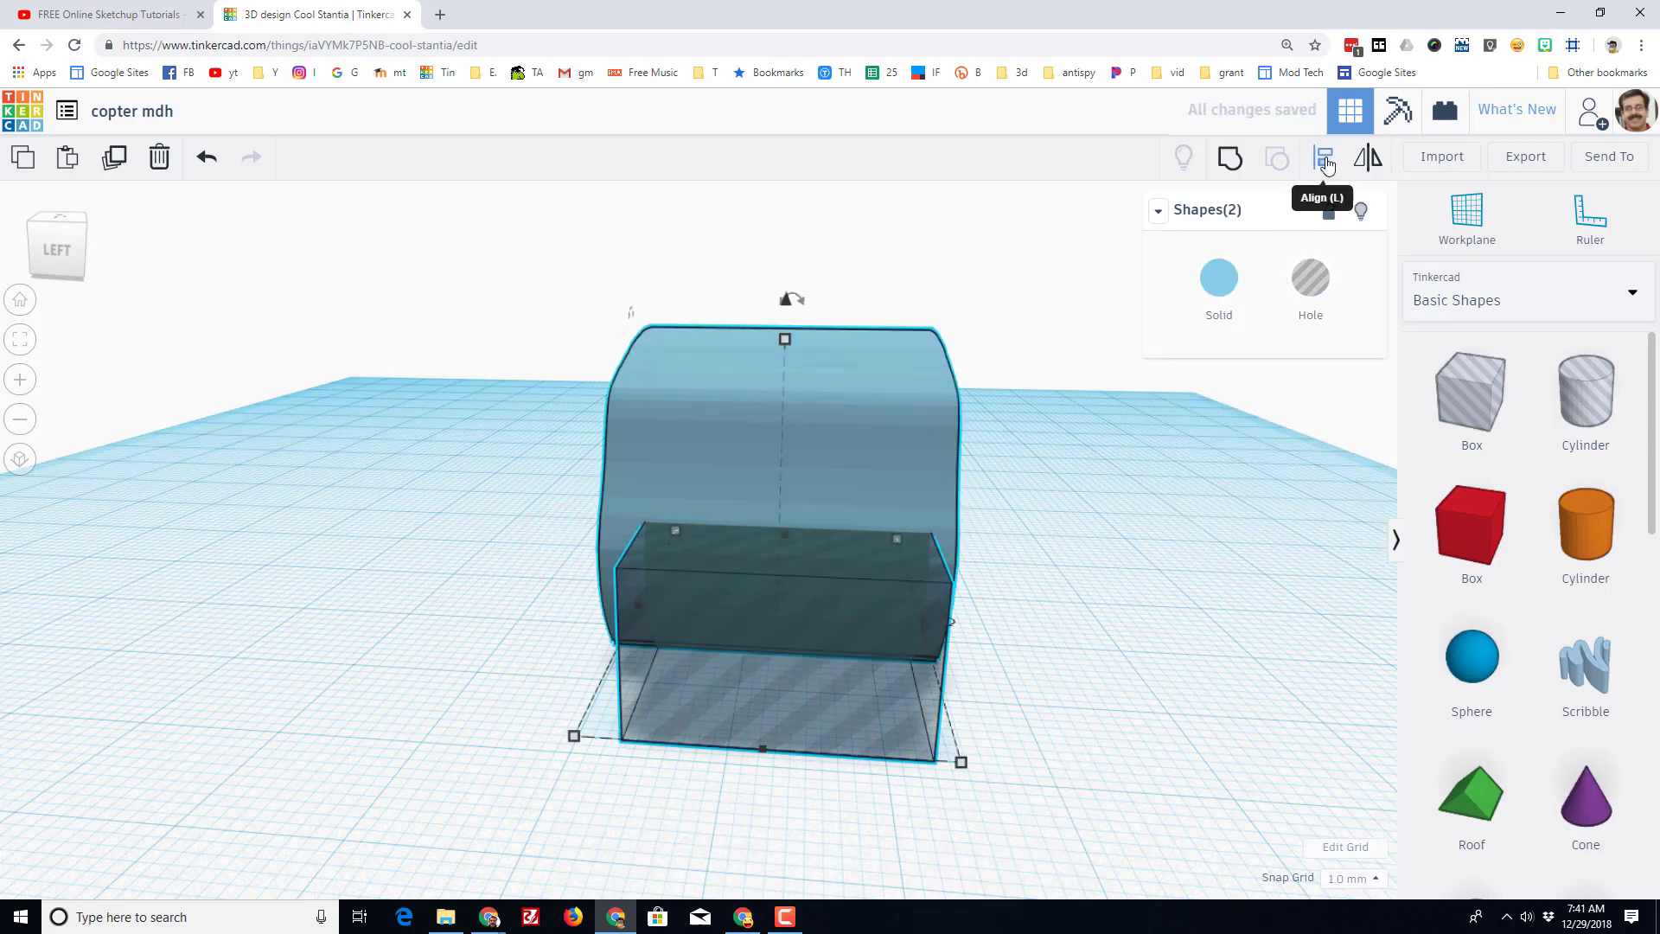
click(1323, 157)
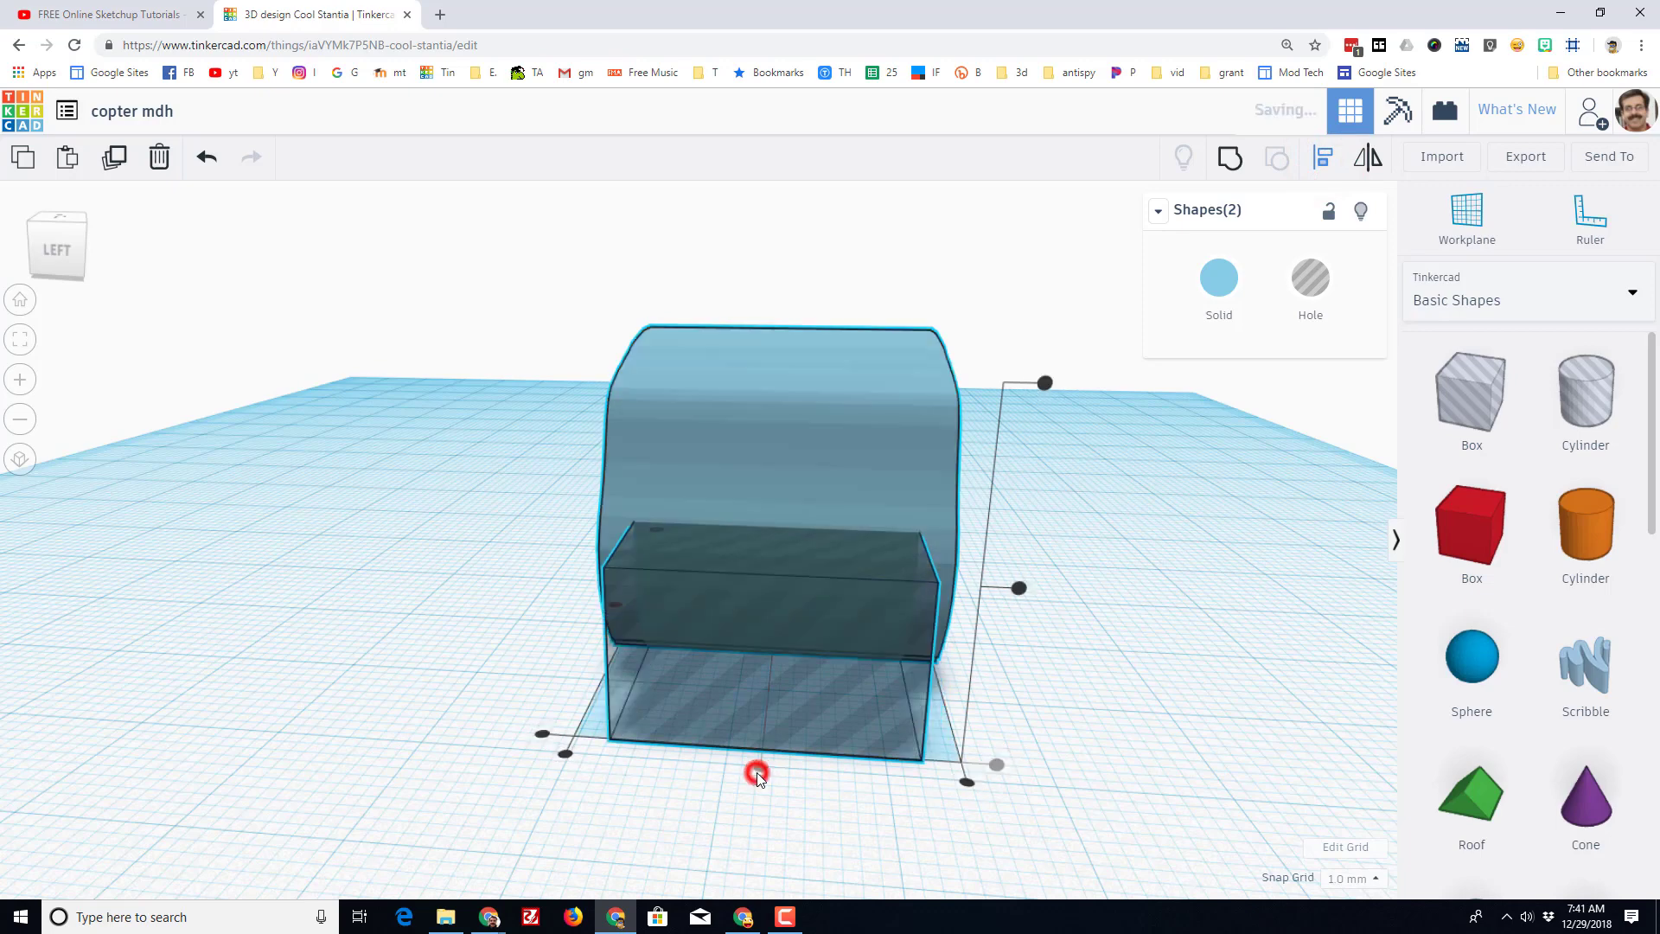
drag(758, 772, 1017, 588)
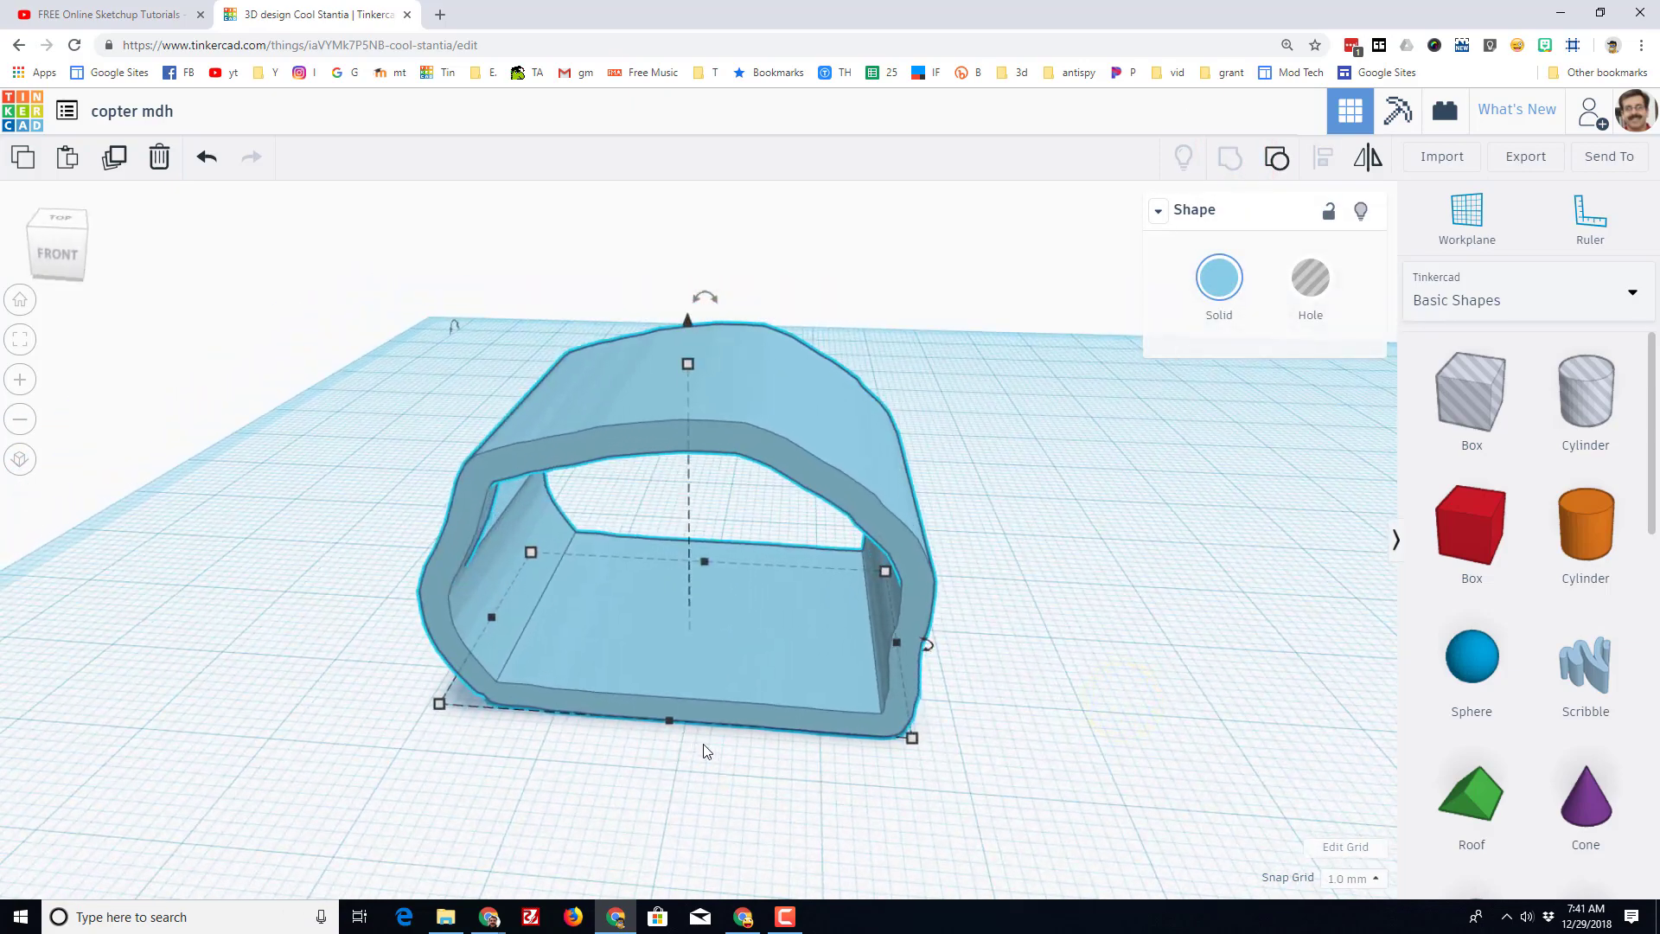
mouse_move(1291, 521)
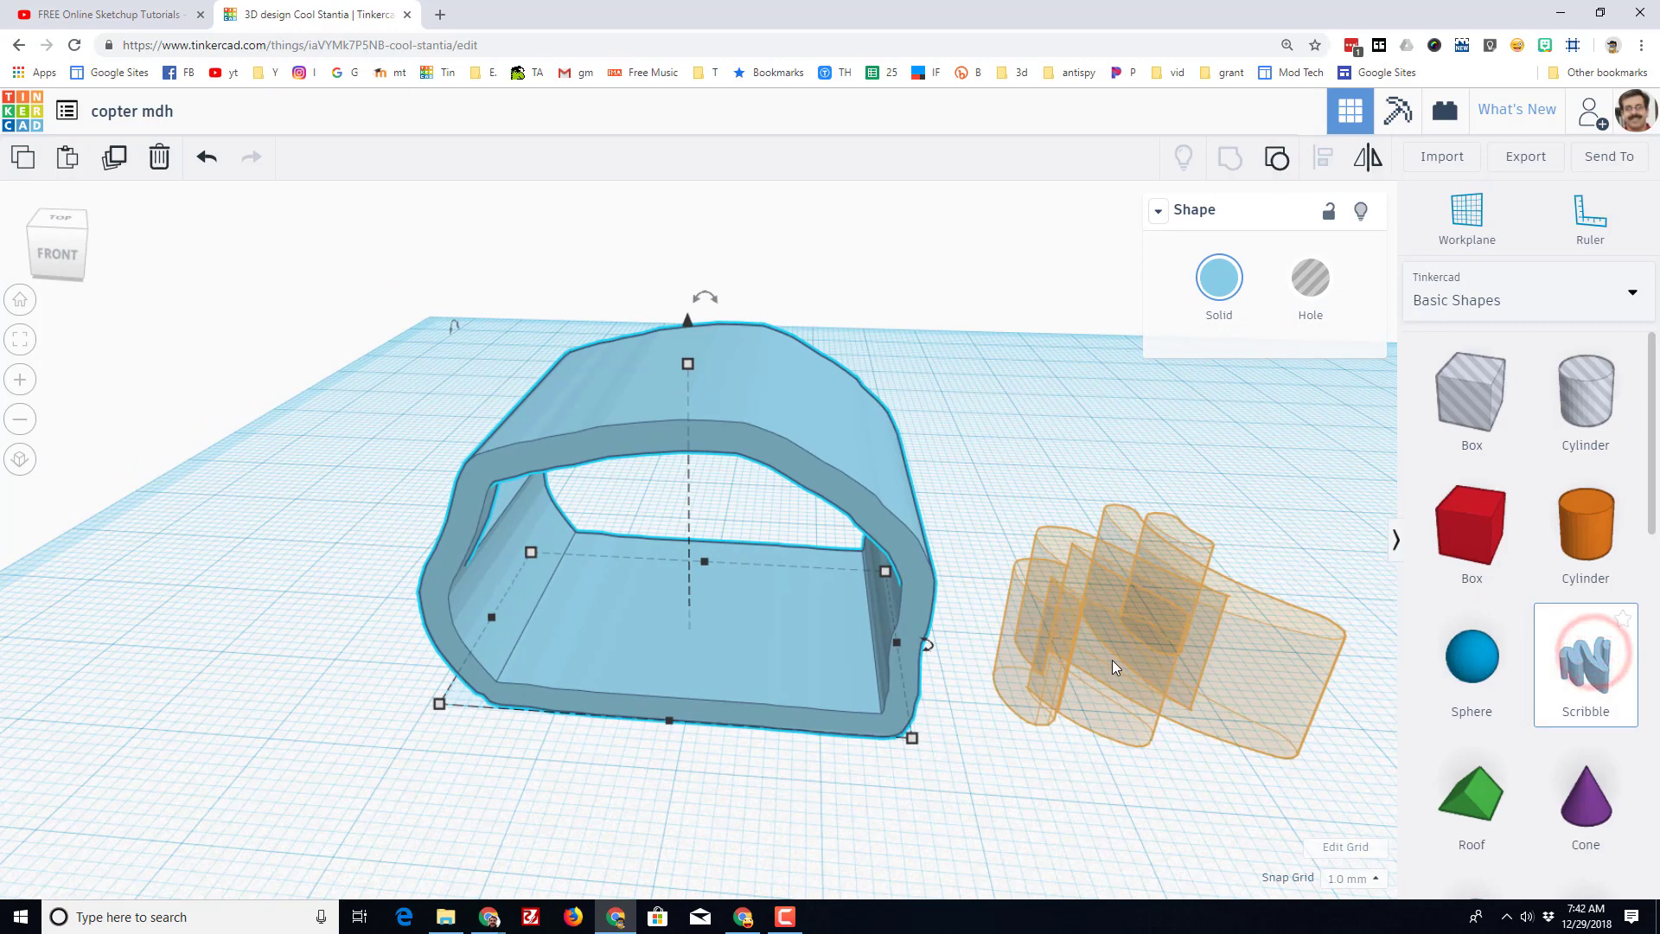
Sketch a new Scribble skid with a long runner and a raised trapezoid strut loop.
click(1586, 663)
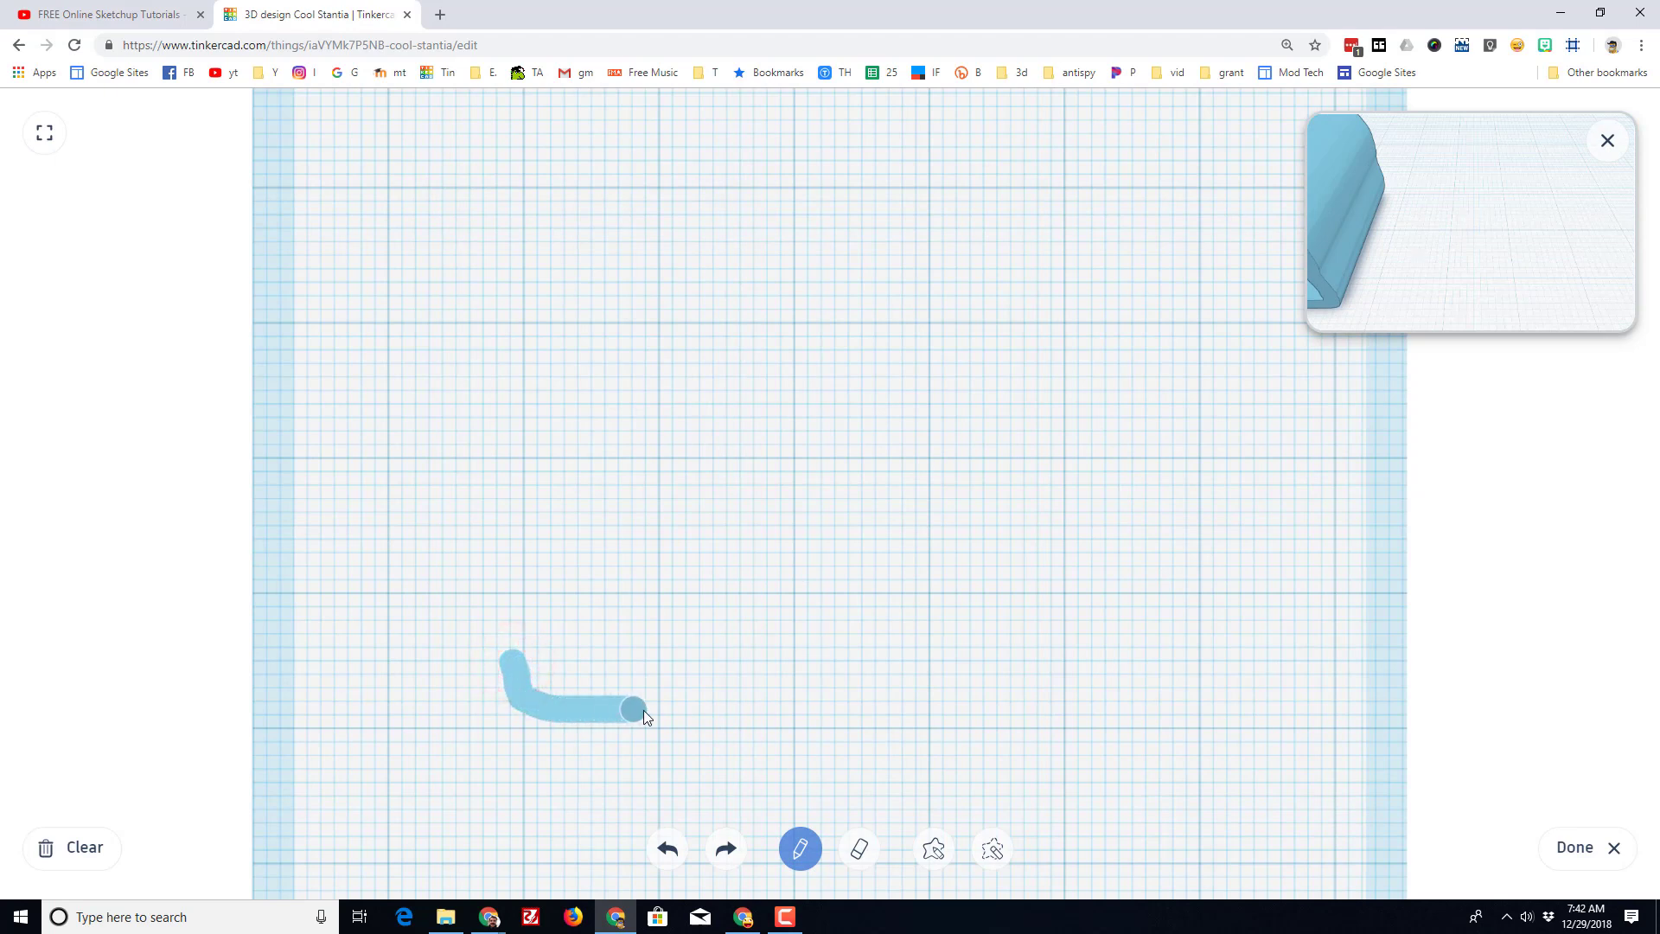
drag(635, 709, 968, 713)
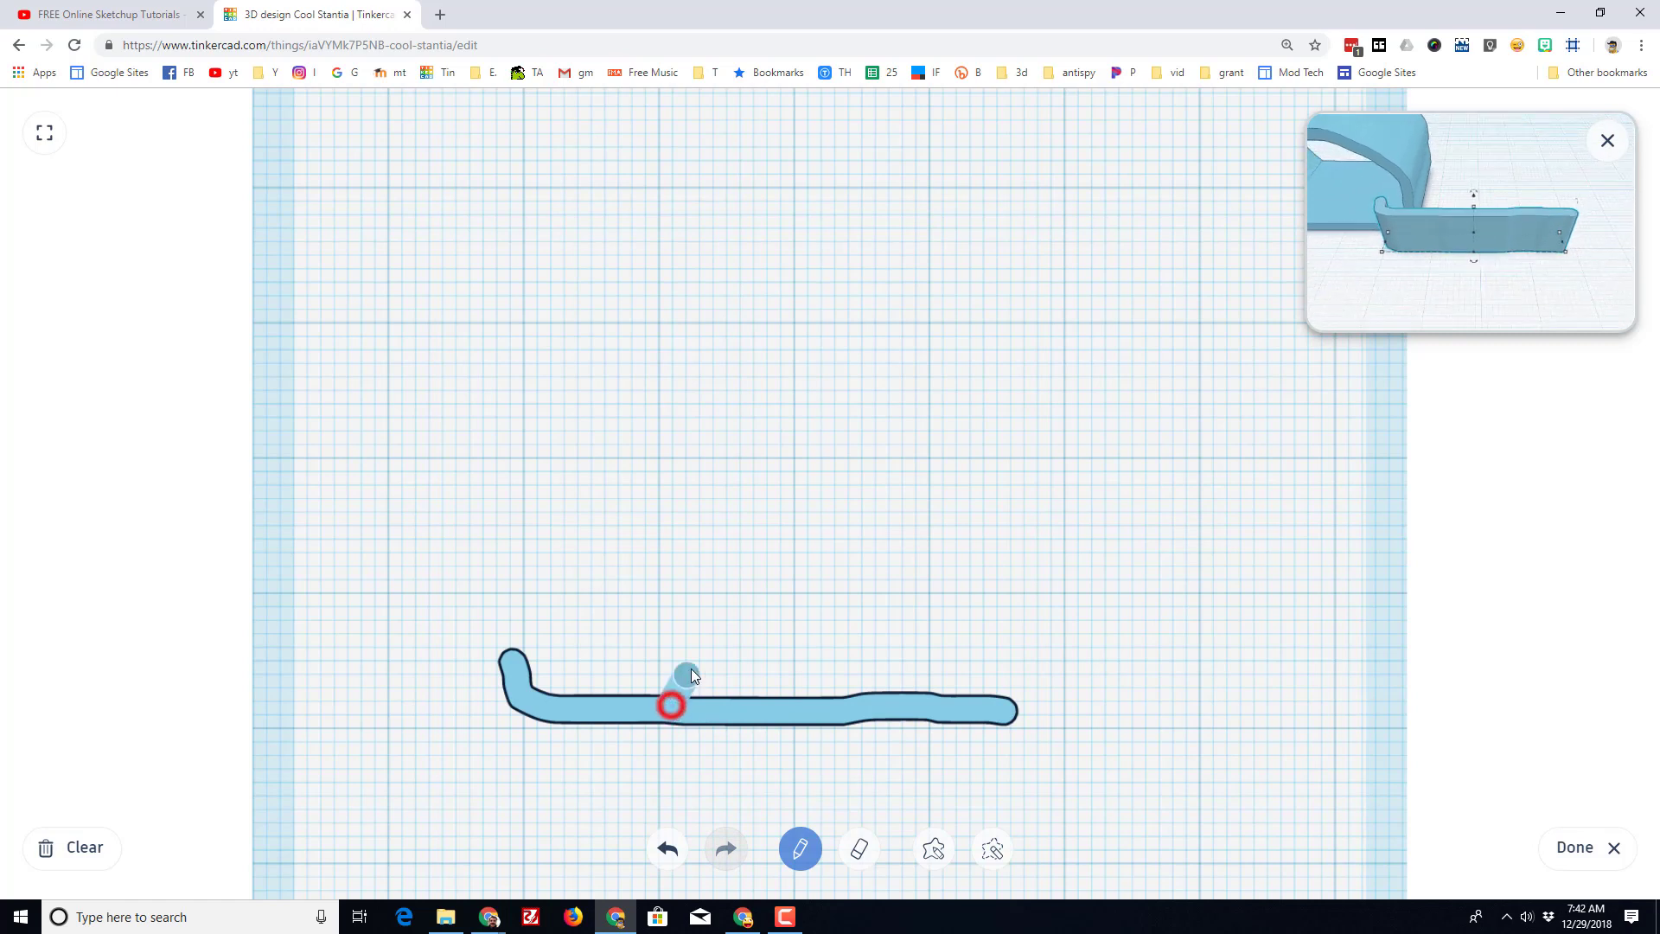
drag(688, 675, 888, 612)
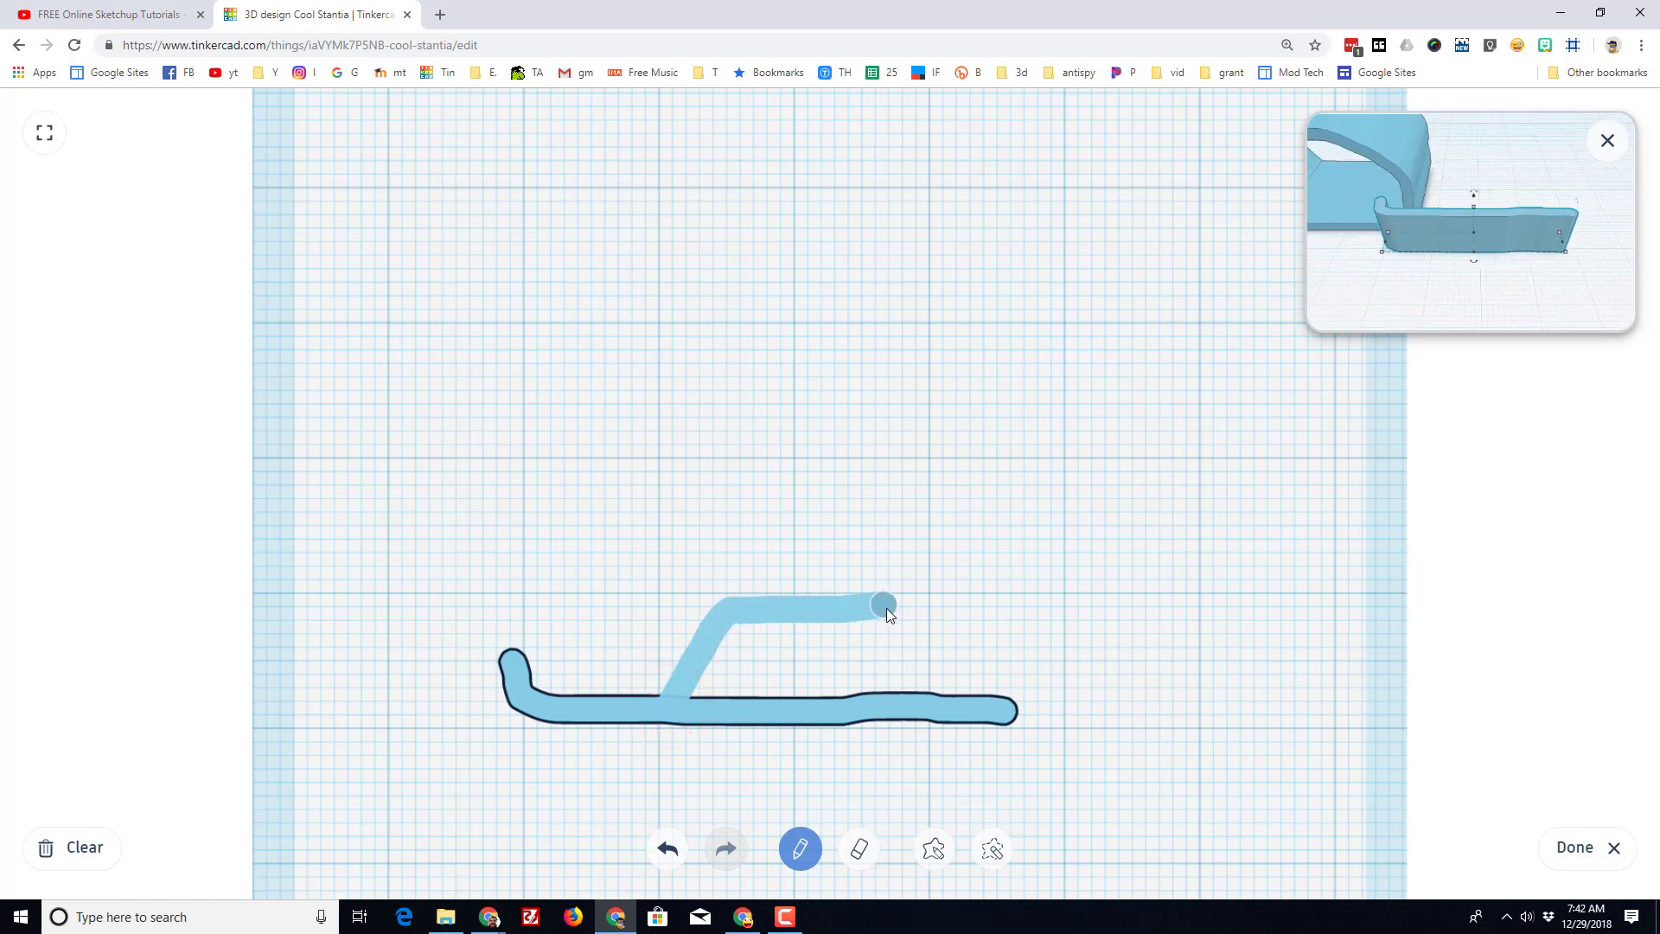
drag(884, 608, 1012, 714)
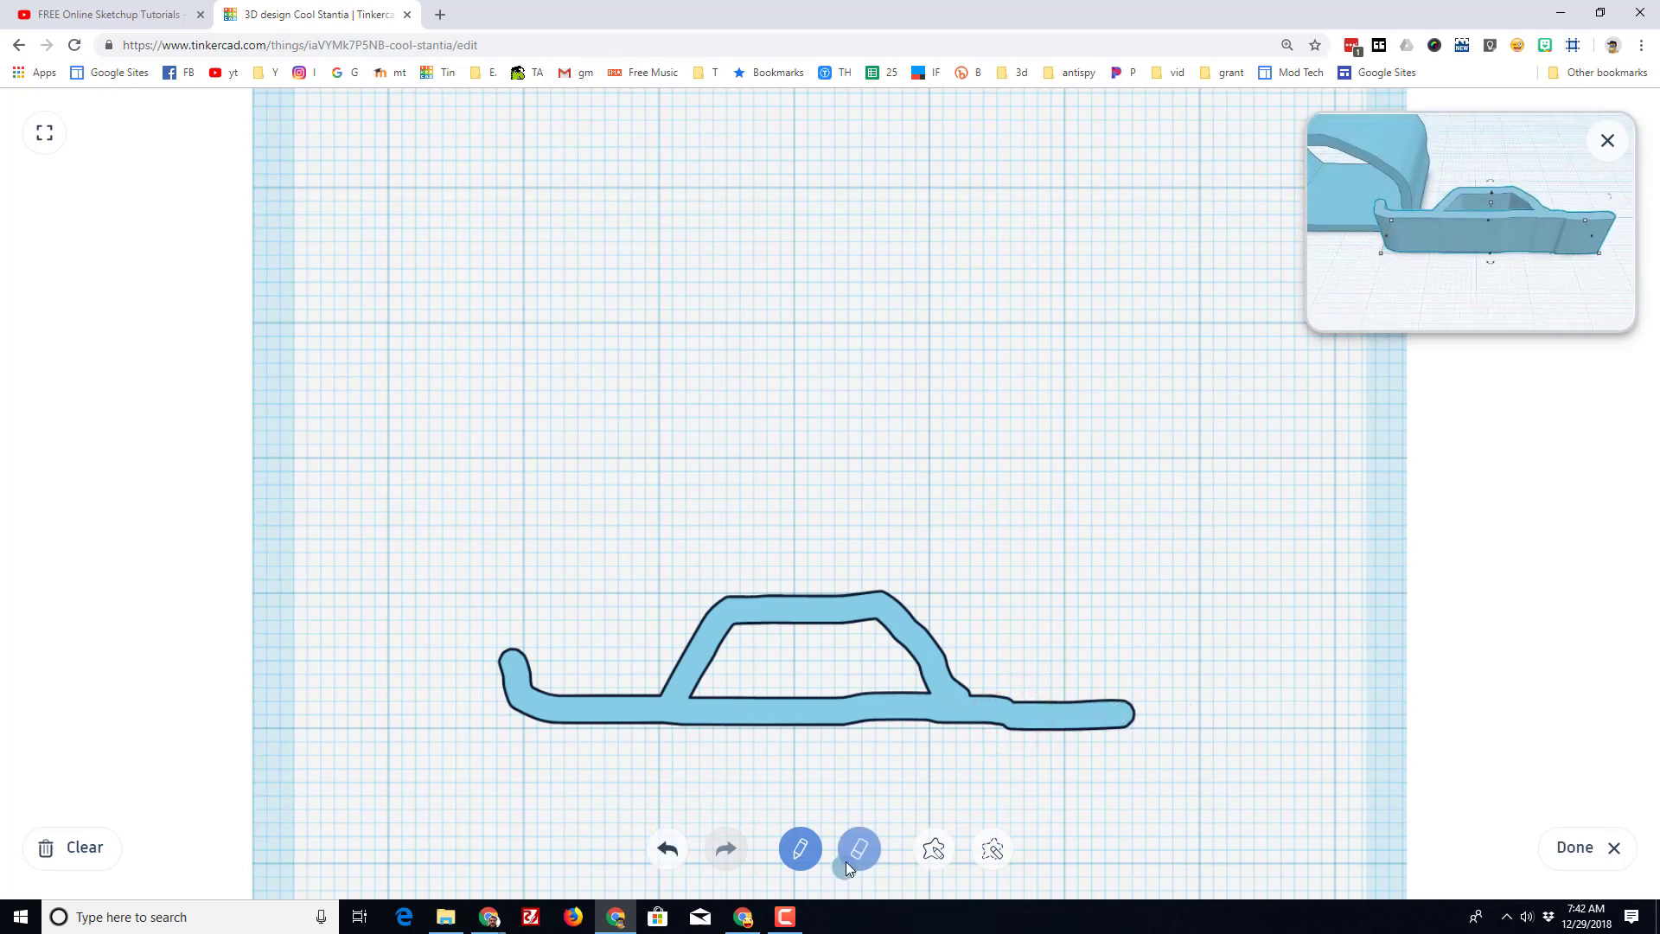
Erase the runner's extra end, redraw and extend the long bottom runner, and finish the skid shape.
click(859, 848)
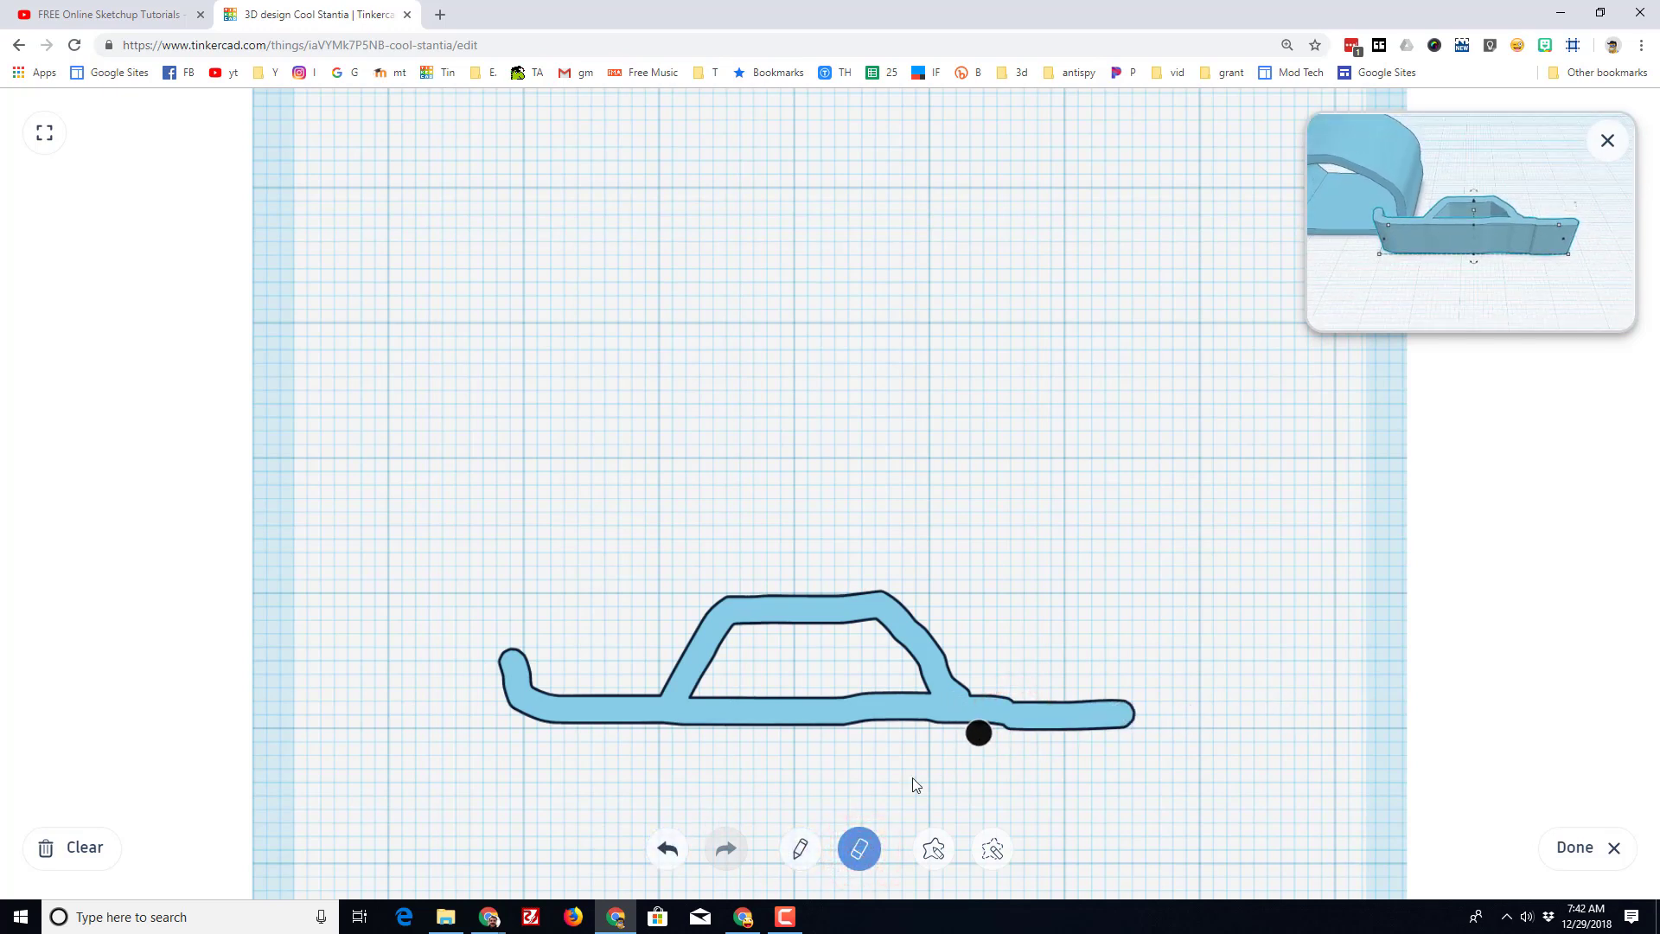
click(668, 847)
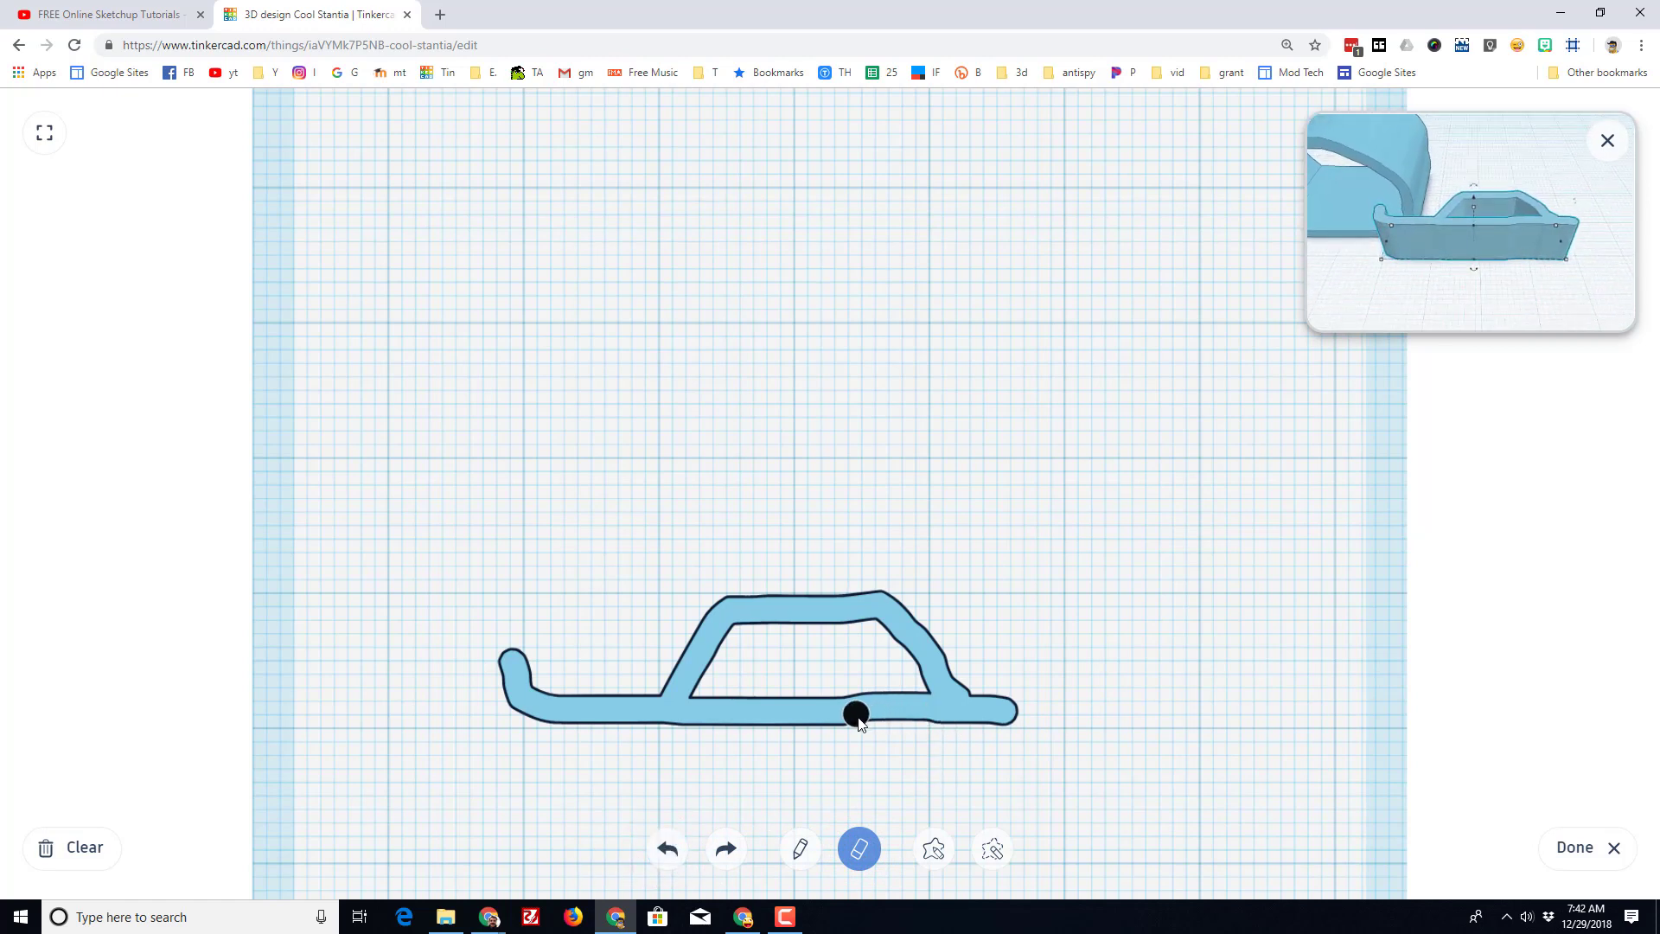
click(799, 847)
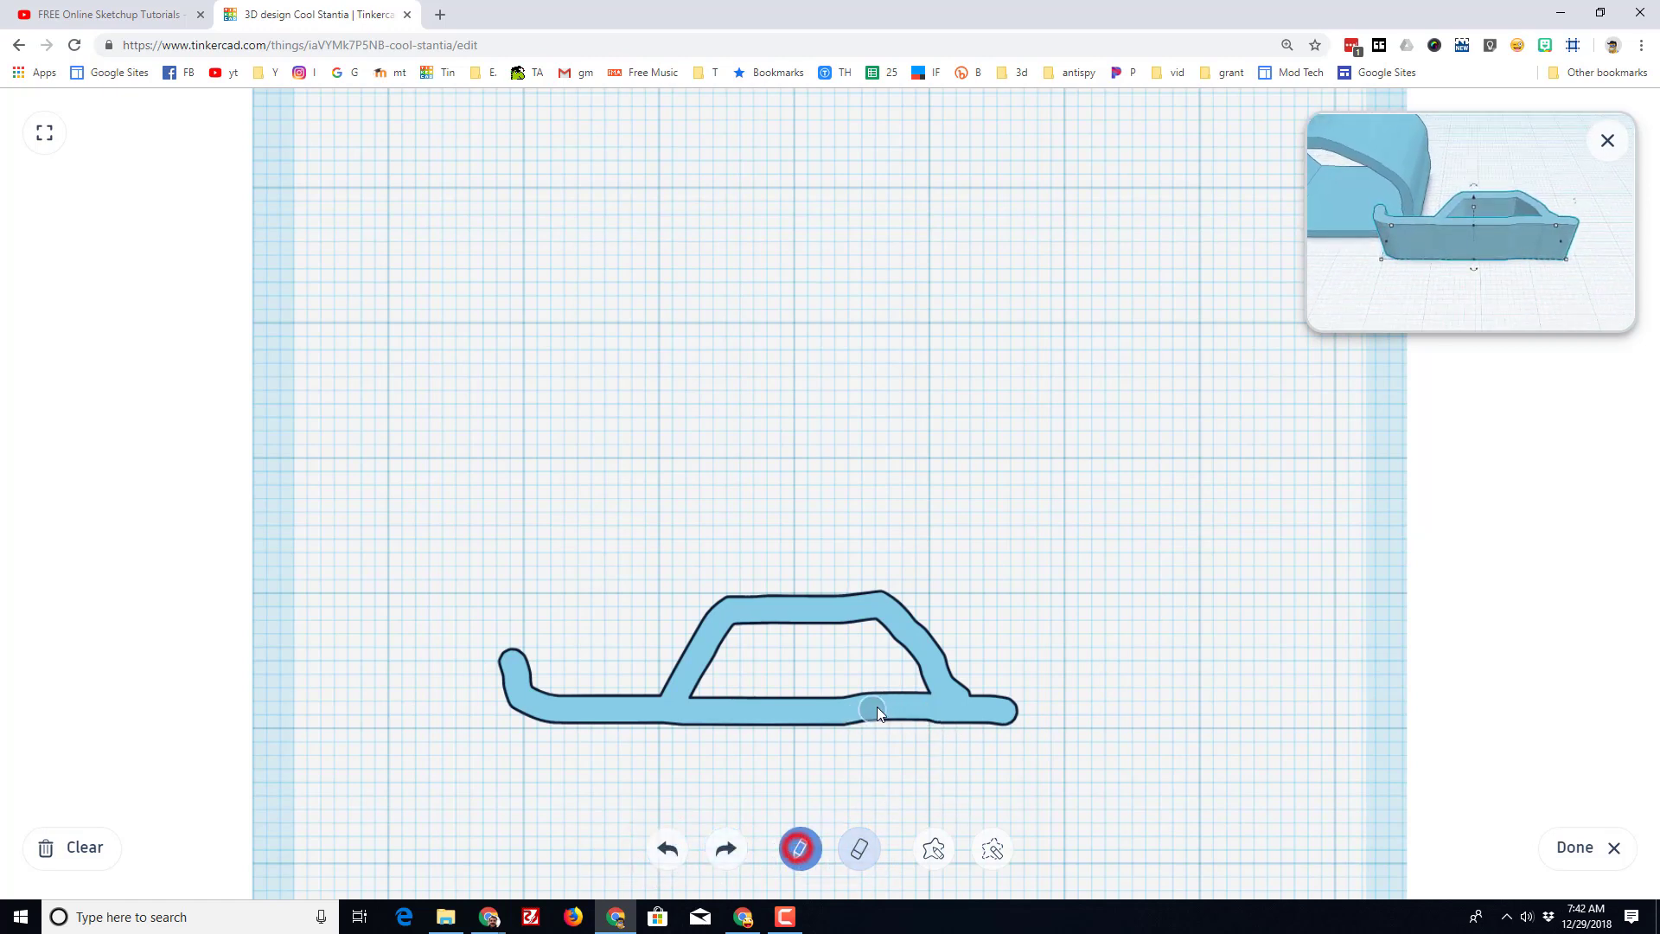
drag(876, 709, 933, 714)
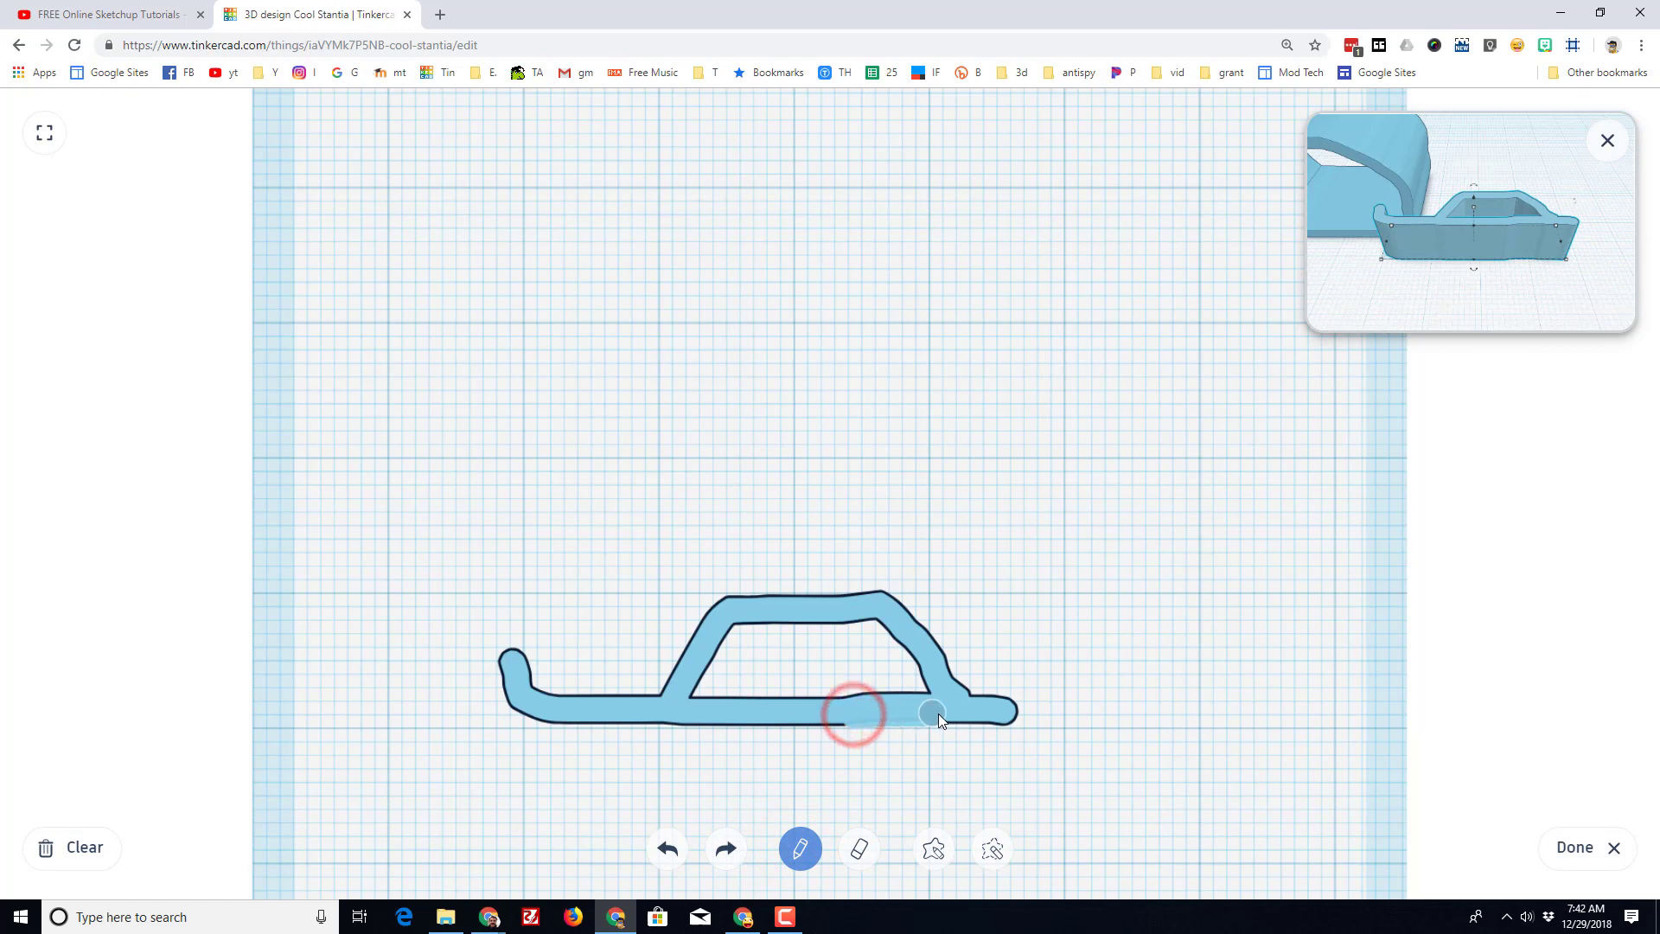
drag(933, 712, 1094, 709)
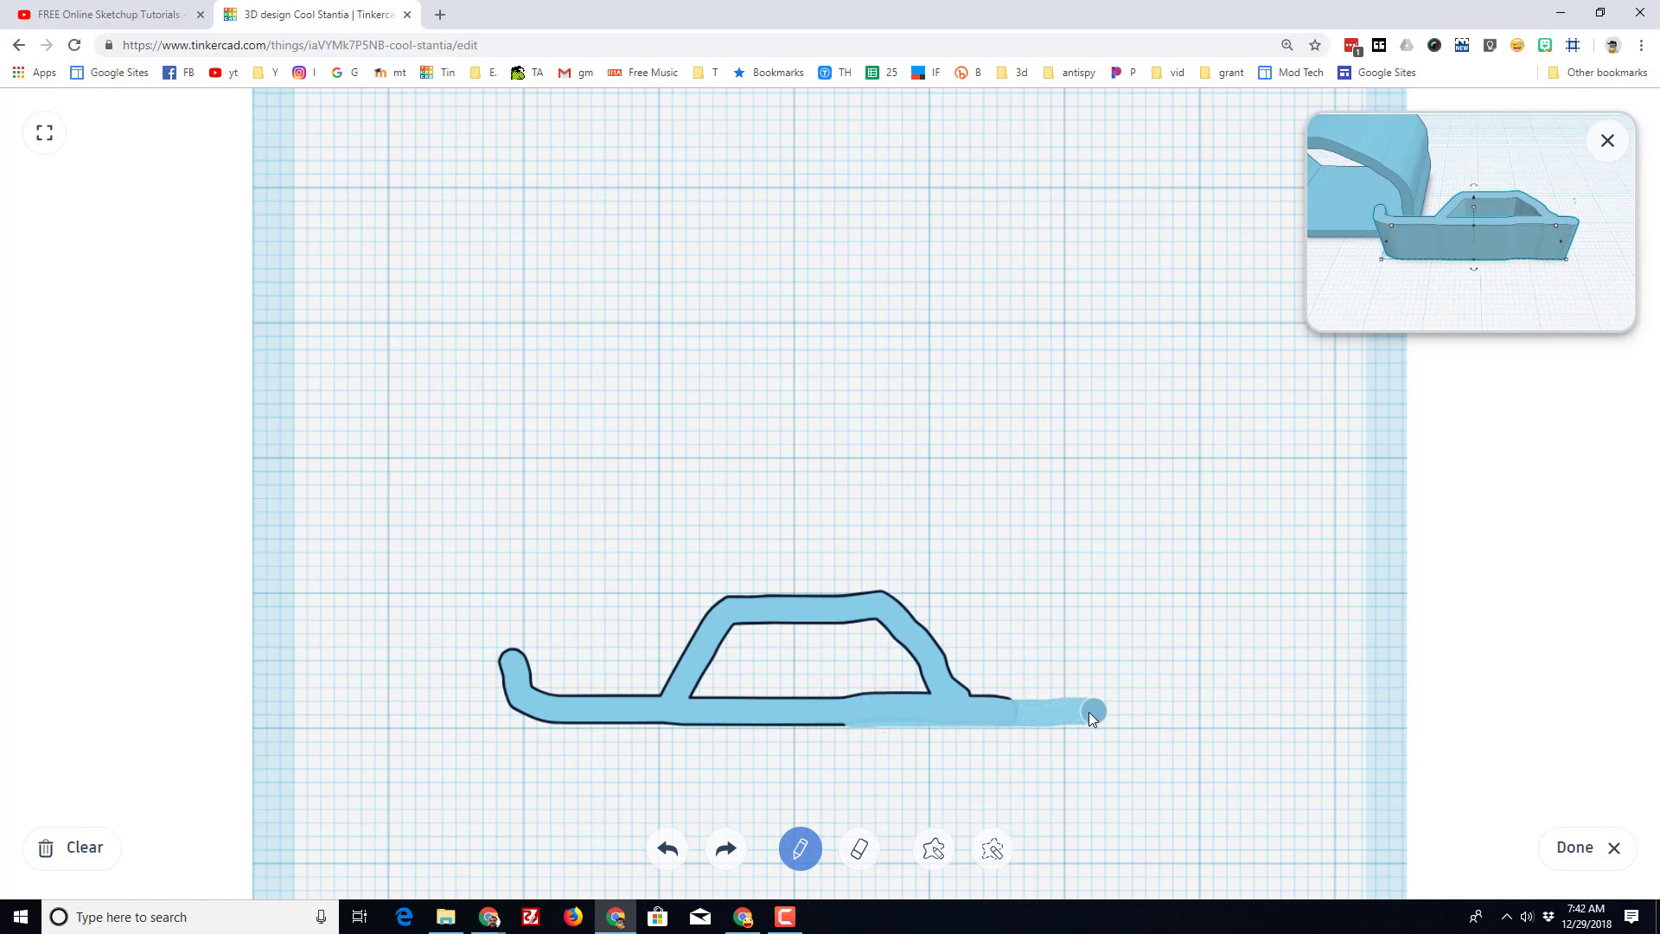
drag(1091, 711, 1109, 723)
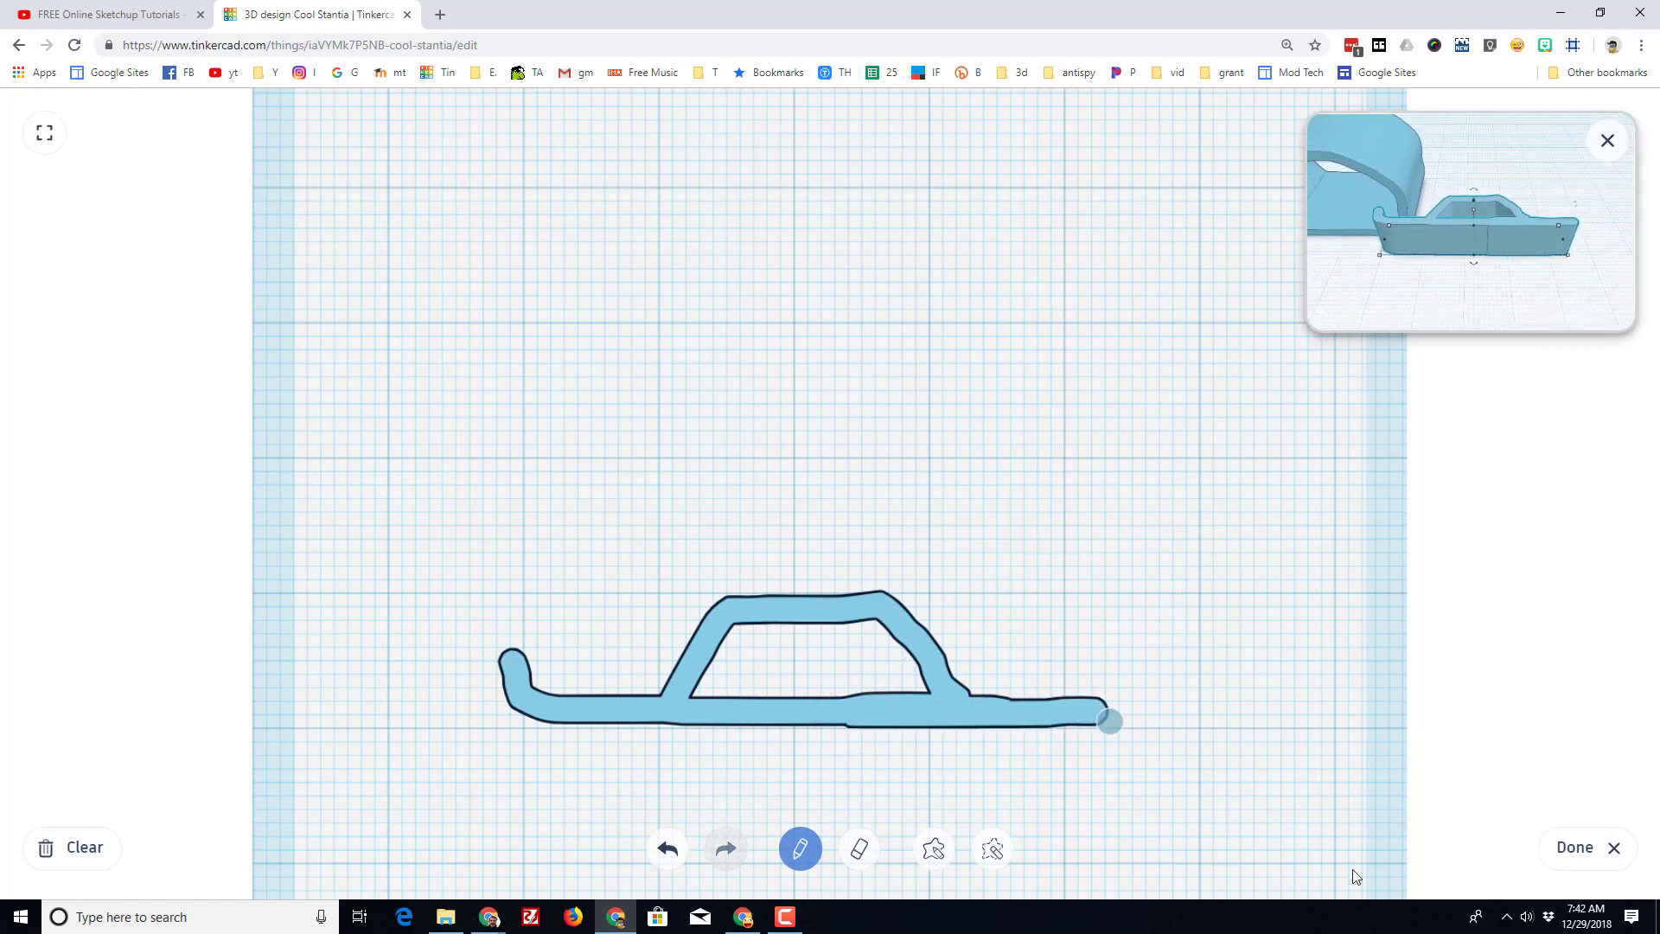
click(1573, 847)
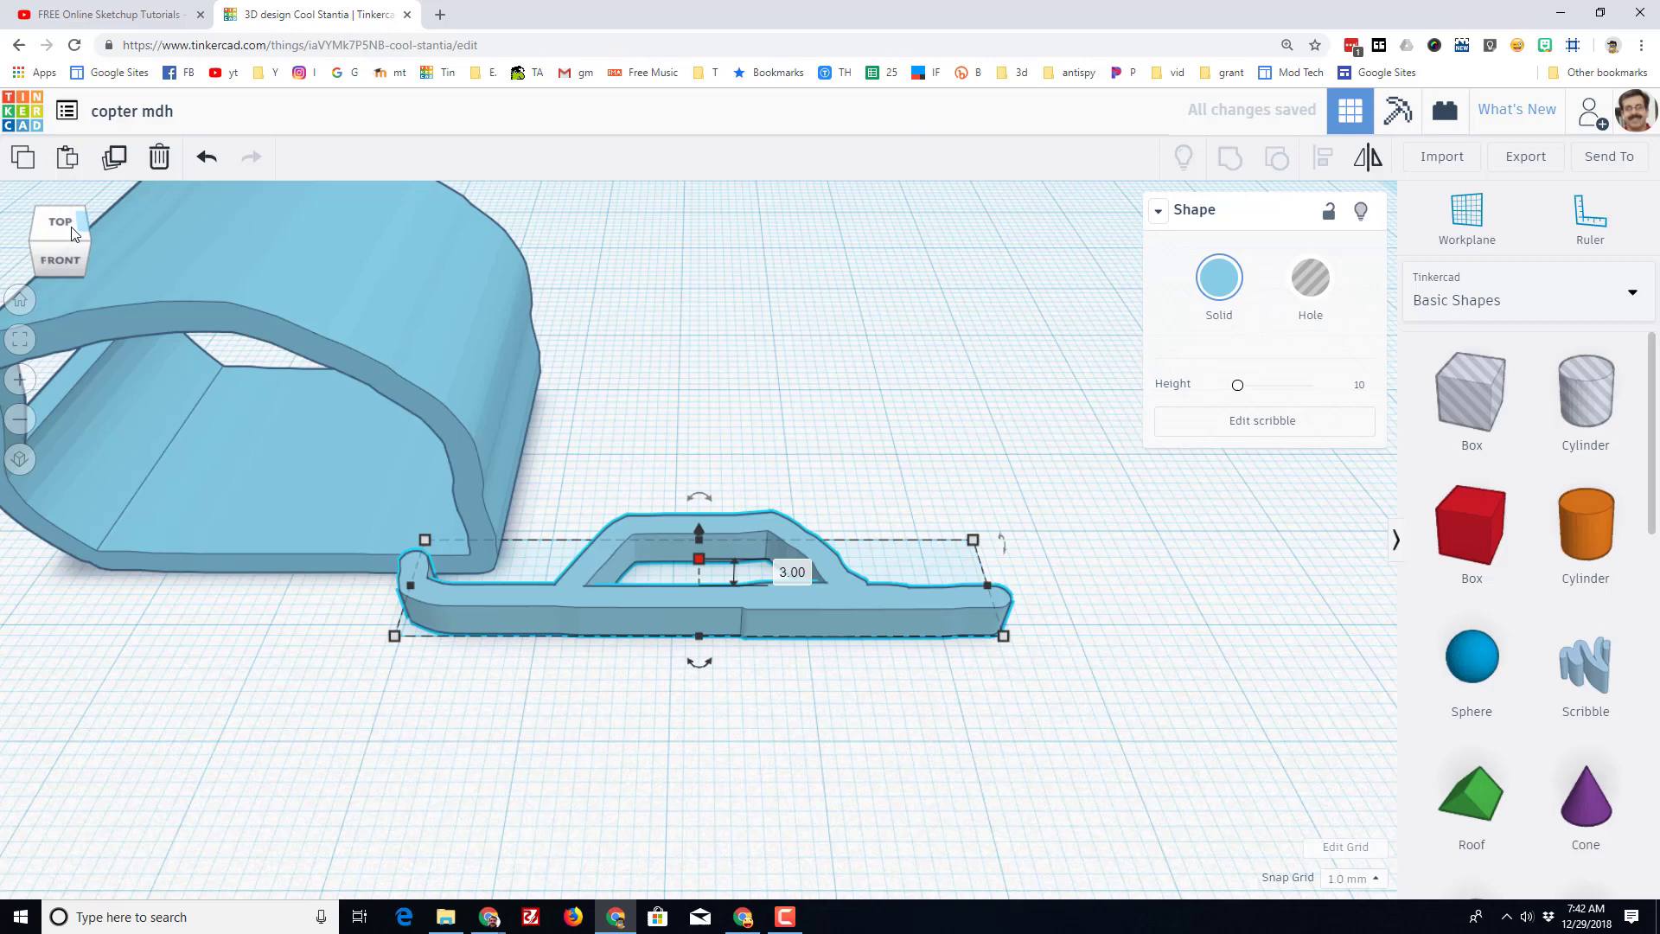
Stand the skid upright on its edge and tilt it inward about 18 degrees.
click(85, 249)
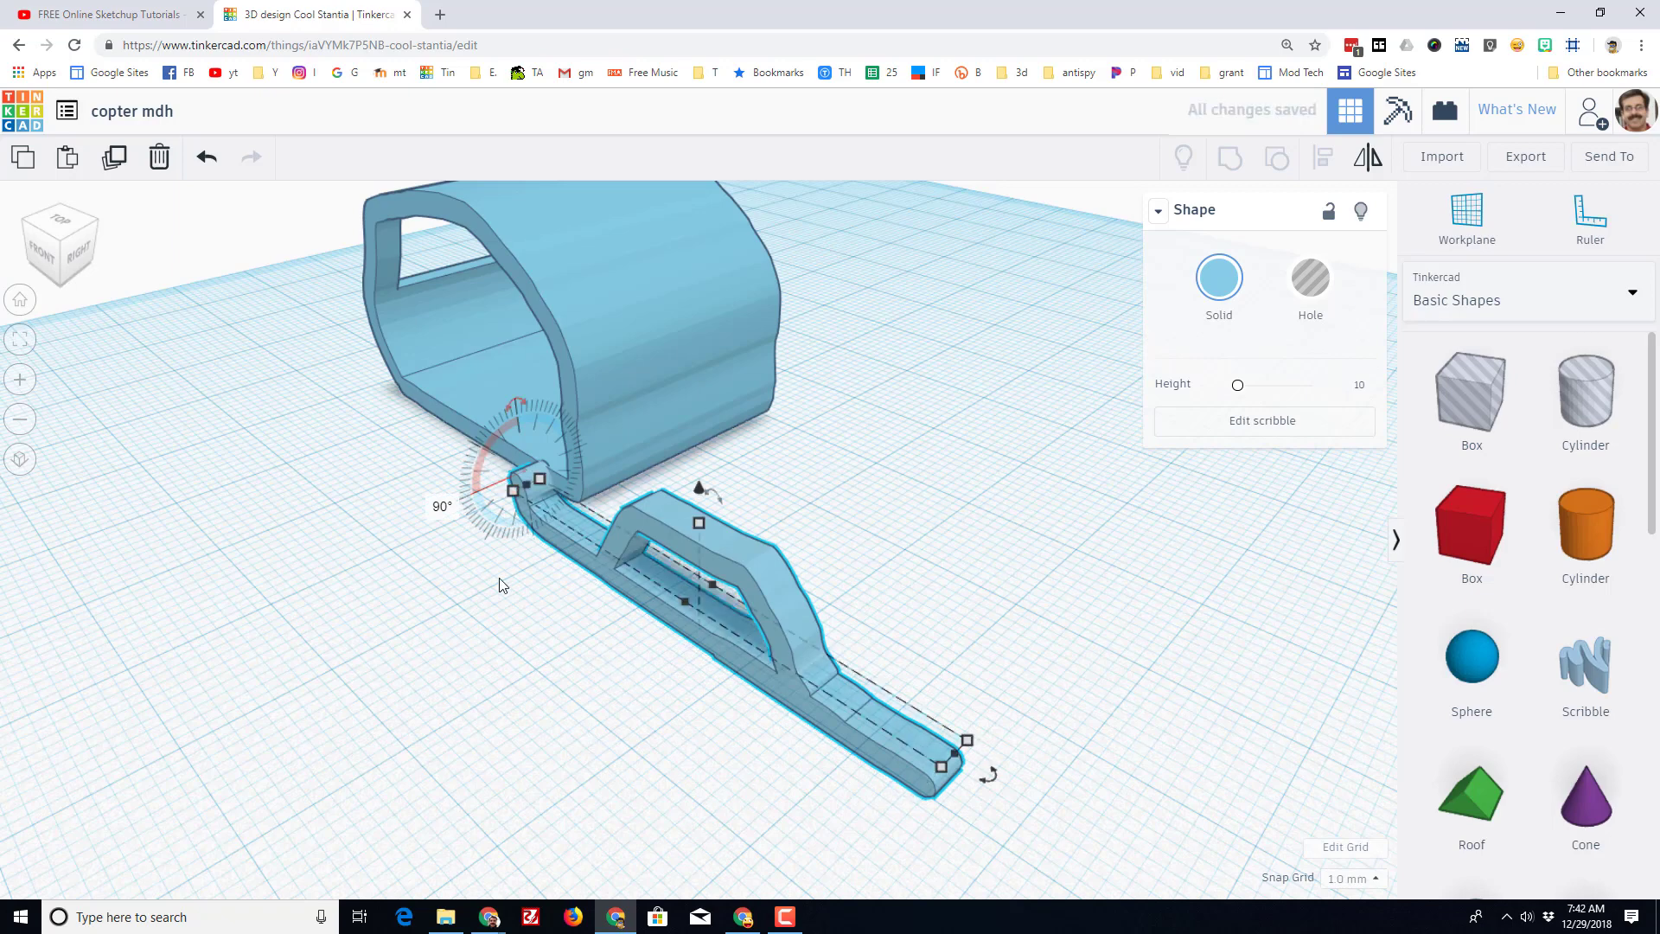
mouse_move(607, 654)
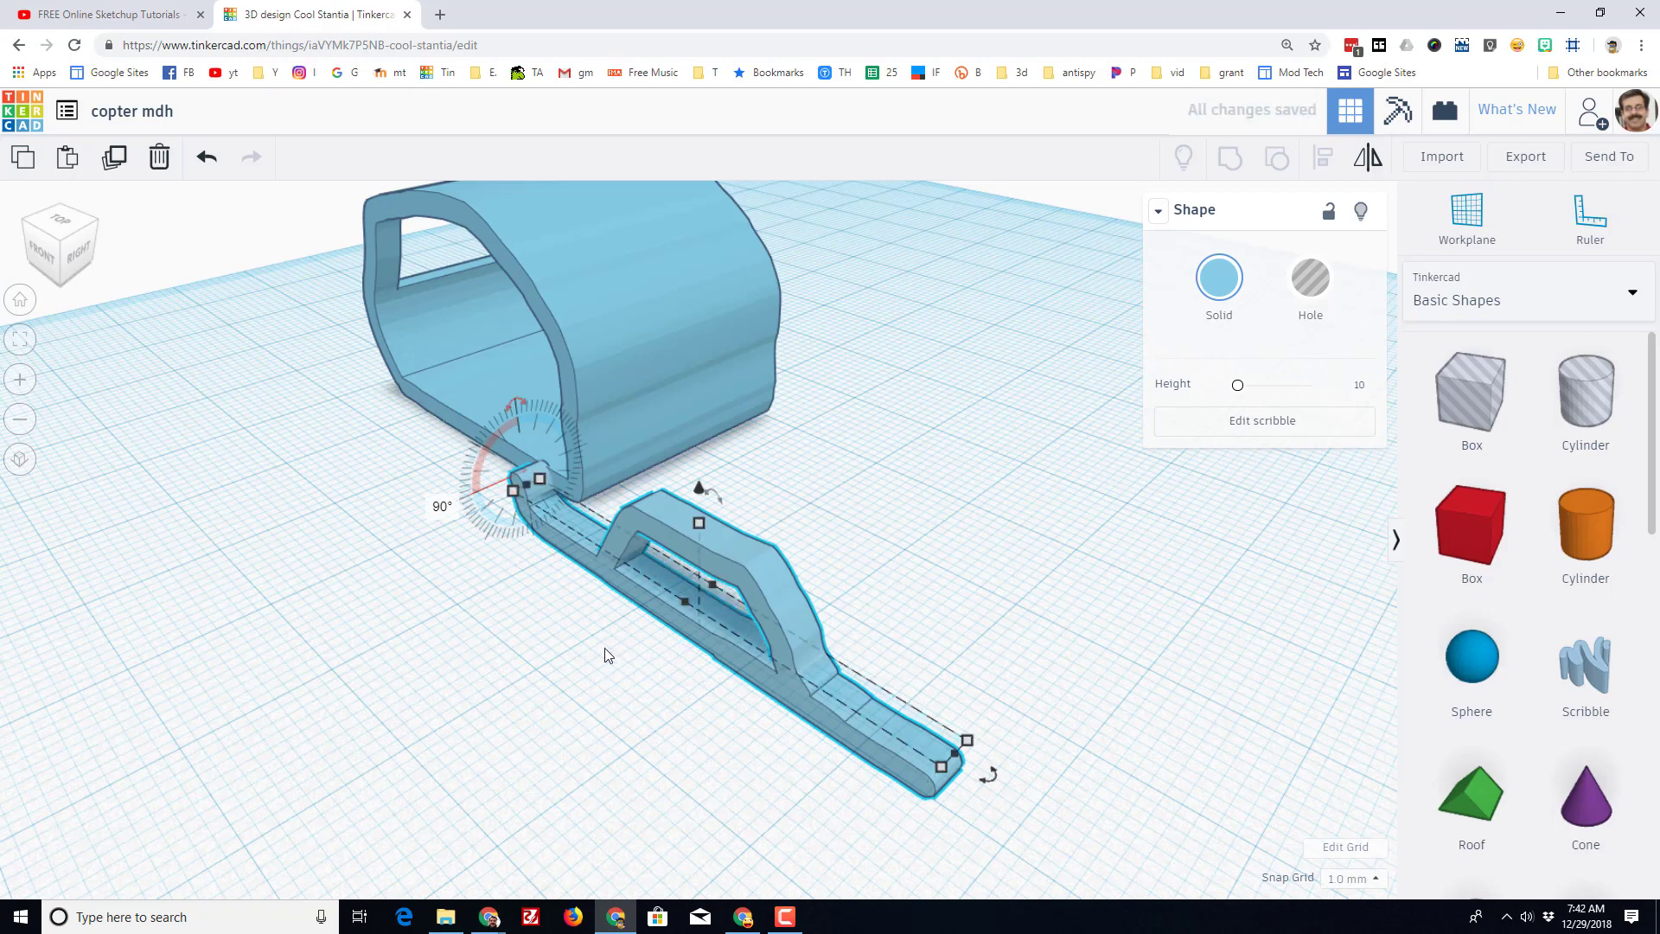
drag(608, 654, 645, 439)
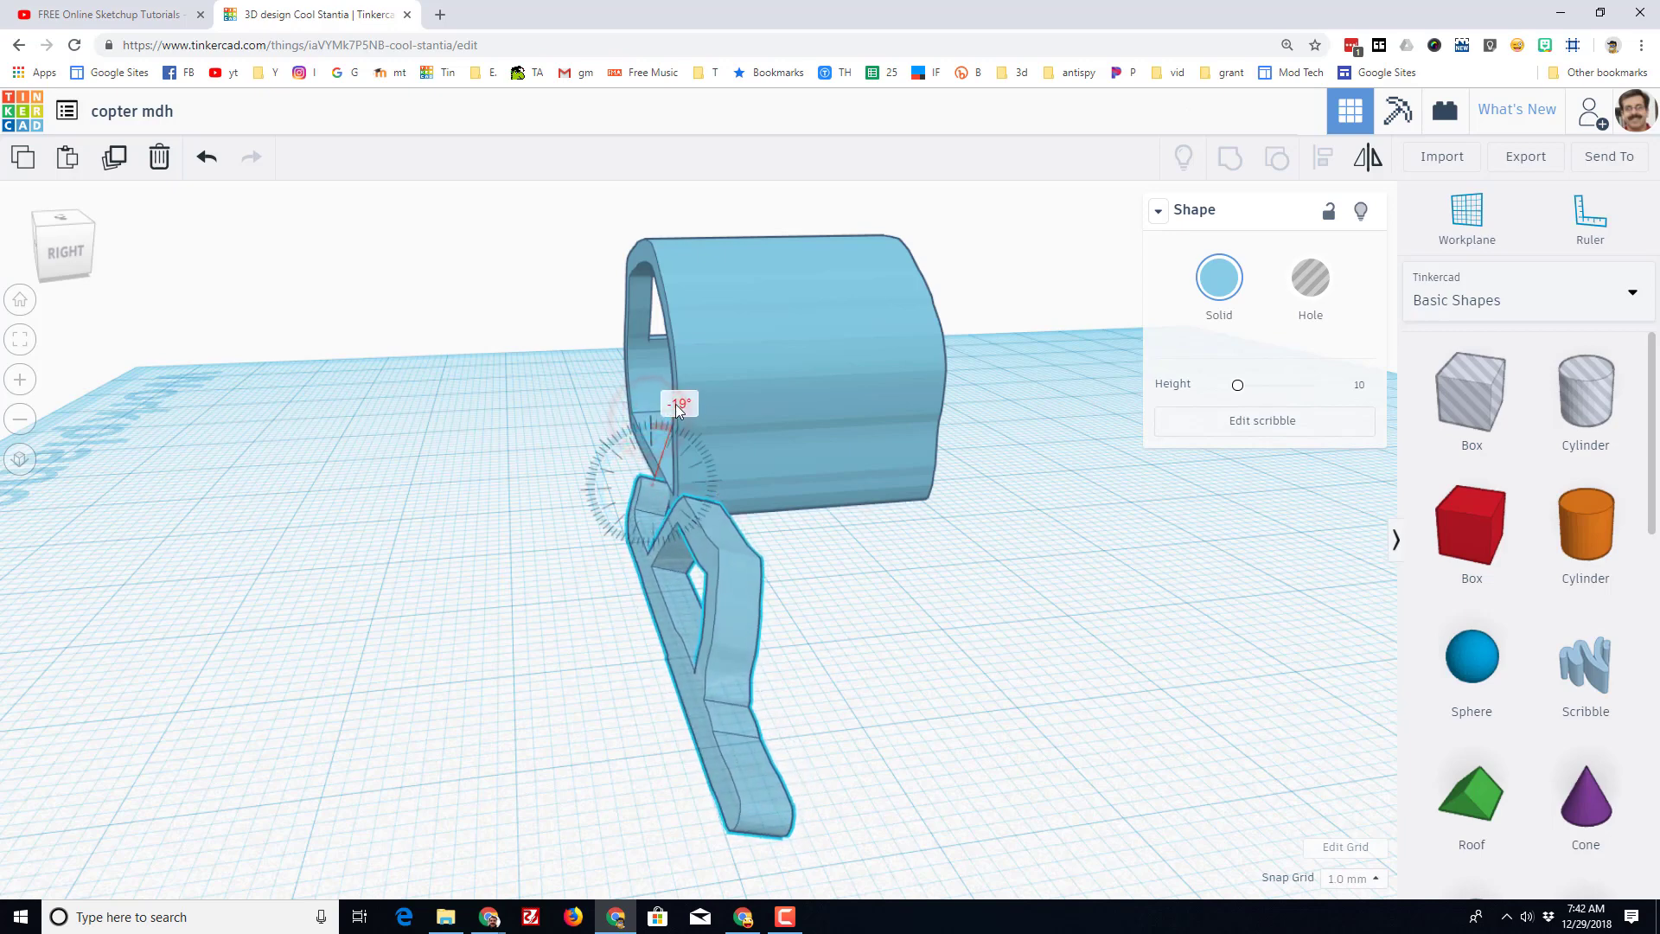
drag(678, 404, 672, 403)
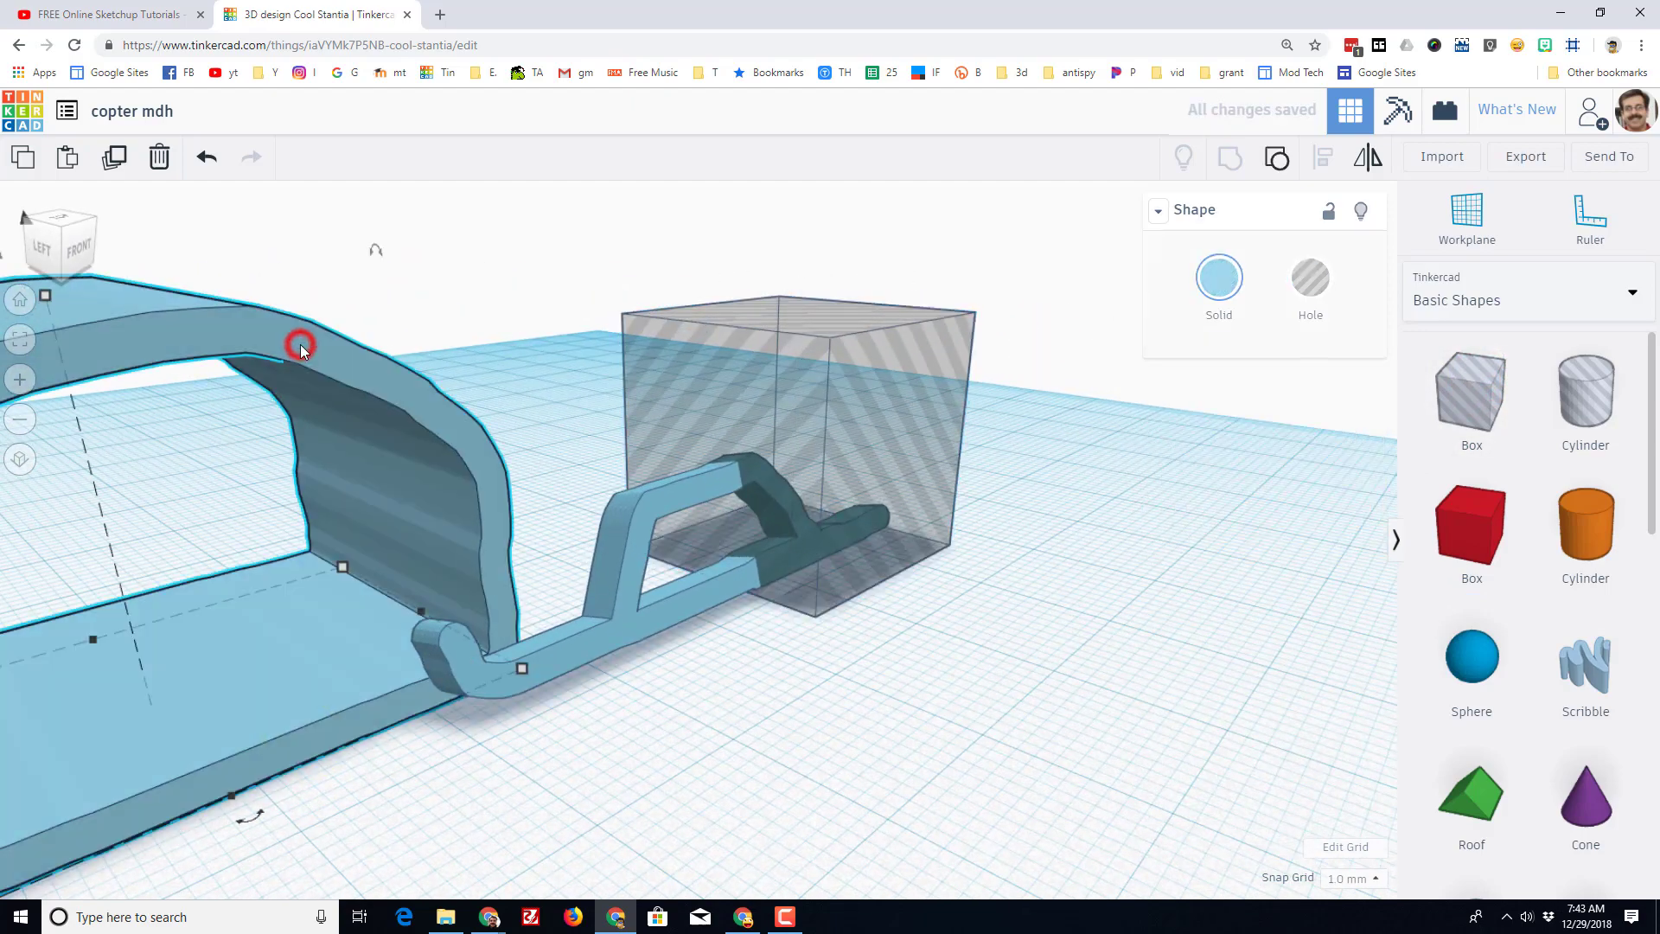
mouse_move(1361, 211)
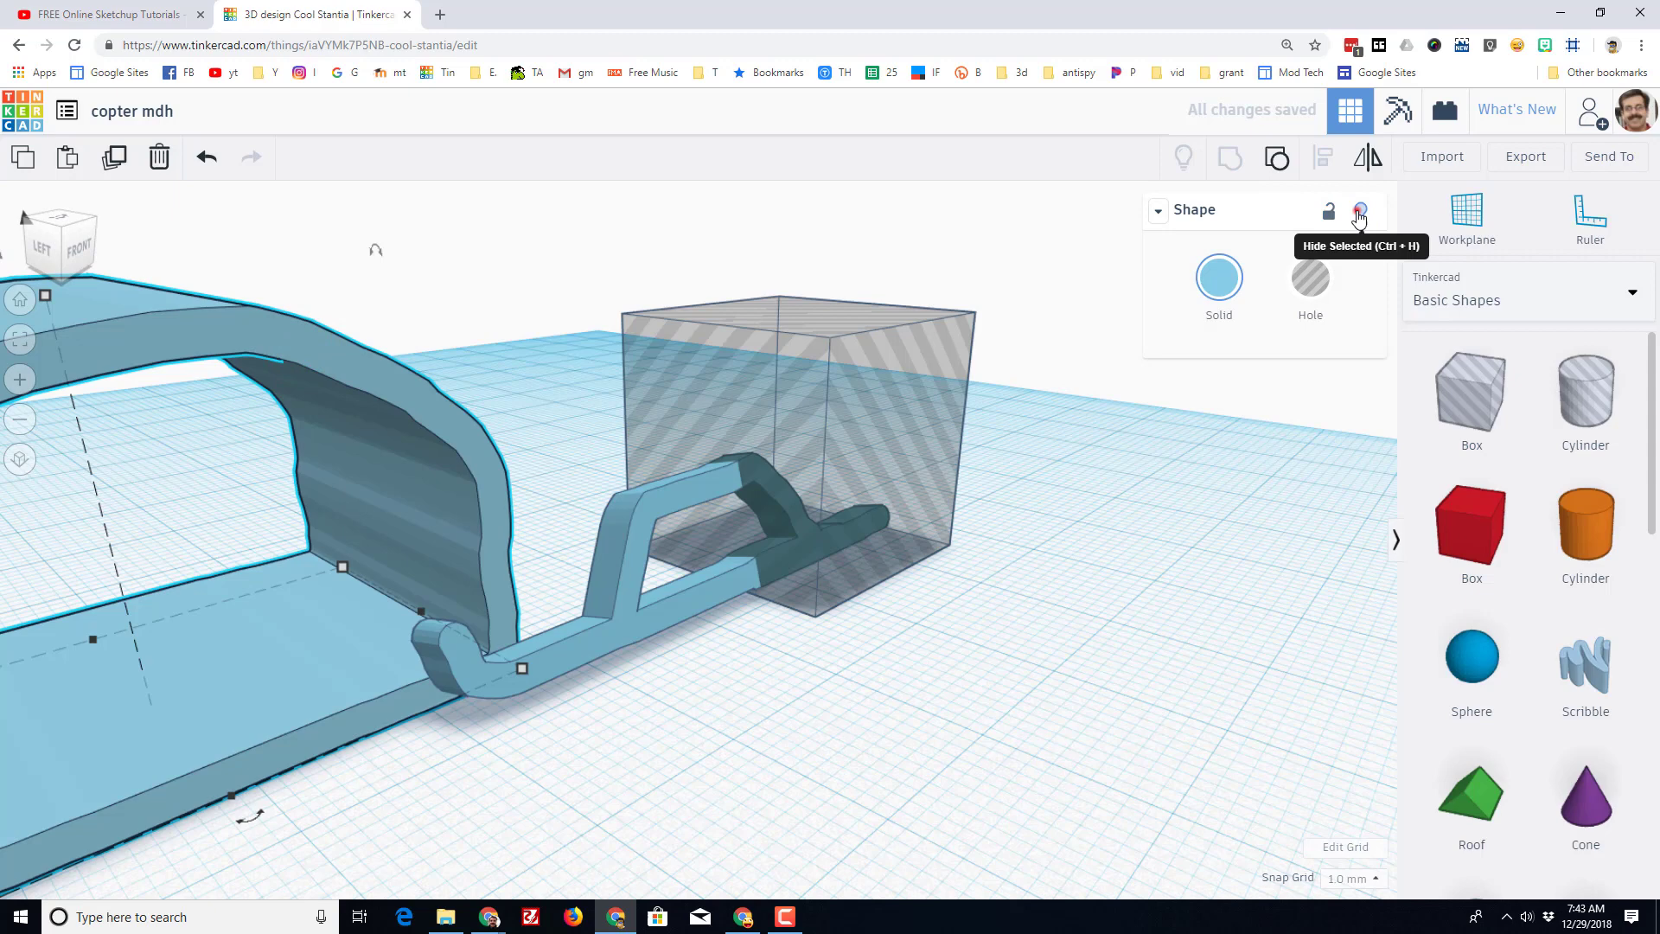
Hide the cabin, enlarge the hole box around the skid, and drop it onto the workplane.
click(1362, 211)
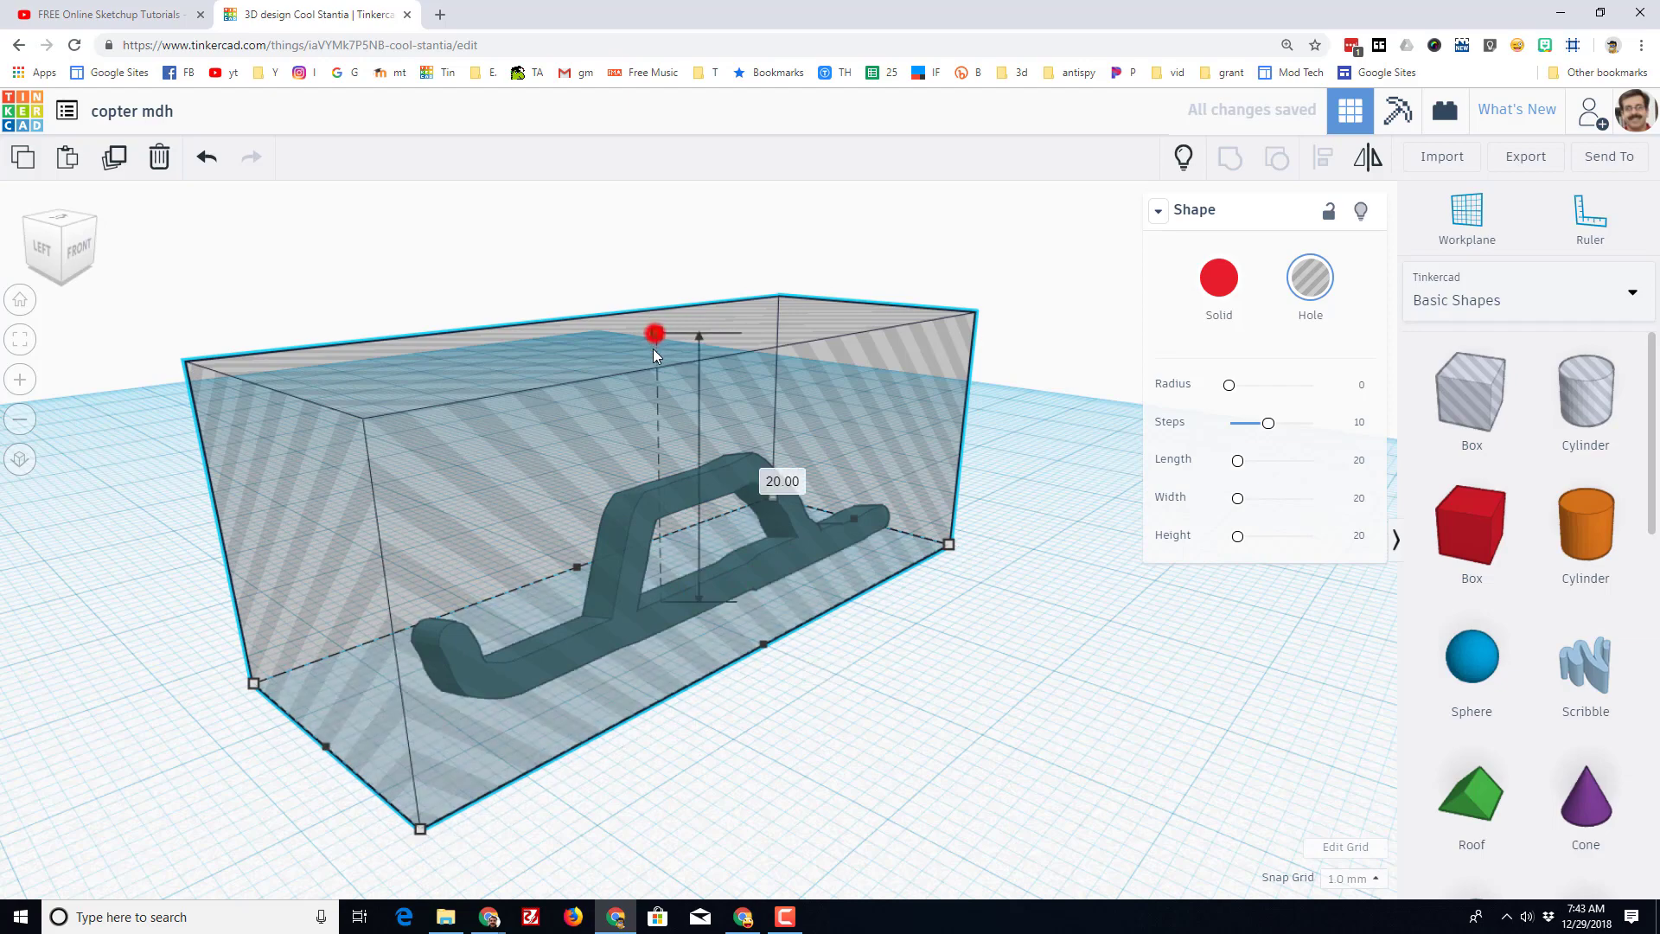
drag(656, 334, 660, 589)
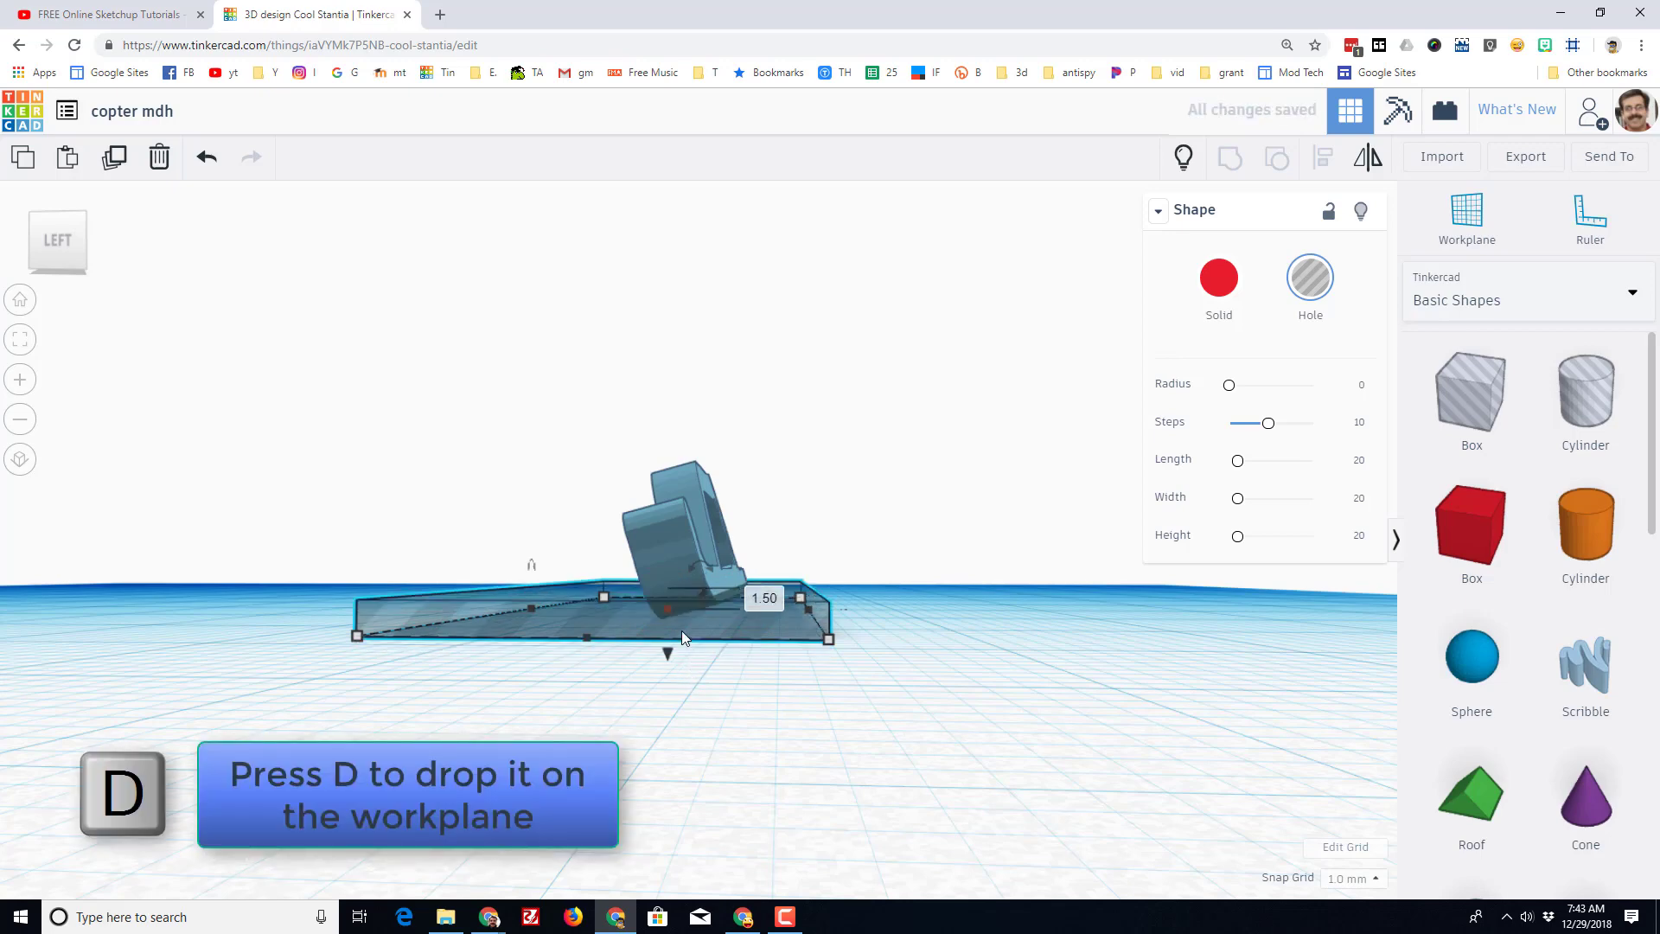
key(d)
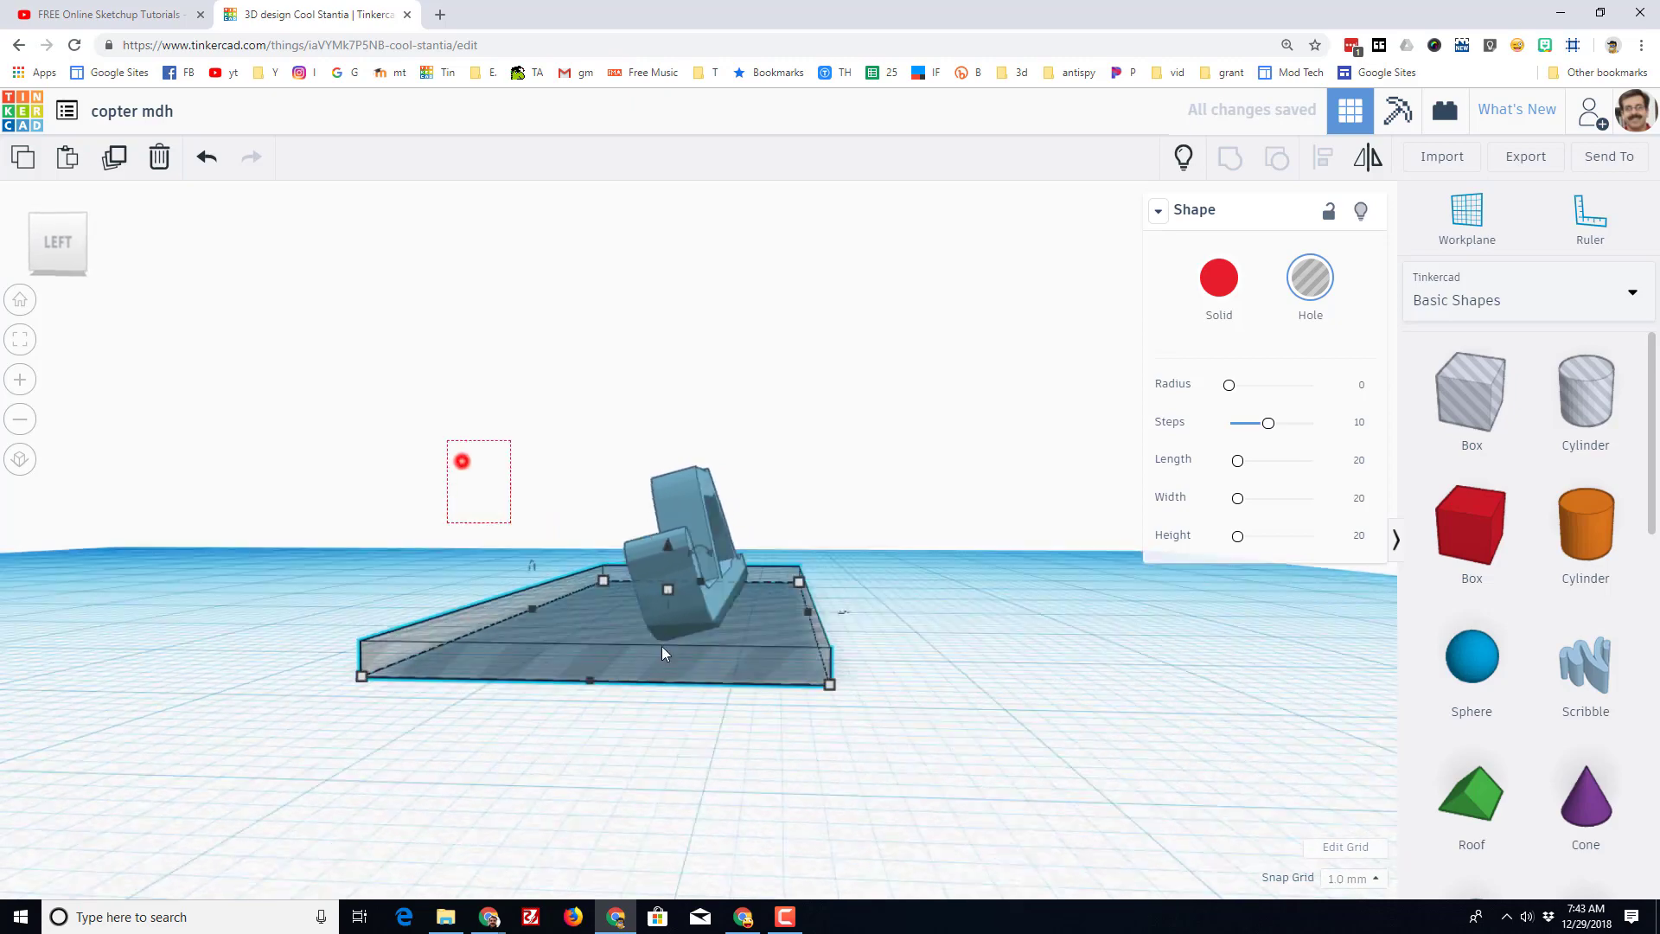
mouse_move(1229, 159)
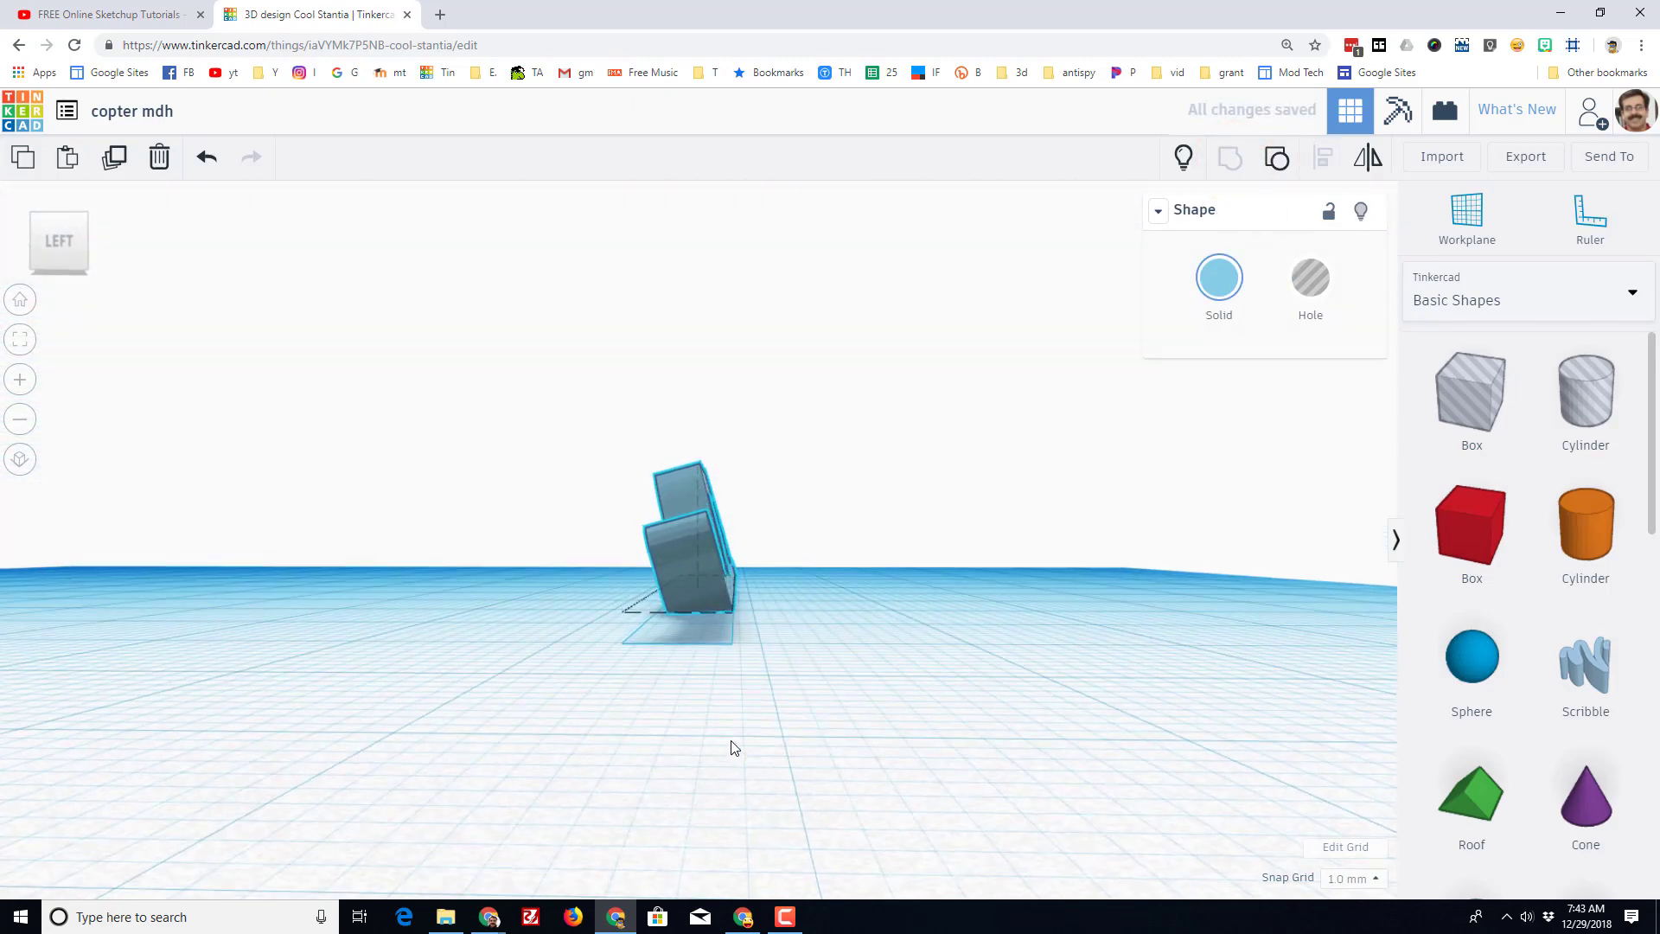
Duplicate the trimmed skid and move the copy to the cabin's opposite side.
key(ctrl+d)
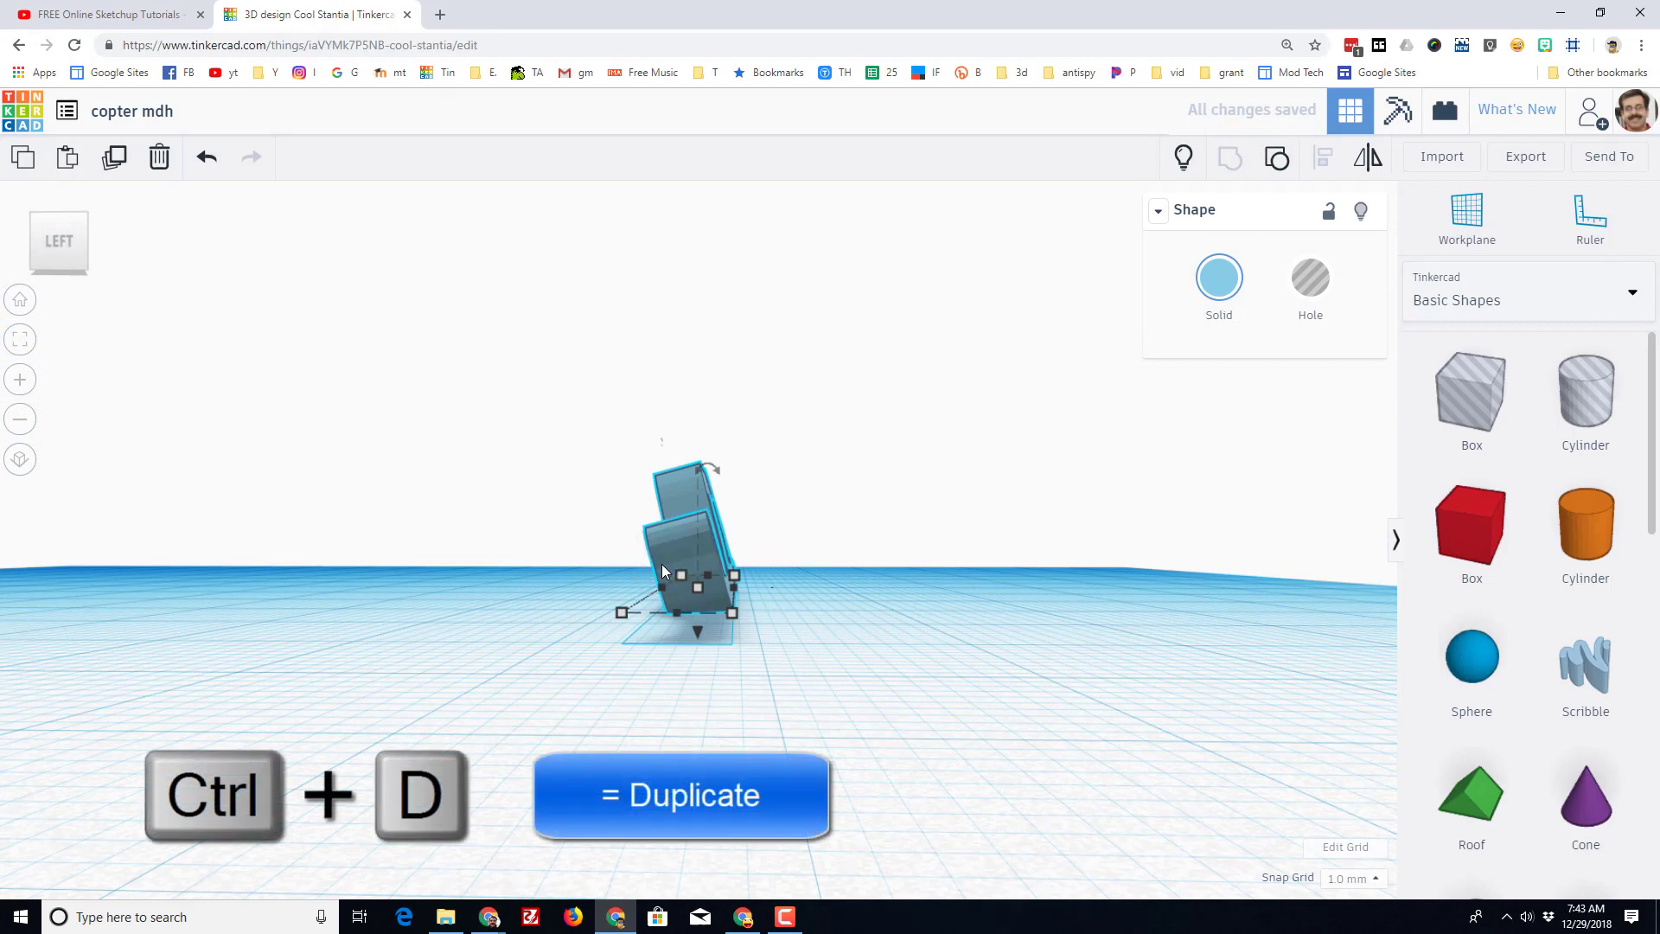
mouse_move(1268, 167)
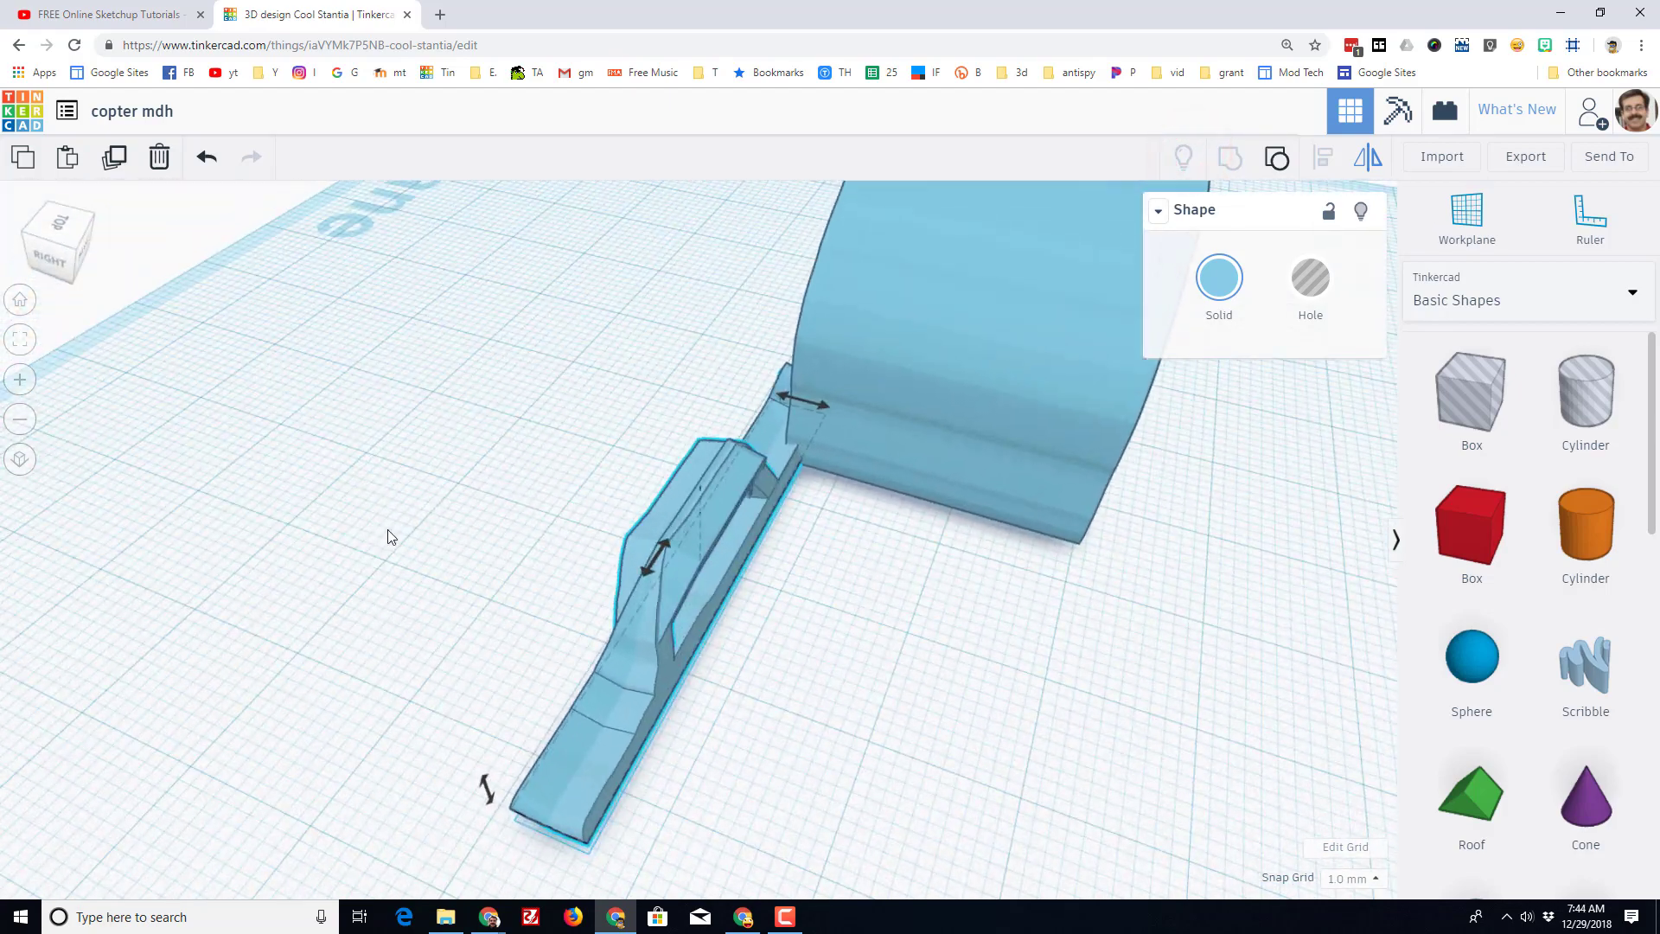
mouse_move(1230, 158)
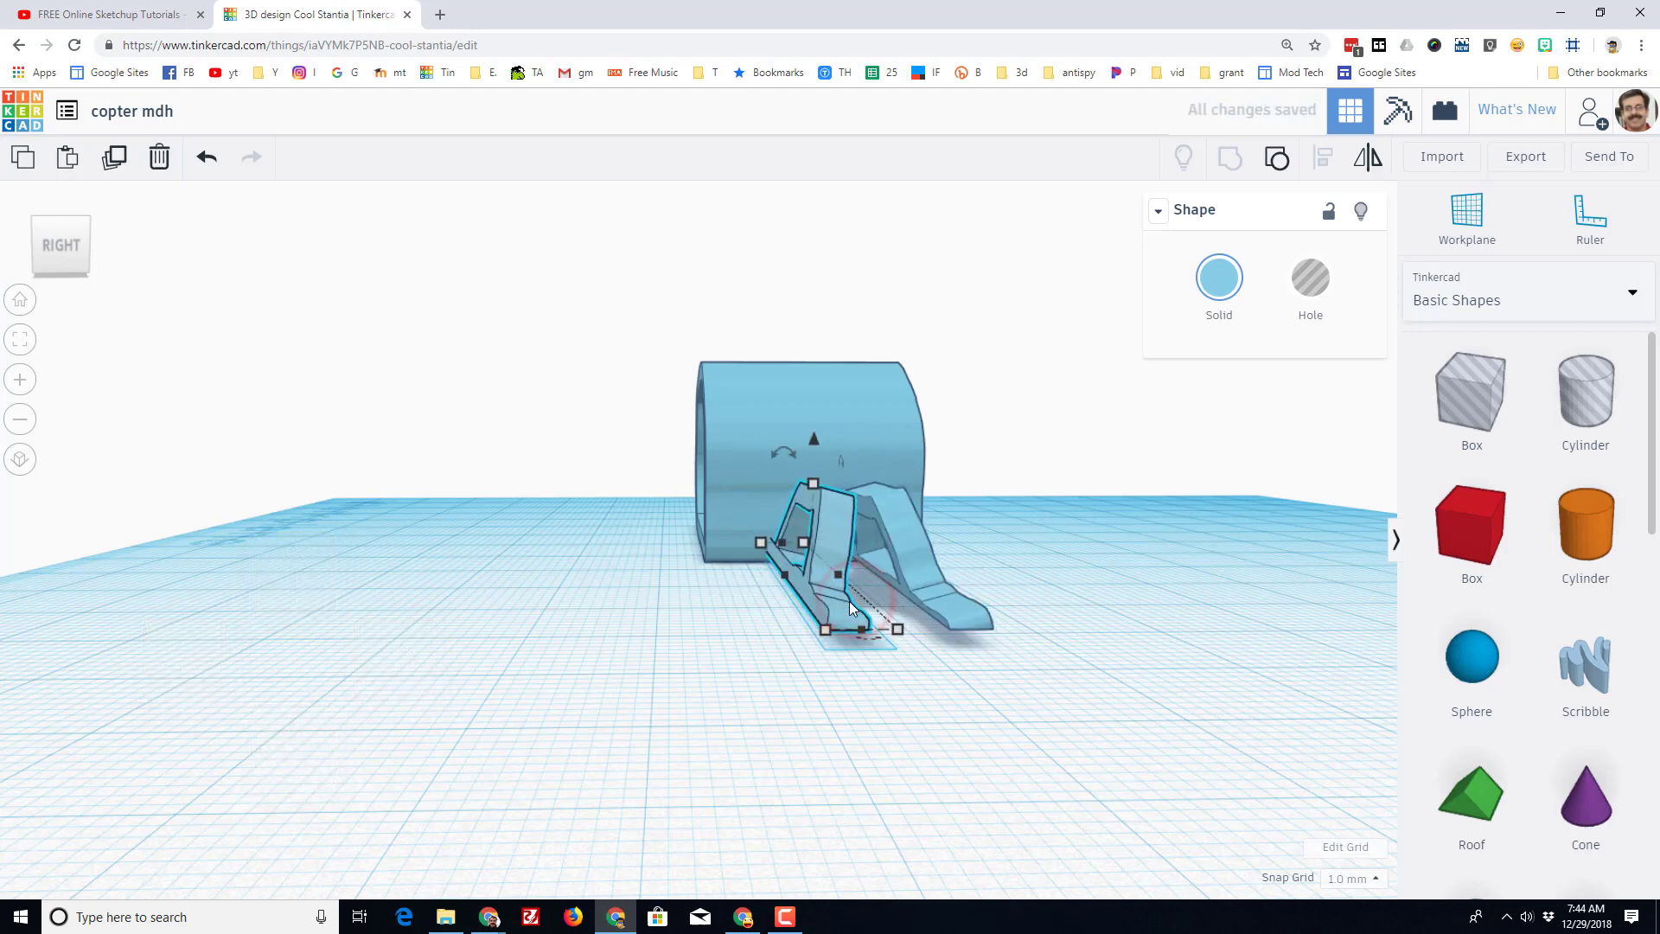
drag(899, 625, 842, 624)
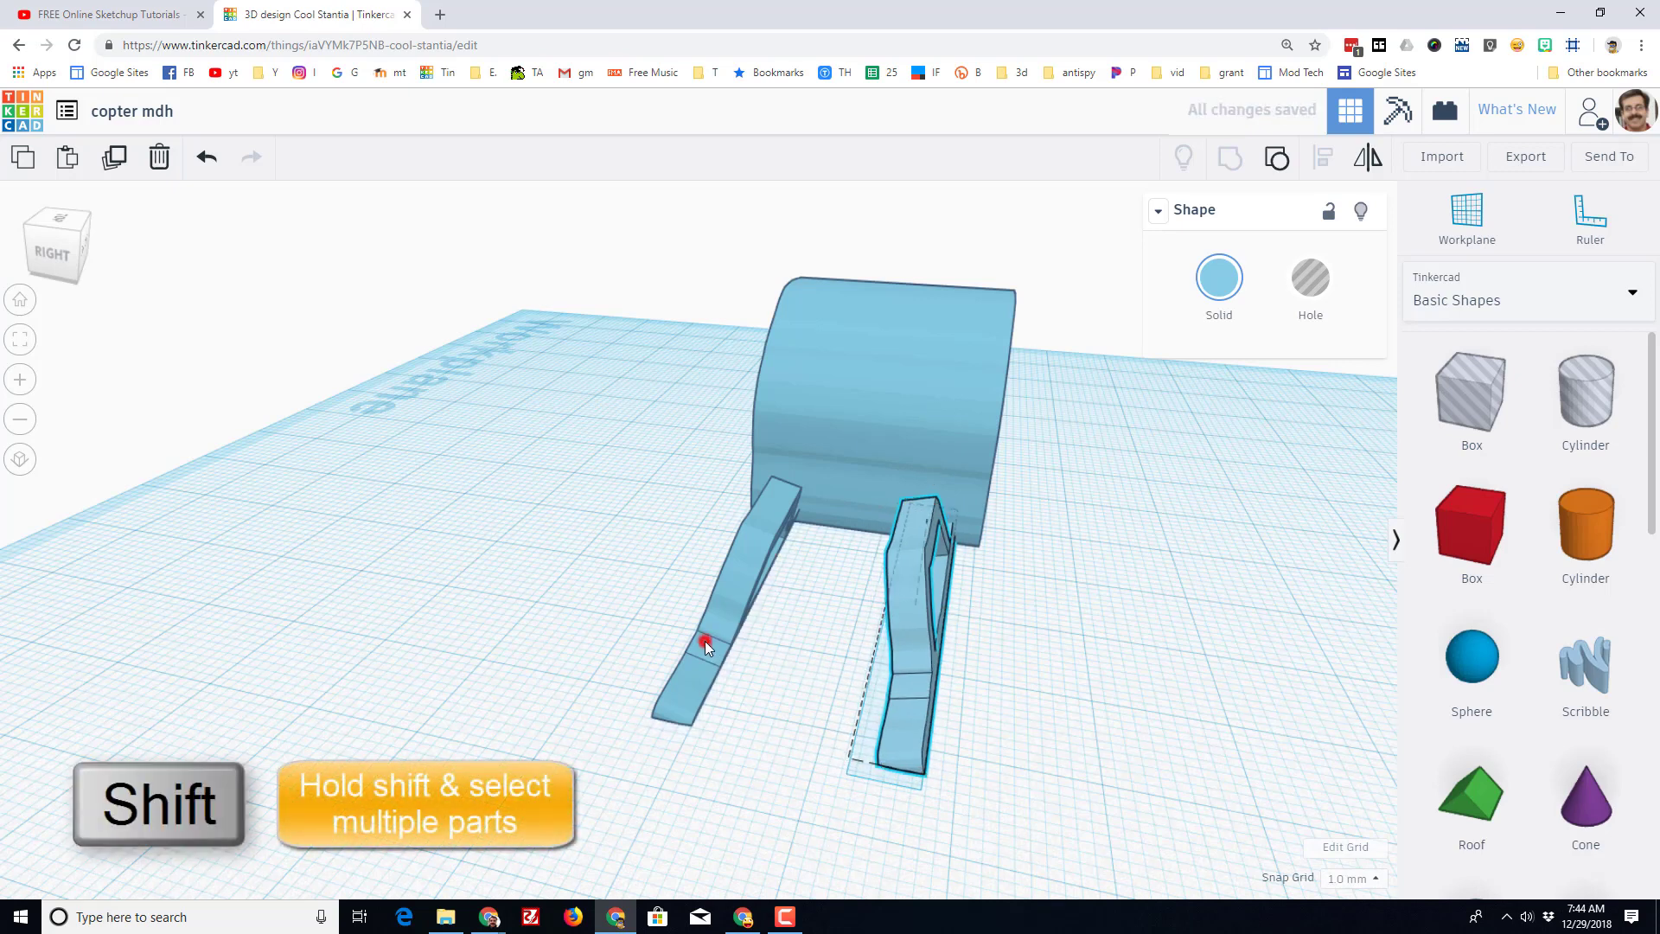
Group both skids into one piece and colour them black.
click(704, 643)
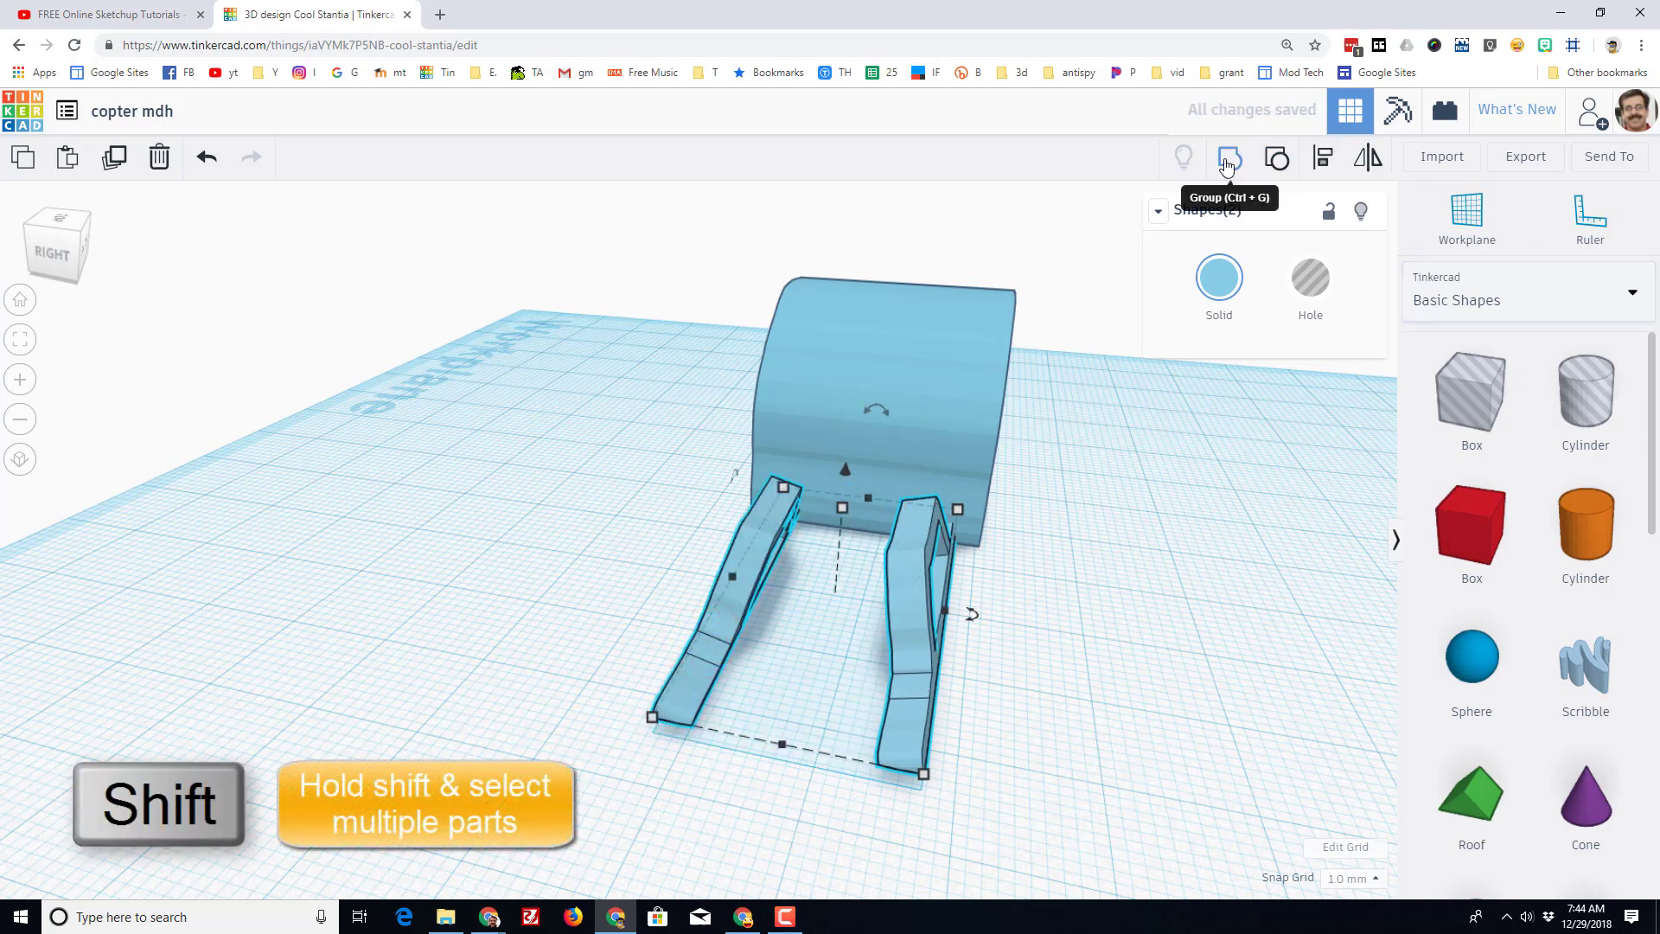
click(1228, 157)
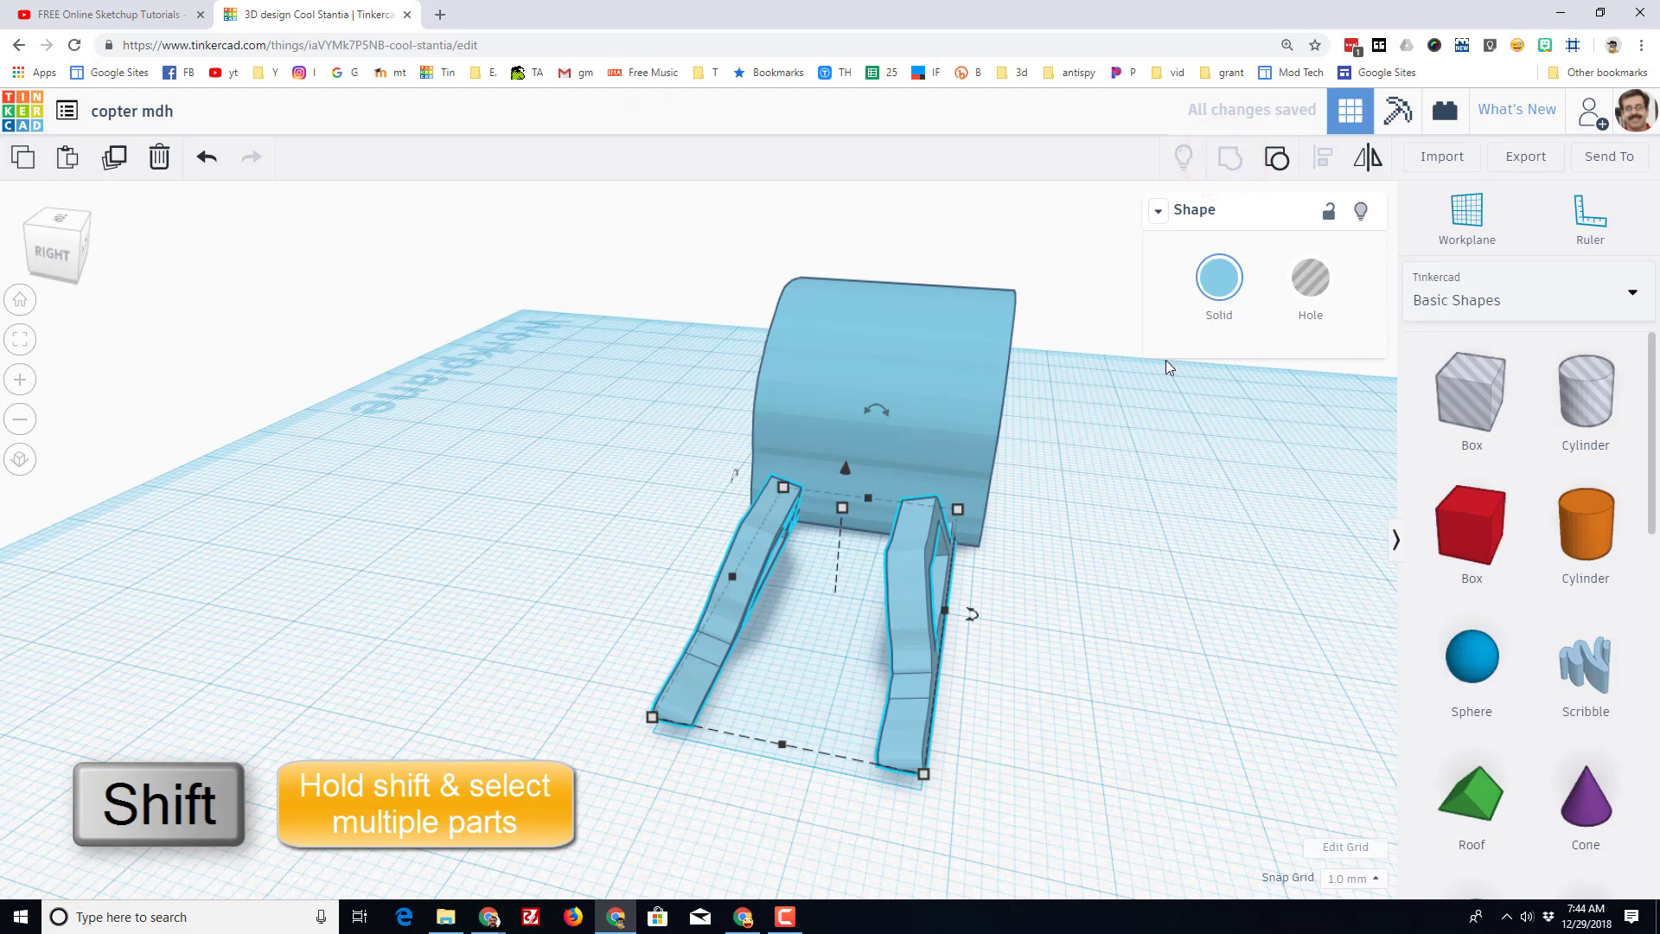
click(1219, 277)
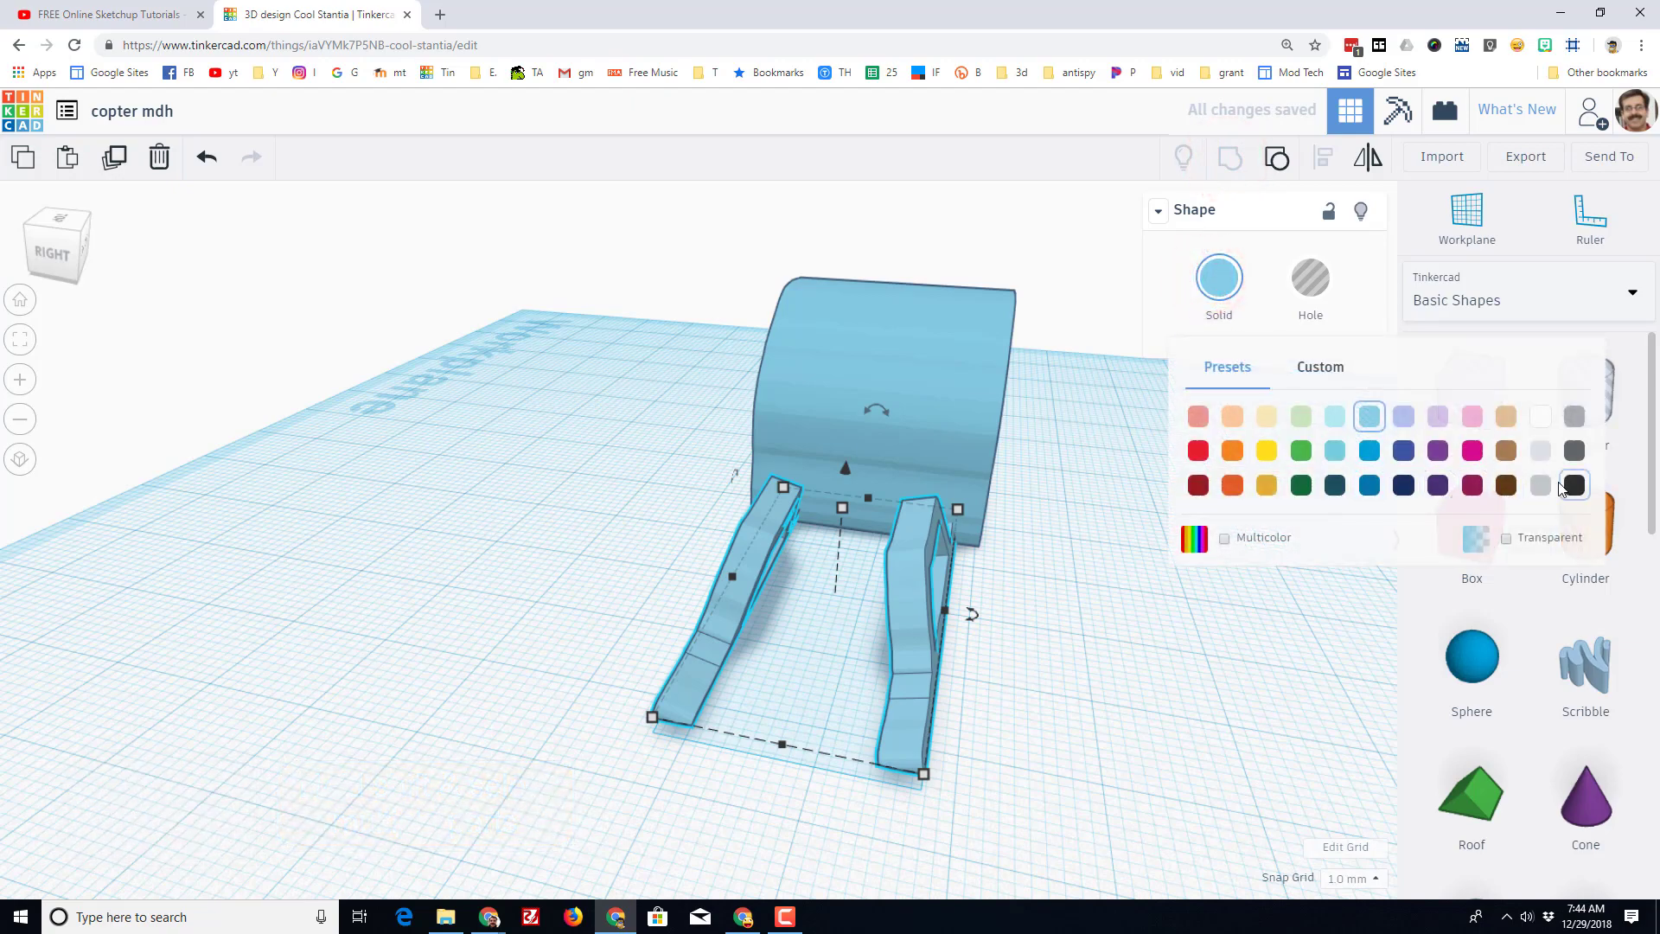
click(1574, 484)
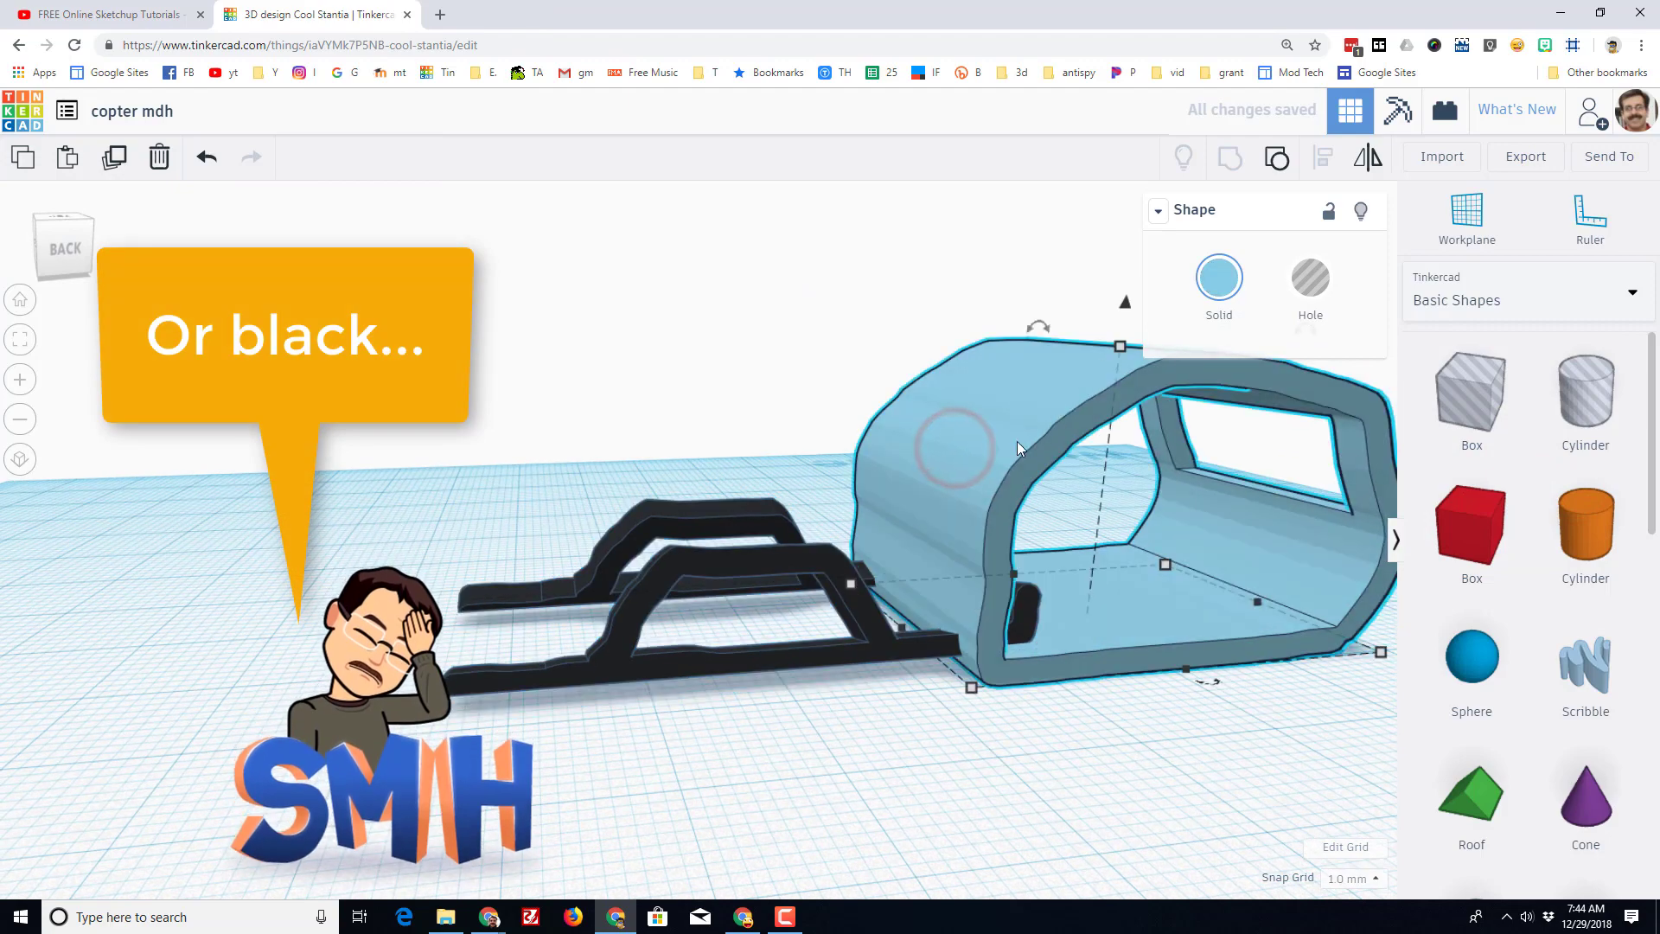
Colour the cabin red and slide the black skids underneath it.
click(1219, 276)
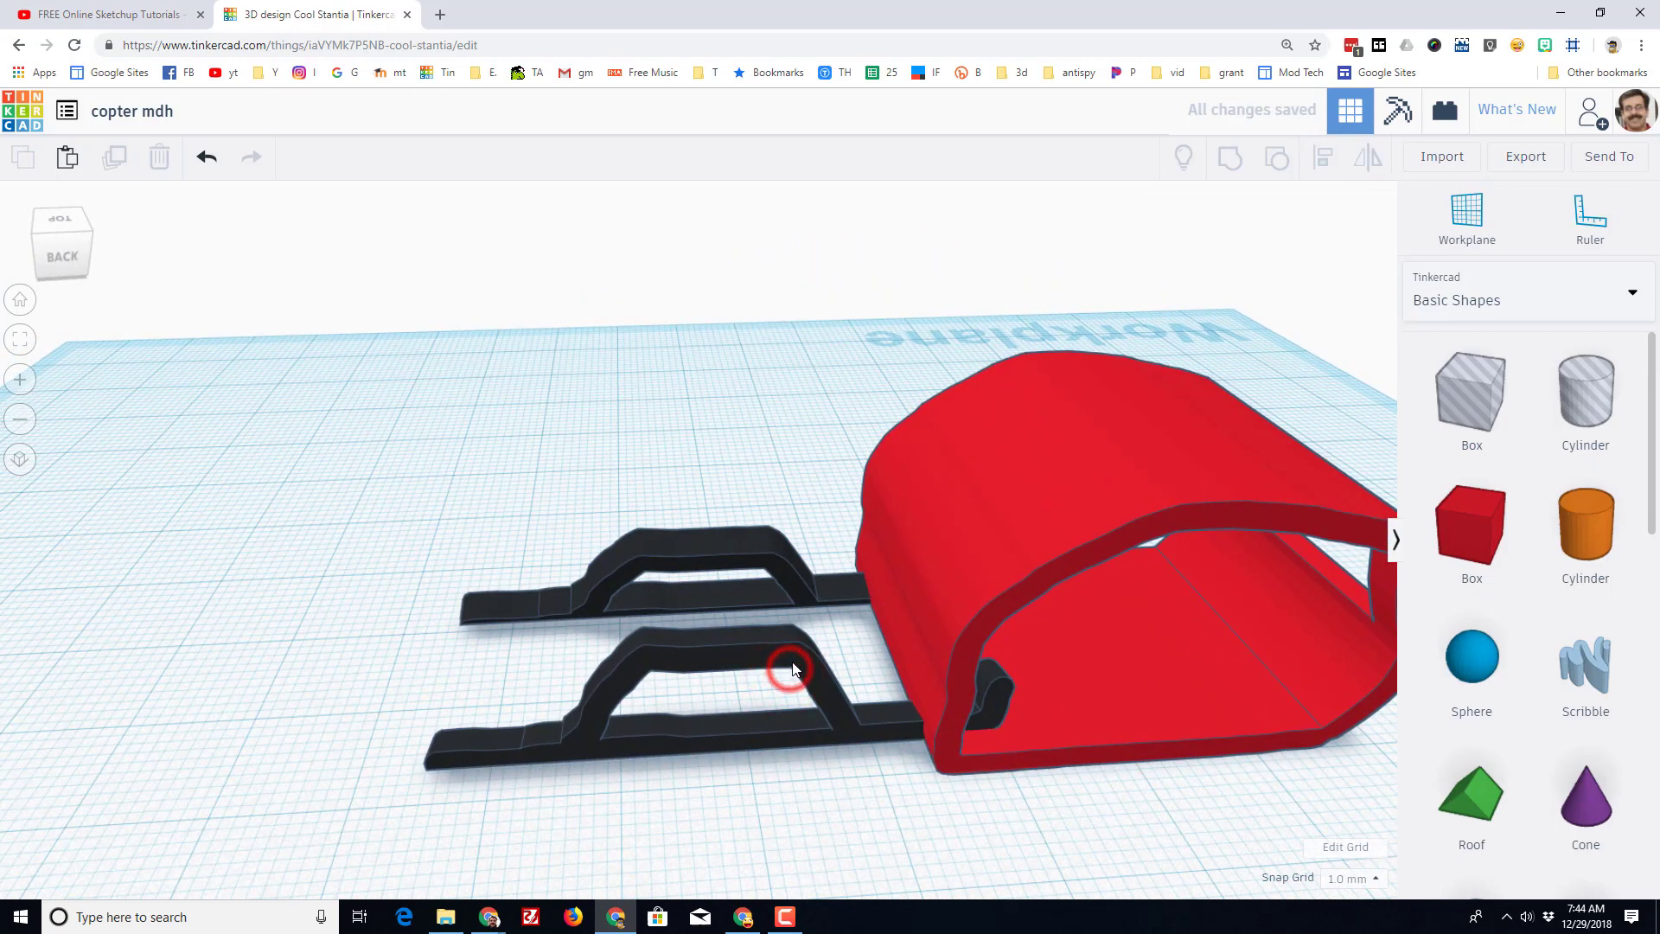
click(794, 667)
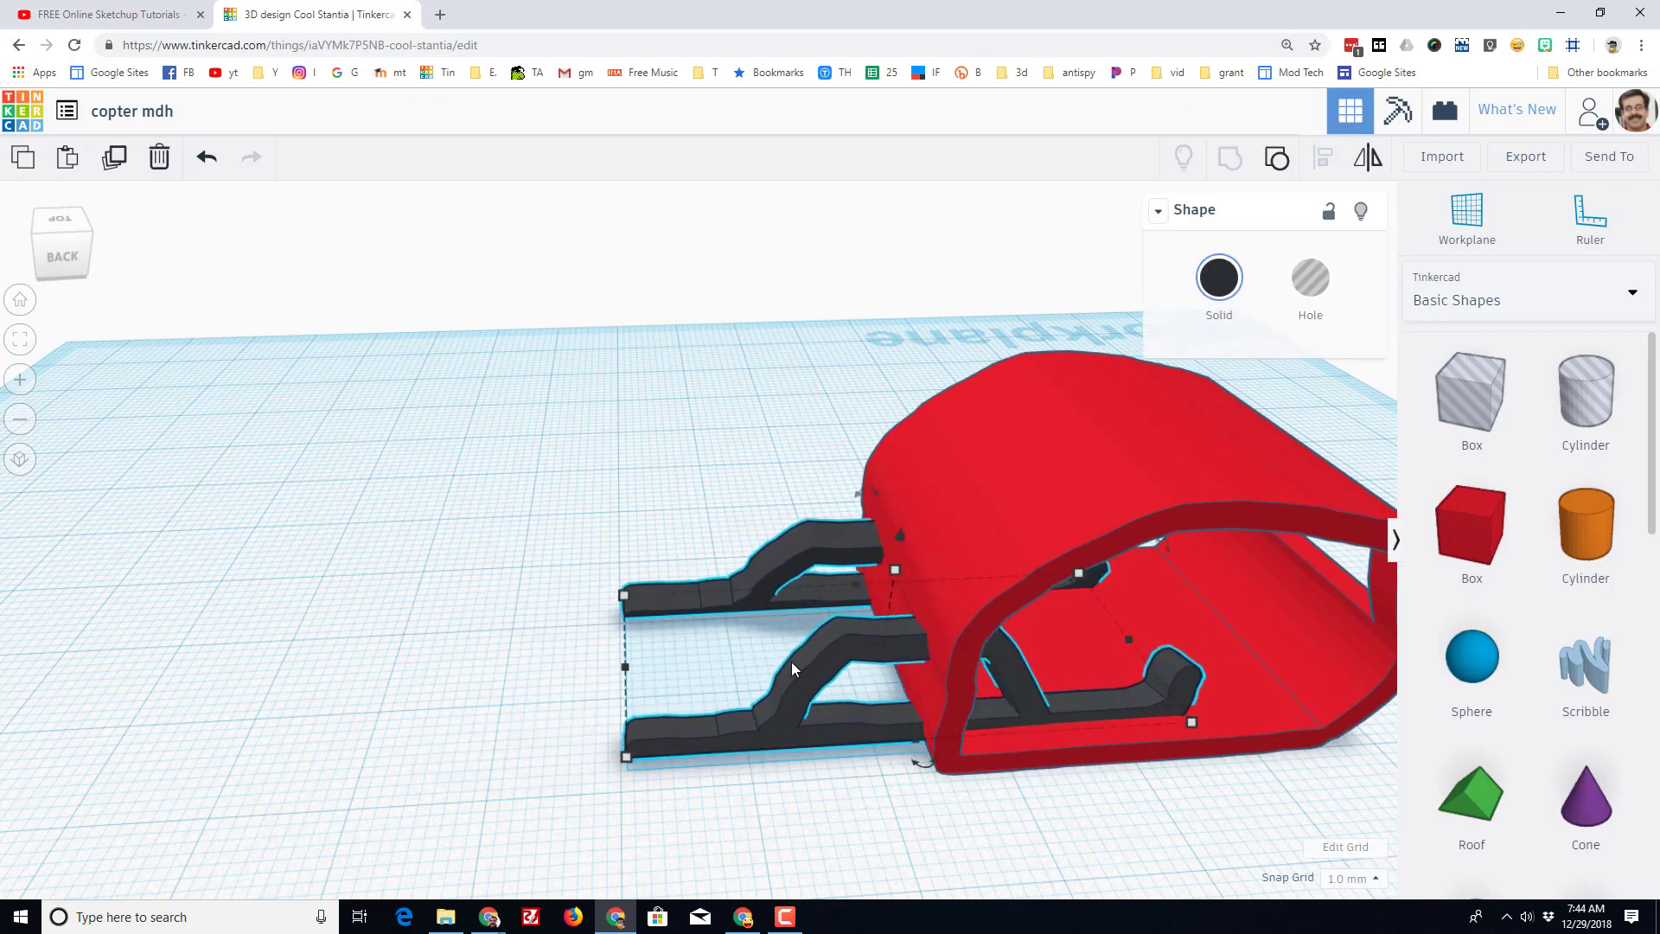
drag(794, 668, 899, 505)
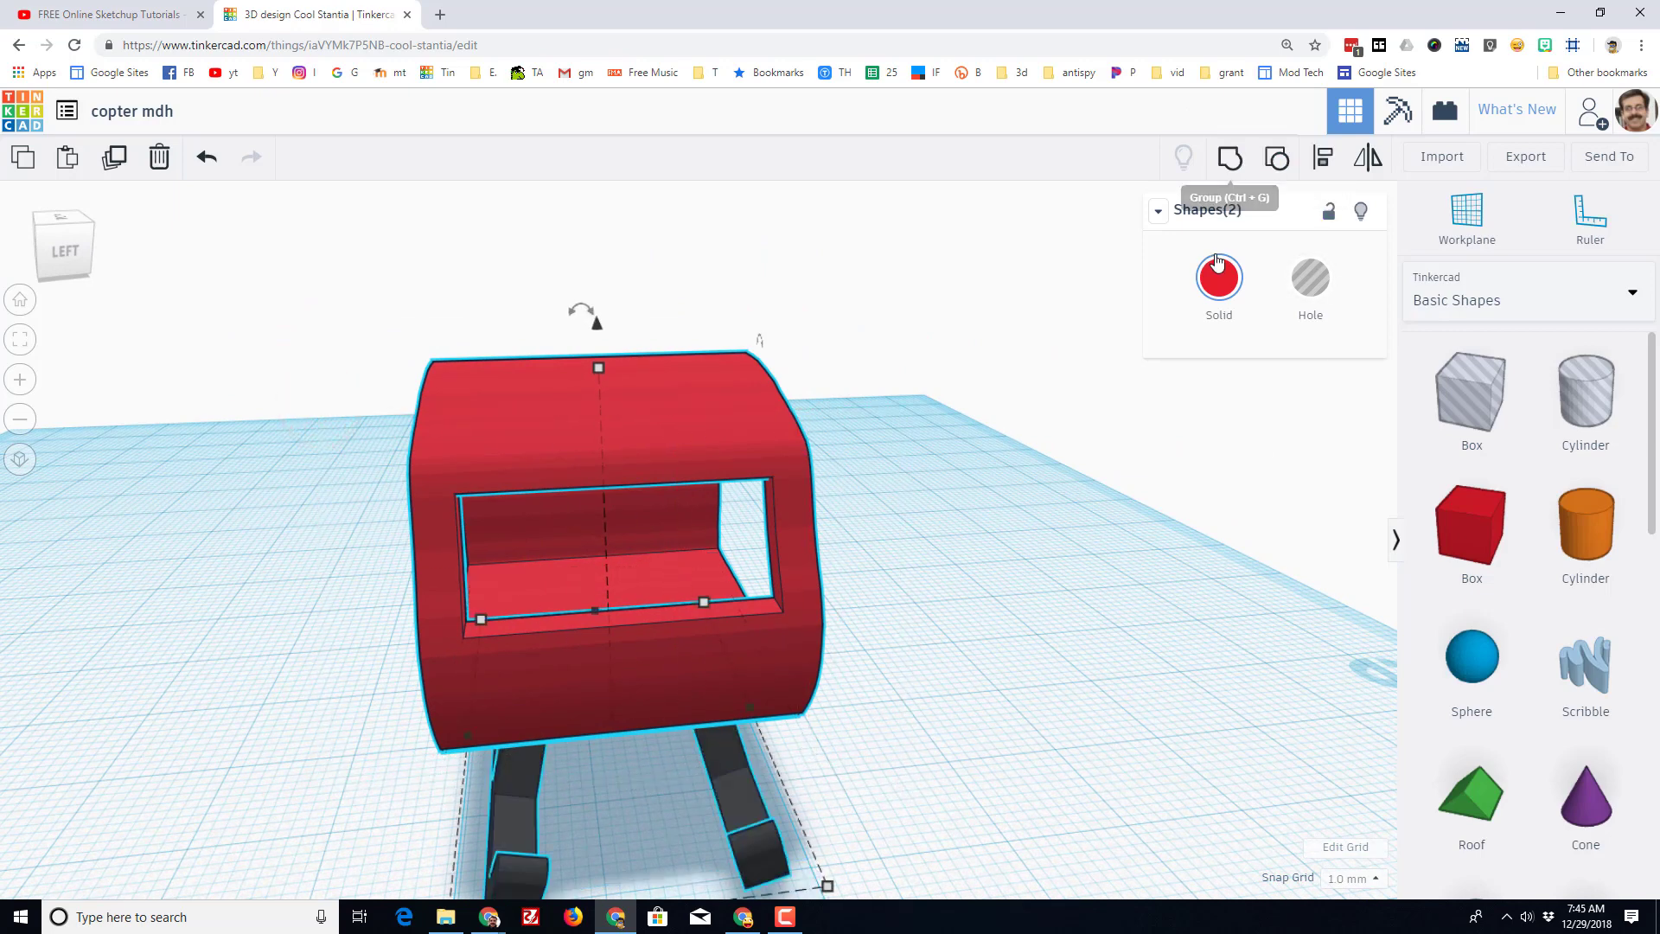
Group cabin and skids as one Multicolor shape keeping red body and black skids.
click(1230, 158)
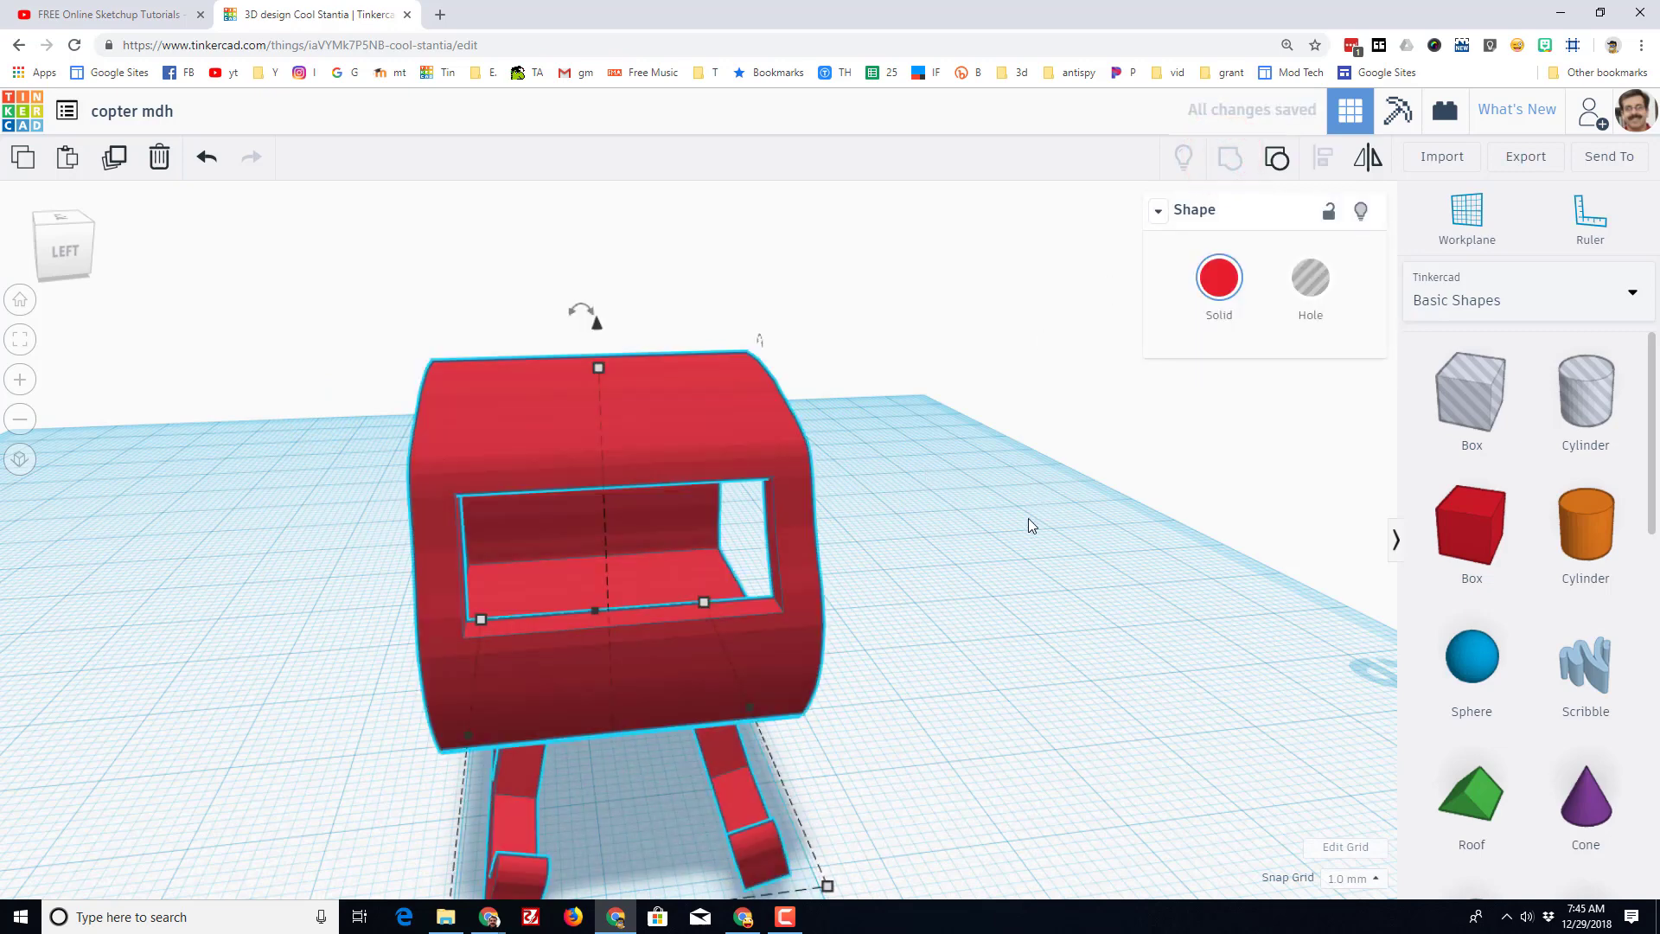
click(1219, 277)
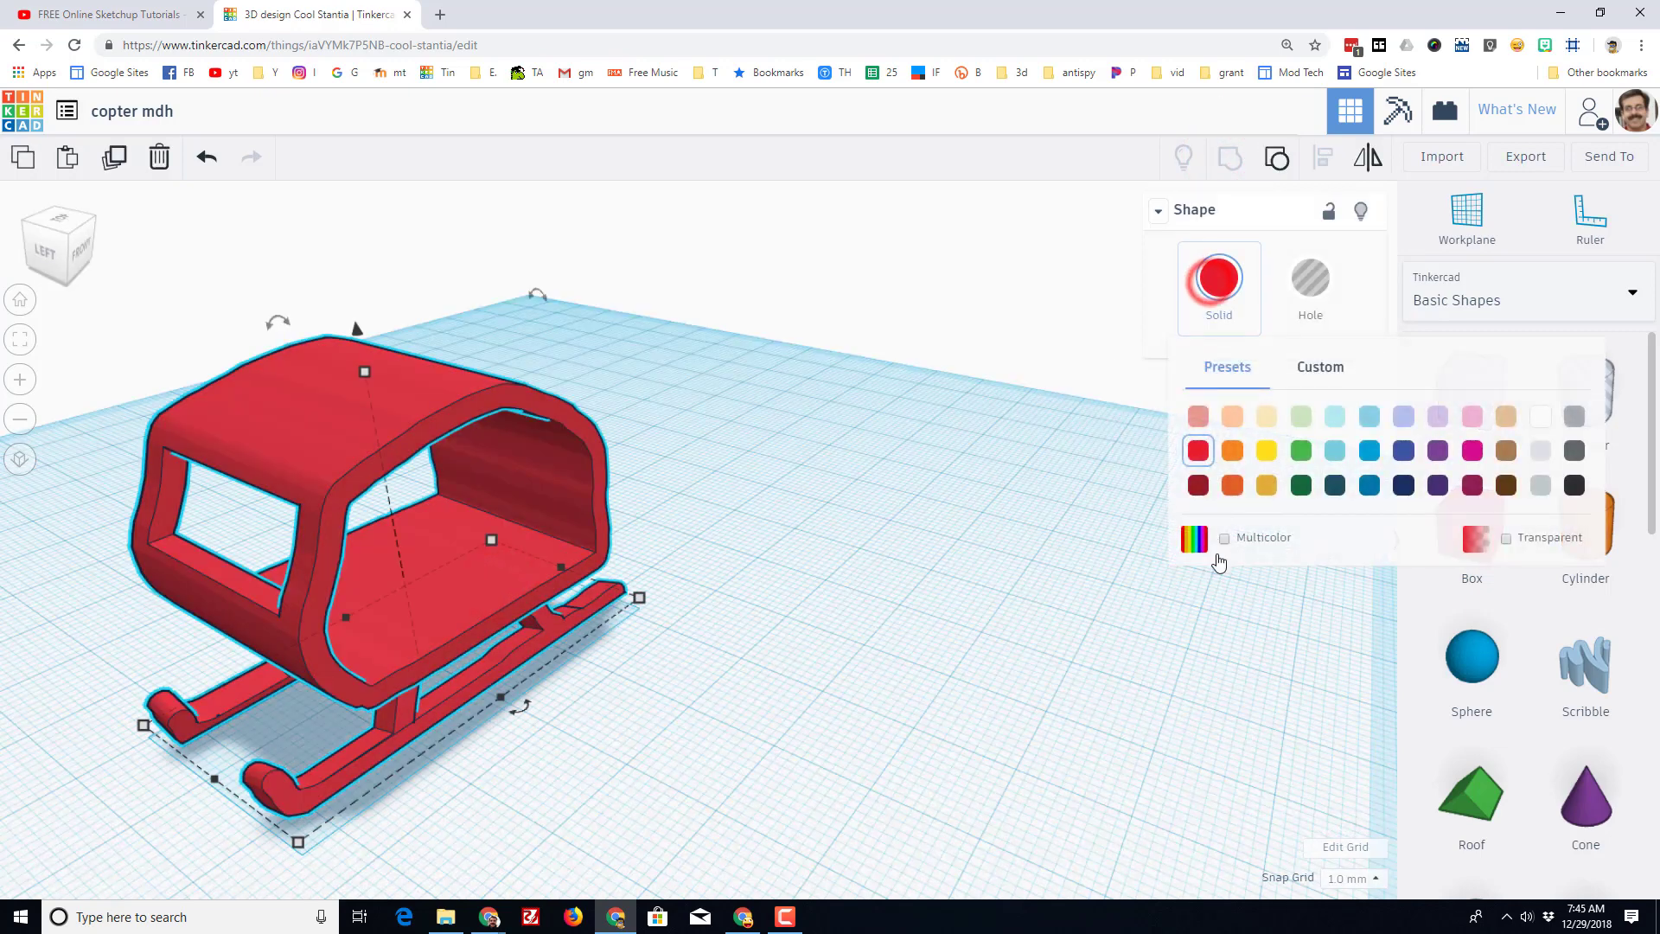
click(1194, 538)
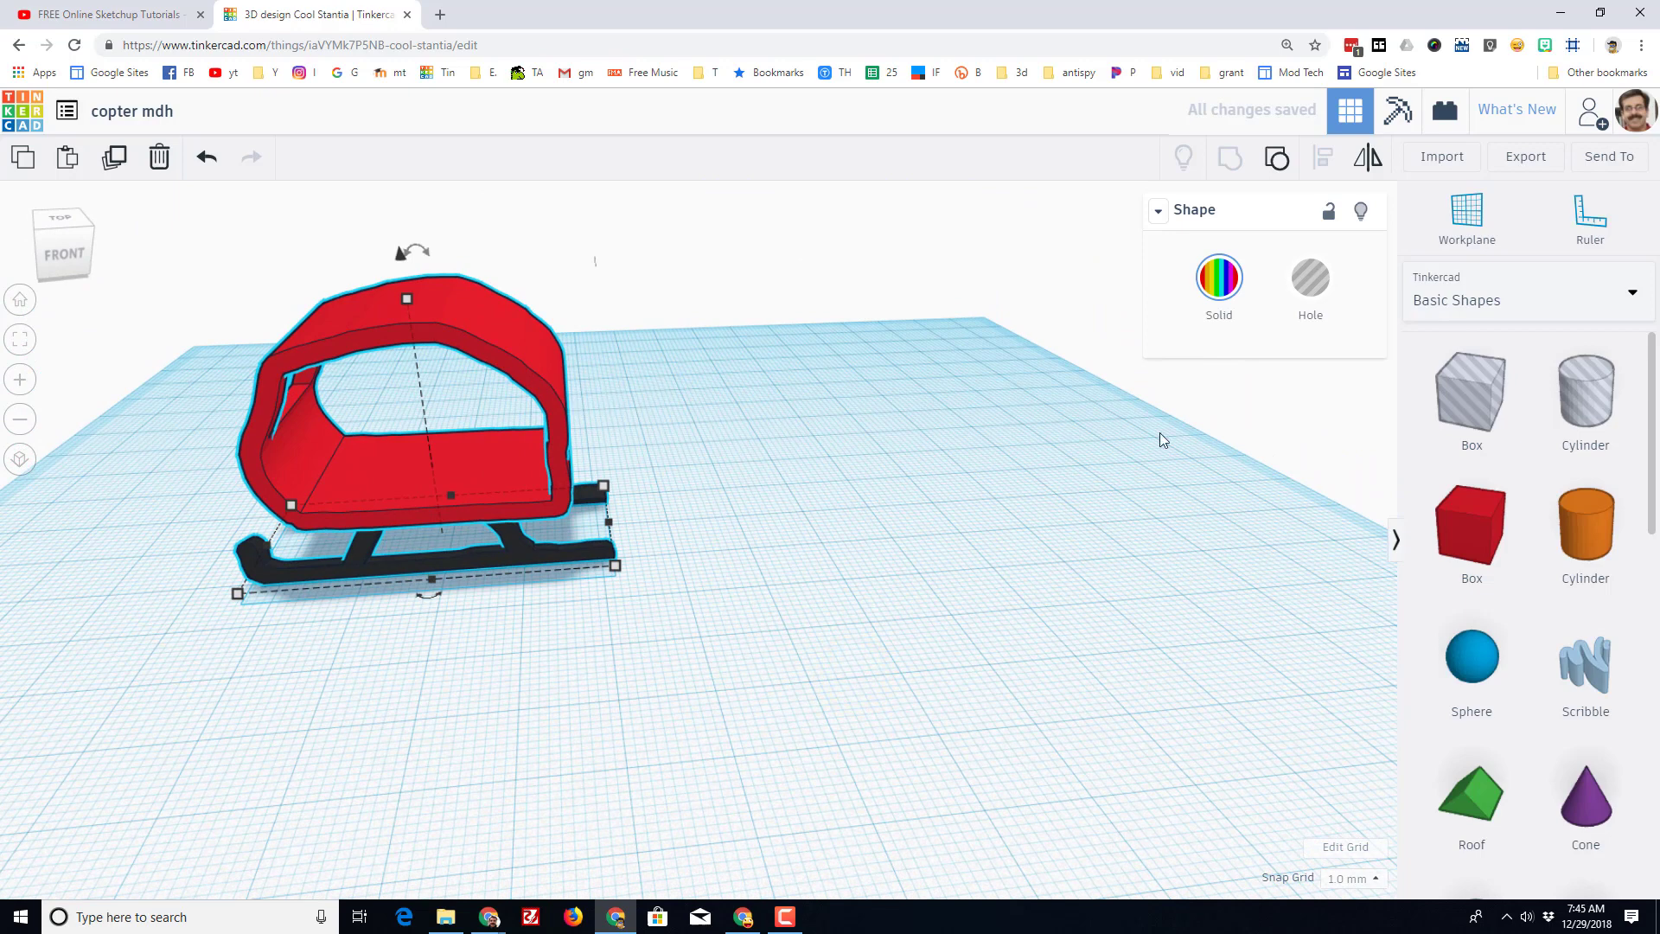
click(1586, 652)
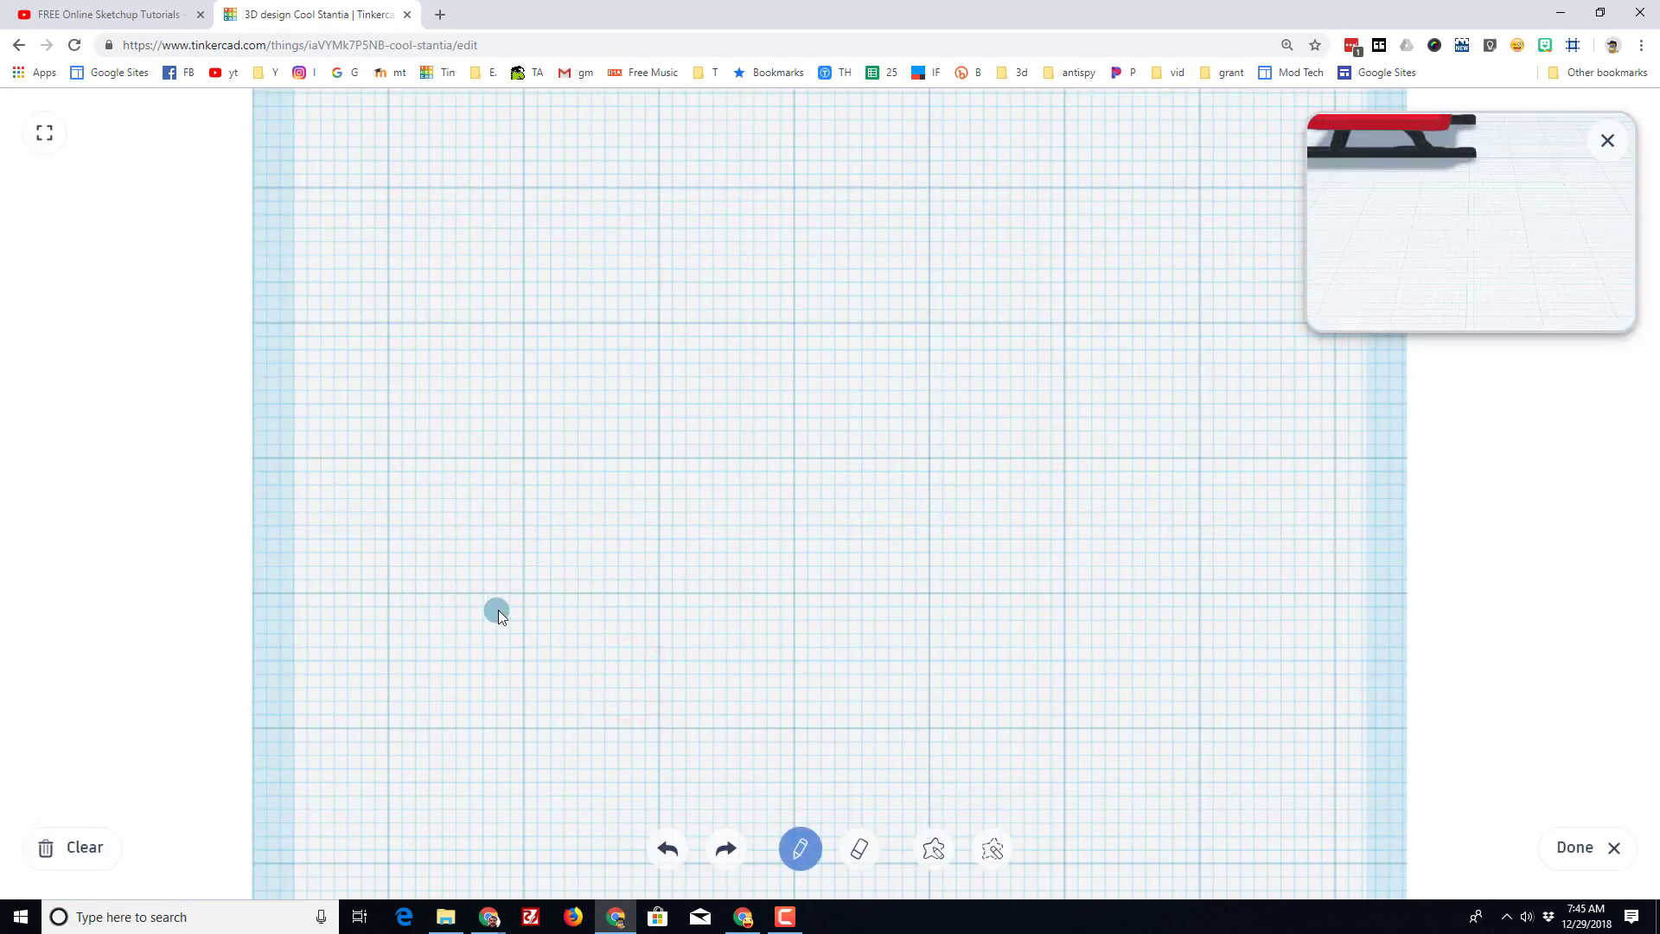
Draw the tapered tail-boom outline in the Scribble editor, thicken its narrow end, and finish the sketch.
click(933, 848)
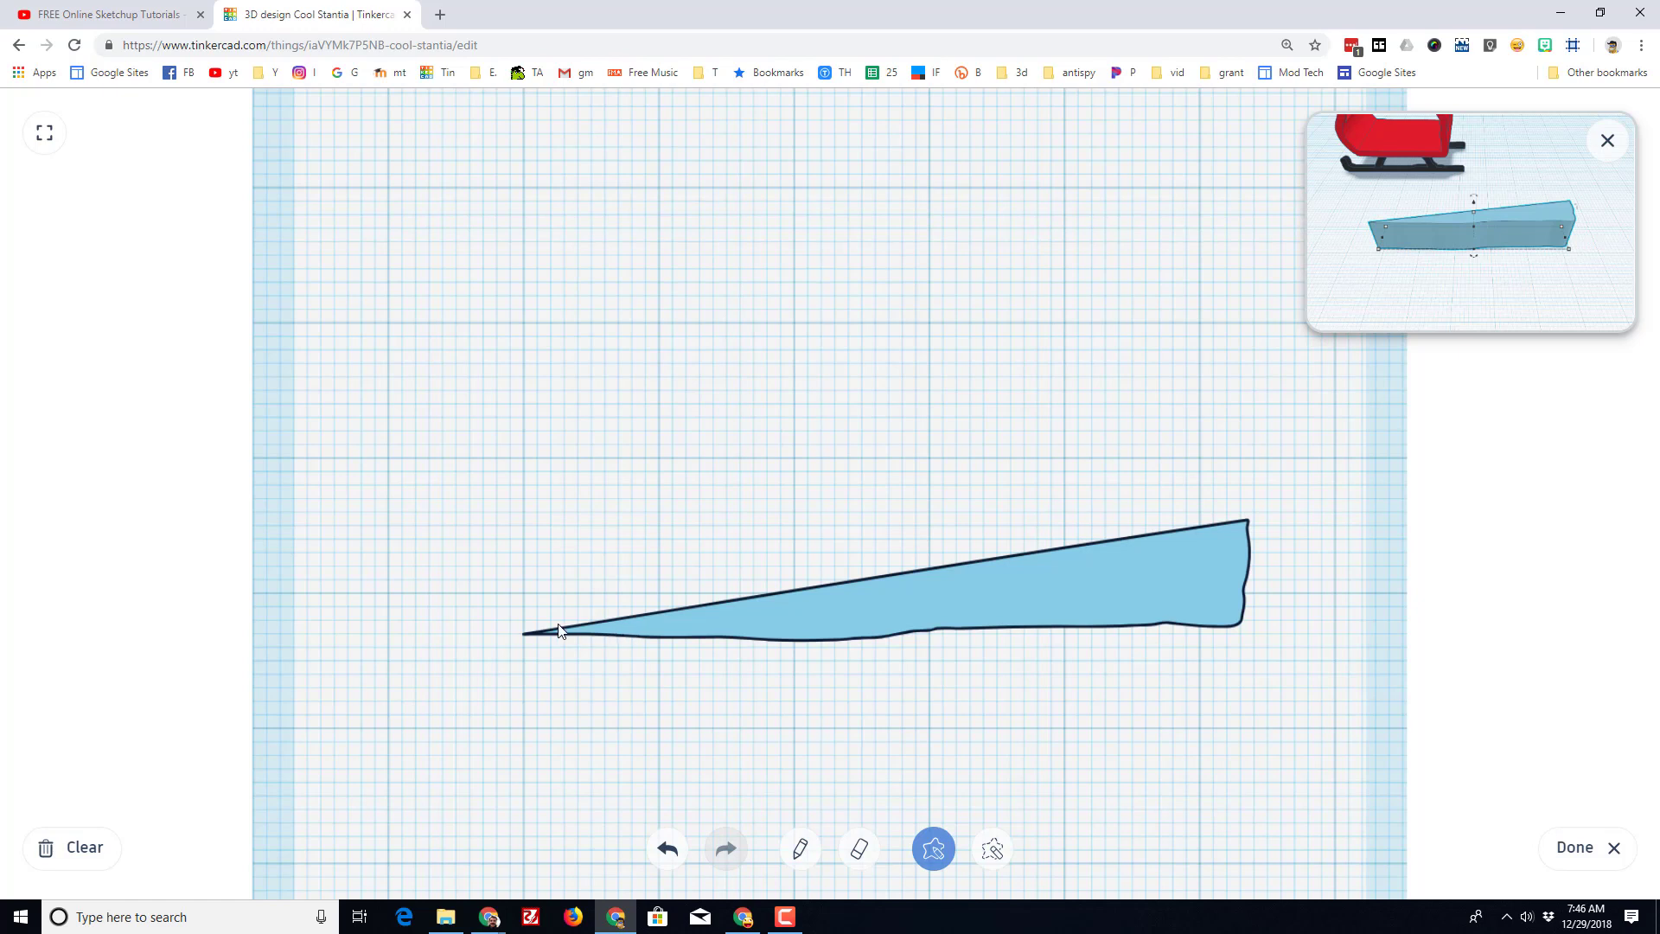
click(523, 635)
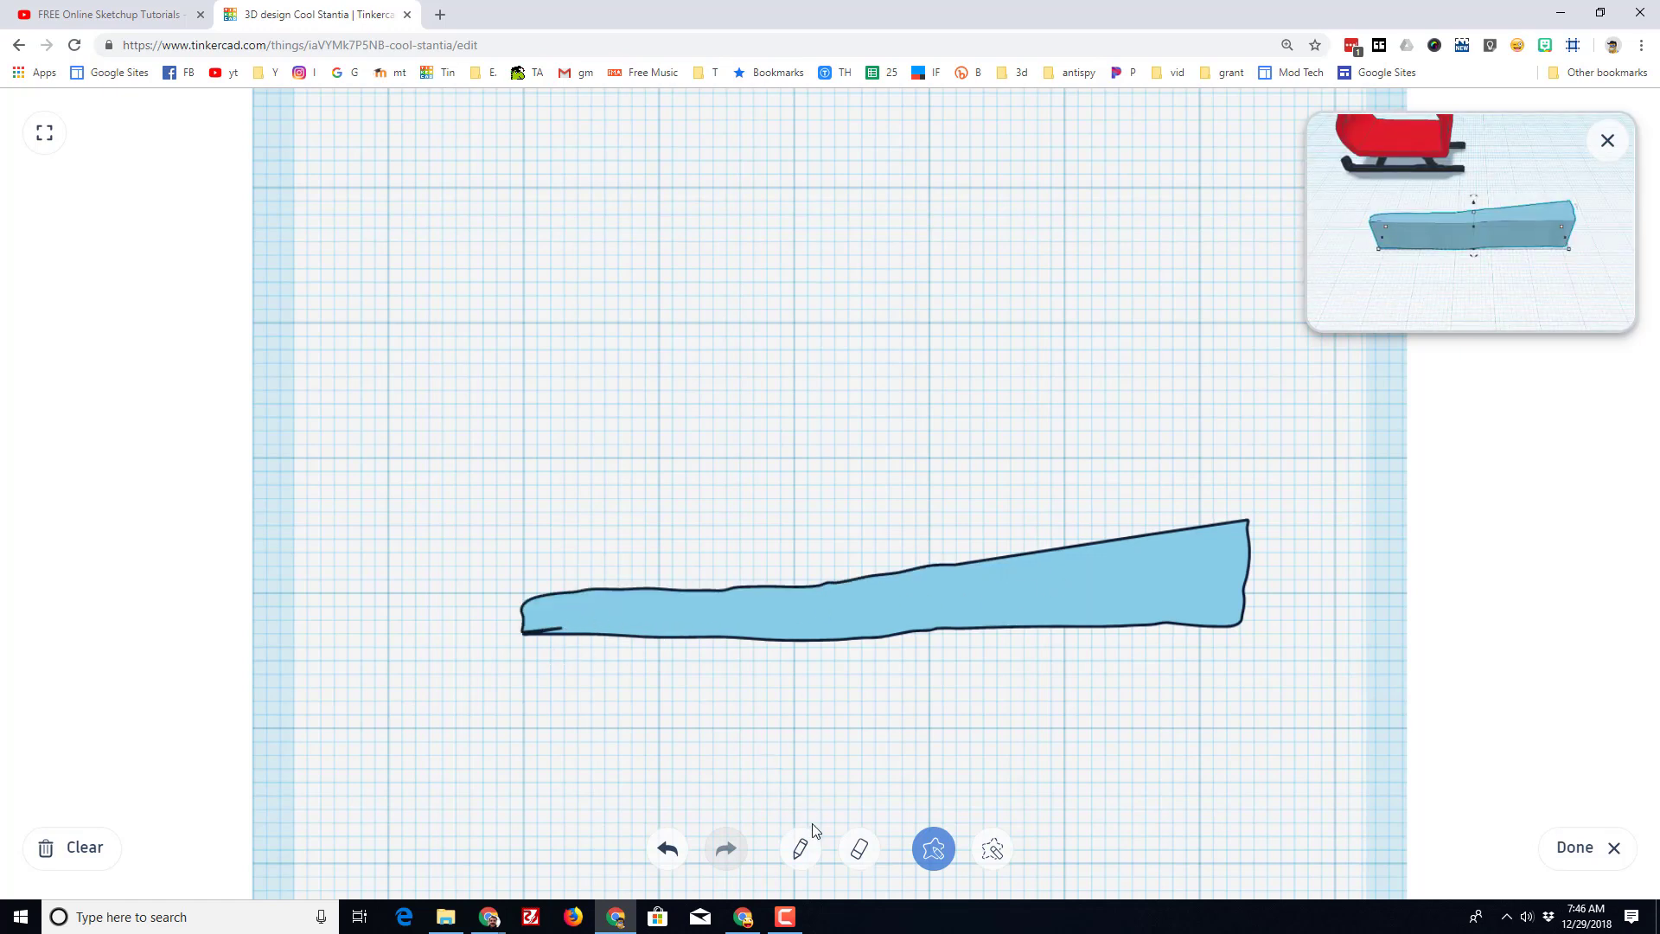
click(801, 847)
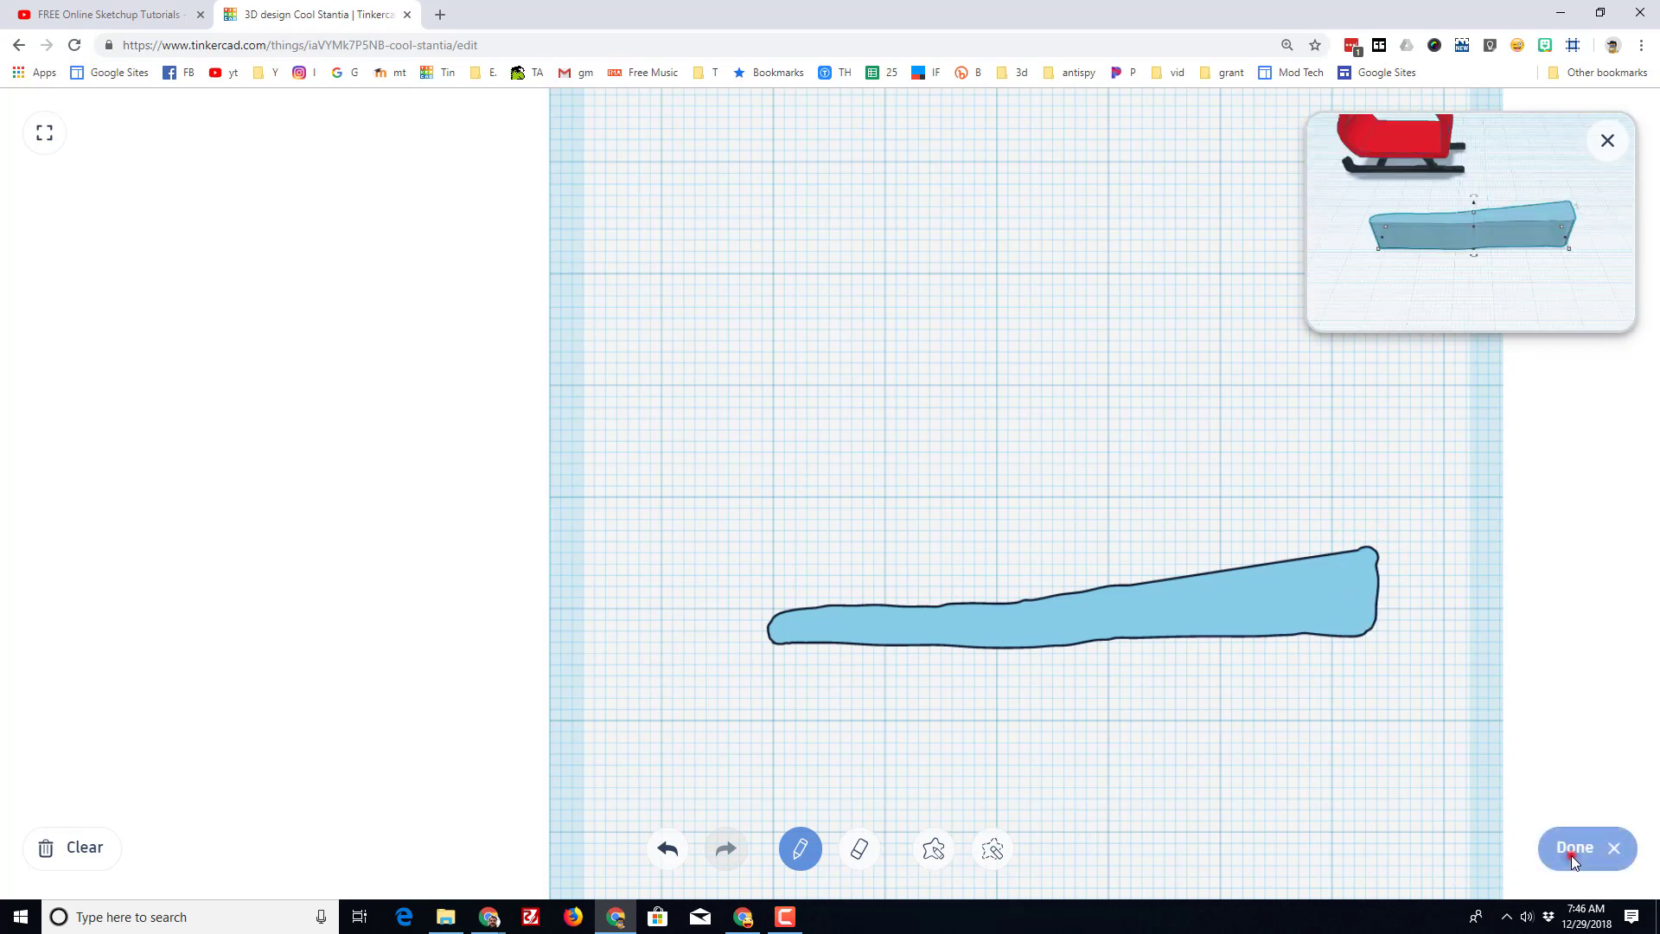
click(1574, 848)
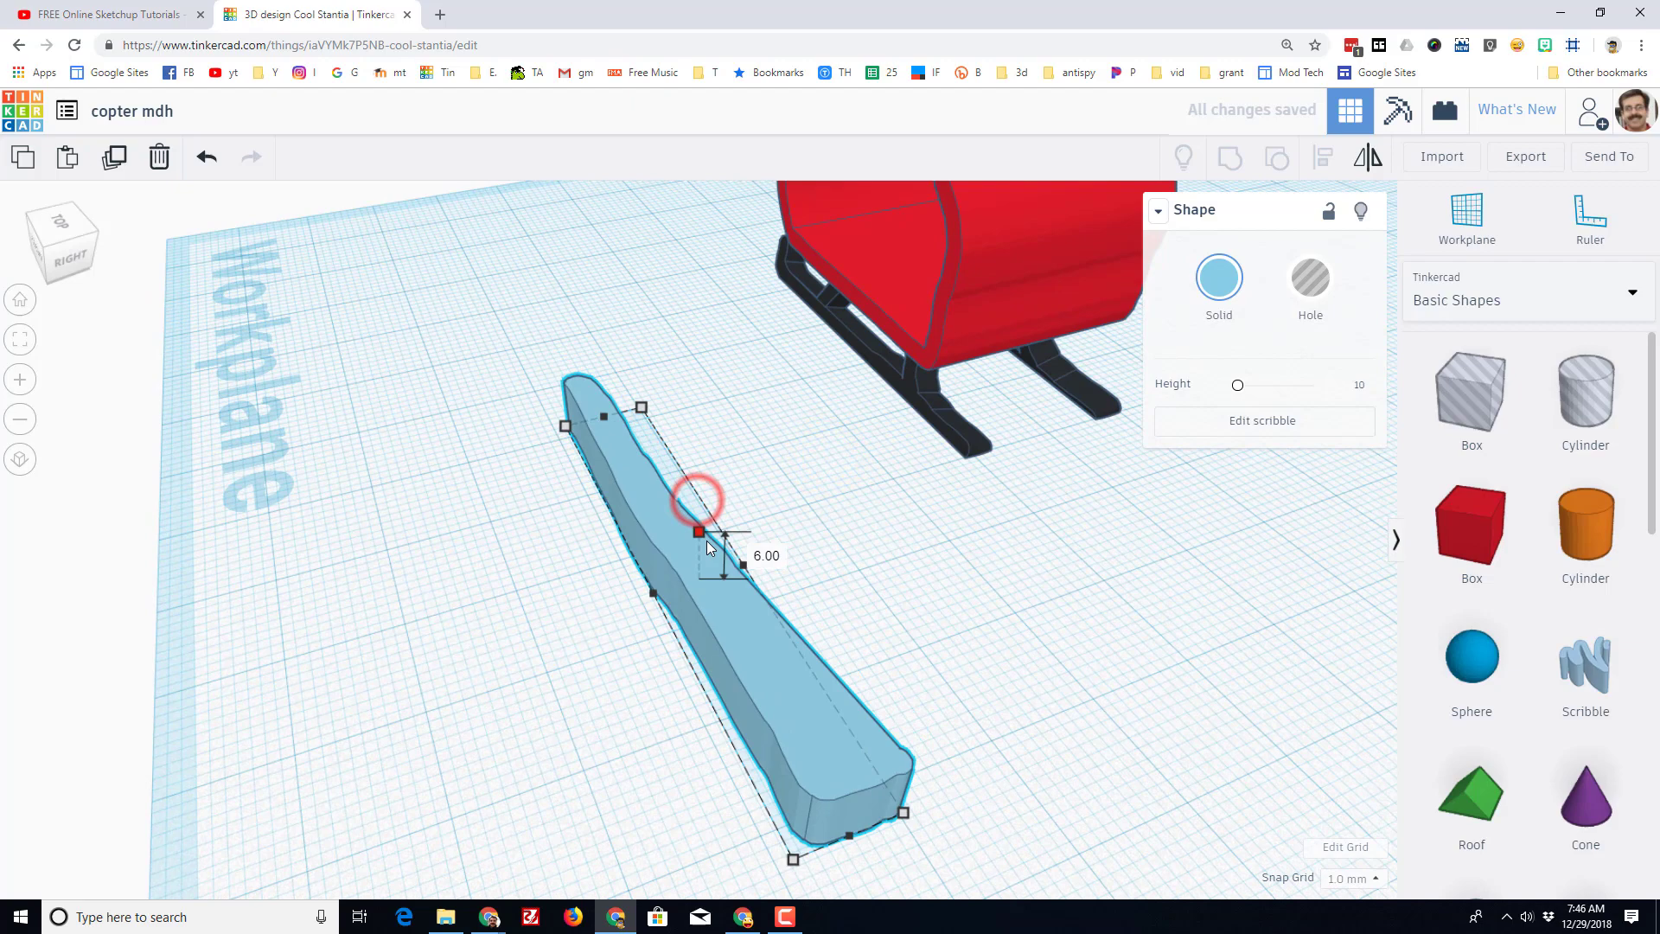
Narrow the tail boom to 4 mm and rotate it about -86 degrees to run lengthwise.
drag(697, 531, 697, 548)
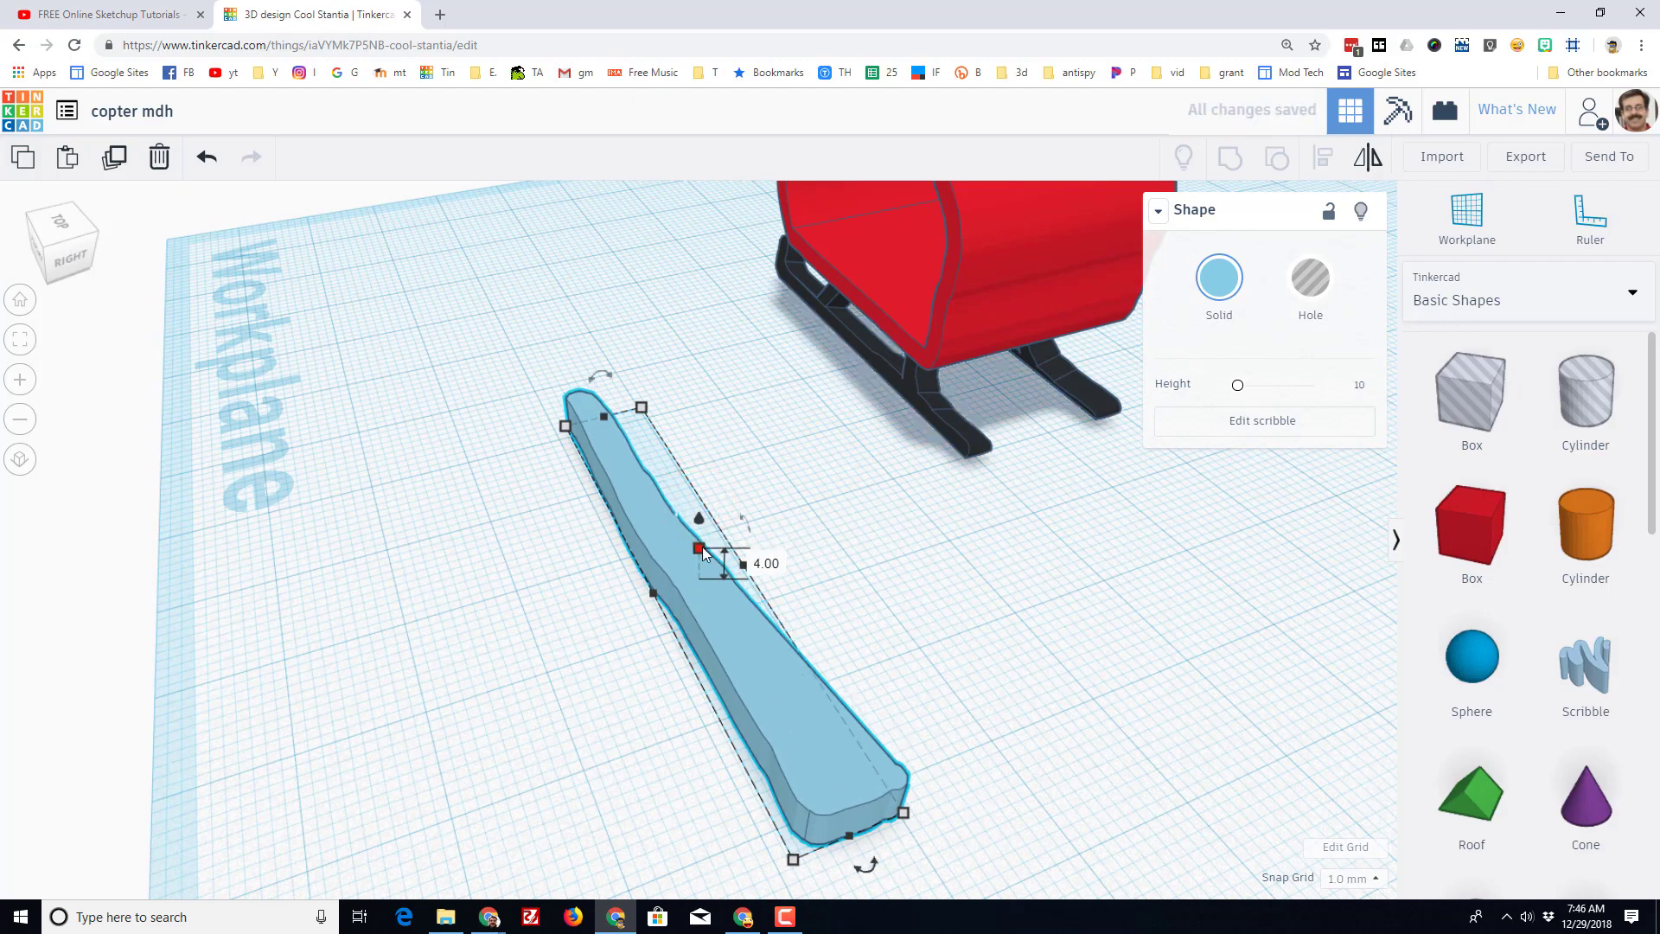
drag(699, 550, 699, 555)
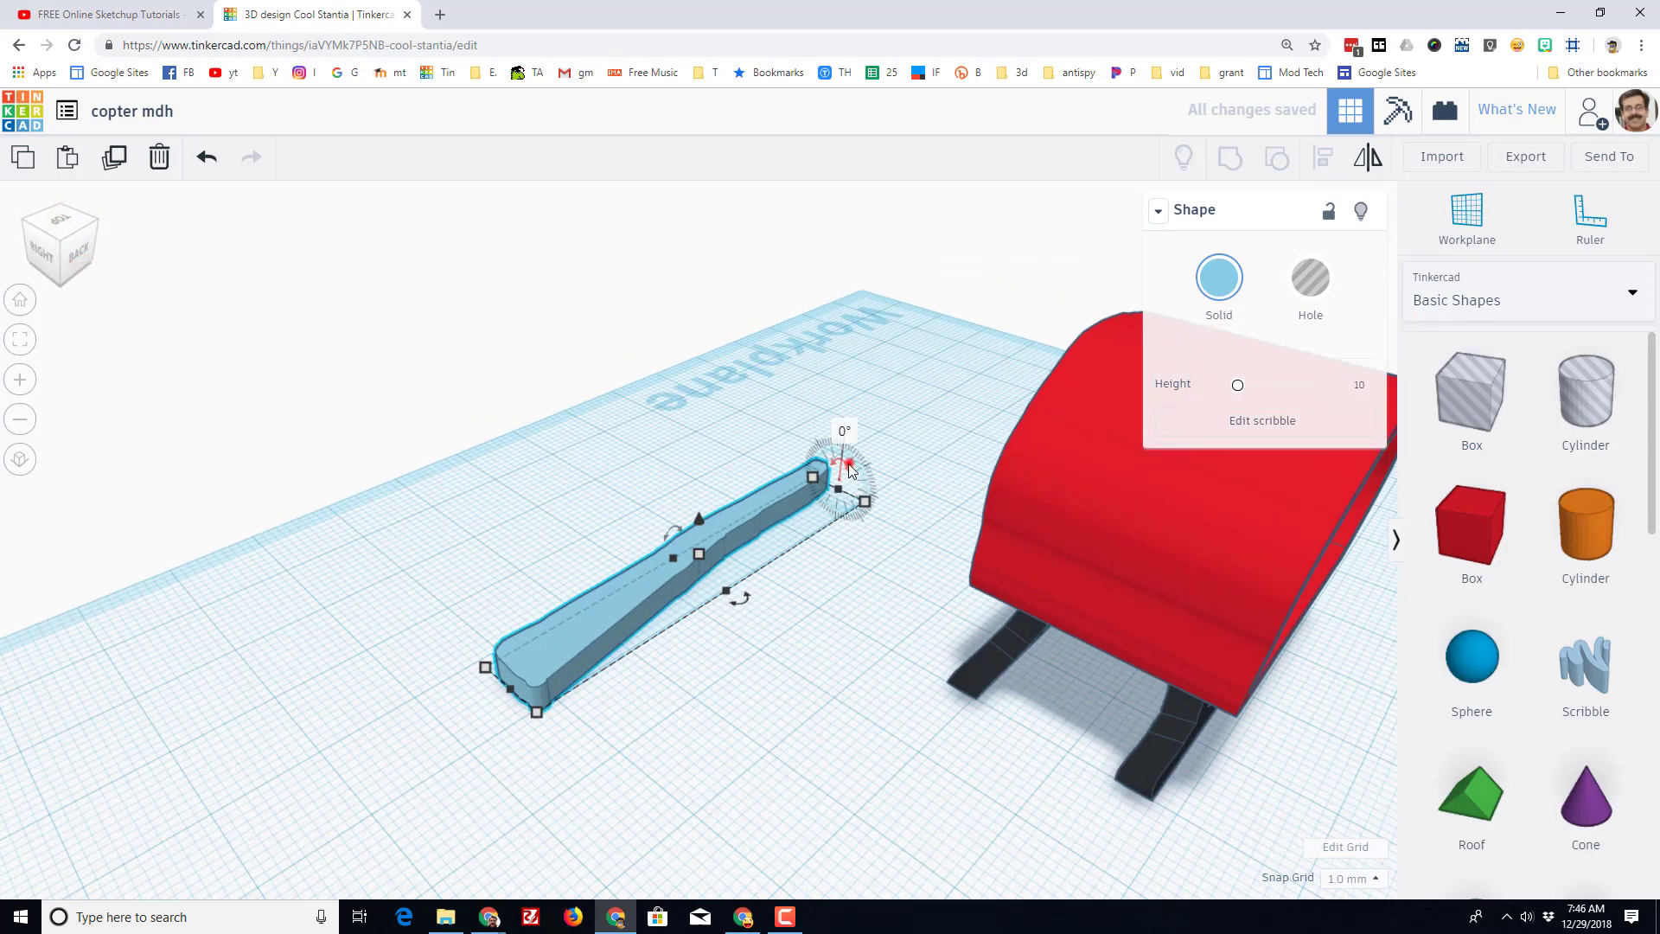
drag(871, 444, 837, 488)
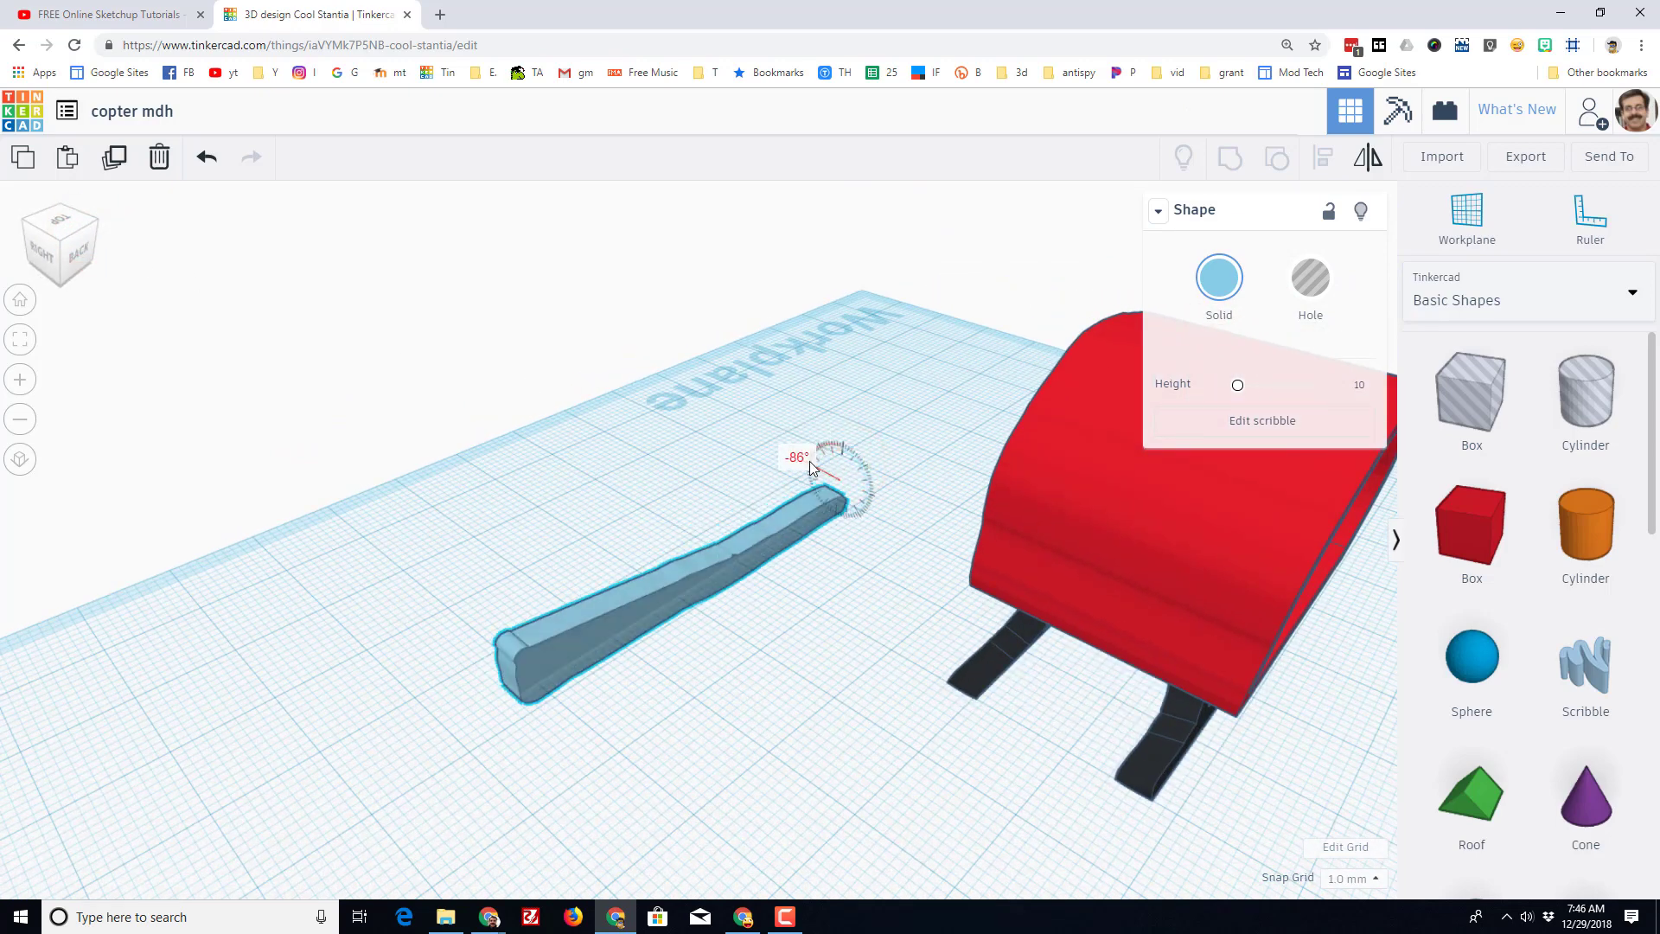
drag(842, 455, 814, 487)
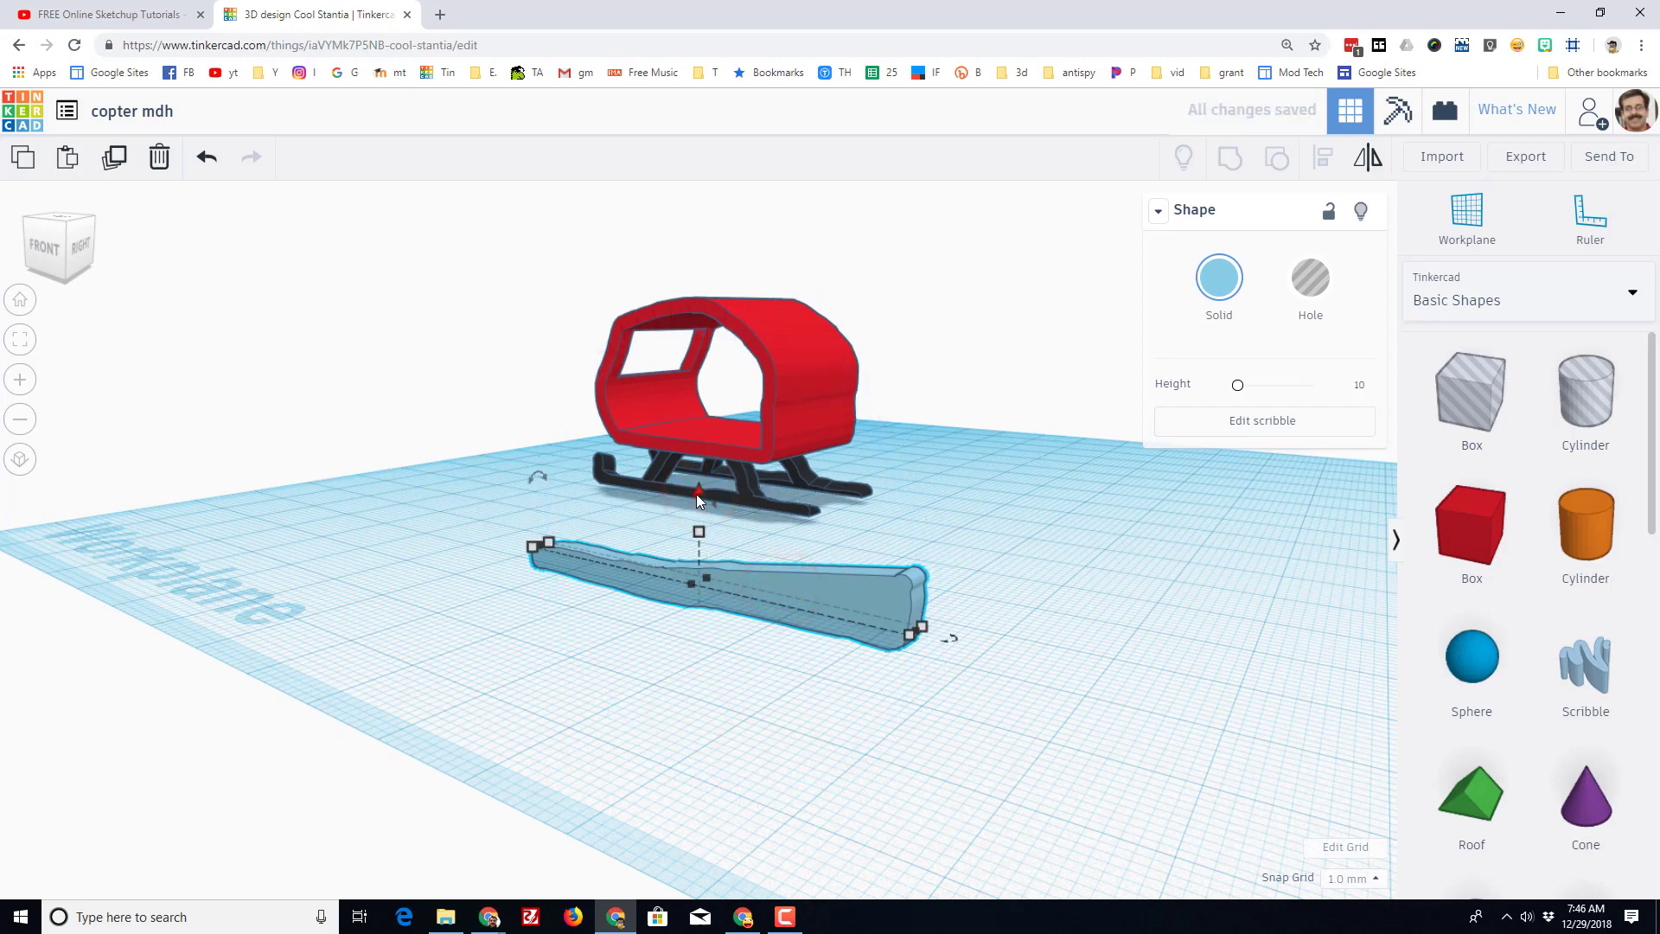
Raise the boom to cabin height, align it centred behind the cabin, and check from Top view.
drag(725, 580, 724, 435)
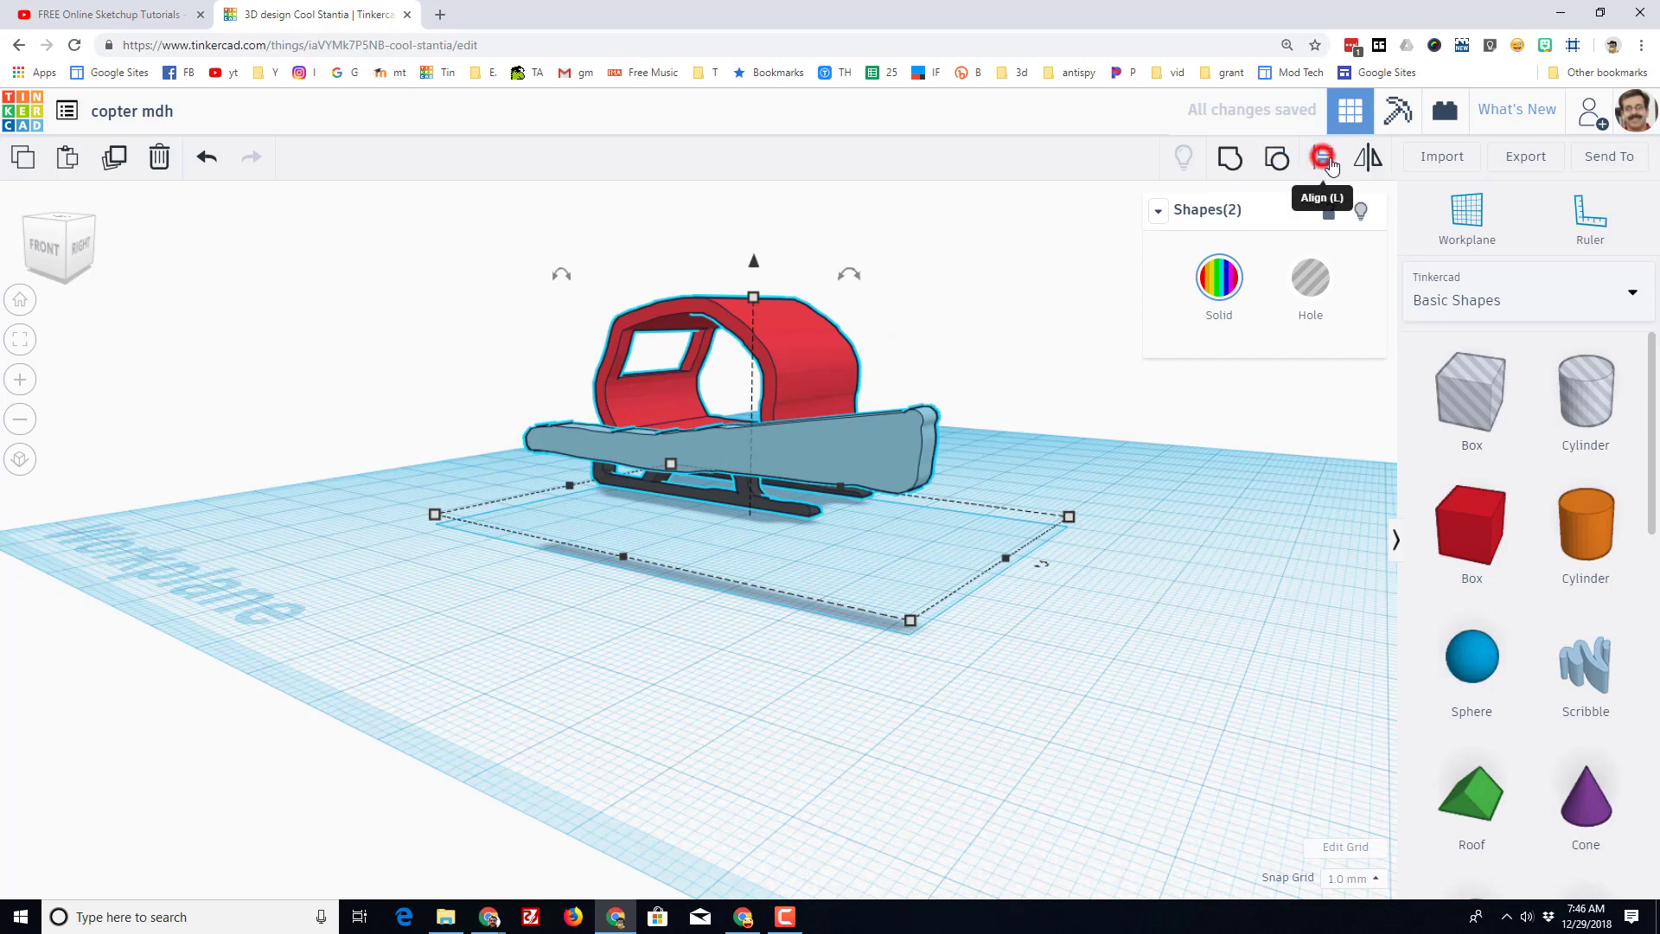
click(1323, 159)
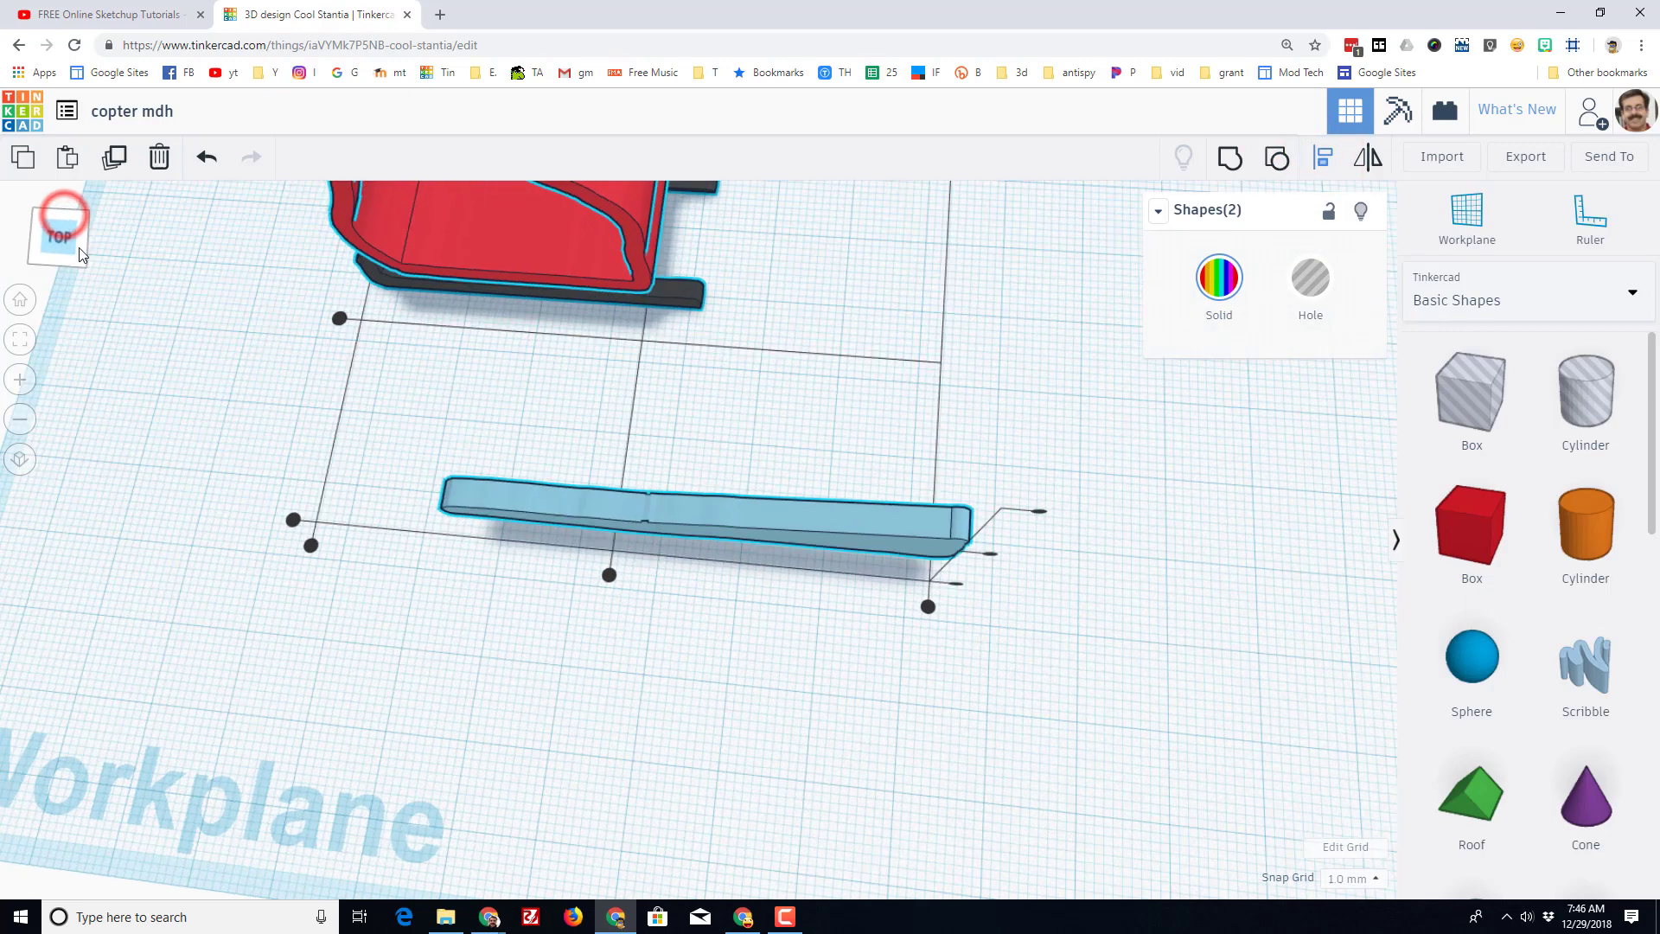
click(60, 225)
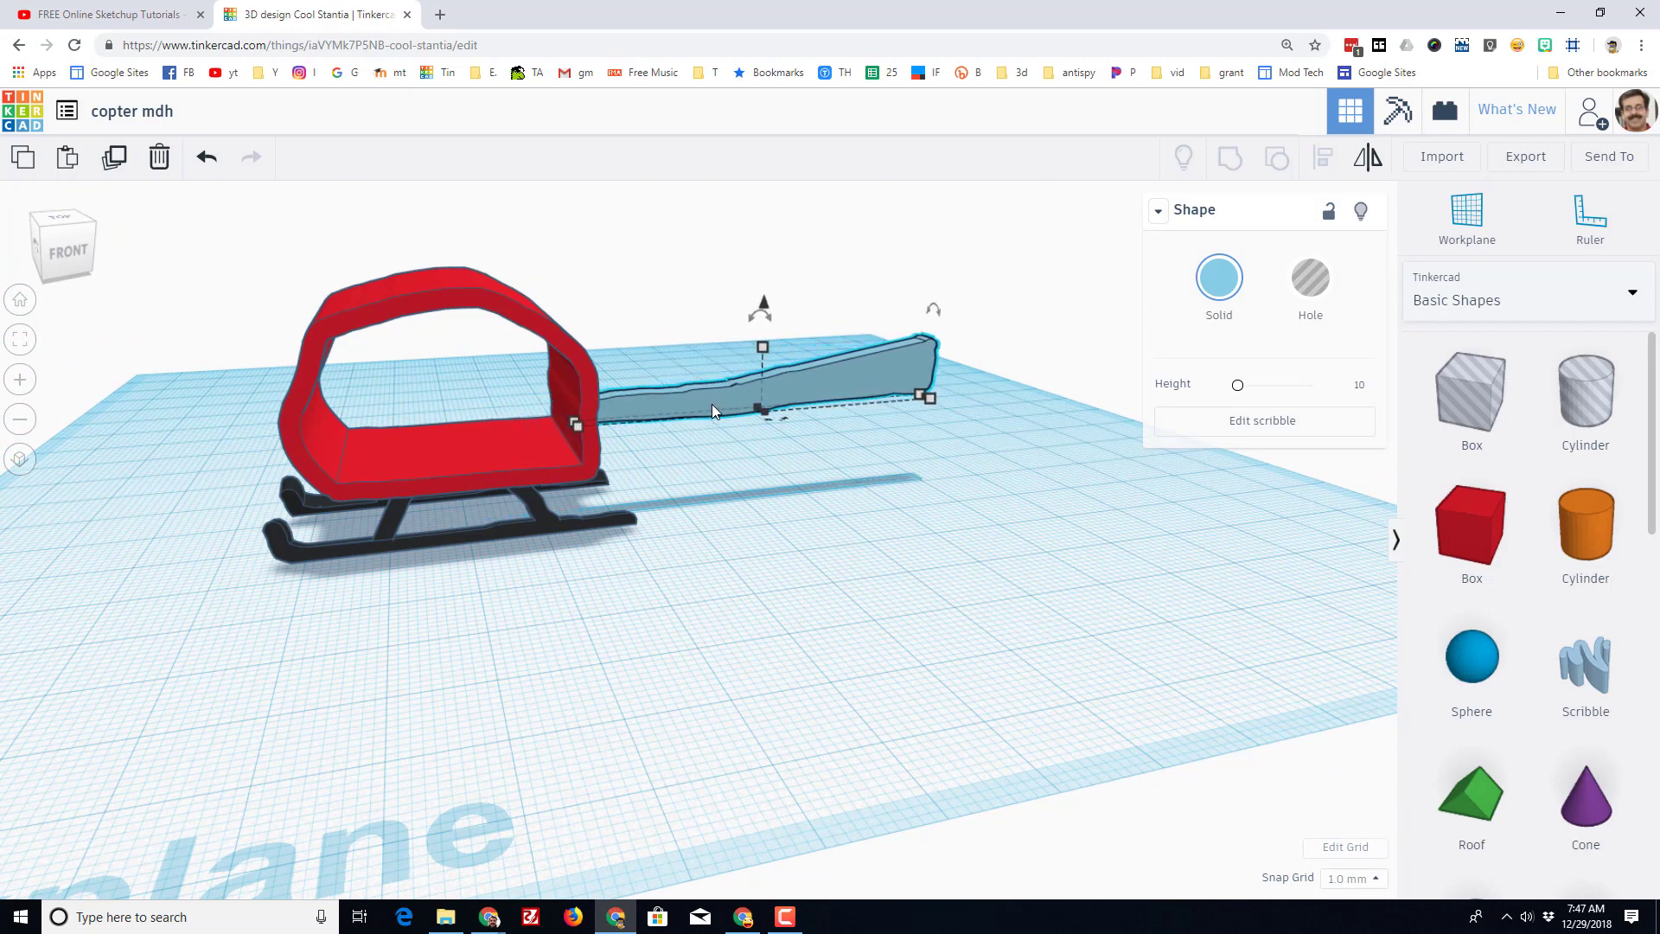
Stretch the tail boom to about 9 mm tall and reopen its scribble sketch for editing.
drag(742, 424, 804, 608)
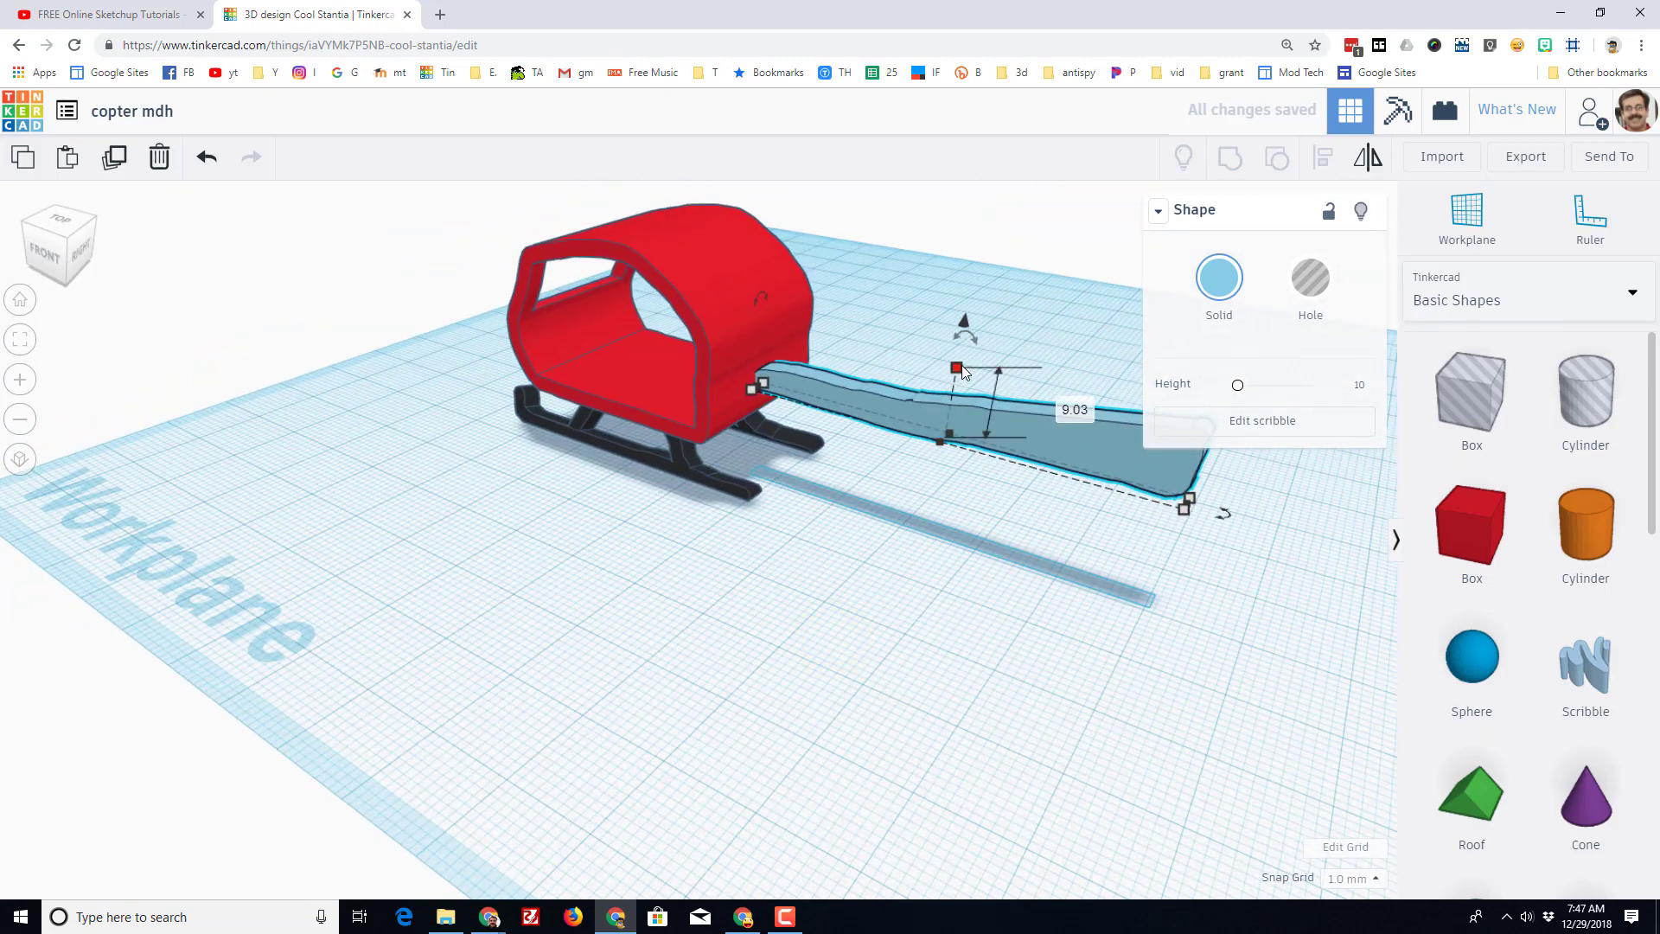
drag(954, 368, 973, 263)
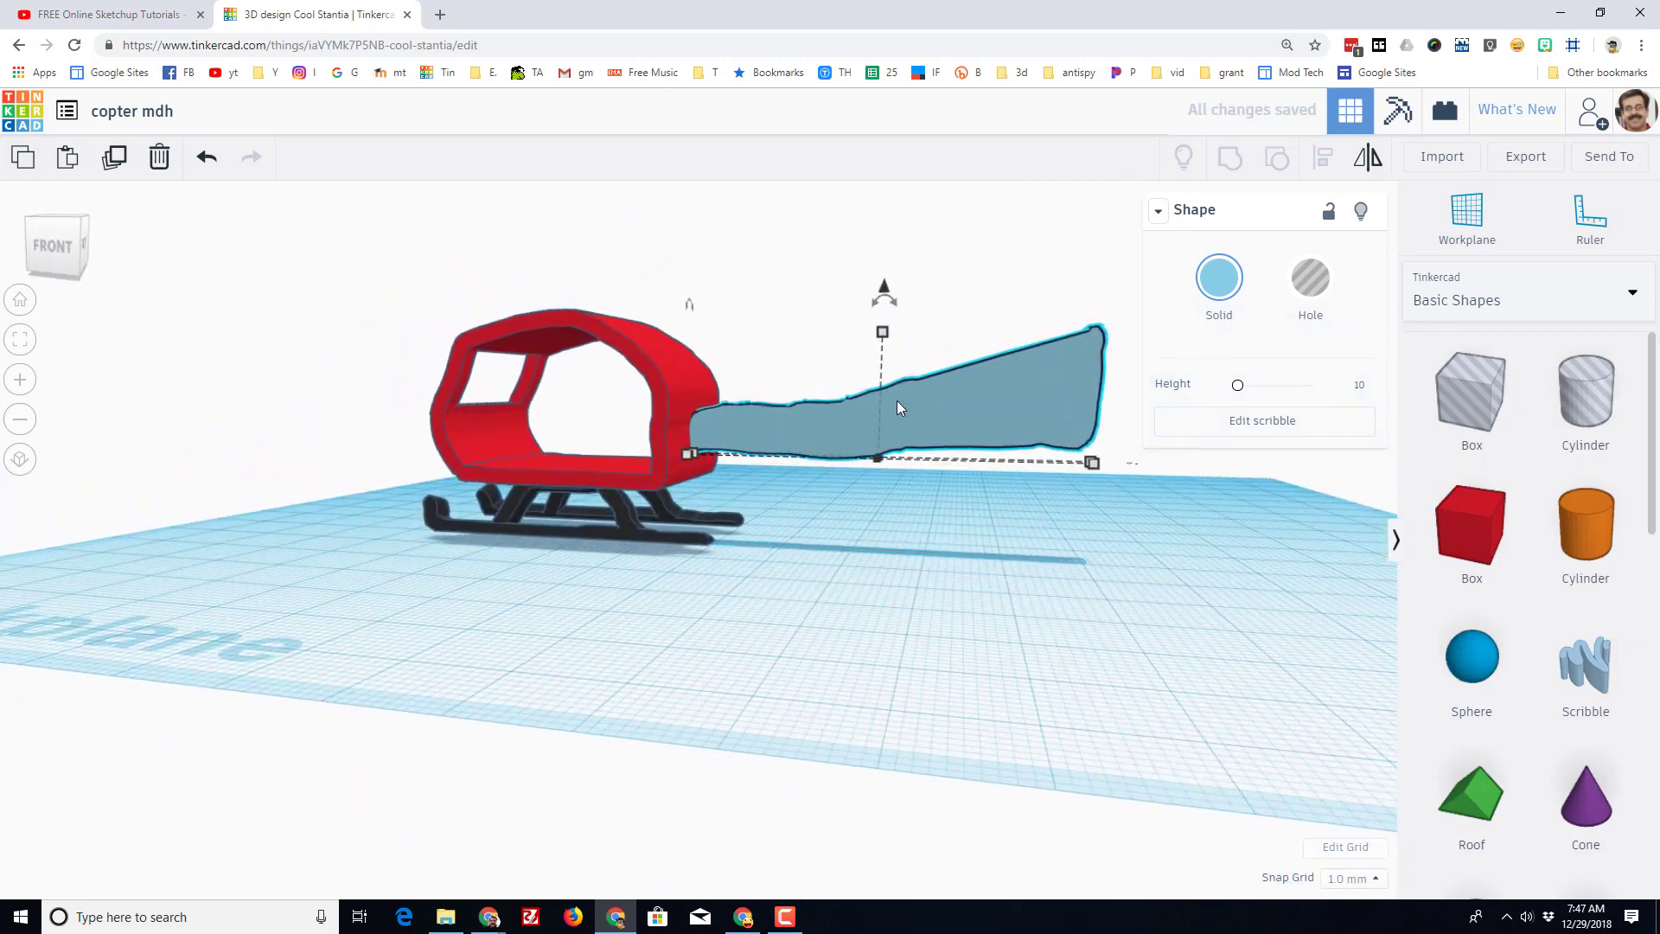
click(1262, 421)
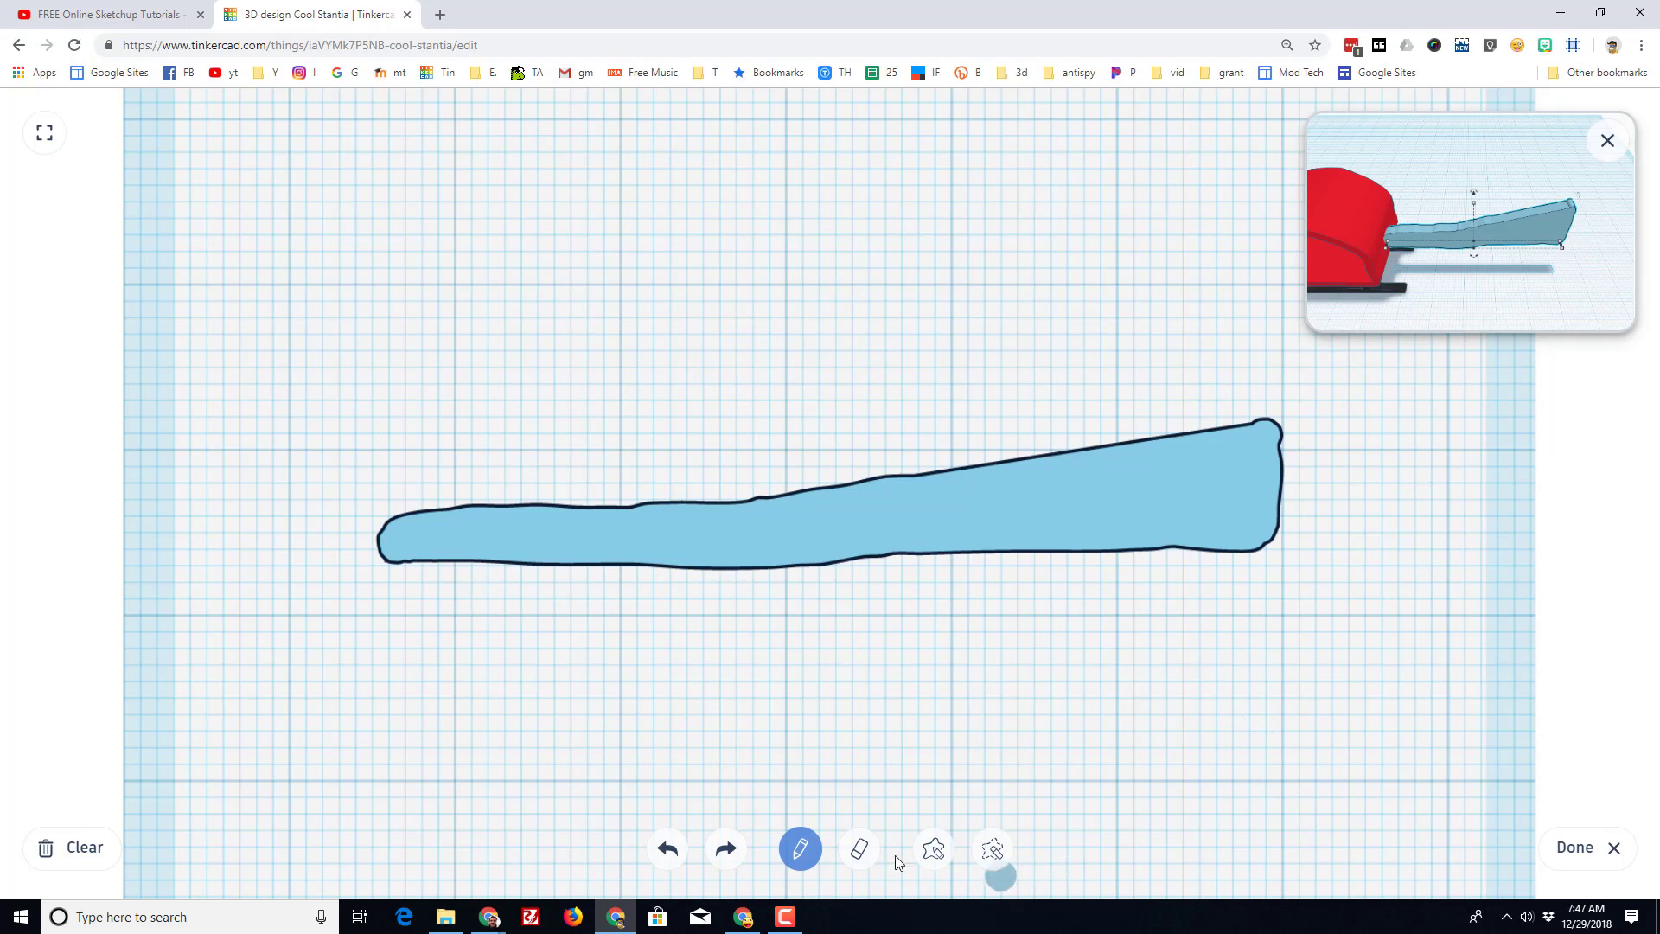
Erase along the boom outline's lower edge with the Eraser and finish the sketch.
click(860, 847)
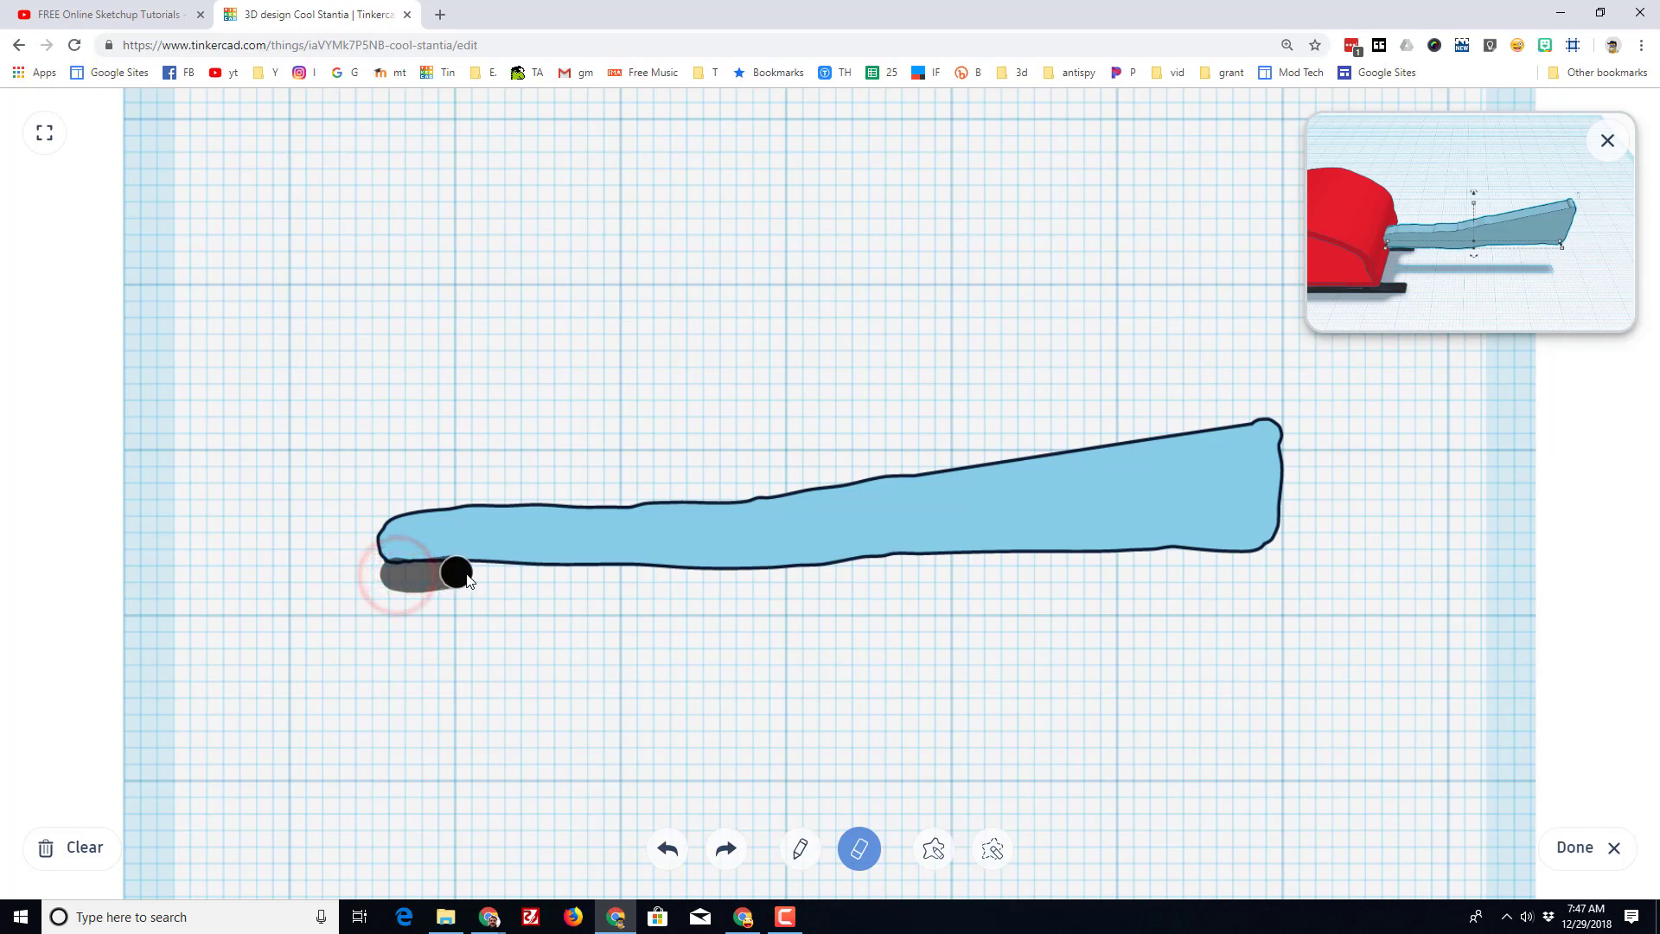
drag(455, 569, 725, 578)
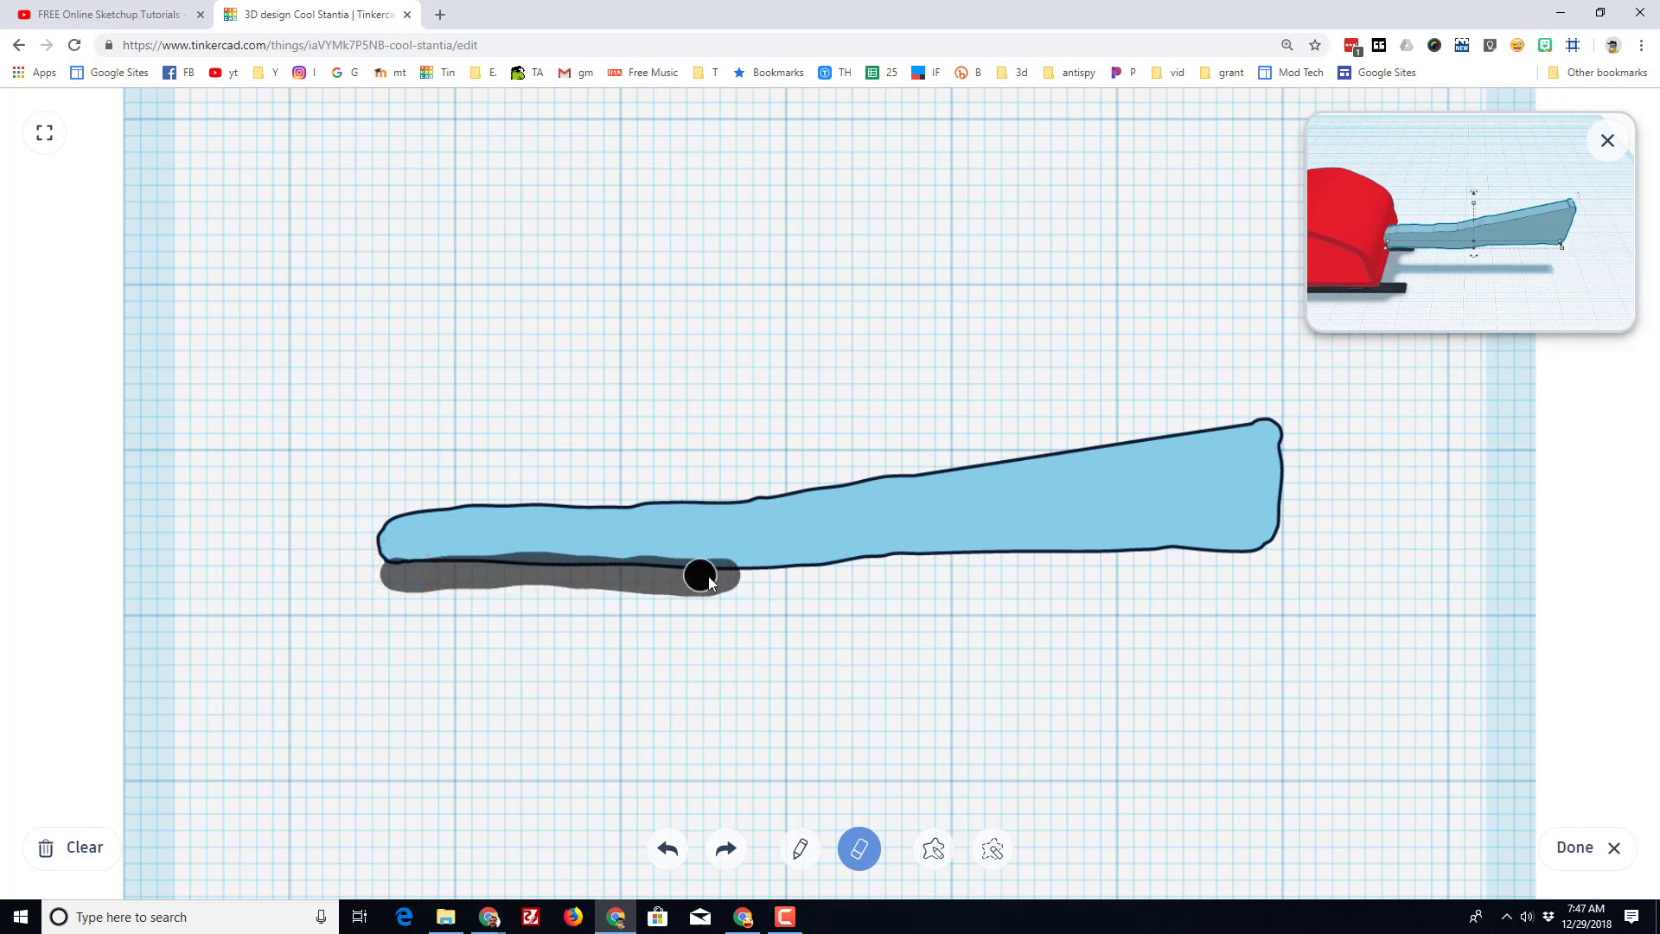
drag(704, 574, 834, 574)
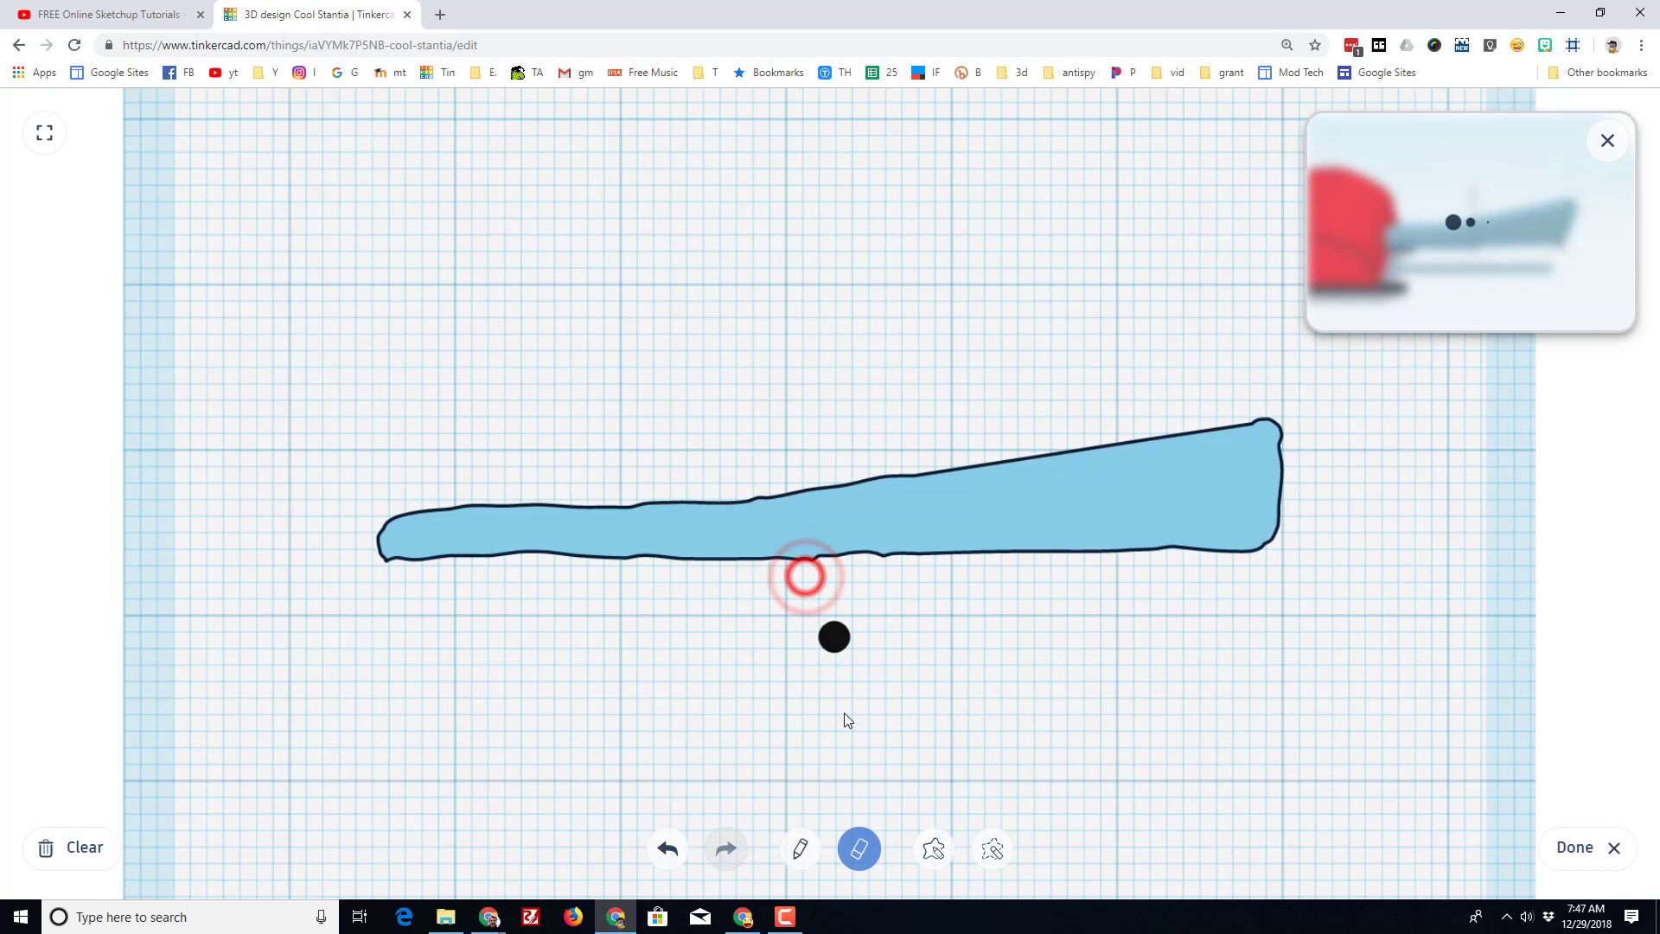
click(1574, 848)
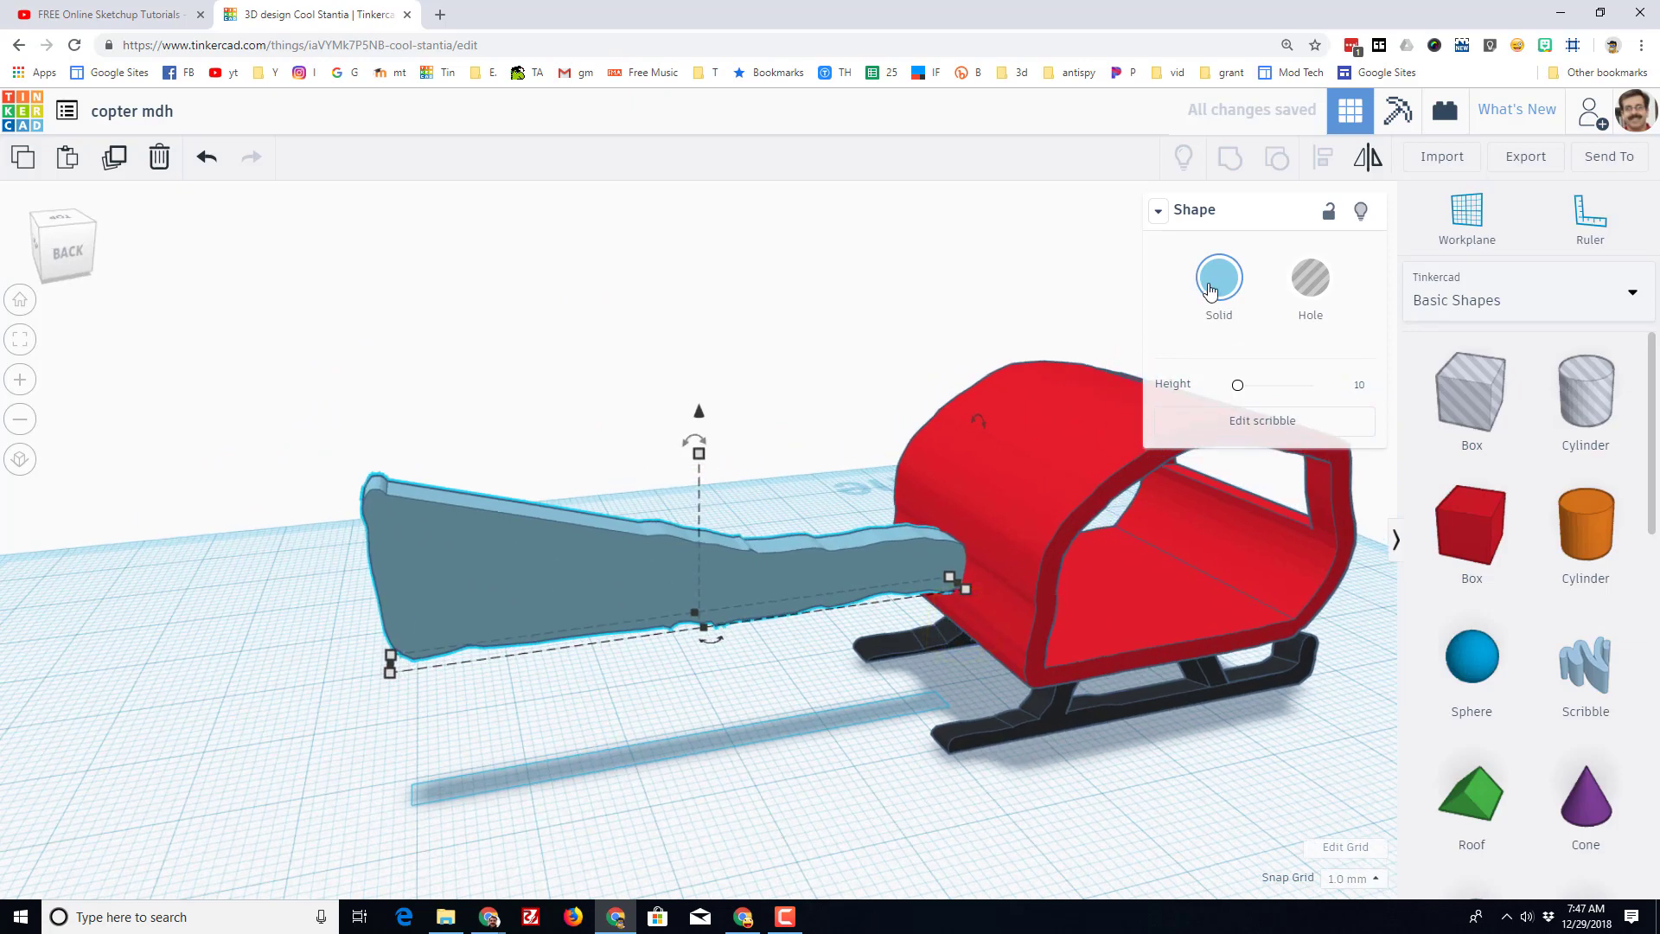
Colour the tail boom black from the Solid colour presets.
click(1220, 279)
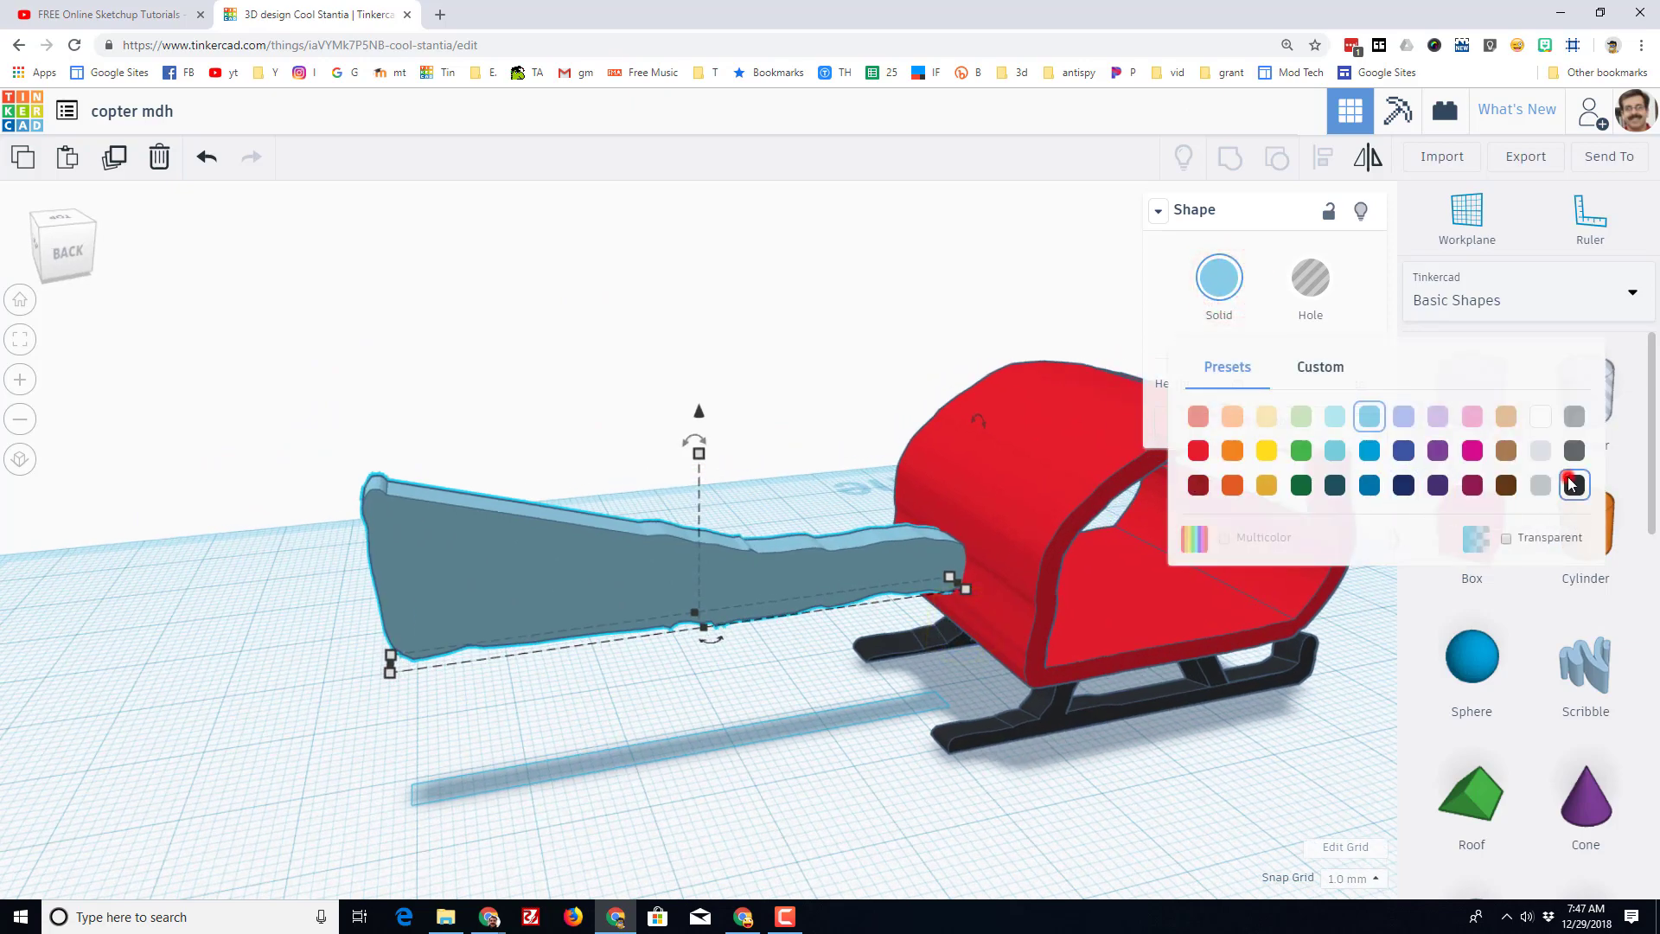
click(1574, 484)
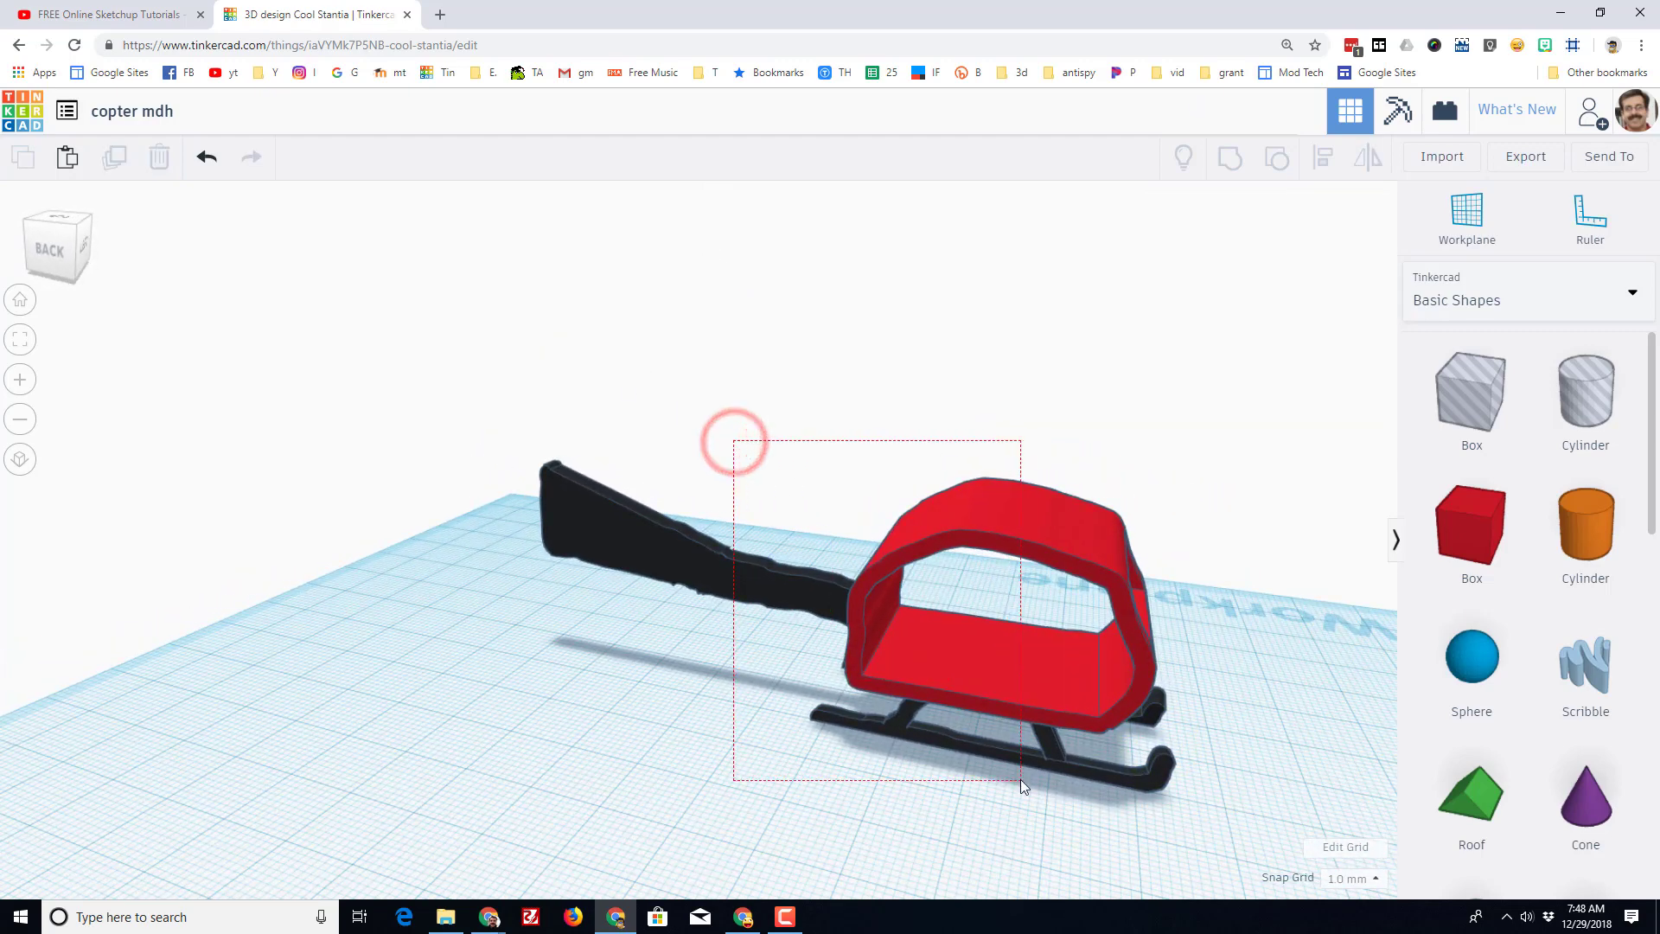
Group the red cabin, skids and black tail boom into one object.
click(1242, 158)
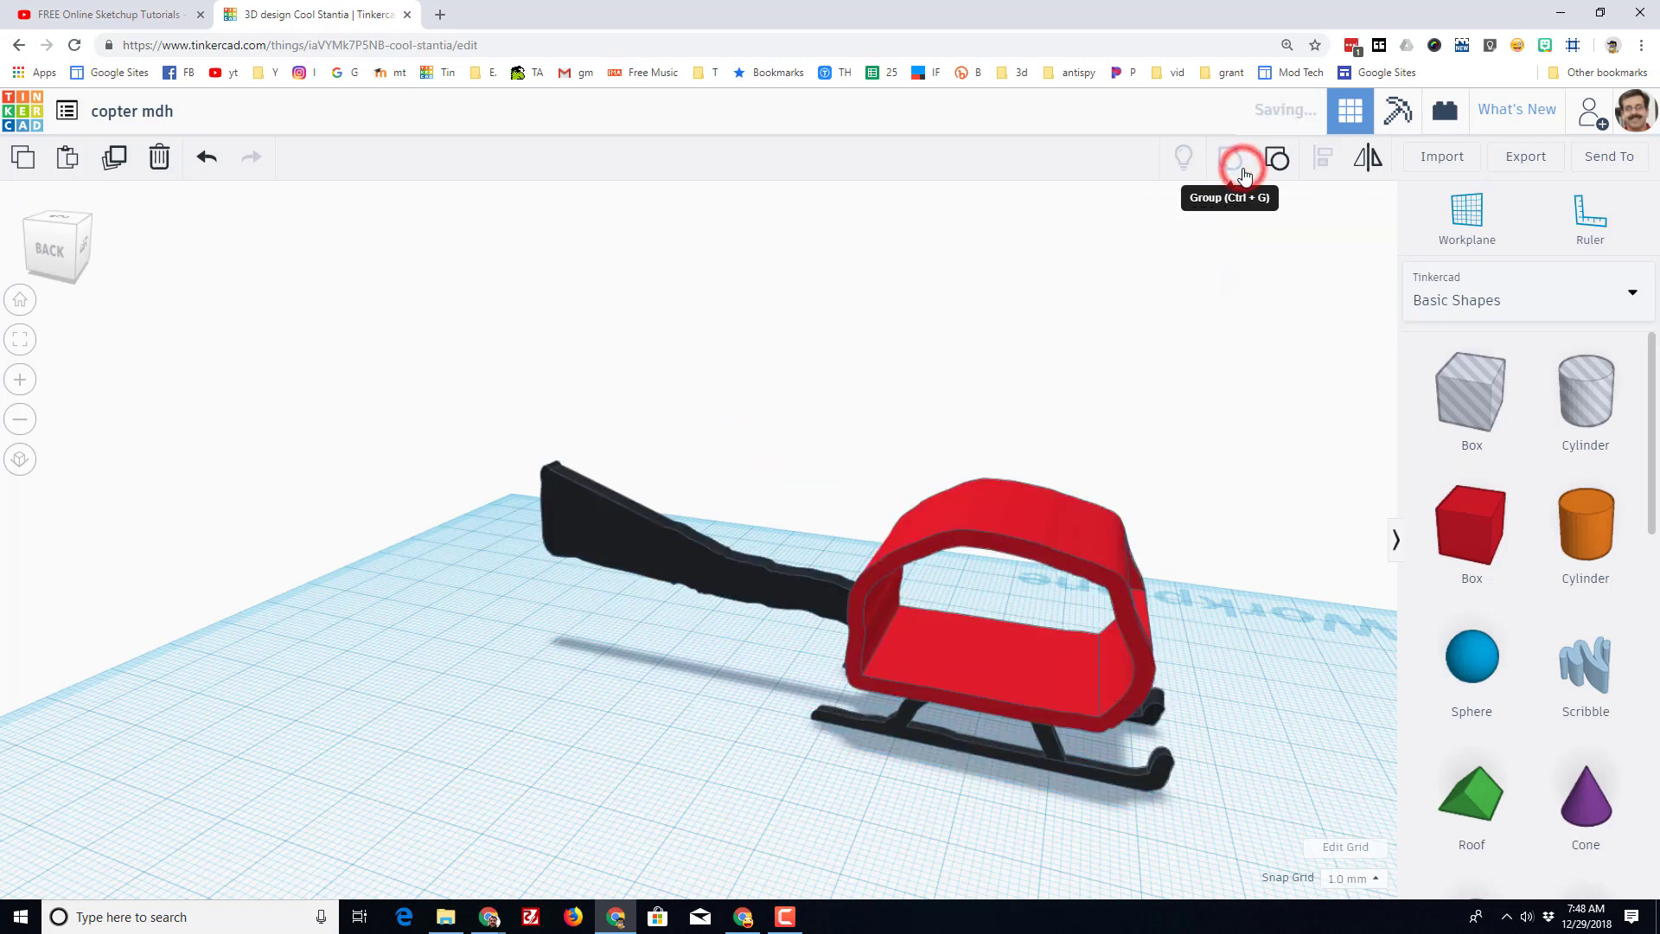
click(1240, 157)
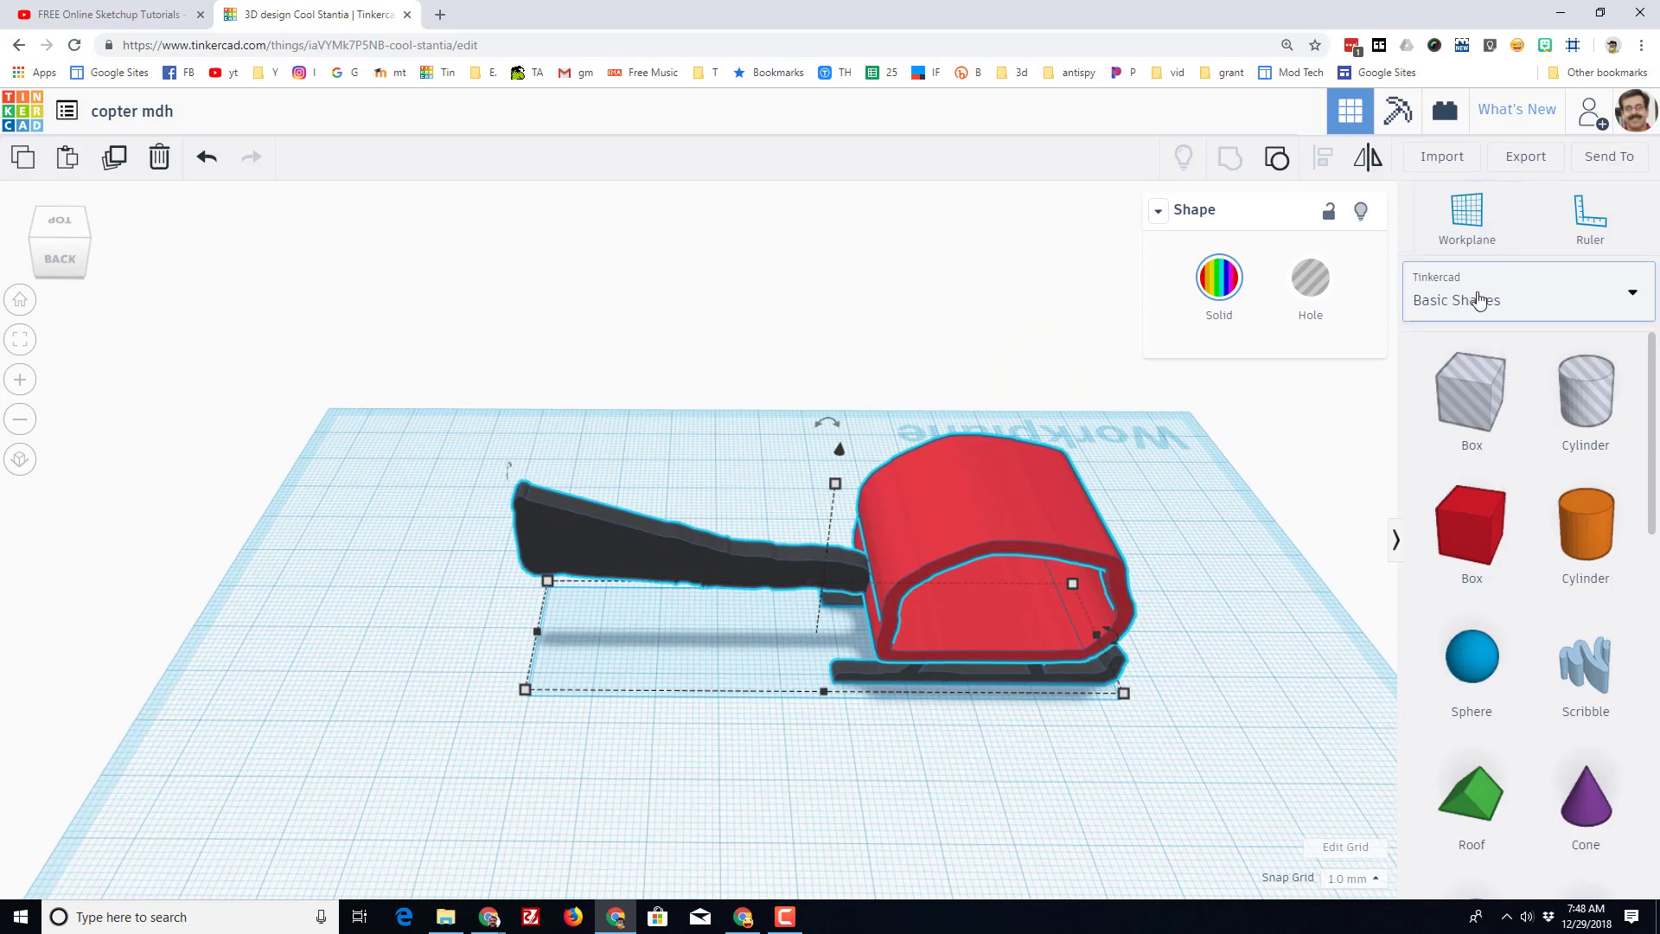
Add a progear from the Shape Generators' third page onto the workplane beside the helicopter.
click(1526, 299)
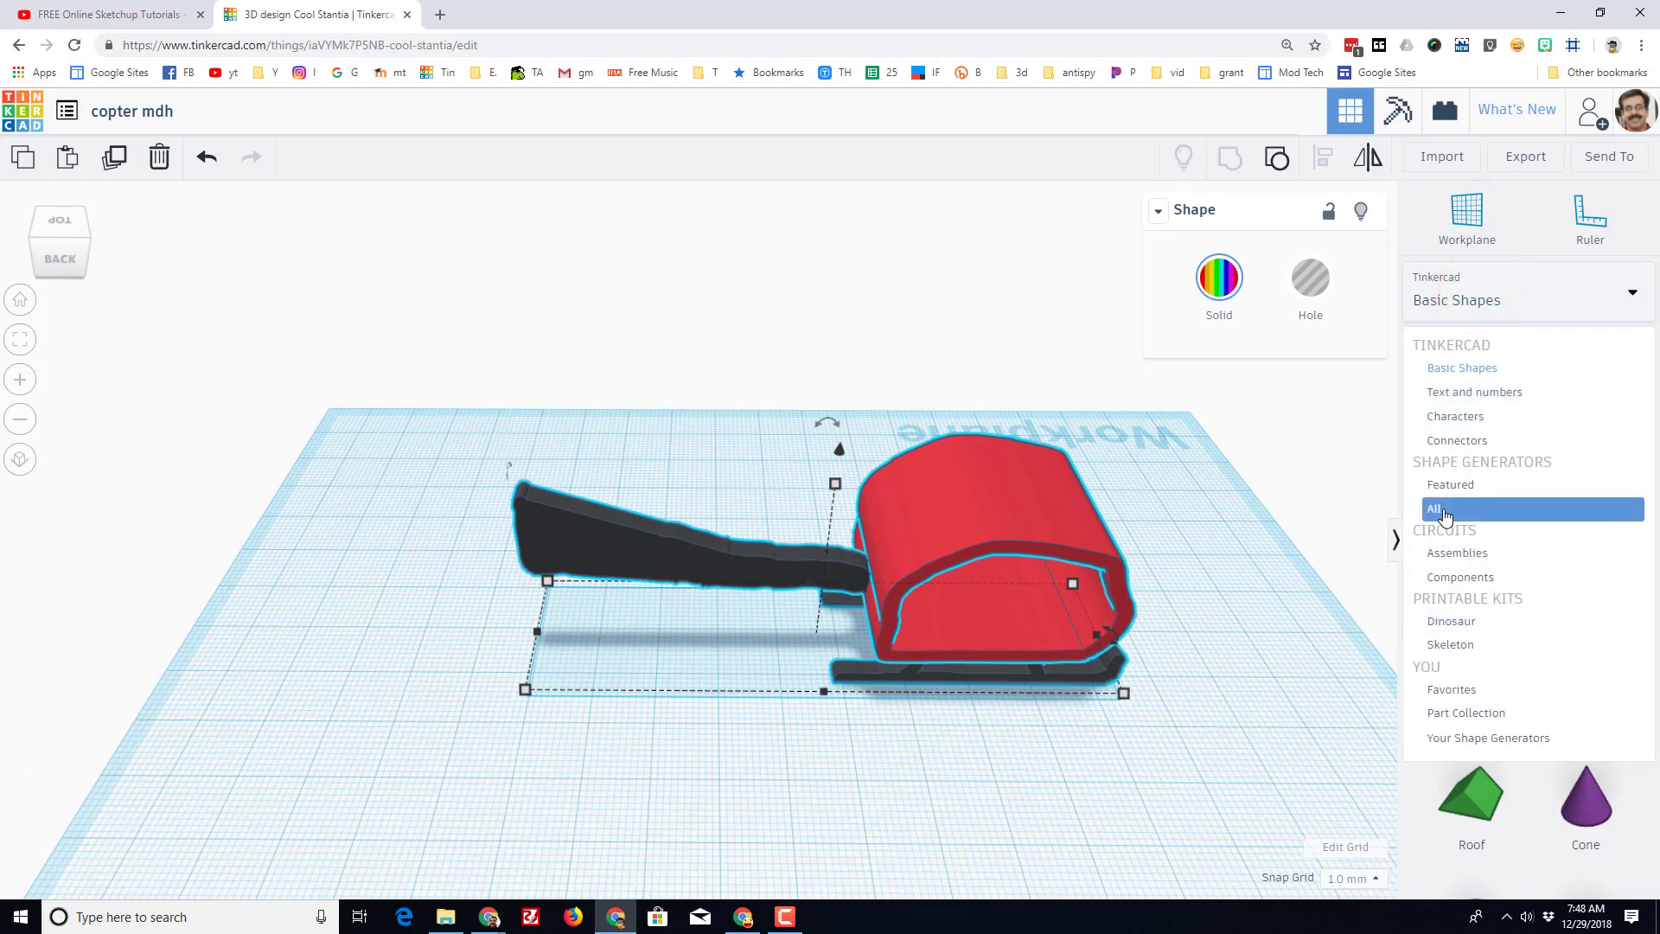
click(1434, 508)
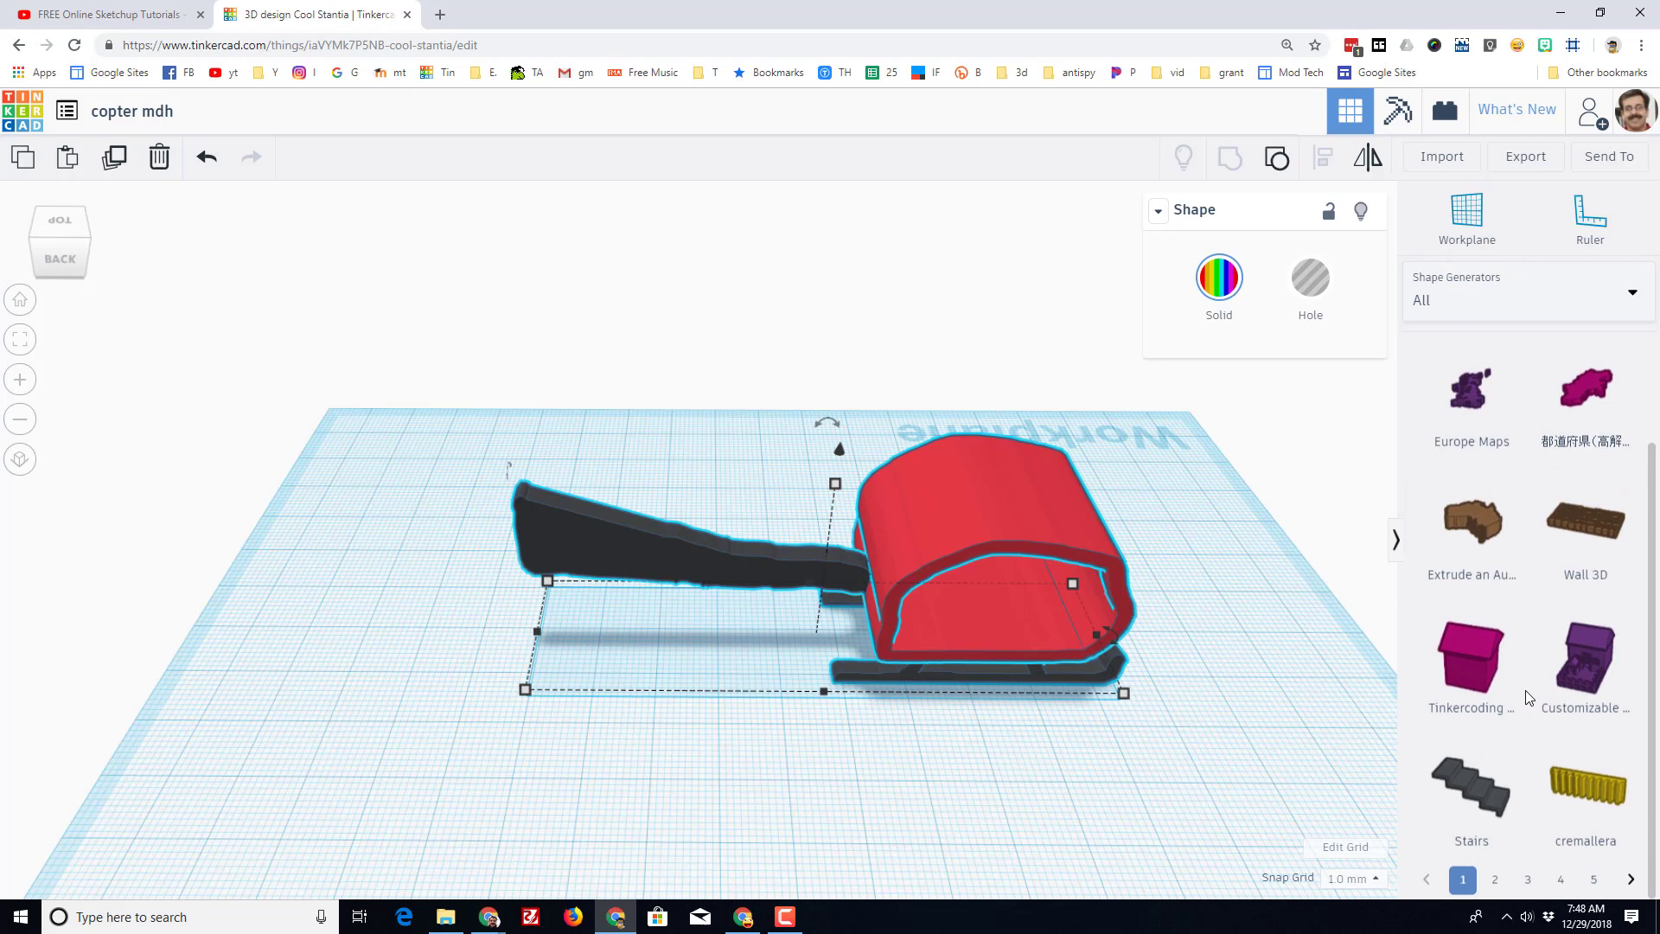
click(1527, 880)
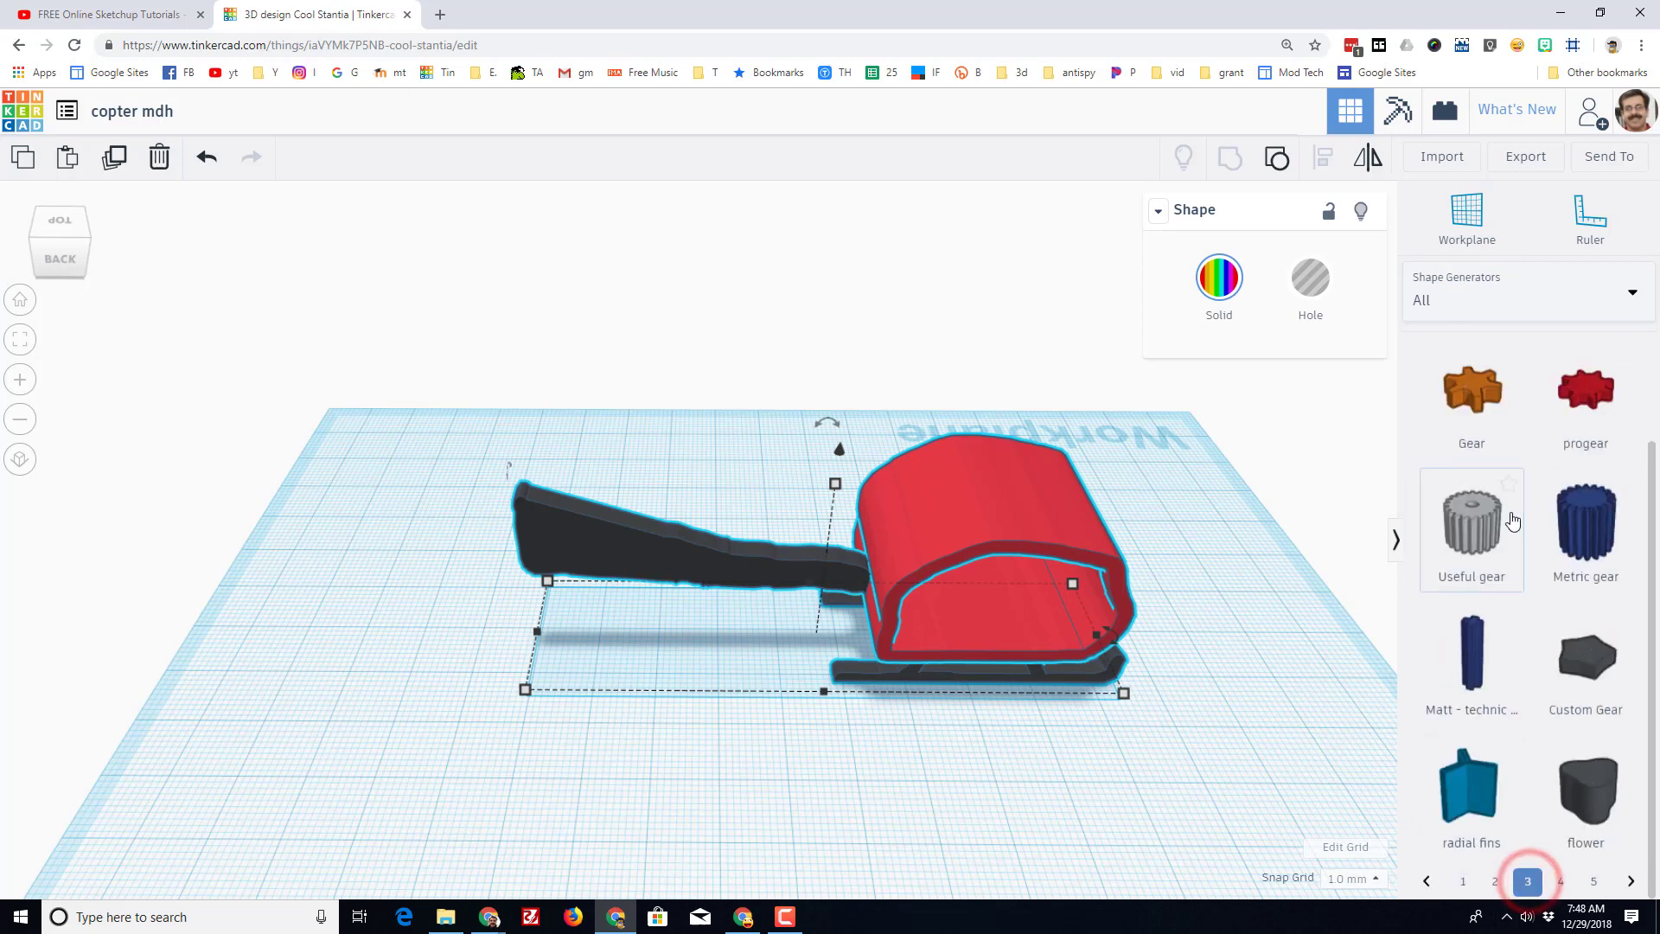
click(1586, 392)
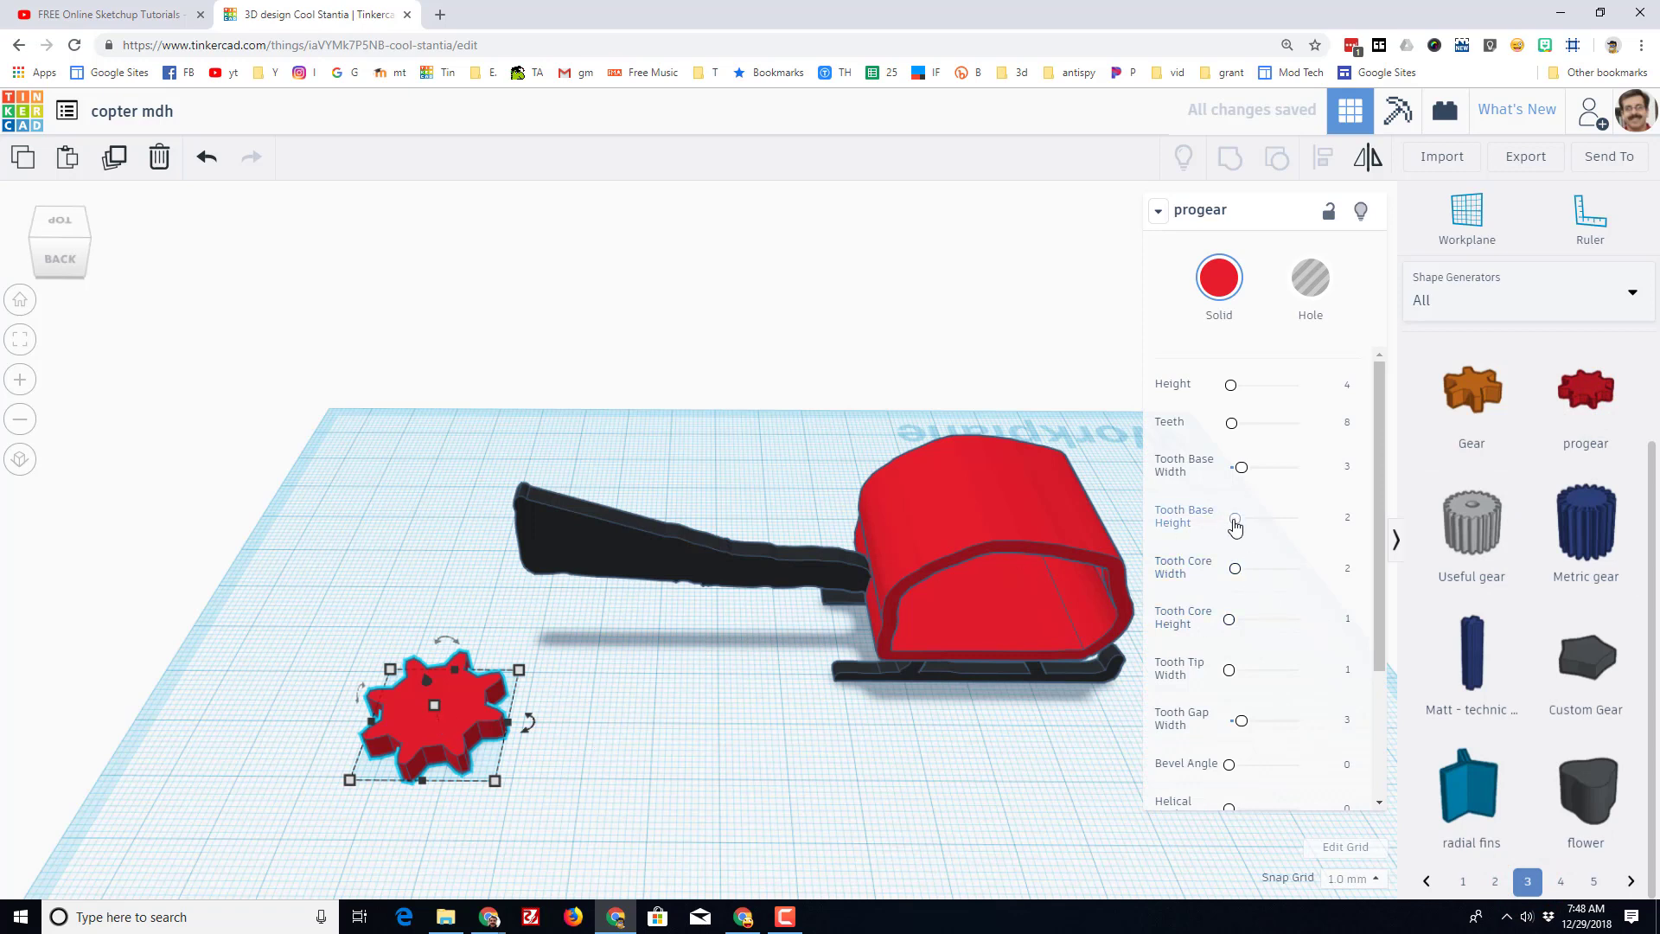
Set the gear's Tooth Base Height to 12 and Teeth to 5, forming a long-armed star.
drag(1235, 517, 1275, 519)
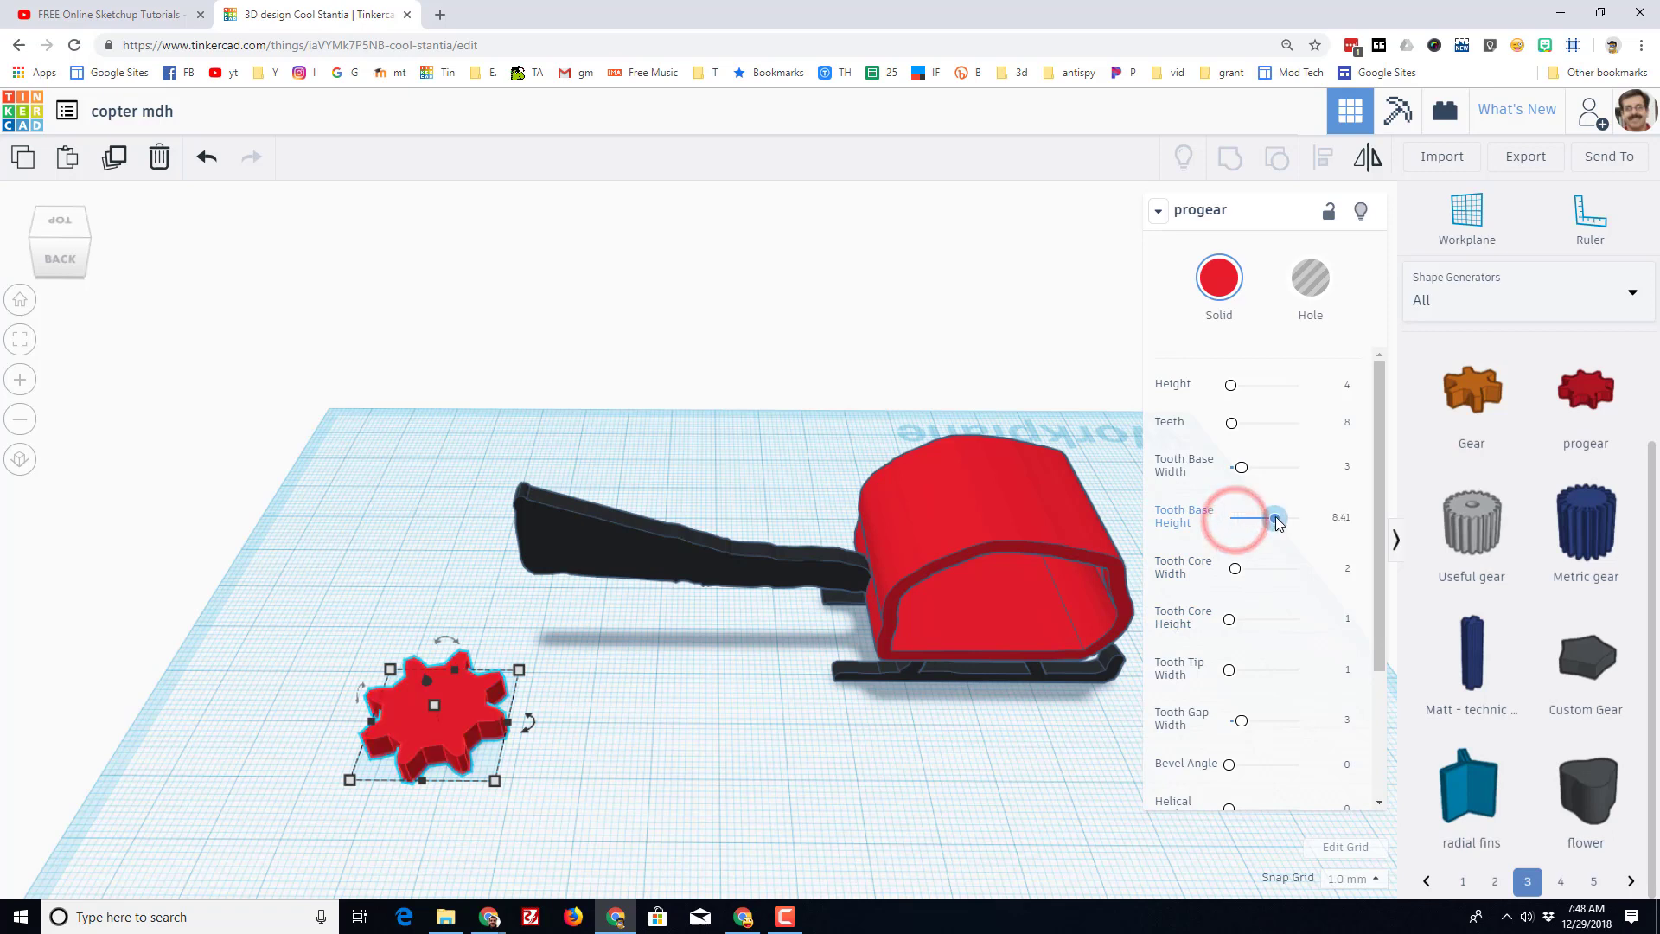
drag(1277, 520, 1297, 518)
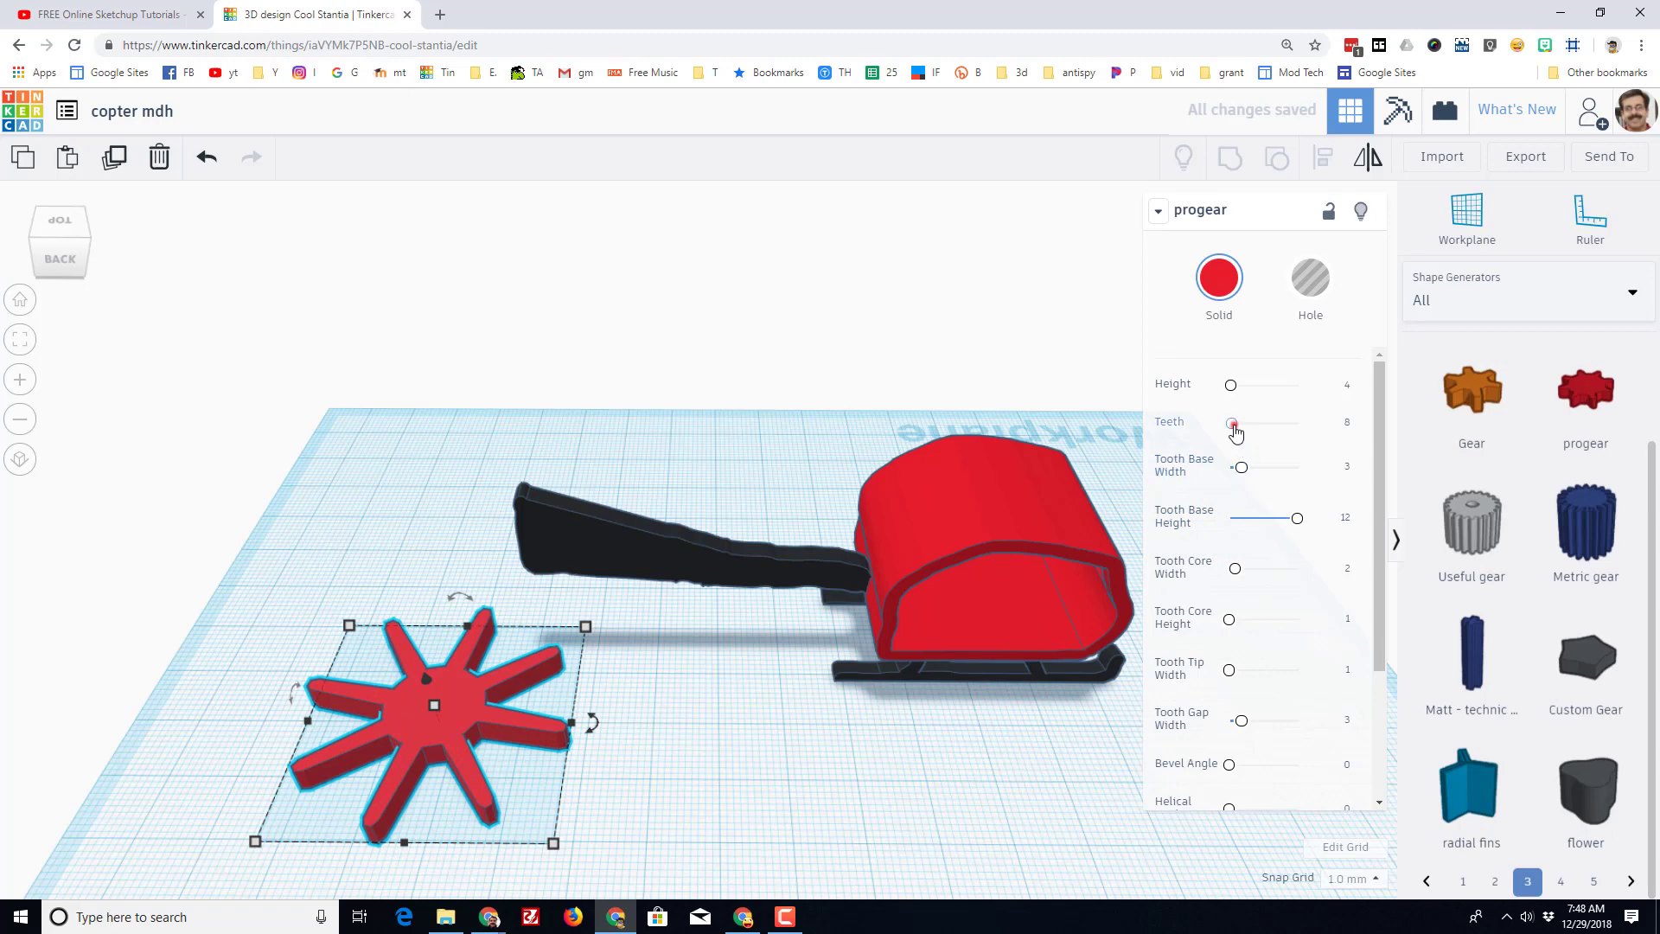
drag(1231, 422, 1228, 422)
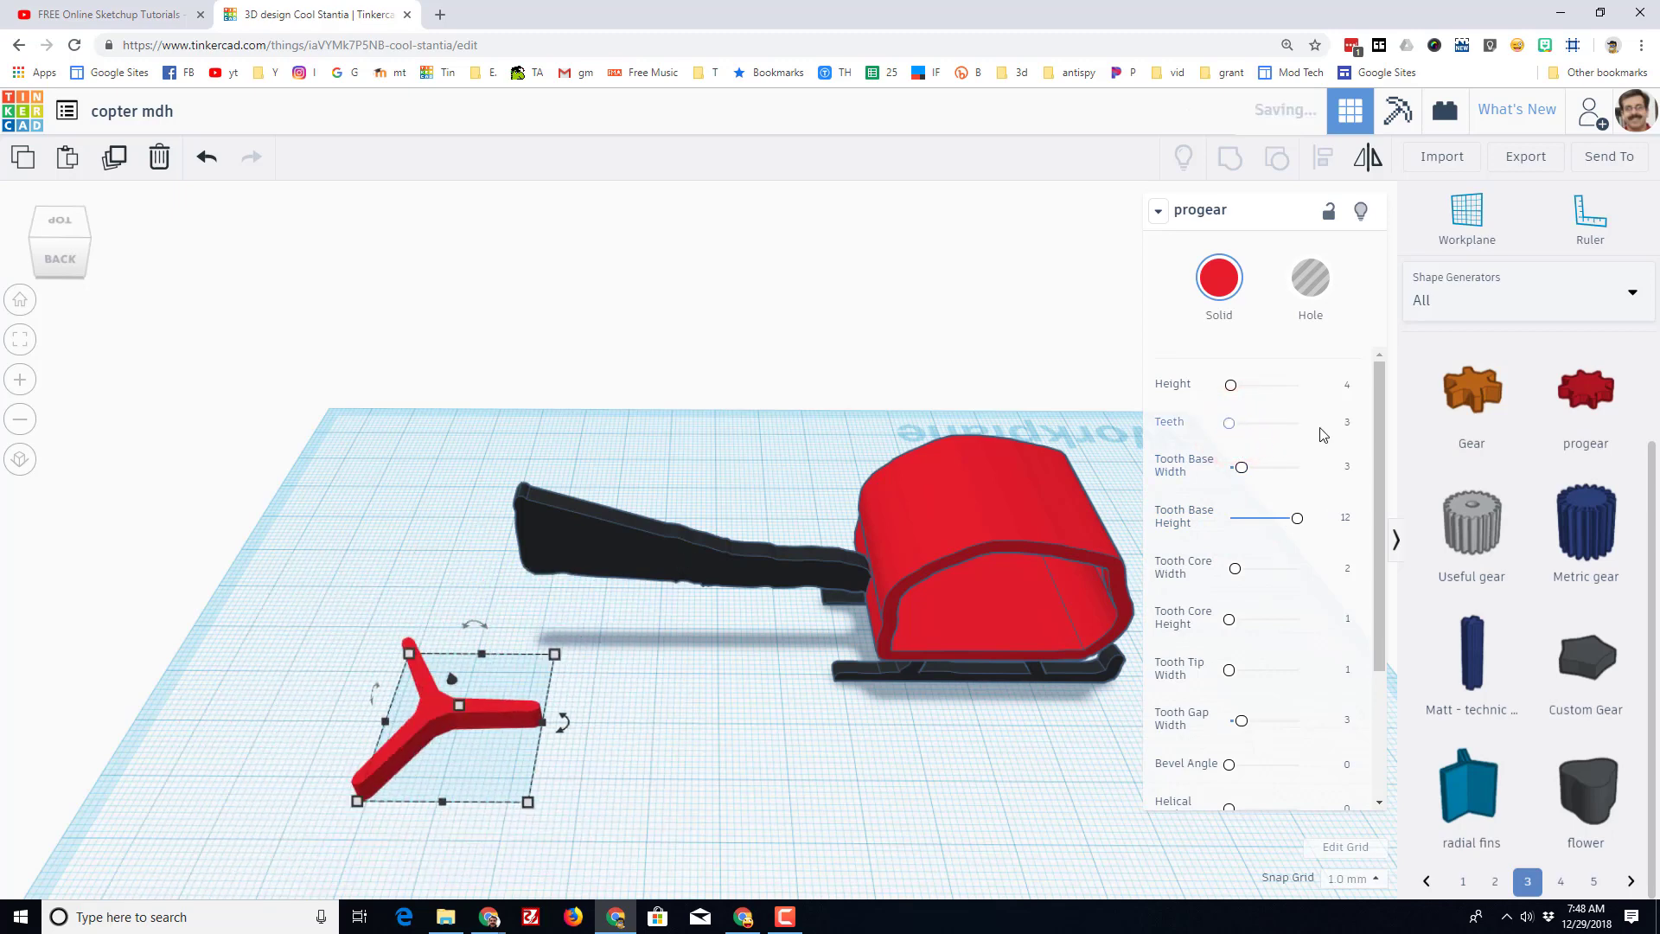
click(1332, 426)
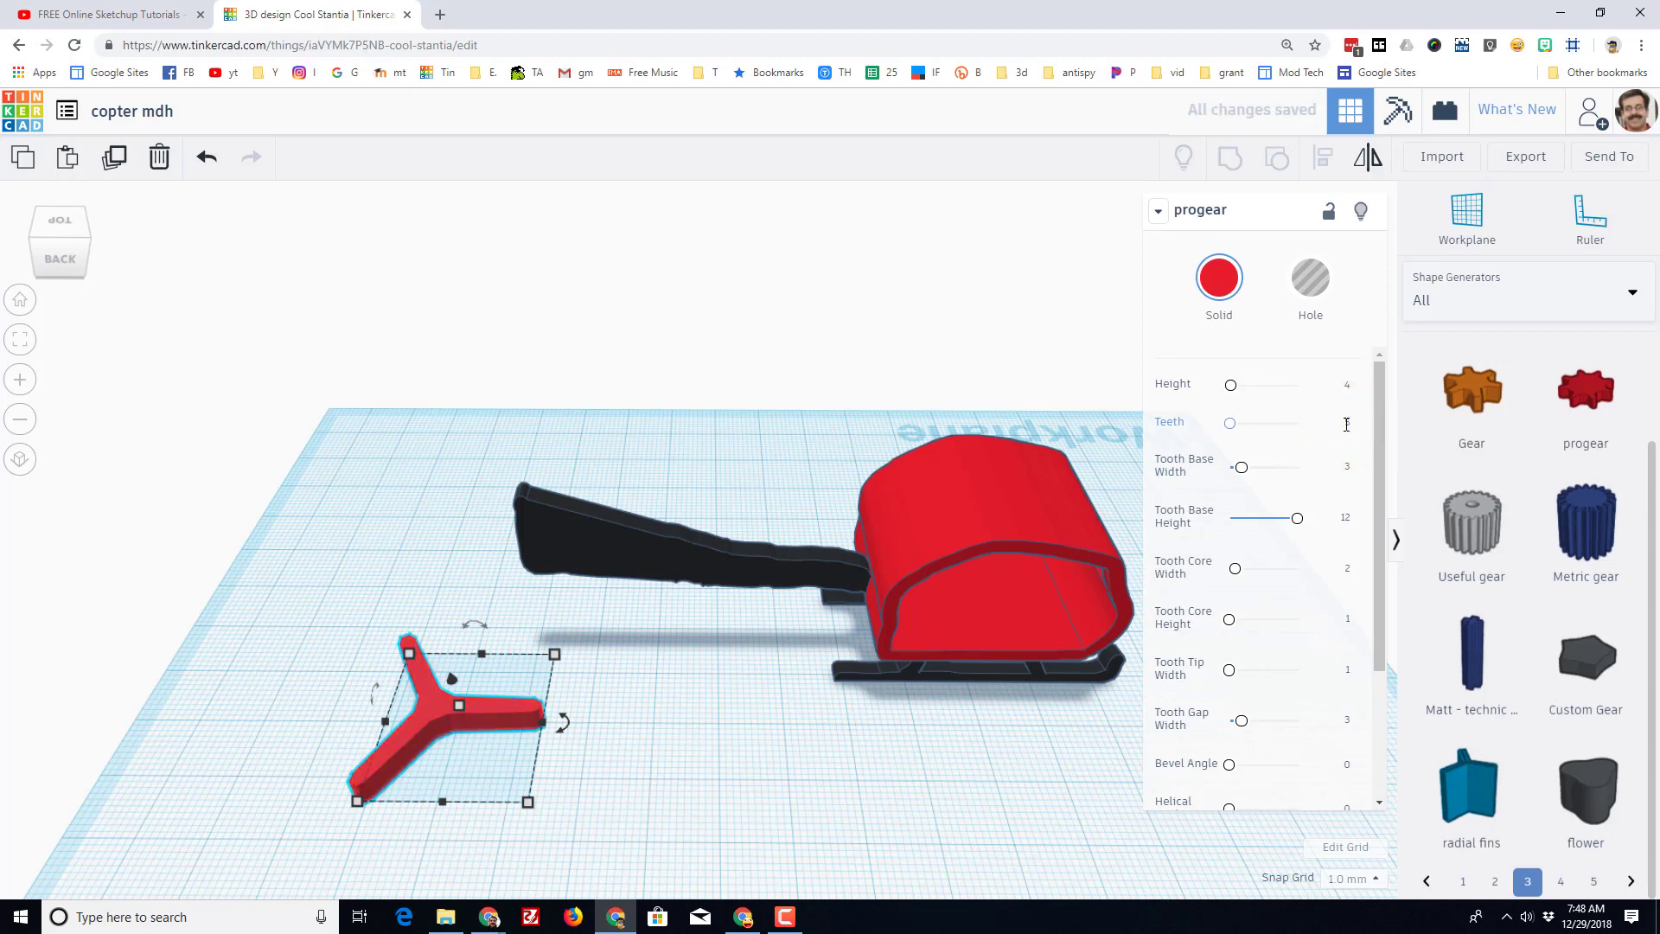
click(1228, 422)
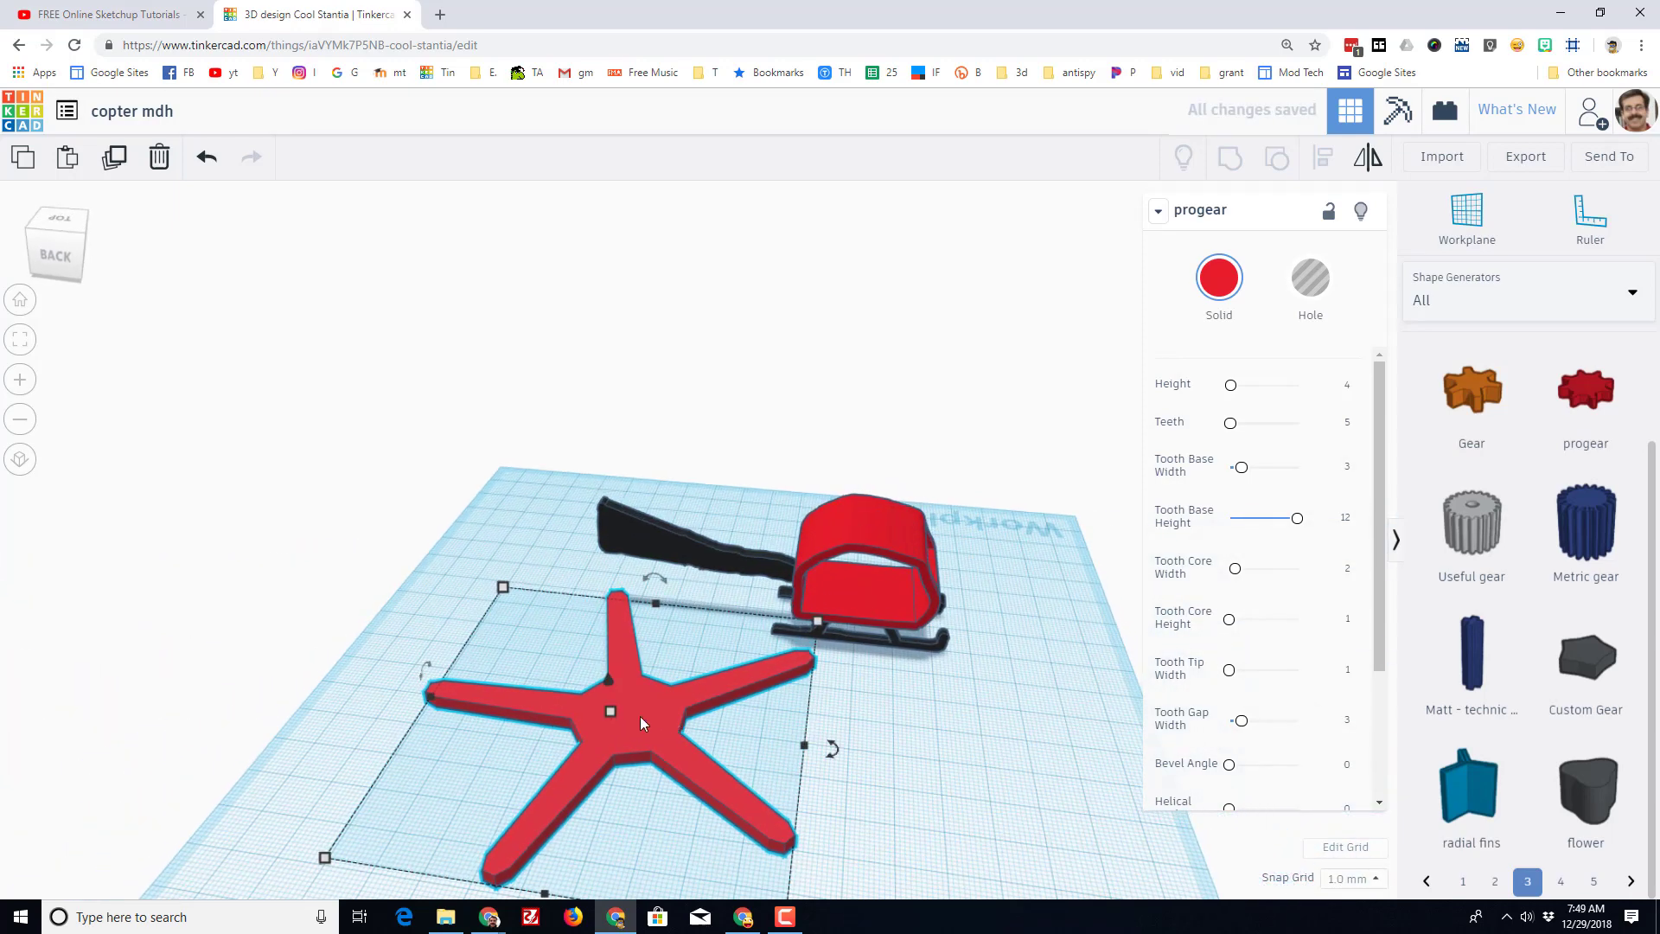
mouse_move(865, 681)
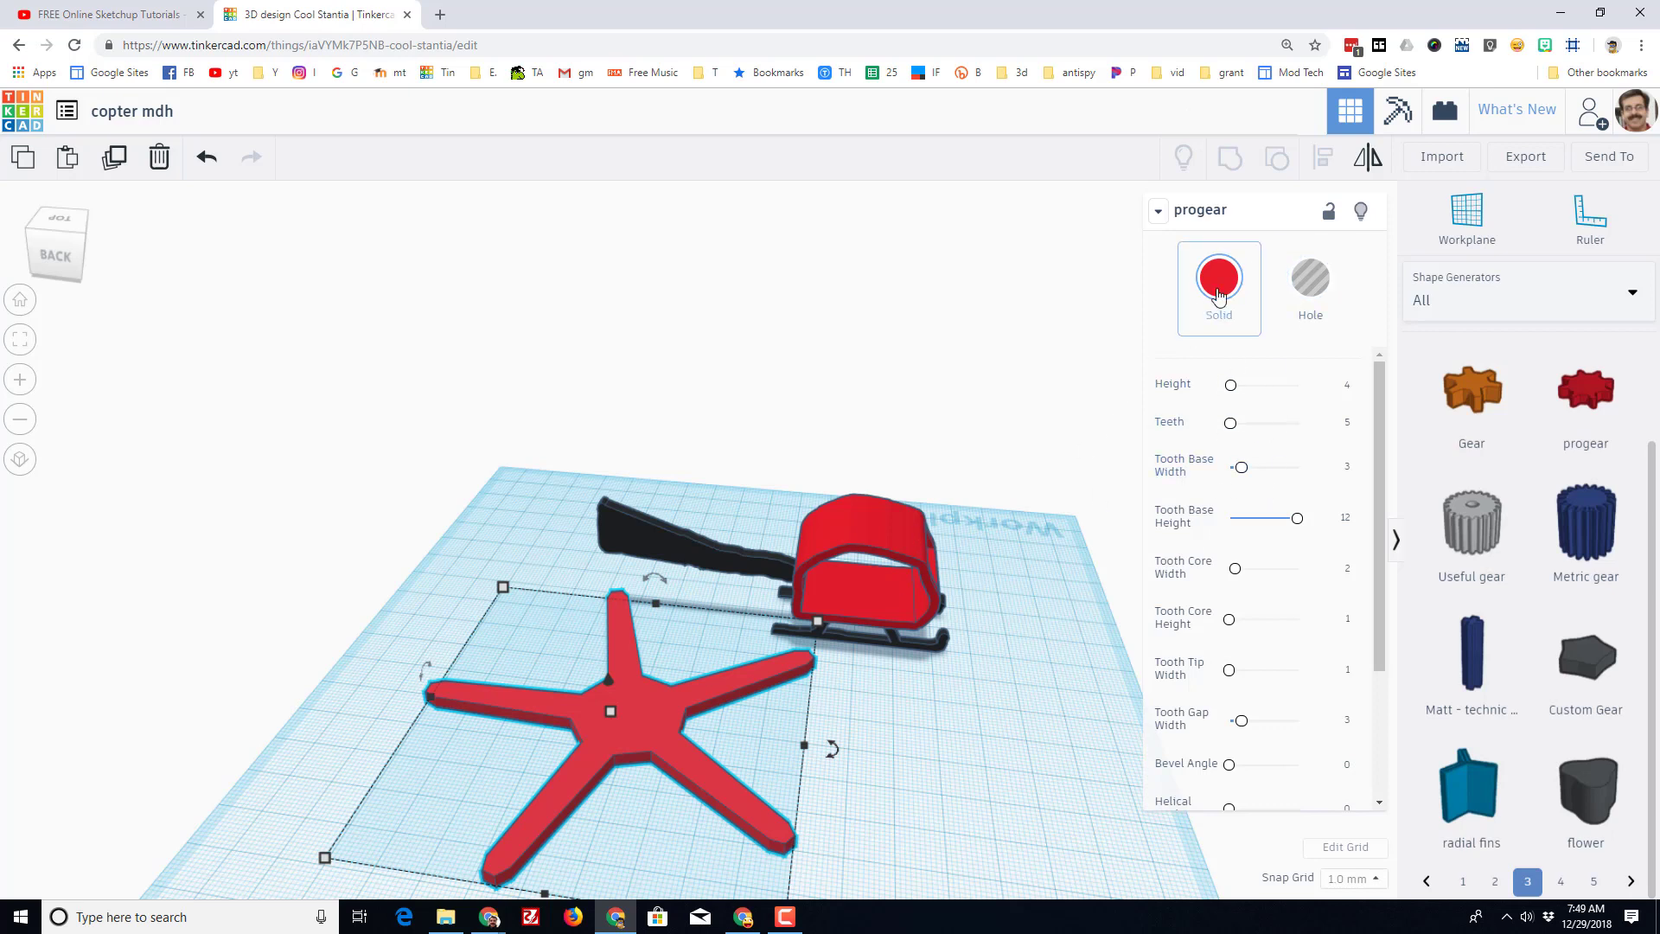
Make the star rotor white and set its Helical Angle to 2 for twisted blades.
click(1217, 276)
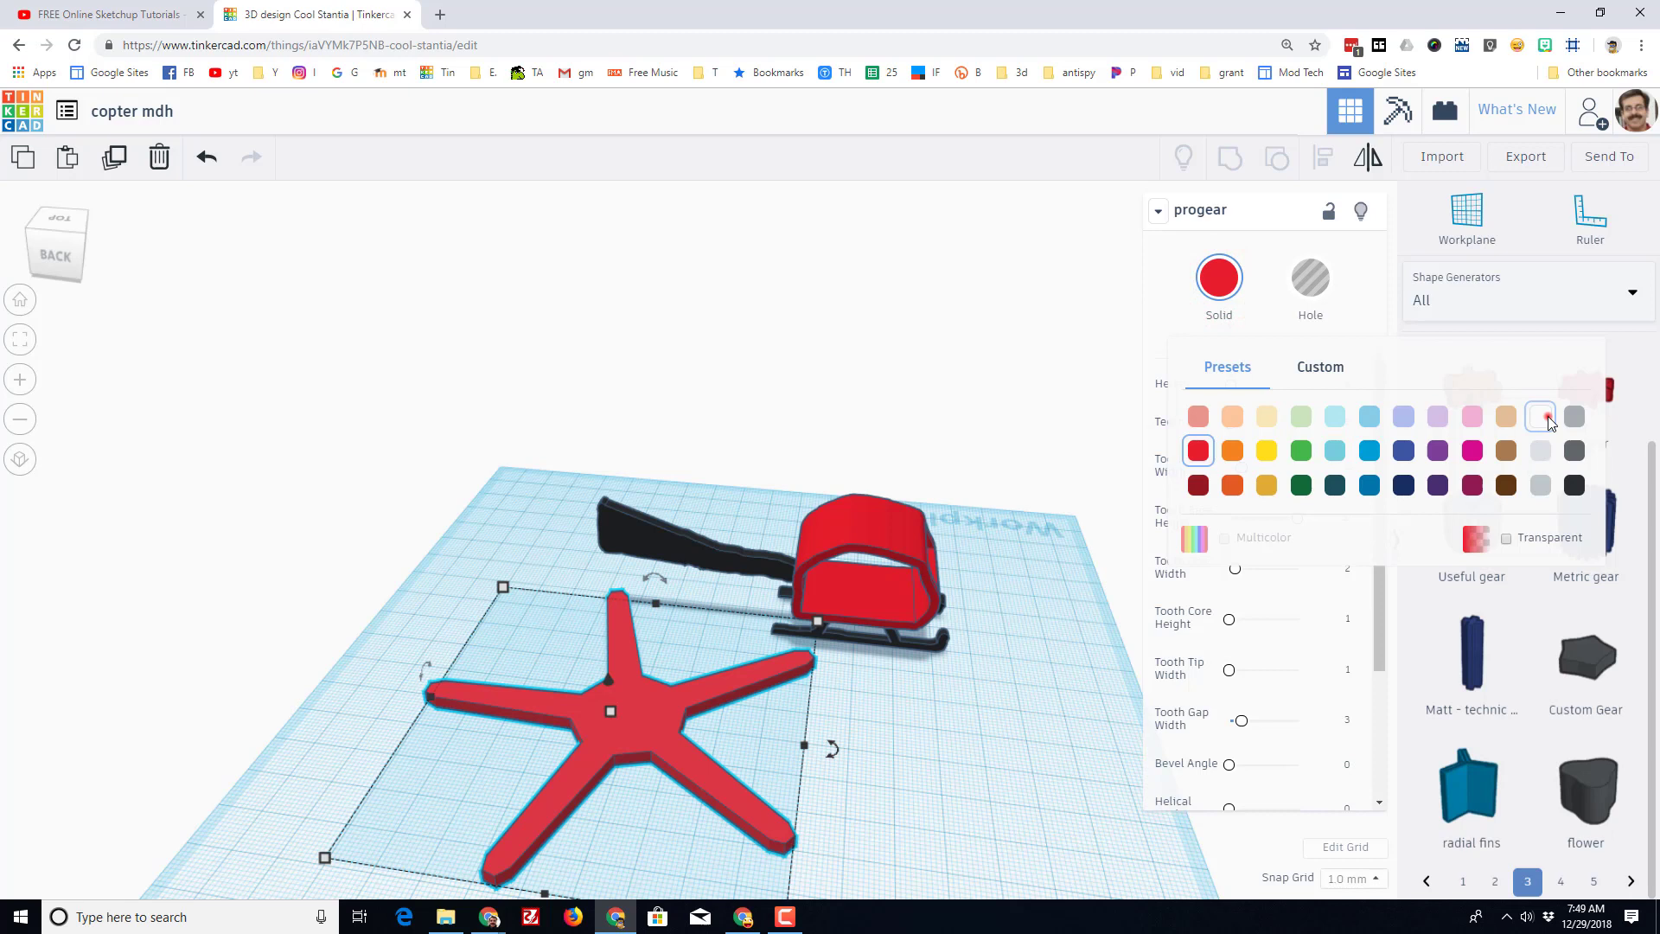
click(1540, 417)
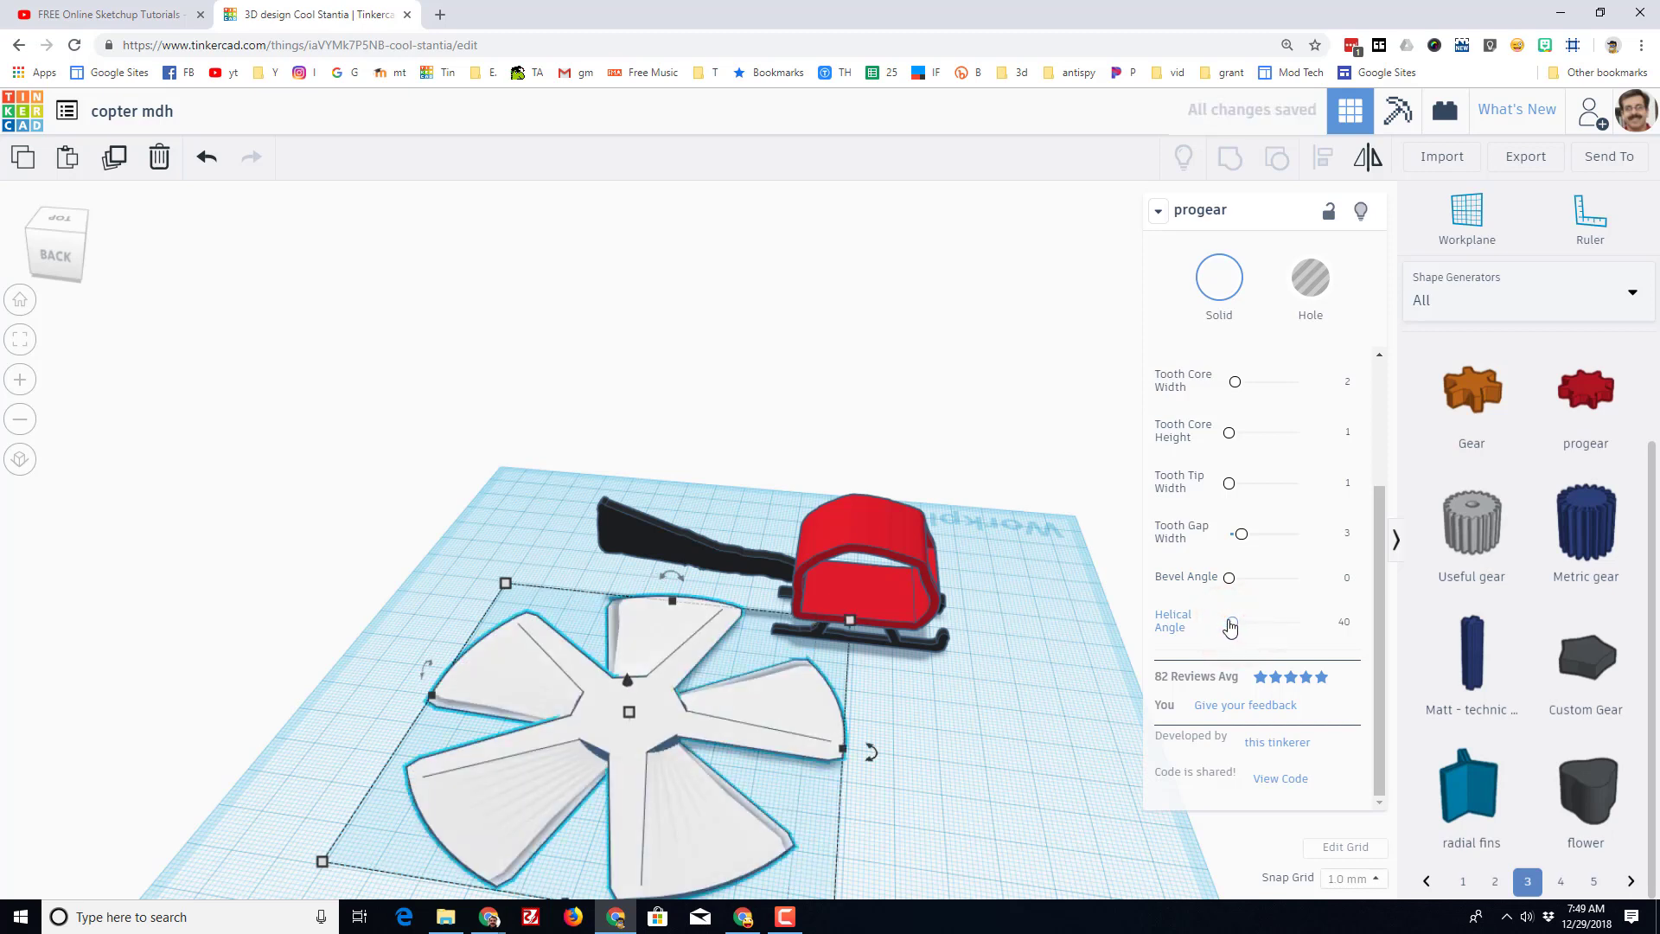
click(1345, 625)
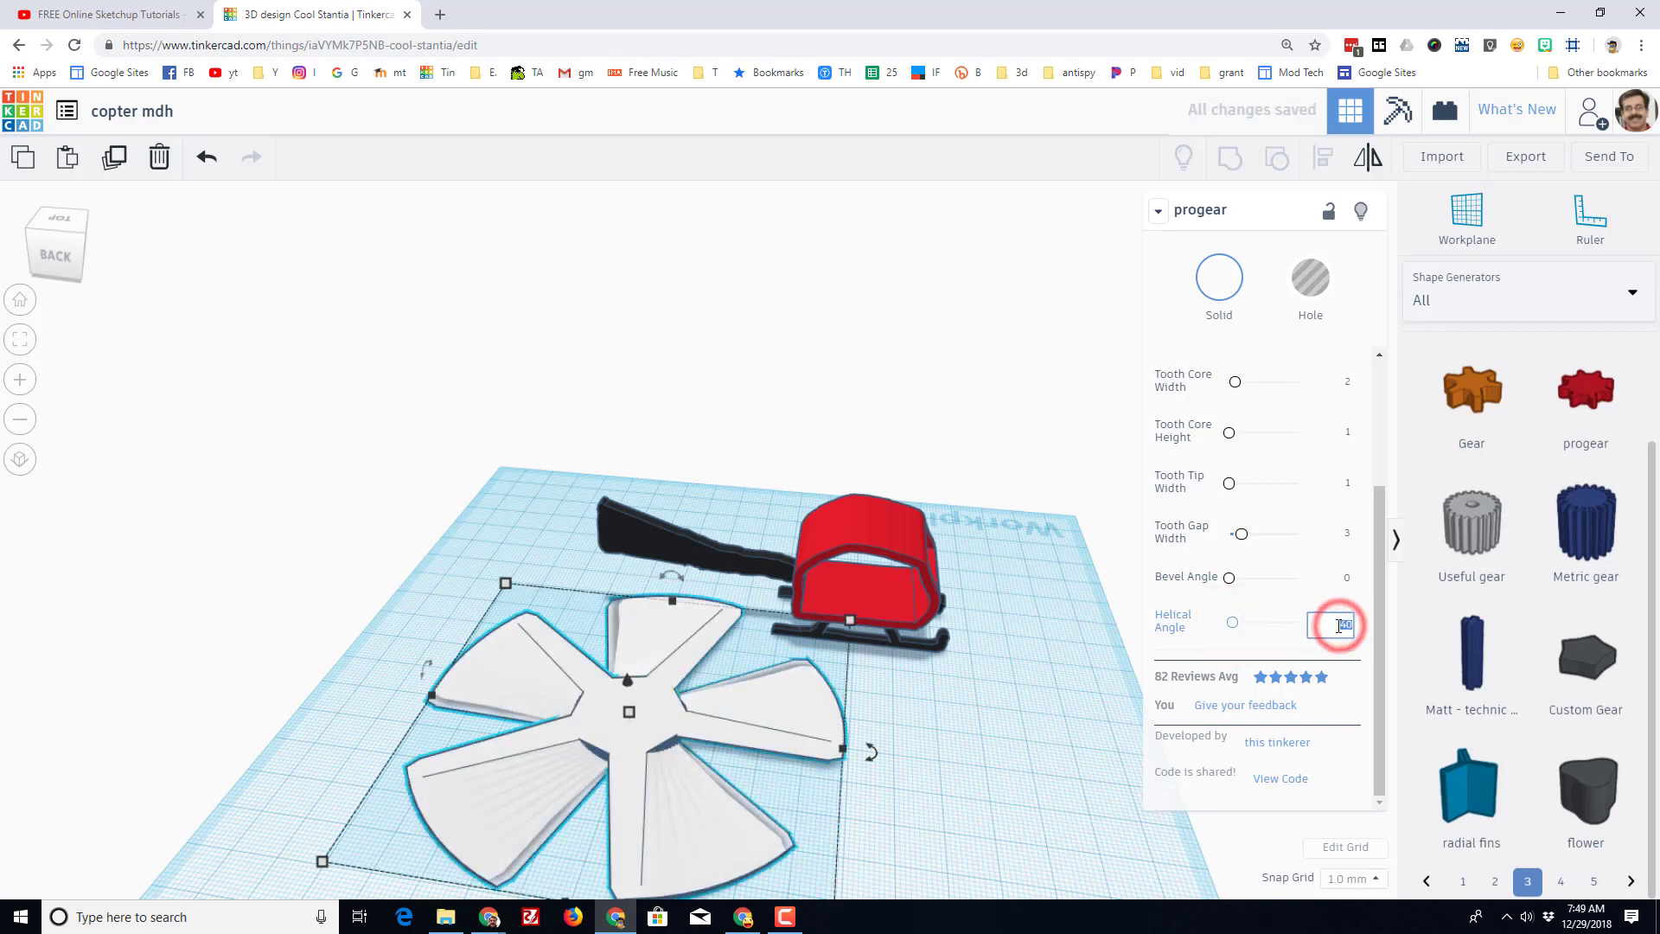
text(2)
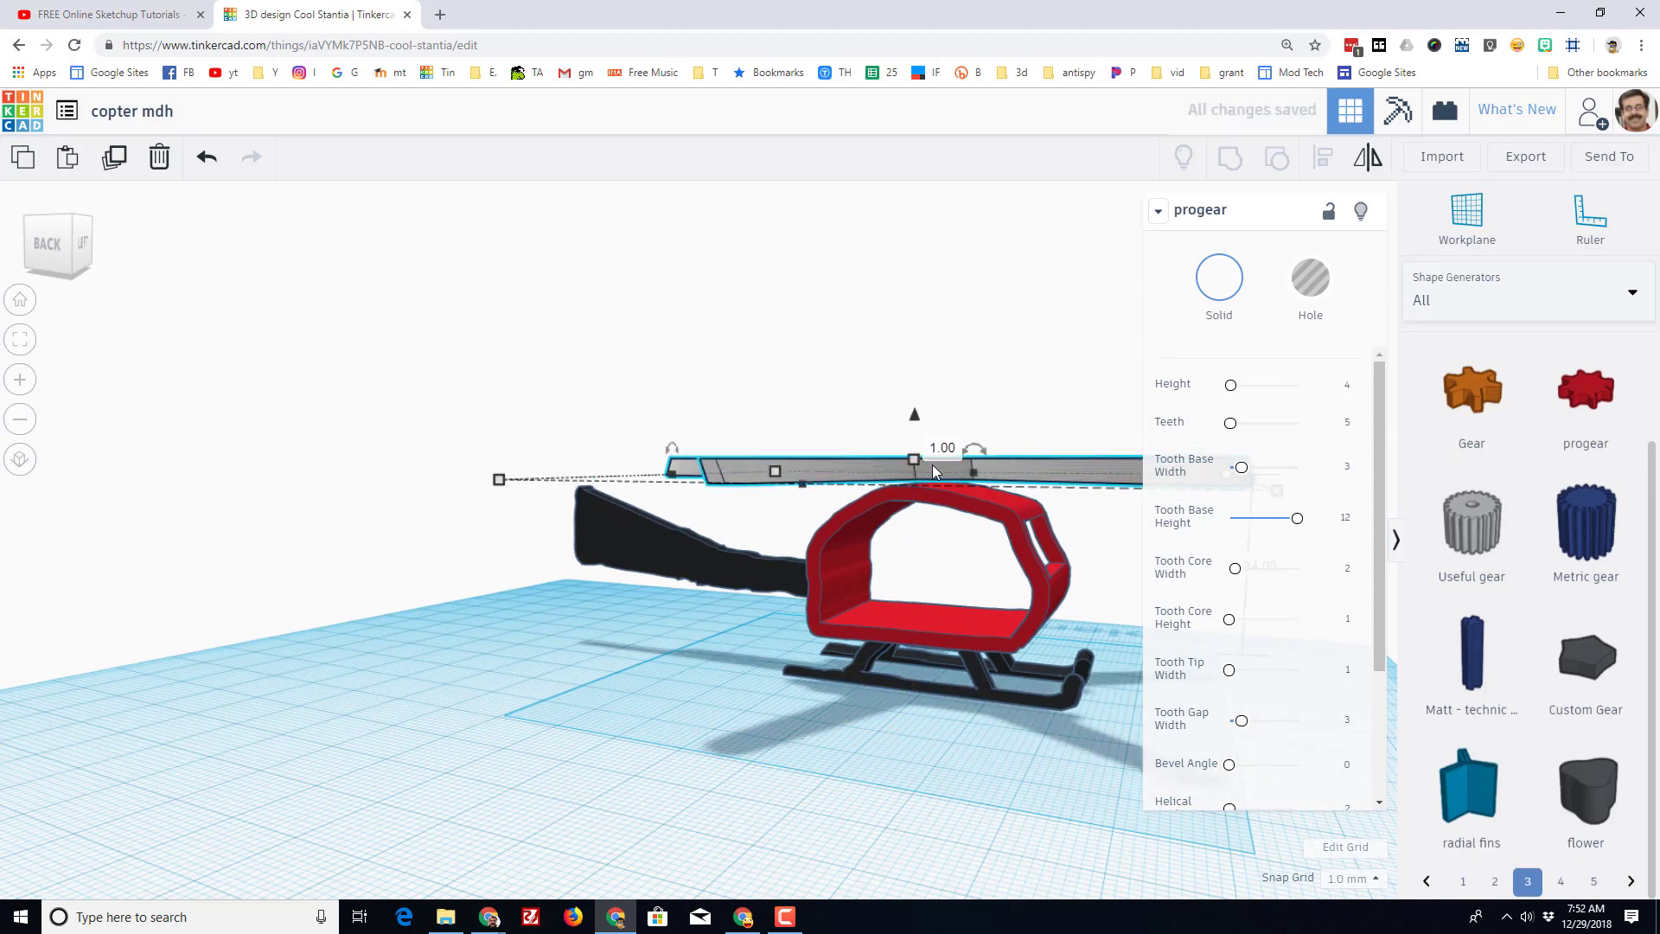
Seat the white rotor on the cabin and add a second progear to the workplane.
click(972, 448)
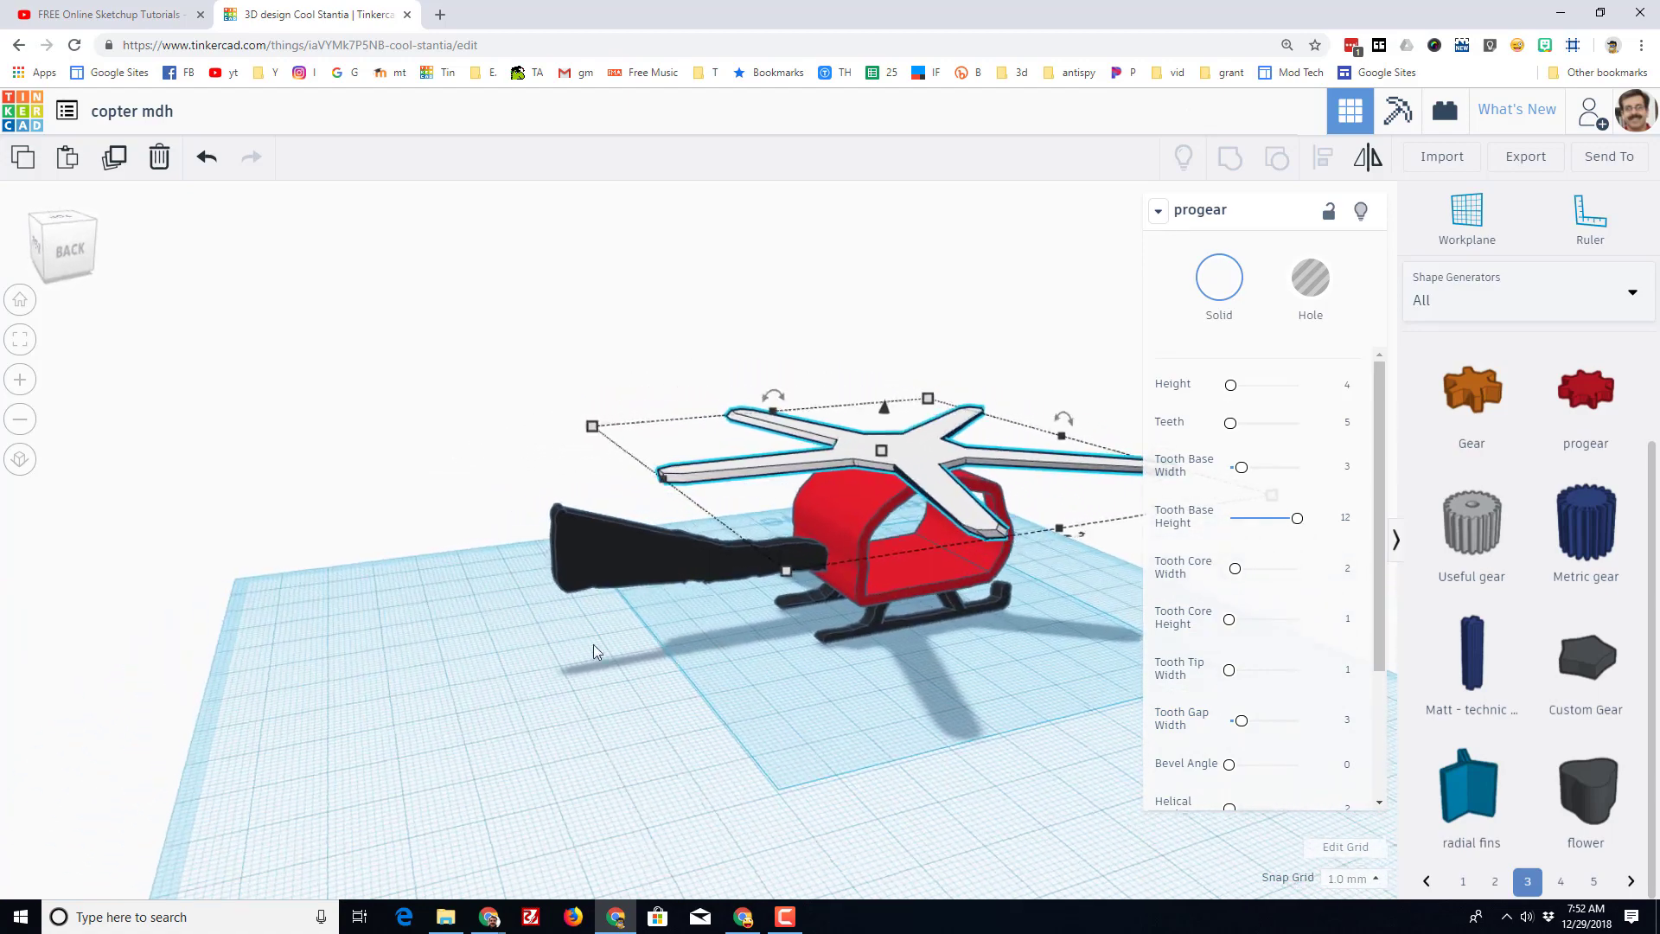
click(1586, 389)
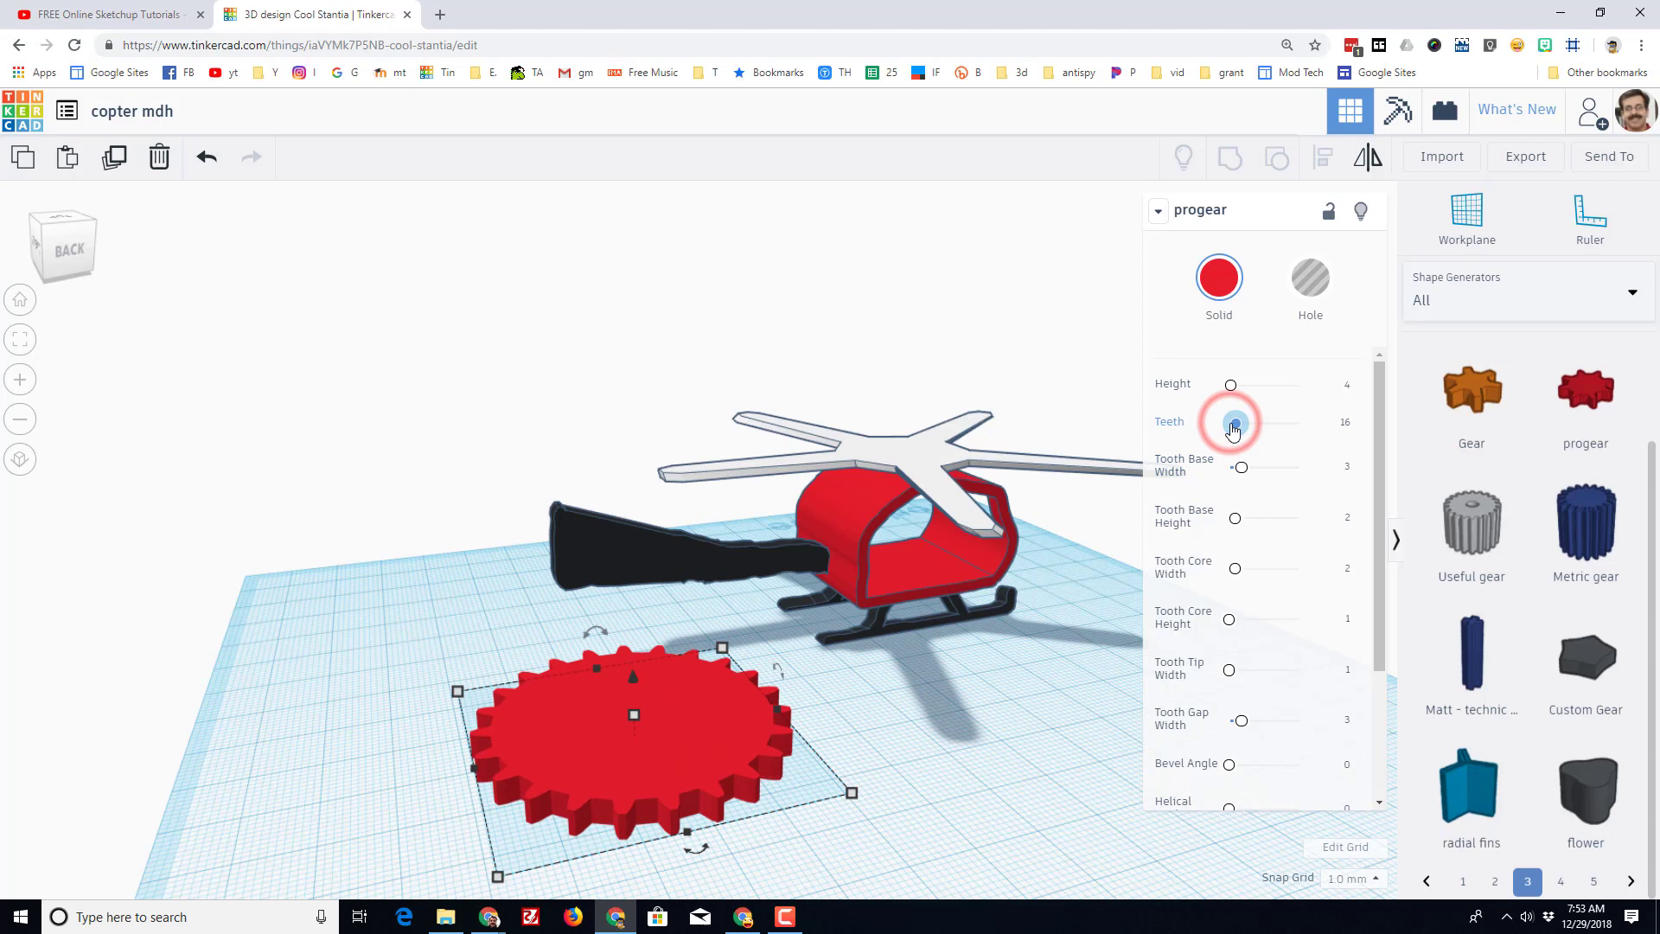
Give the gear 4 teeth with tooth height about 11, stand it upright and line it behind the body.
drag(1232, 422, 1228, 422)
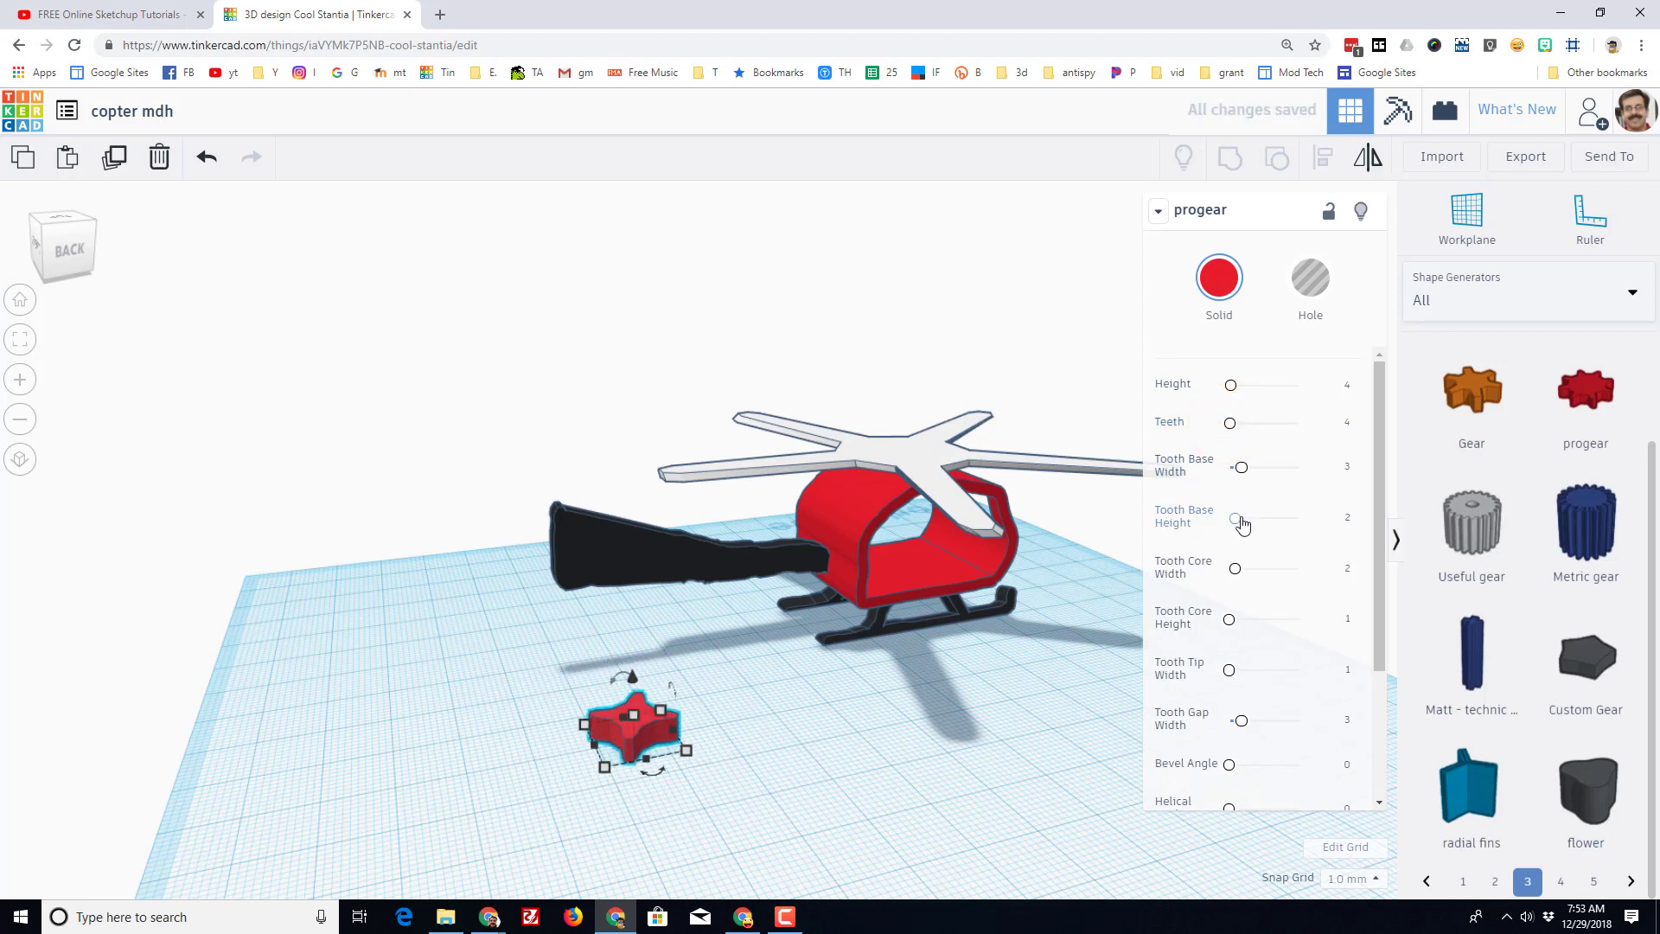
drag(1242, 517, 1295, 517)
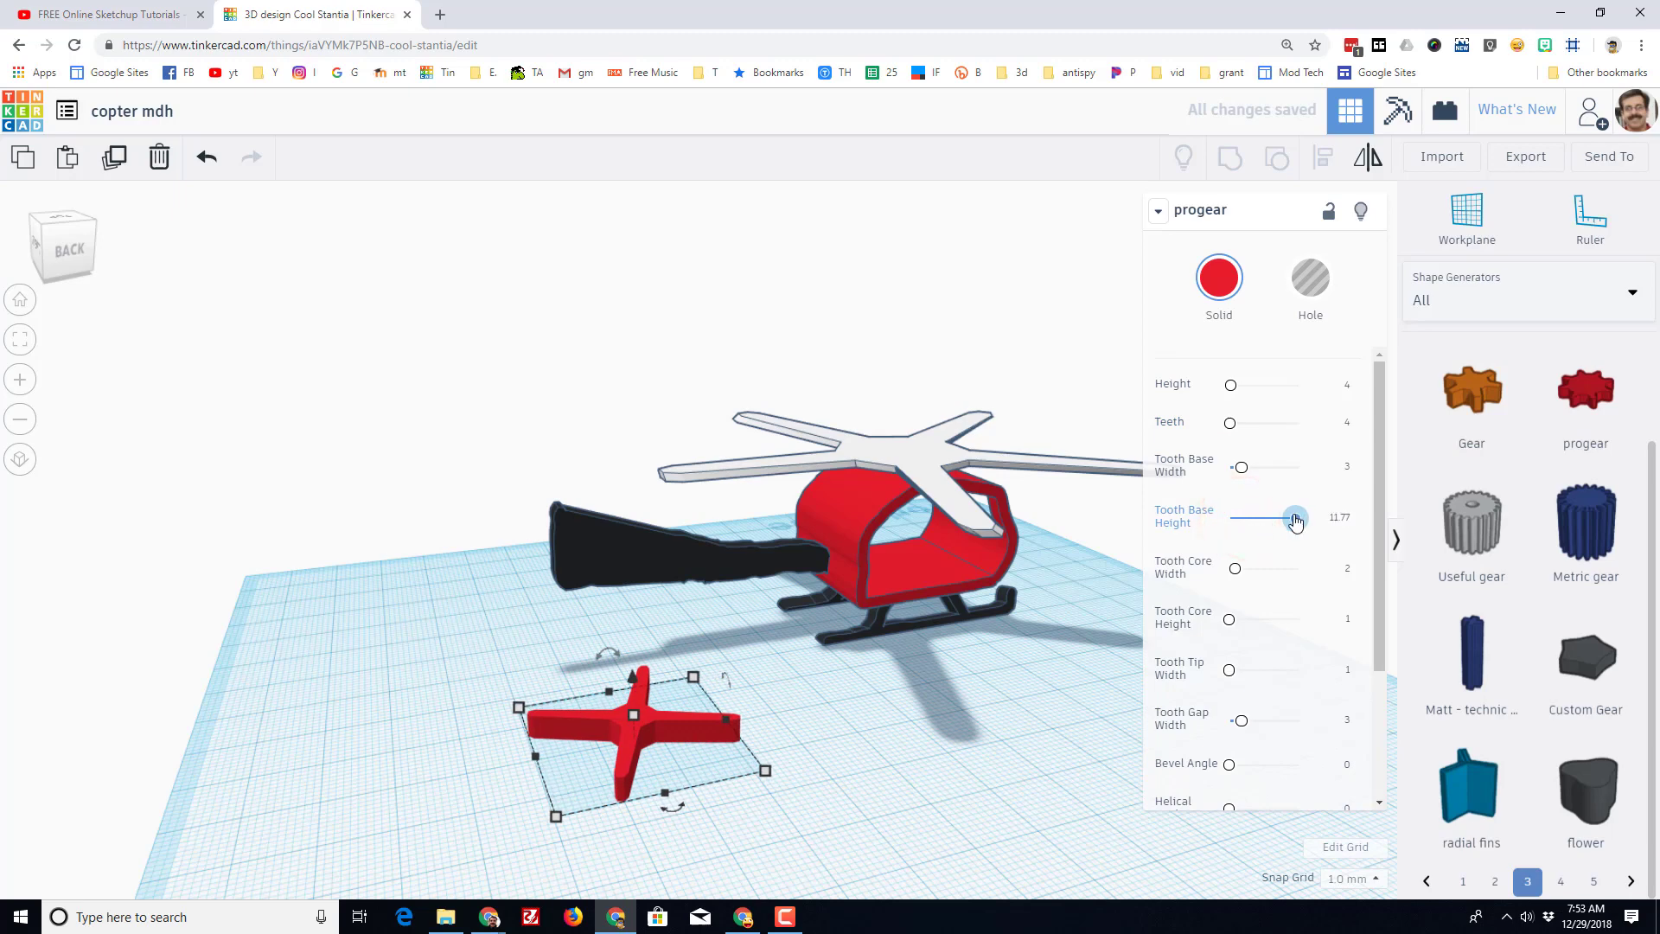
right_click(879, 645)
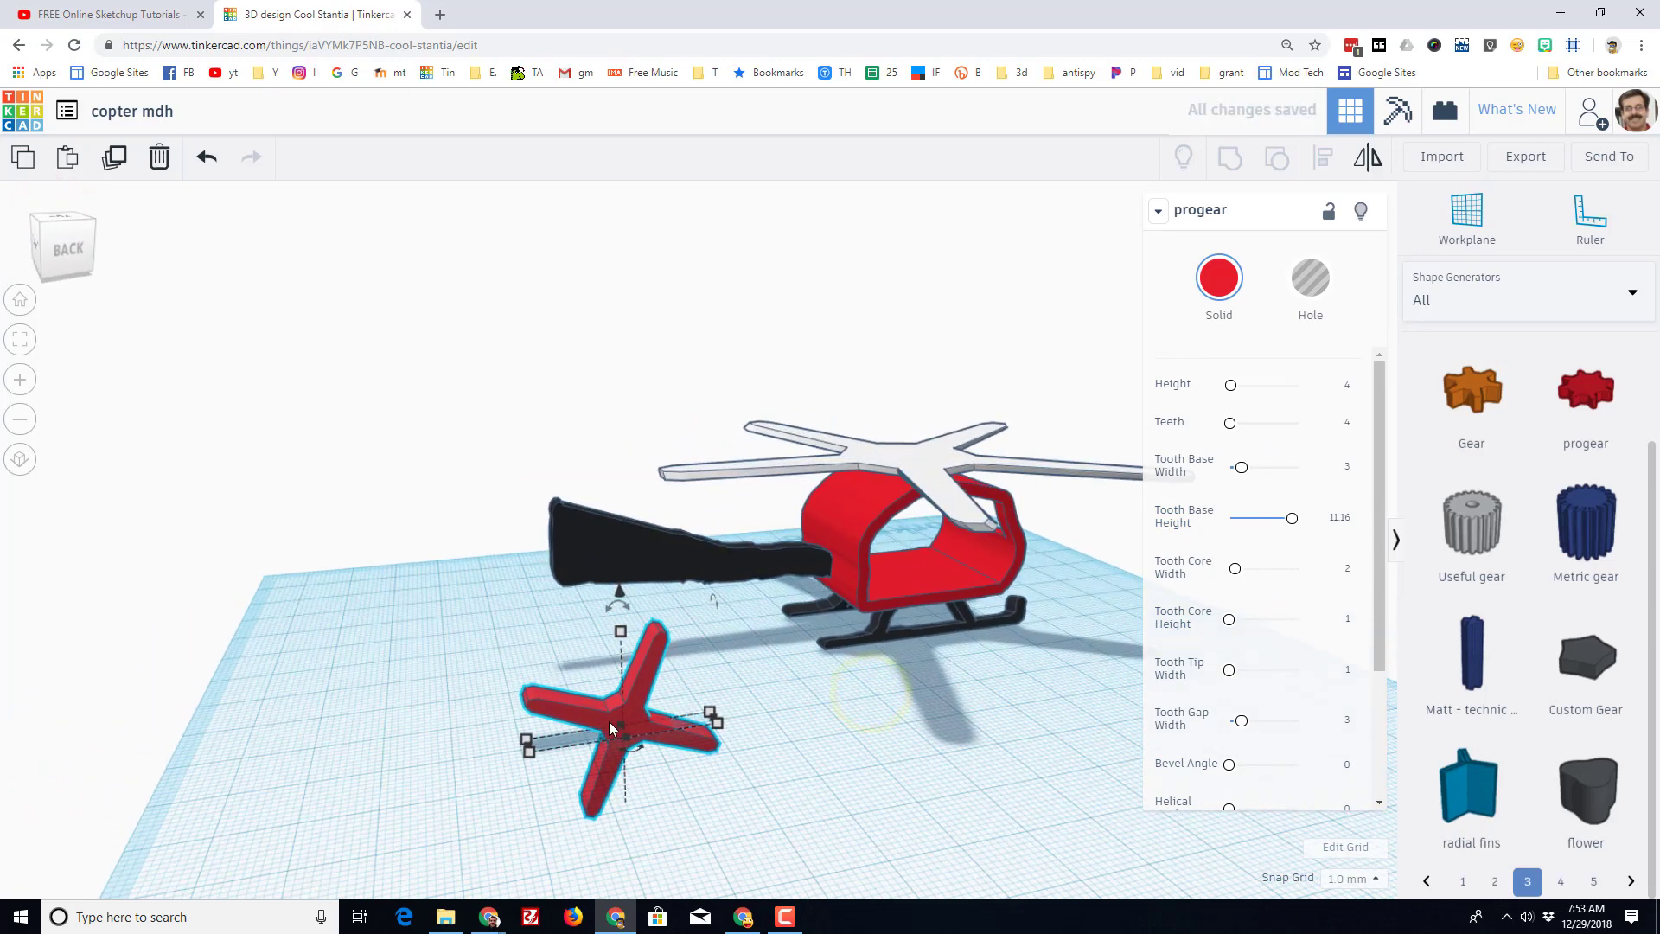
drag(619, 725, 609, 652)
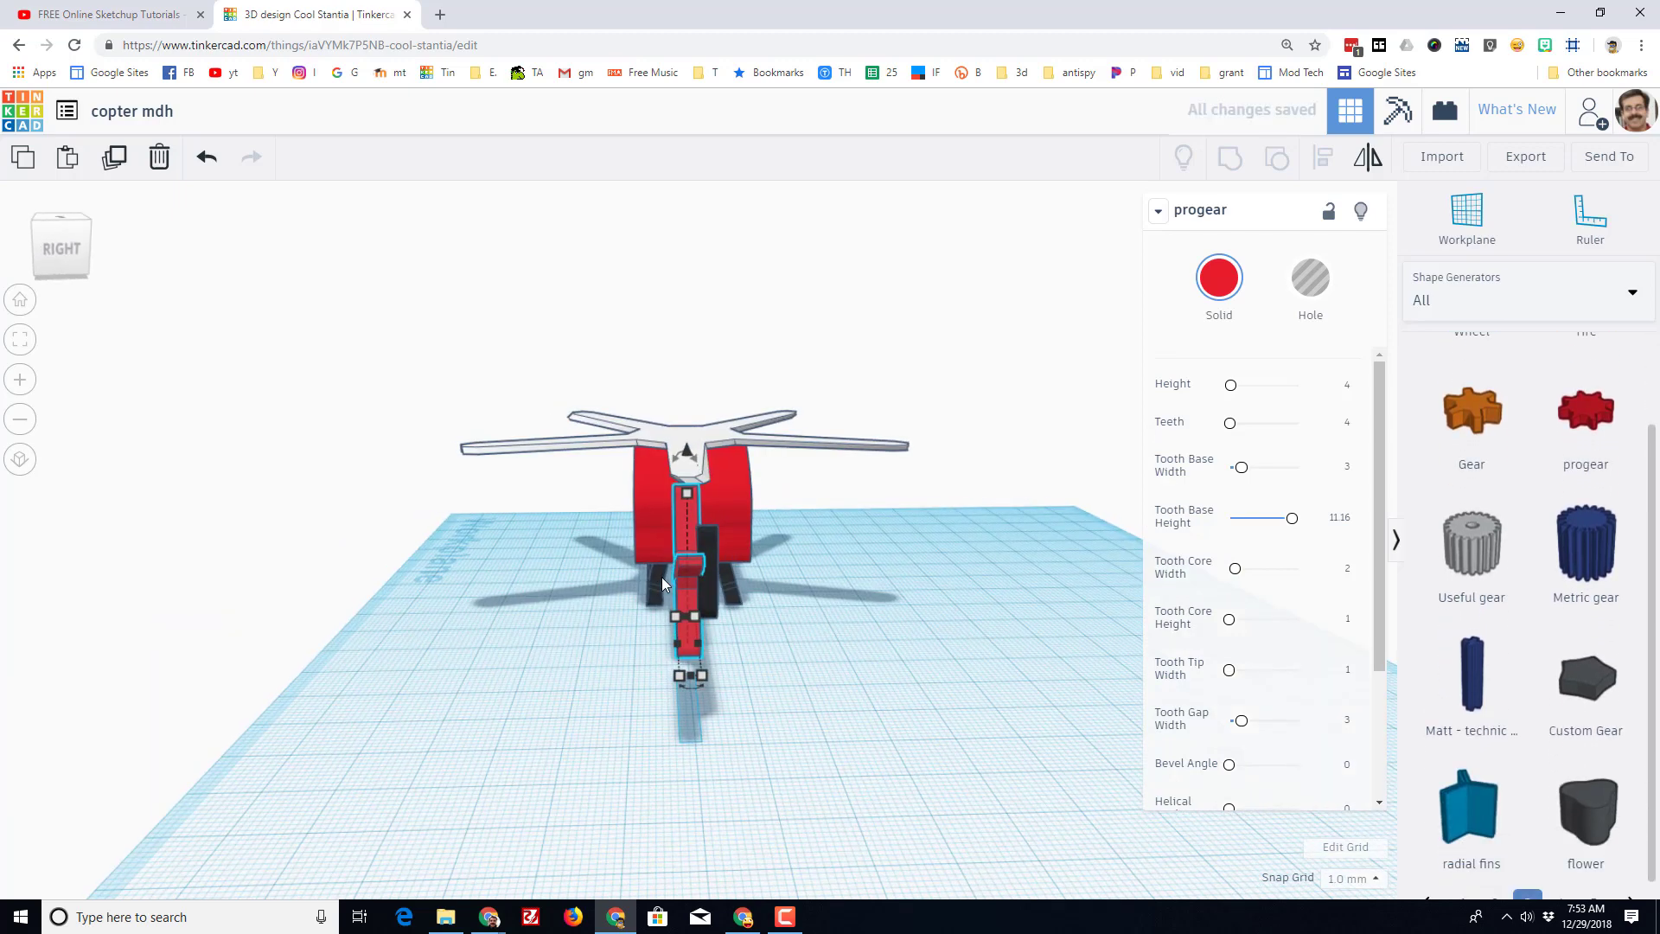
Centre the red cross on the tail and raise it to the tail tip, then show Basic Shapes.
drag(684, 583, 709, 593)
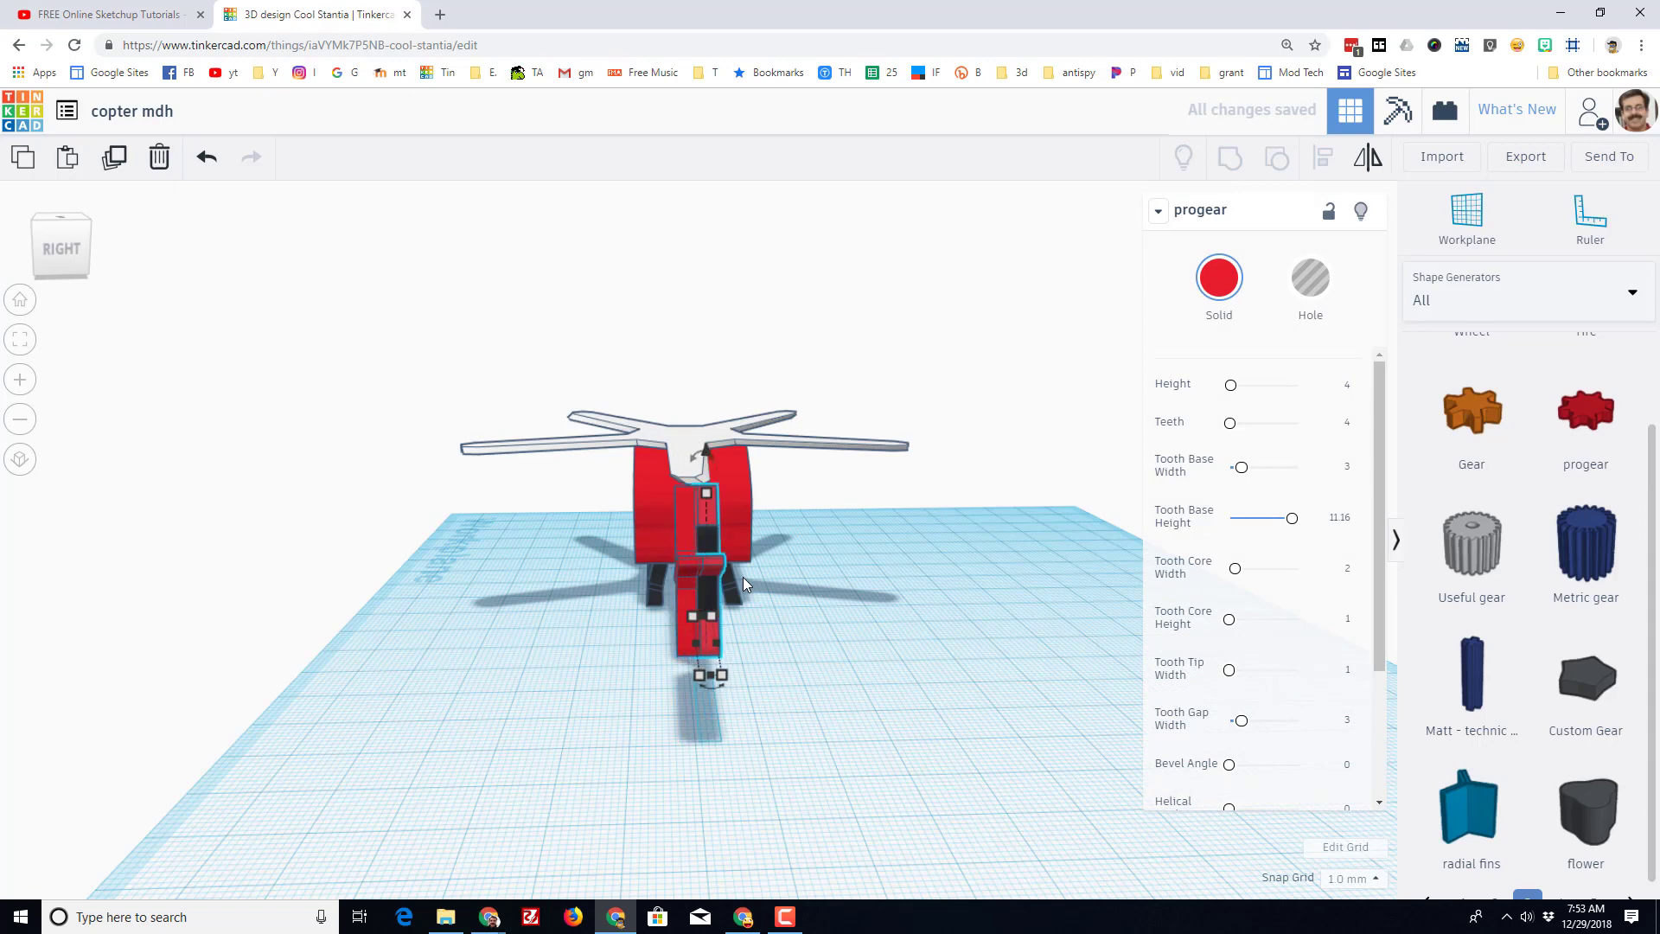
drag(742, 583, 767, 593)
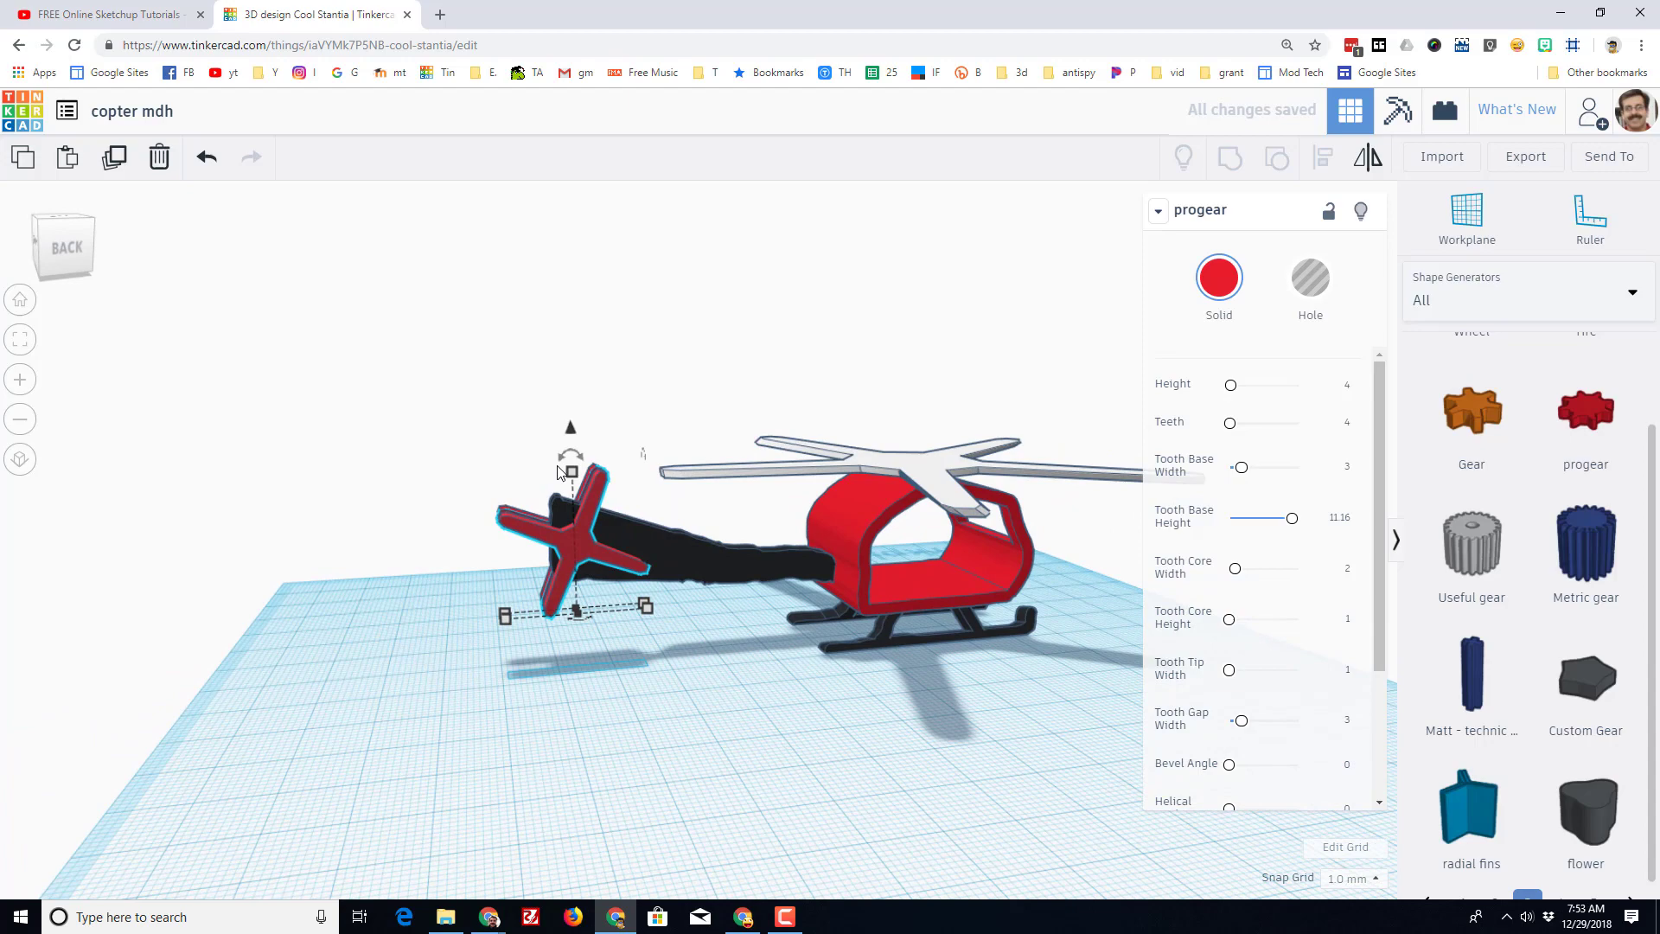
drag(578, 474, 508, 483)
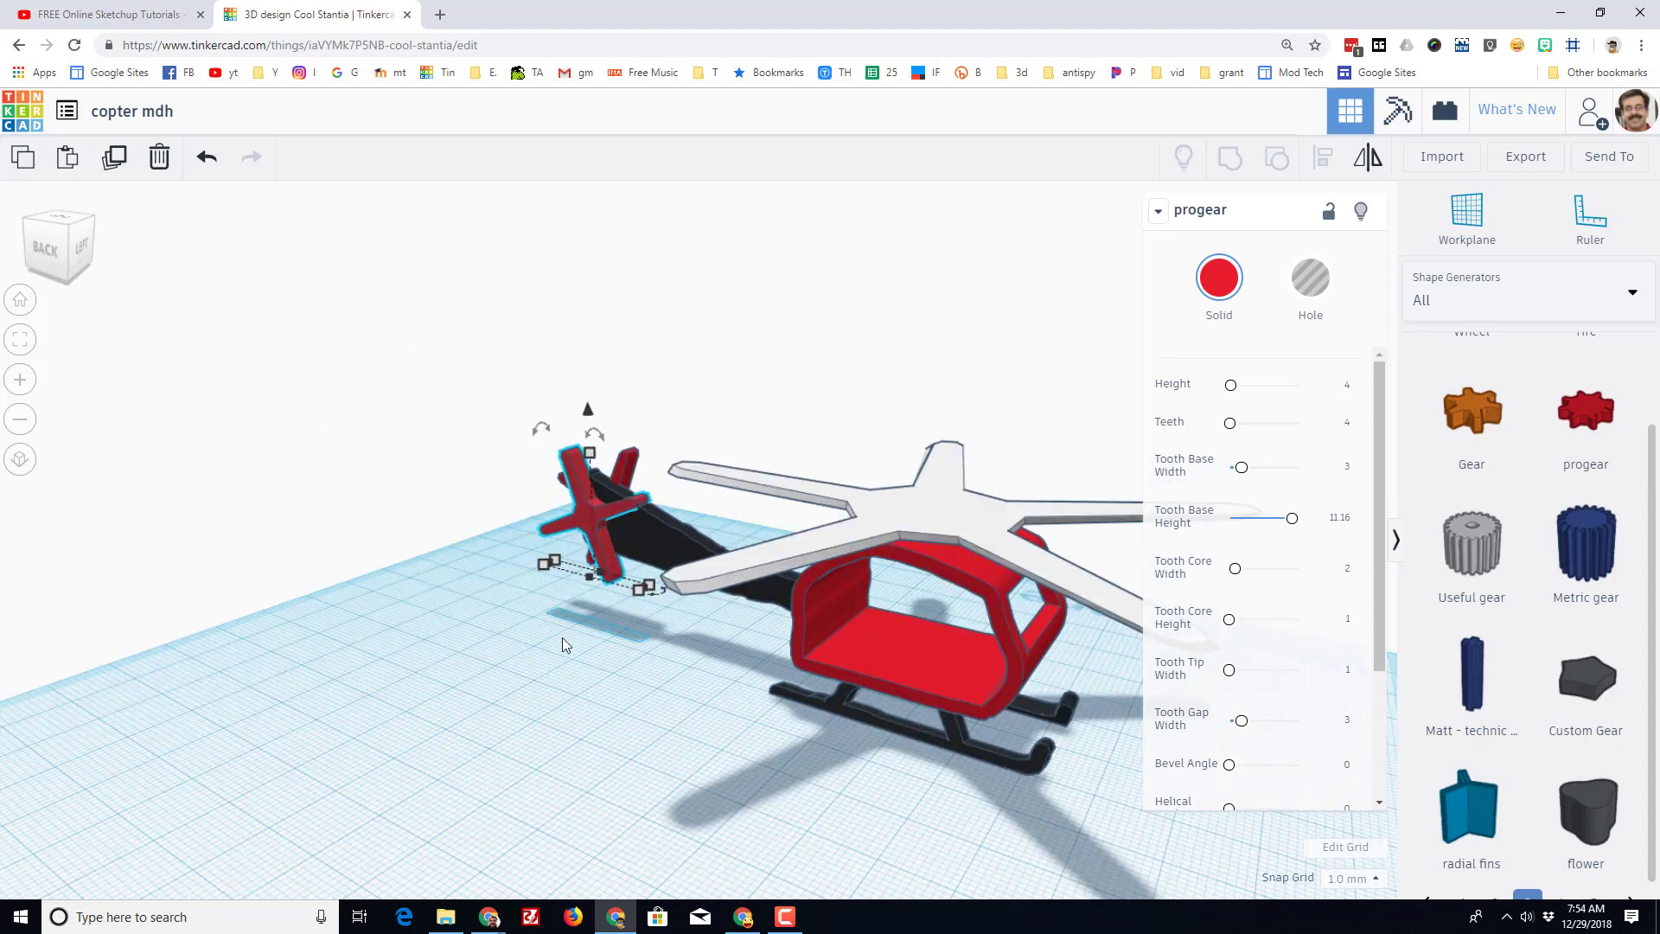
click(1525, 300)
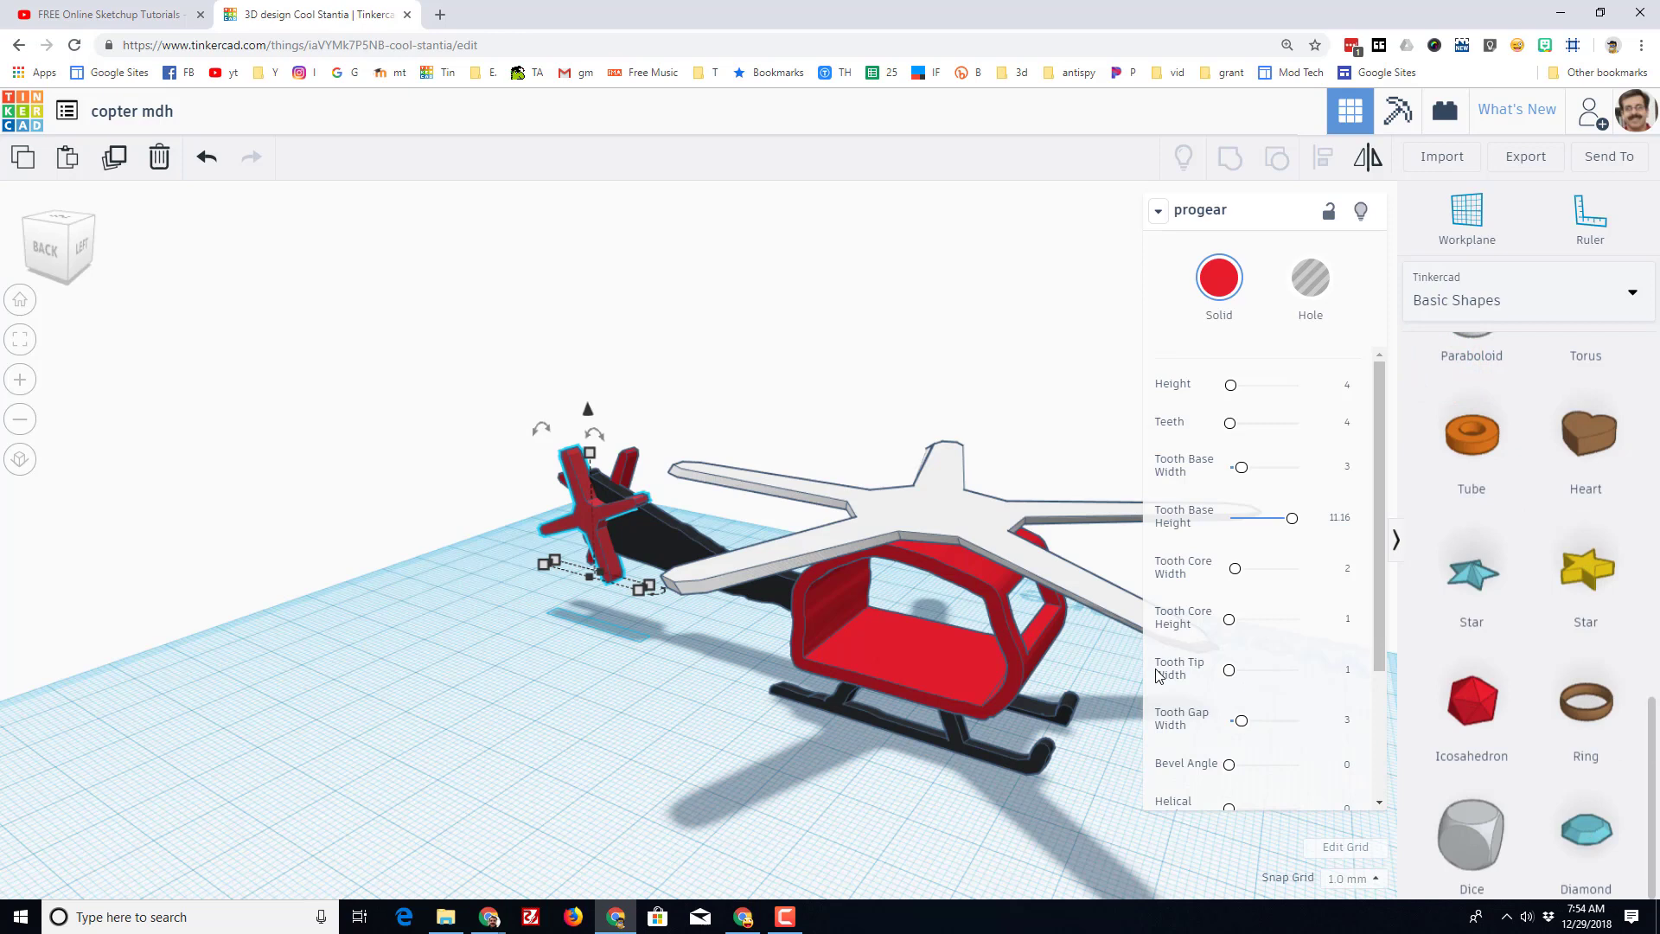
Place a small 4x4 orange cylinder and raise it onto the centre of the white main rotor.
scroll(down, 3)
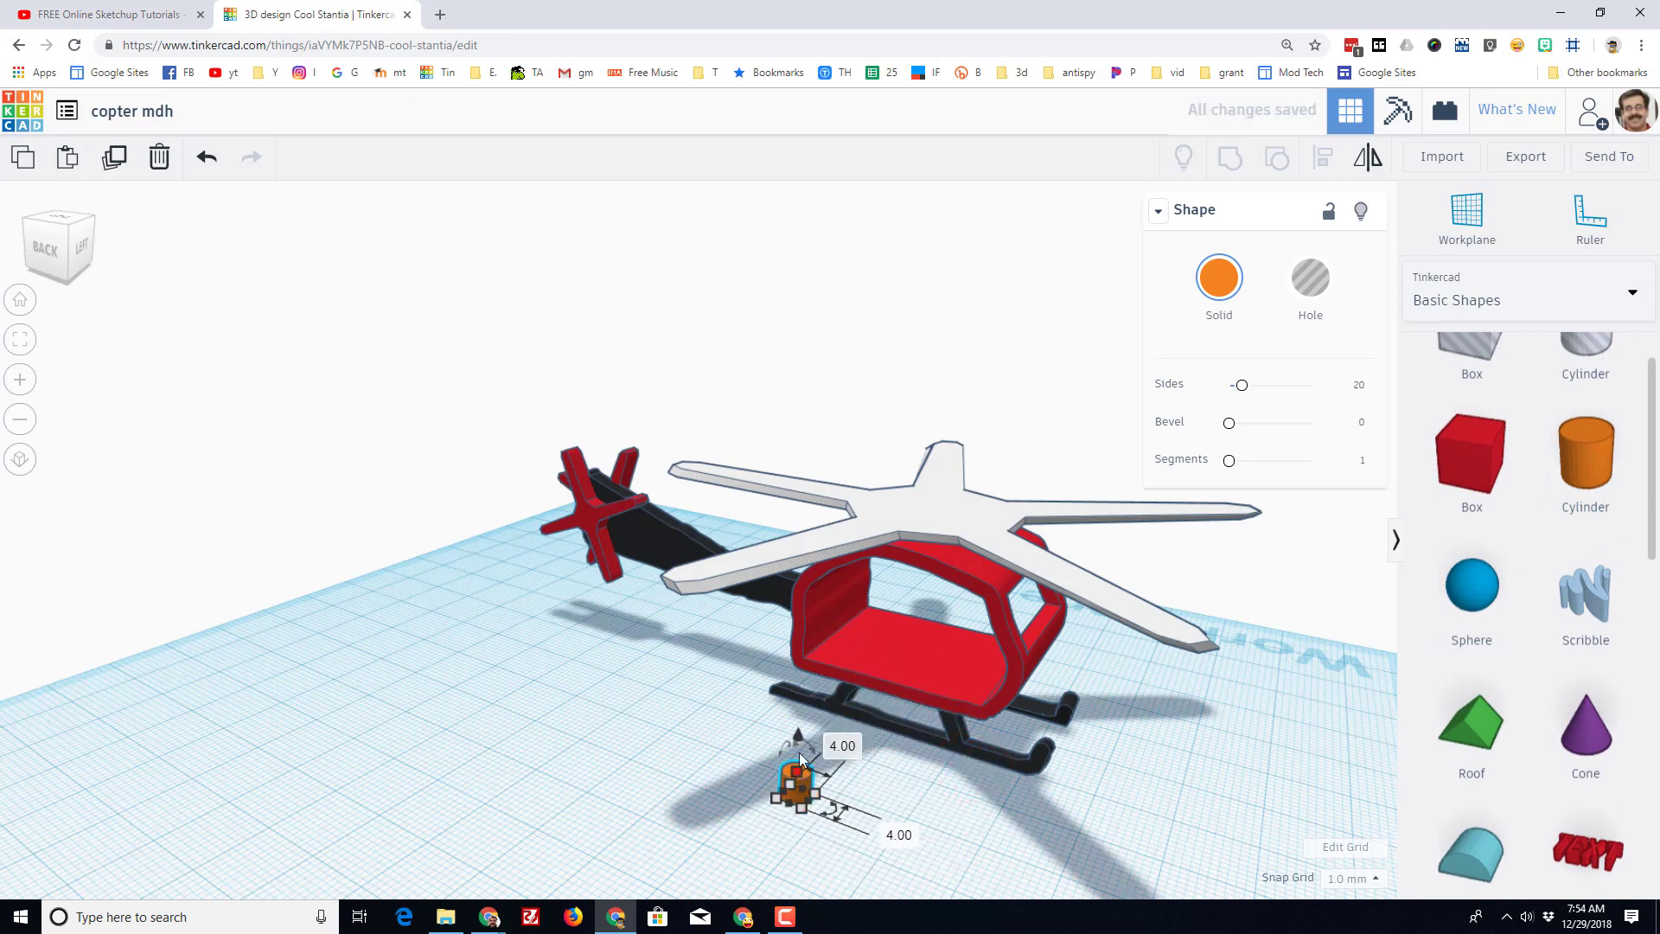
drag(794, 773, 804, 540)
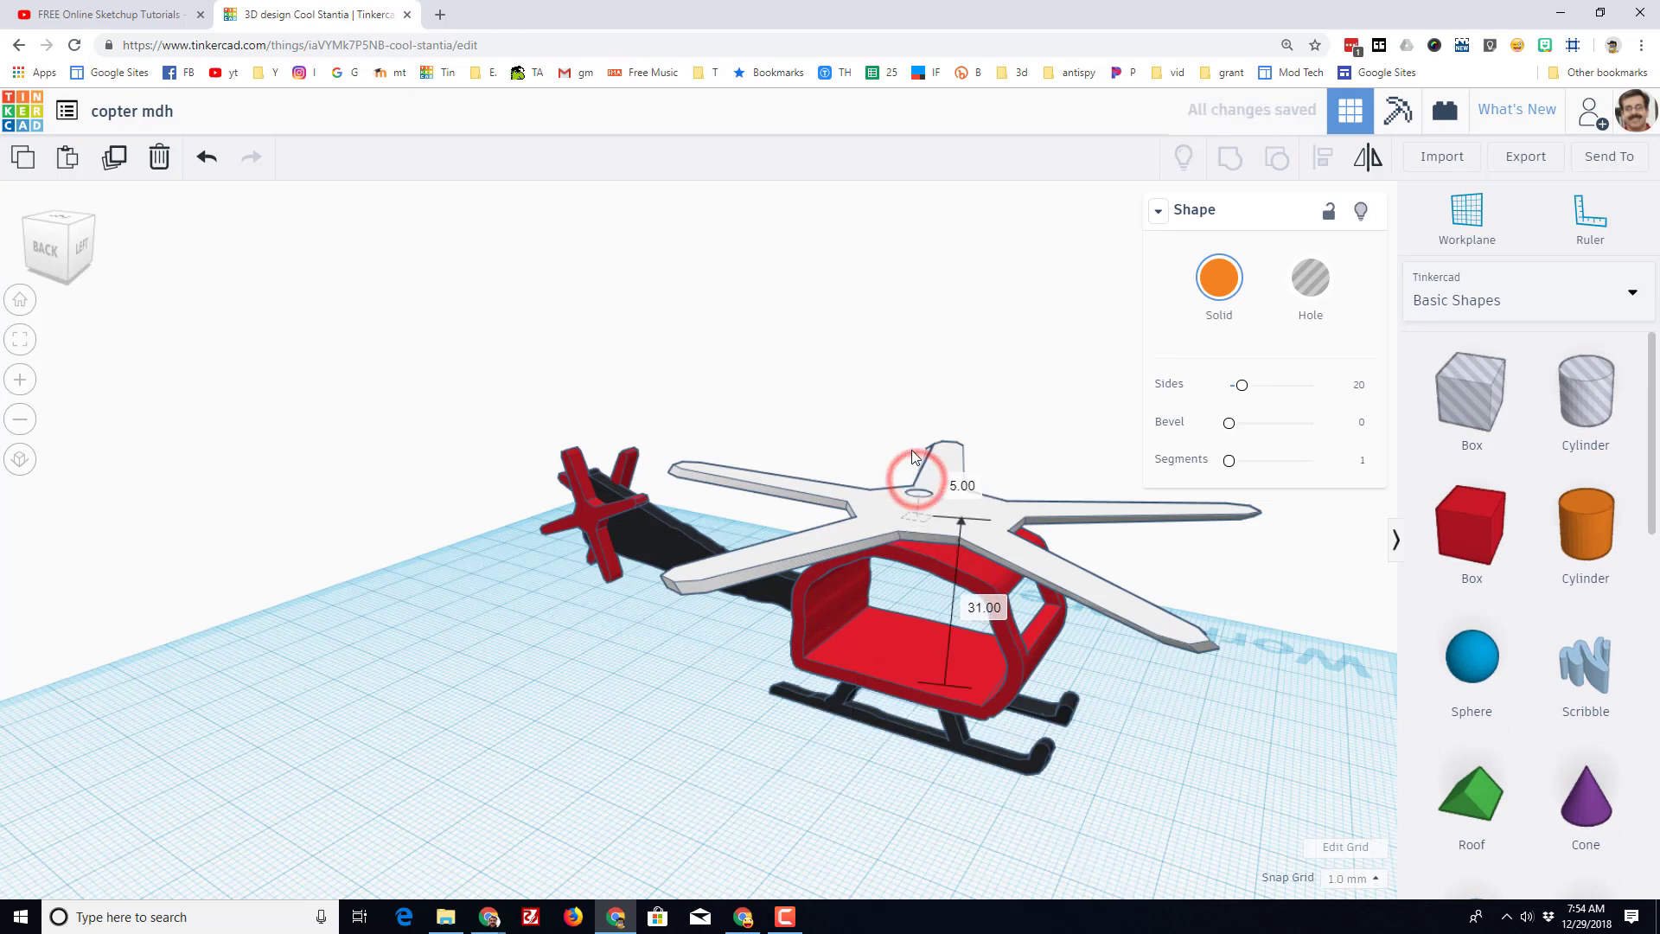
drag(918, 460, 918, 444)
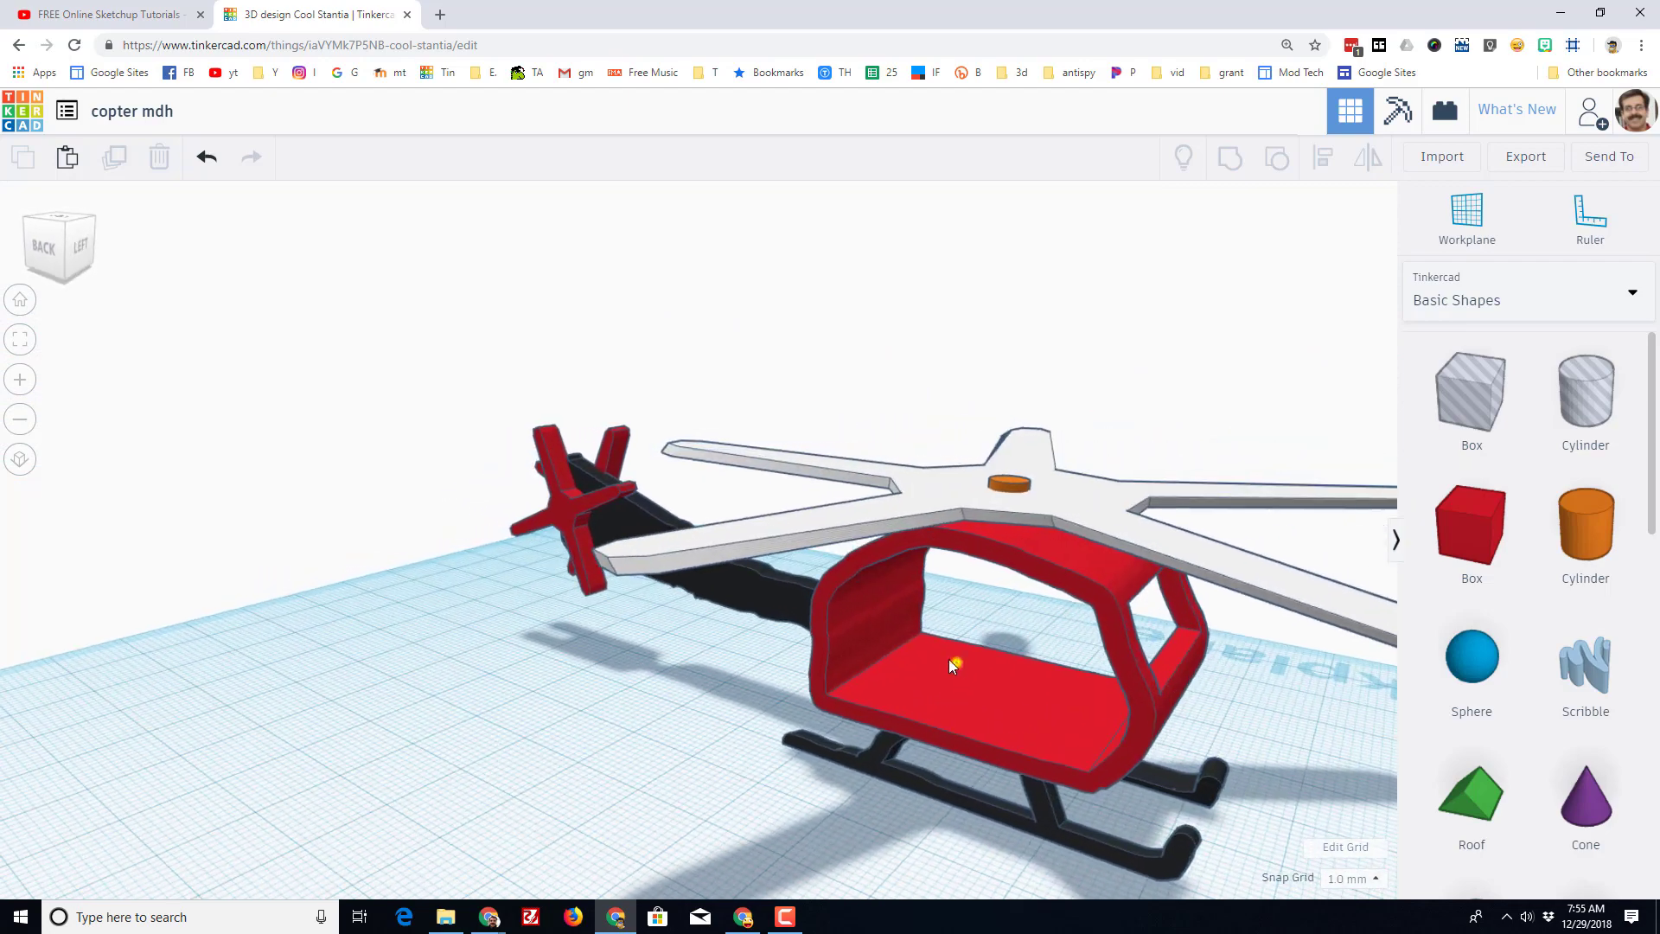
drag(953, 635, 827, 640)
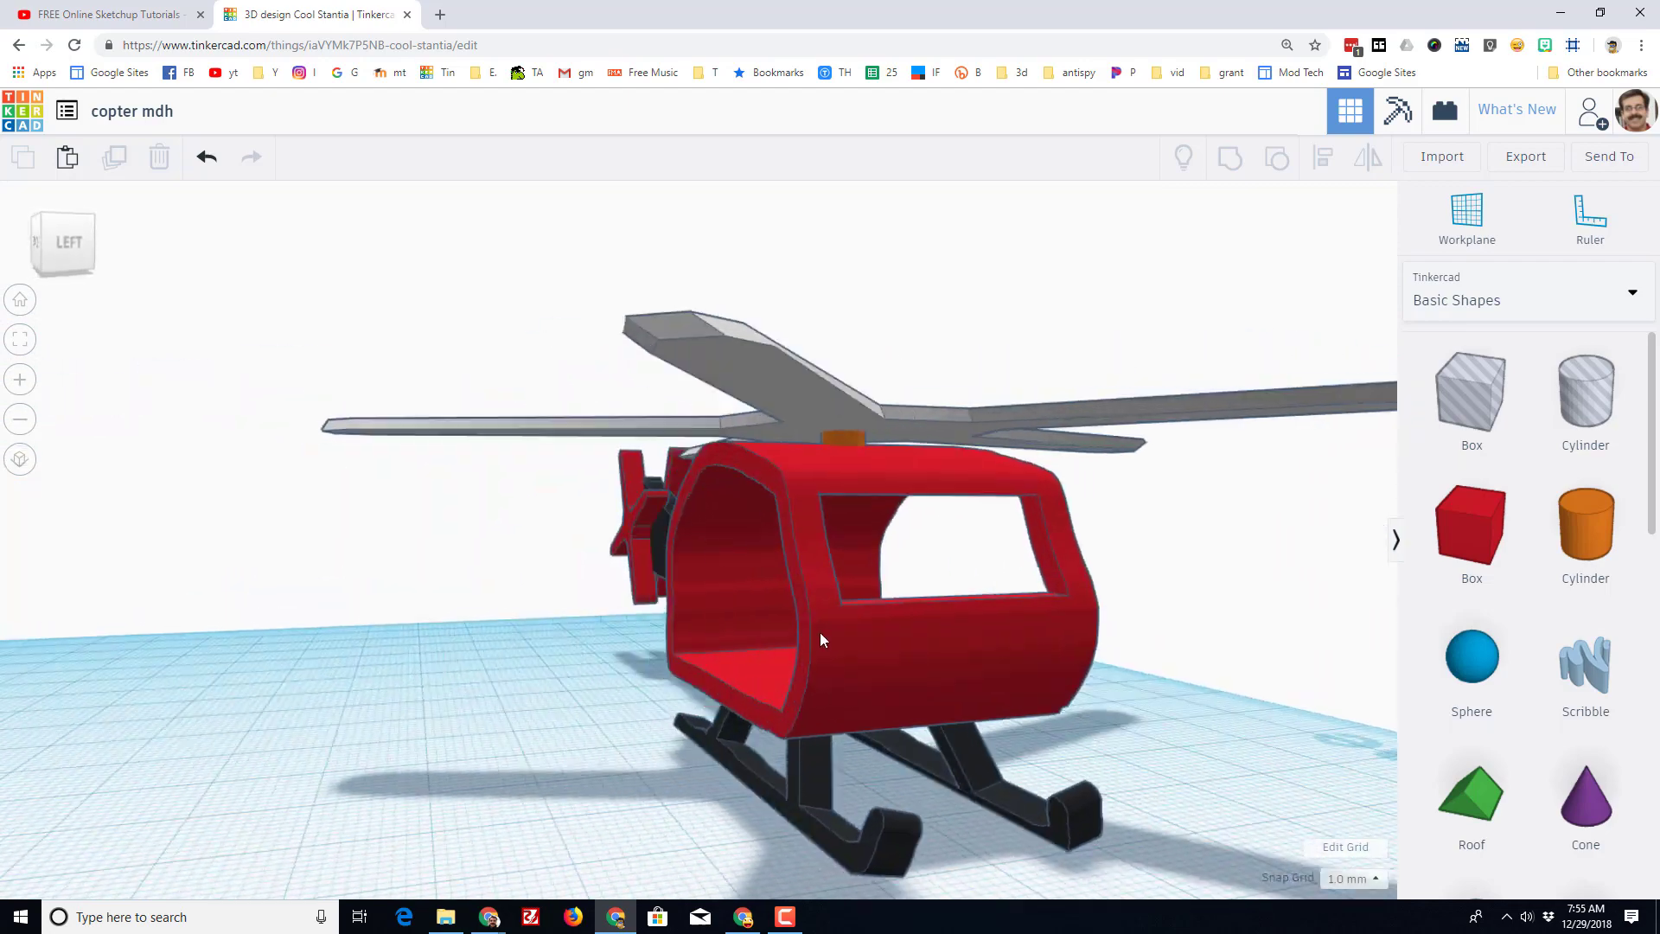
drag(826, 640, 429, 749)
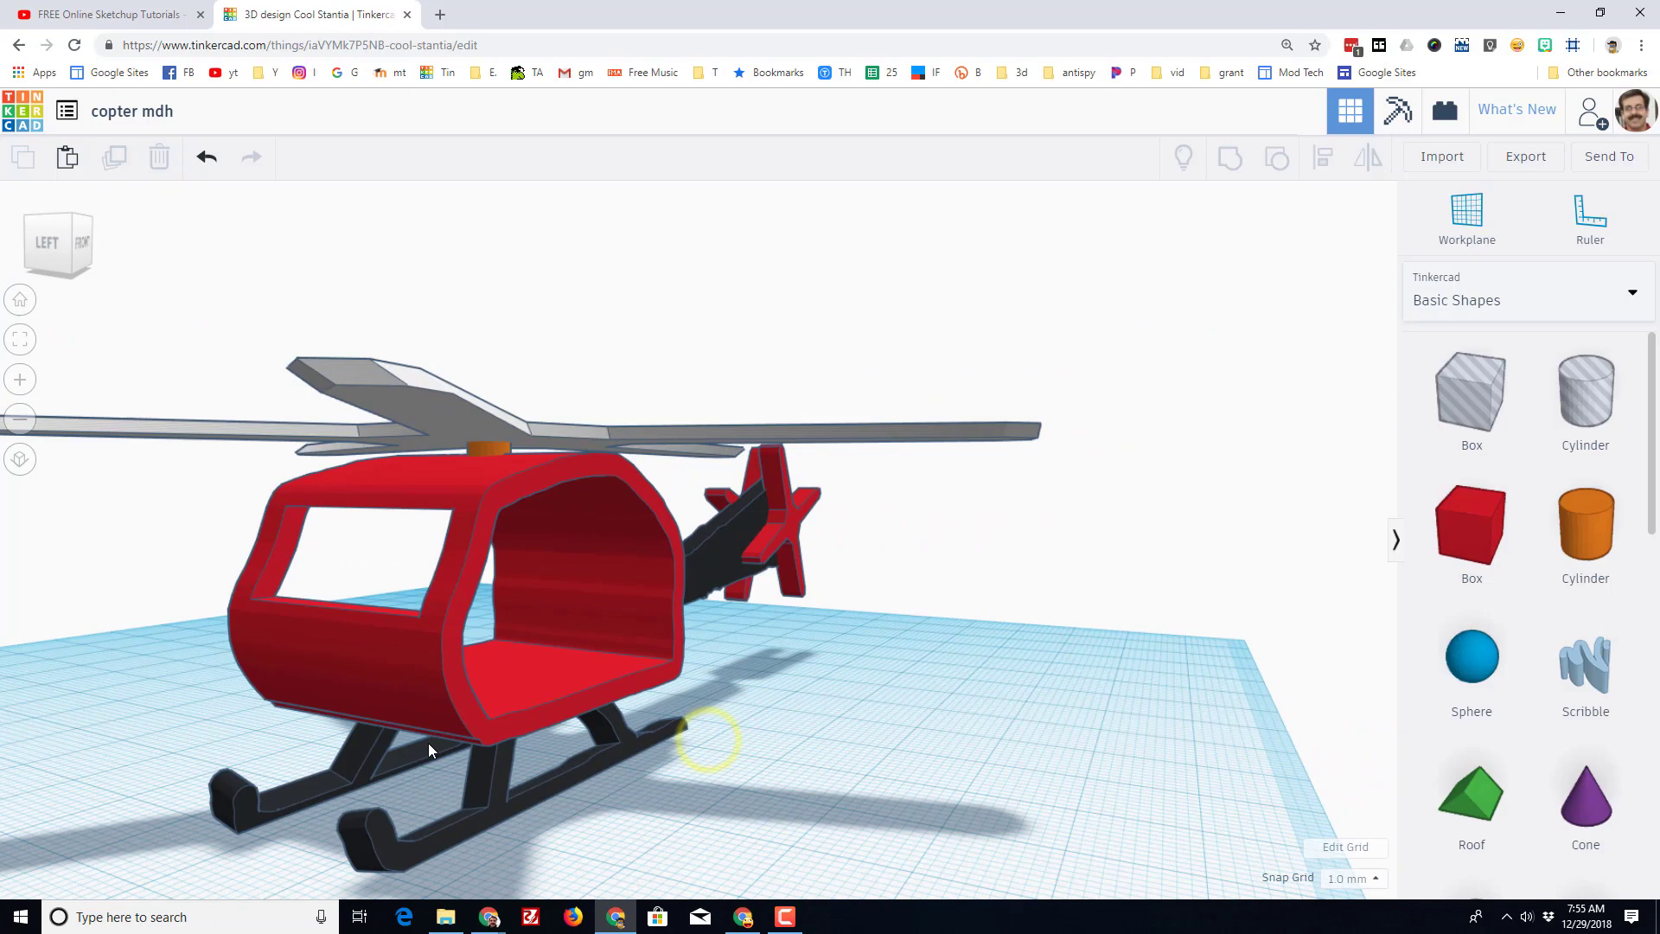